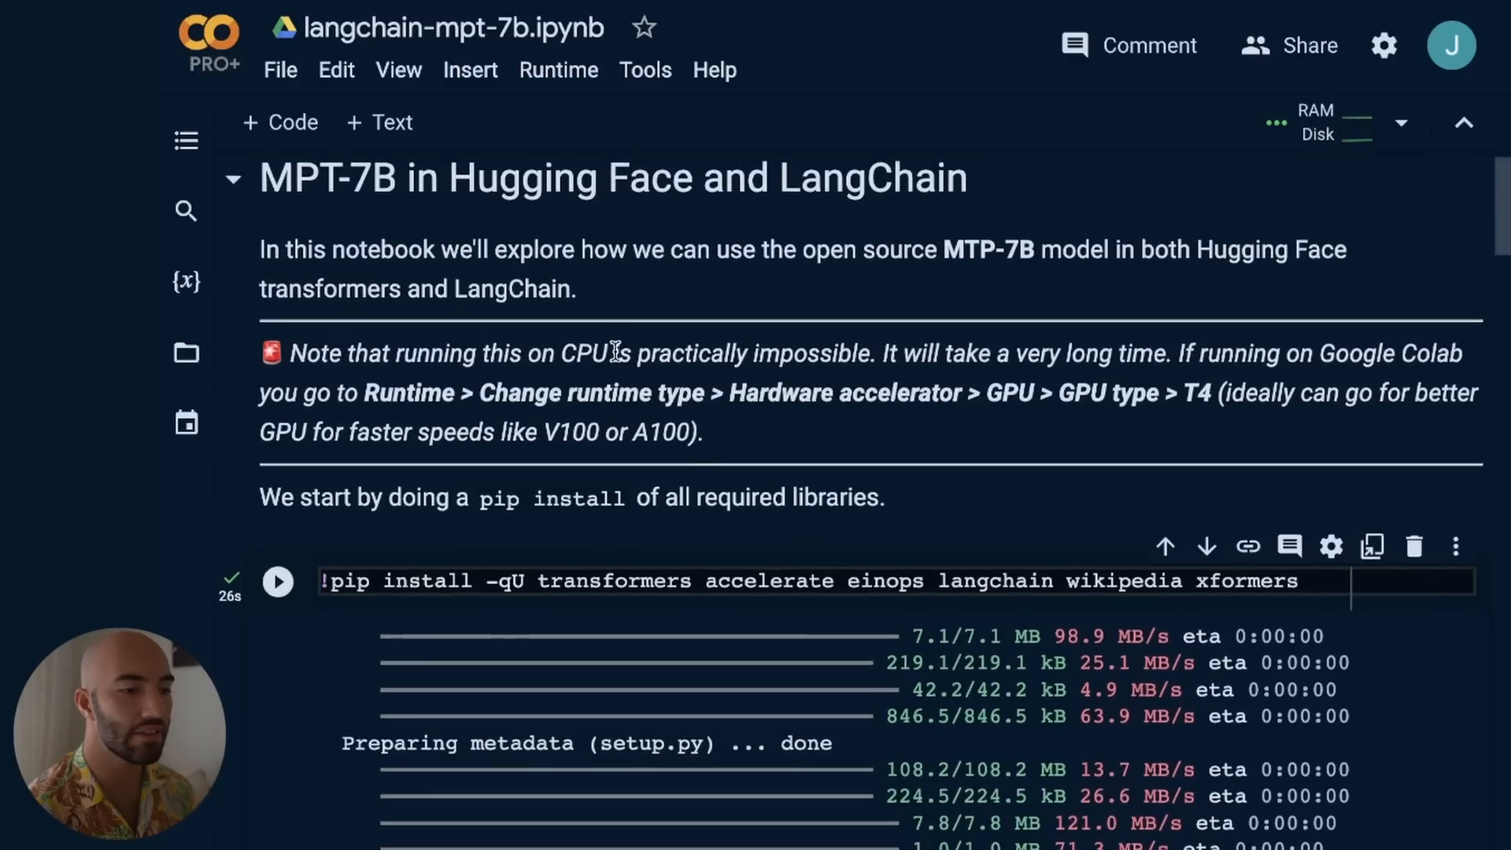
Scroll through the Hugging Face results for the mosaicml/mpt-7b models
{"action": "scroll", "scroll_direction": "down", "scroll_amount": 3}
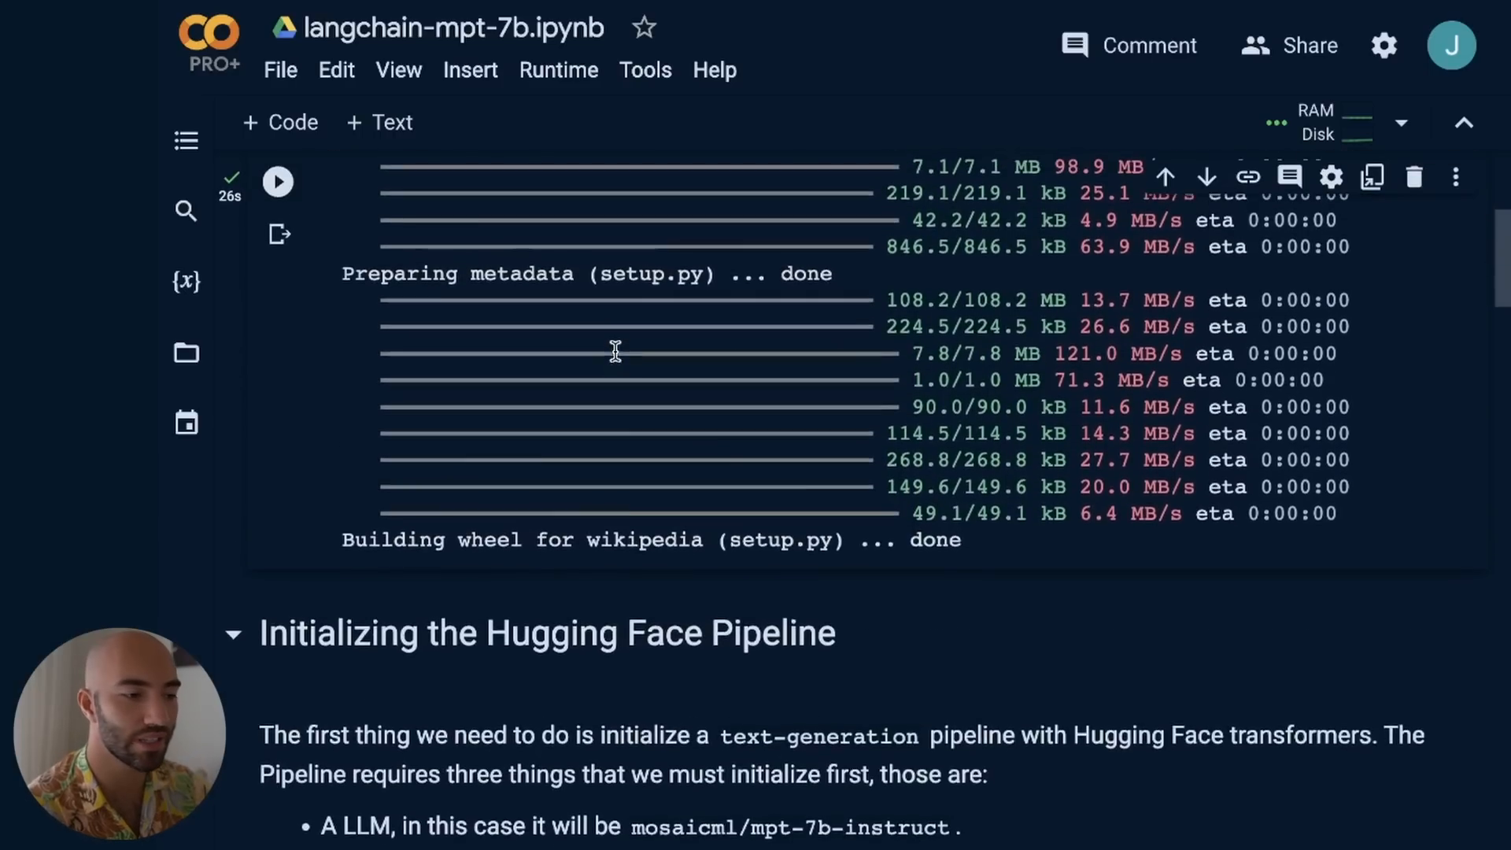
{"action": "scroll", "scroll_direction": "down", "scroll_amount": 3}
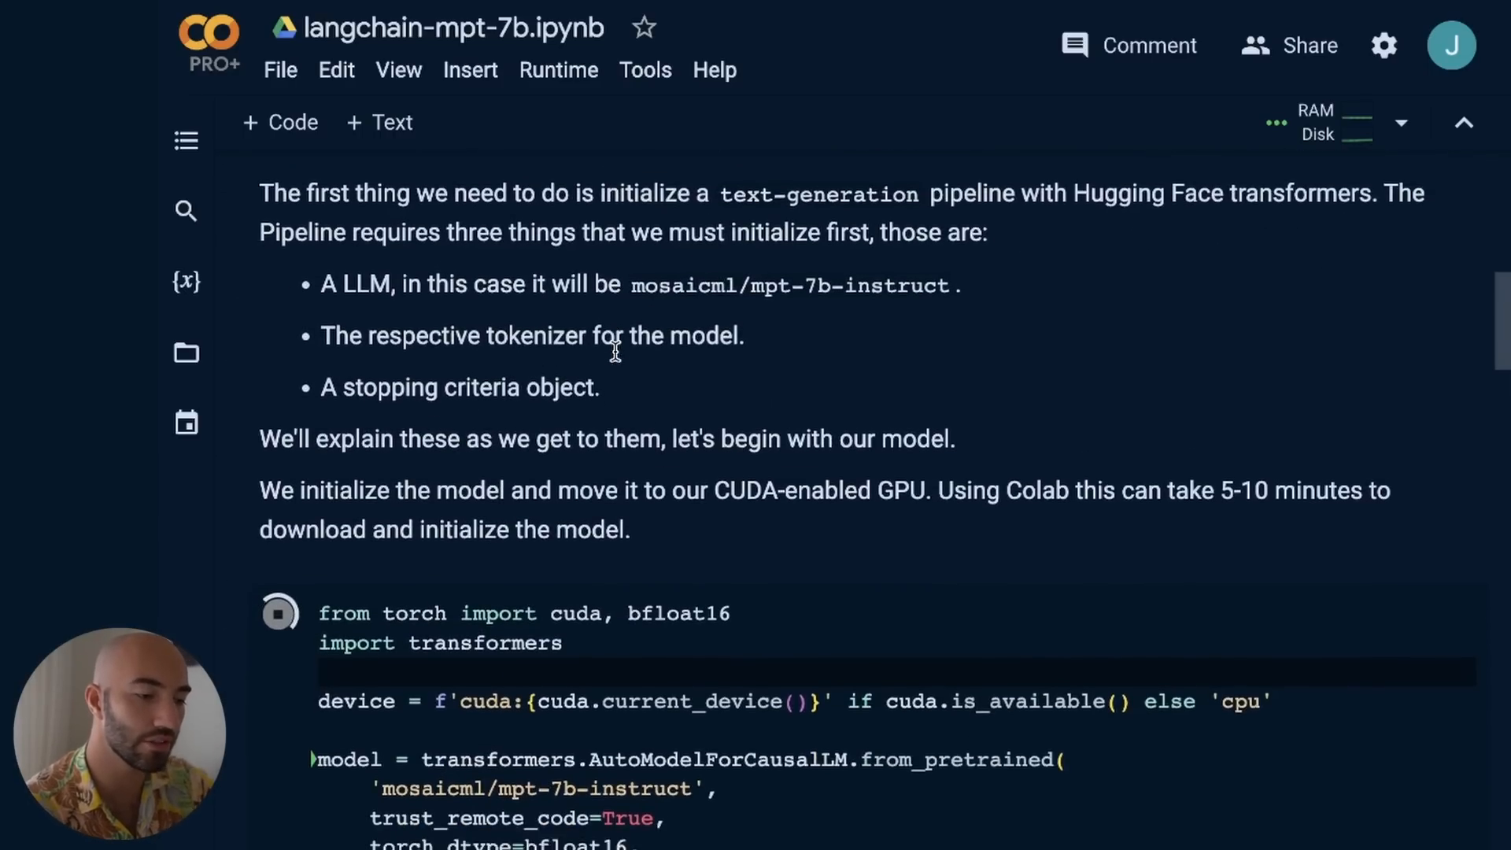
{"action": "scroll", "scroll_direction": "down", "scroll_amount": 3}
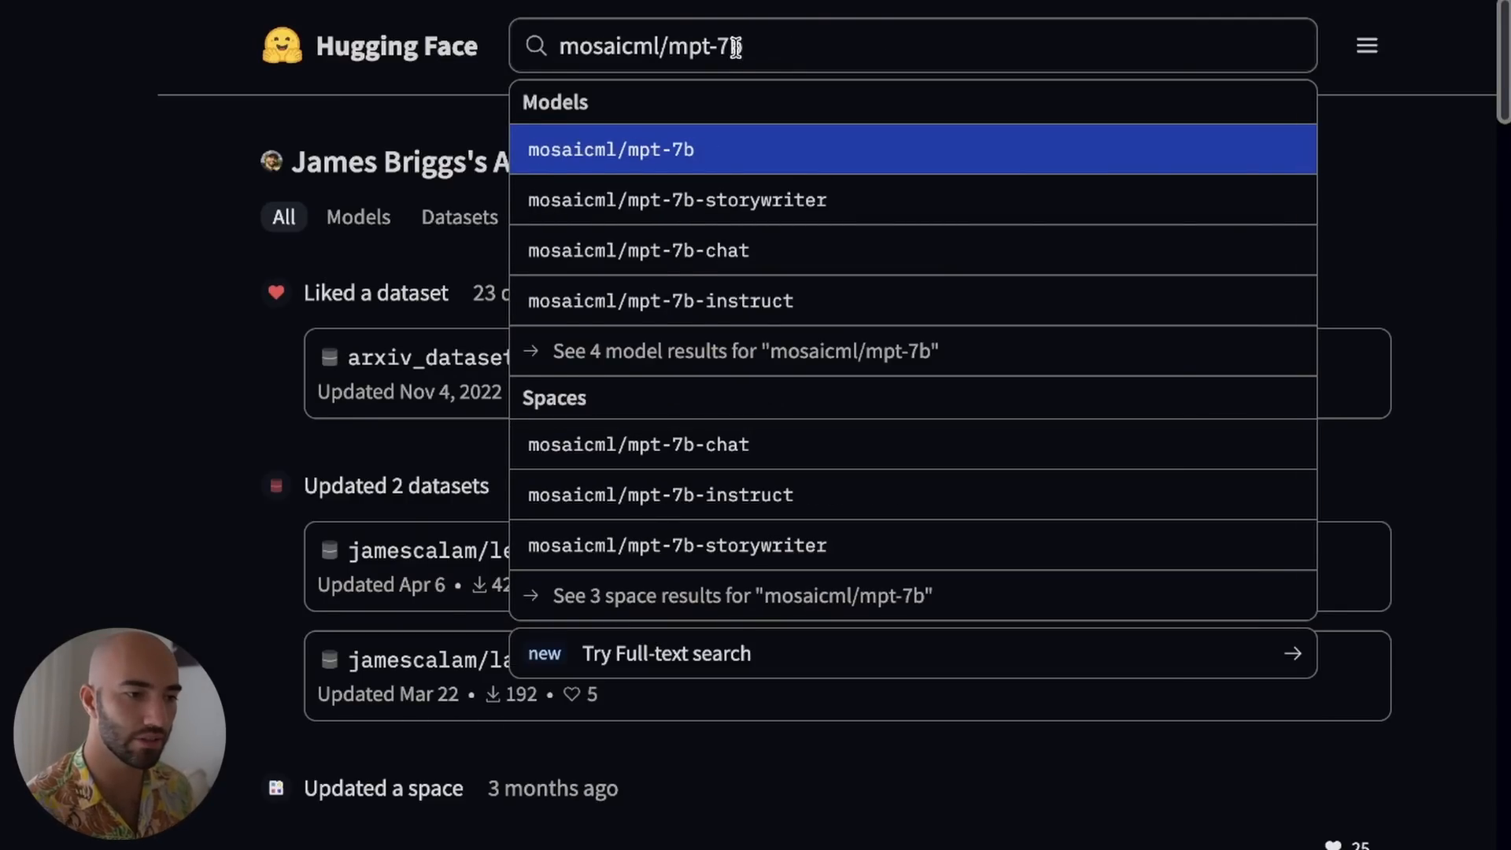
{"action": "mouse_move", "coordinate": [779, 159]}
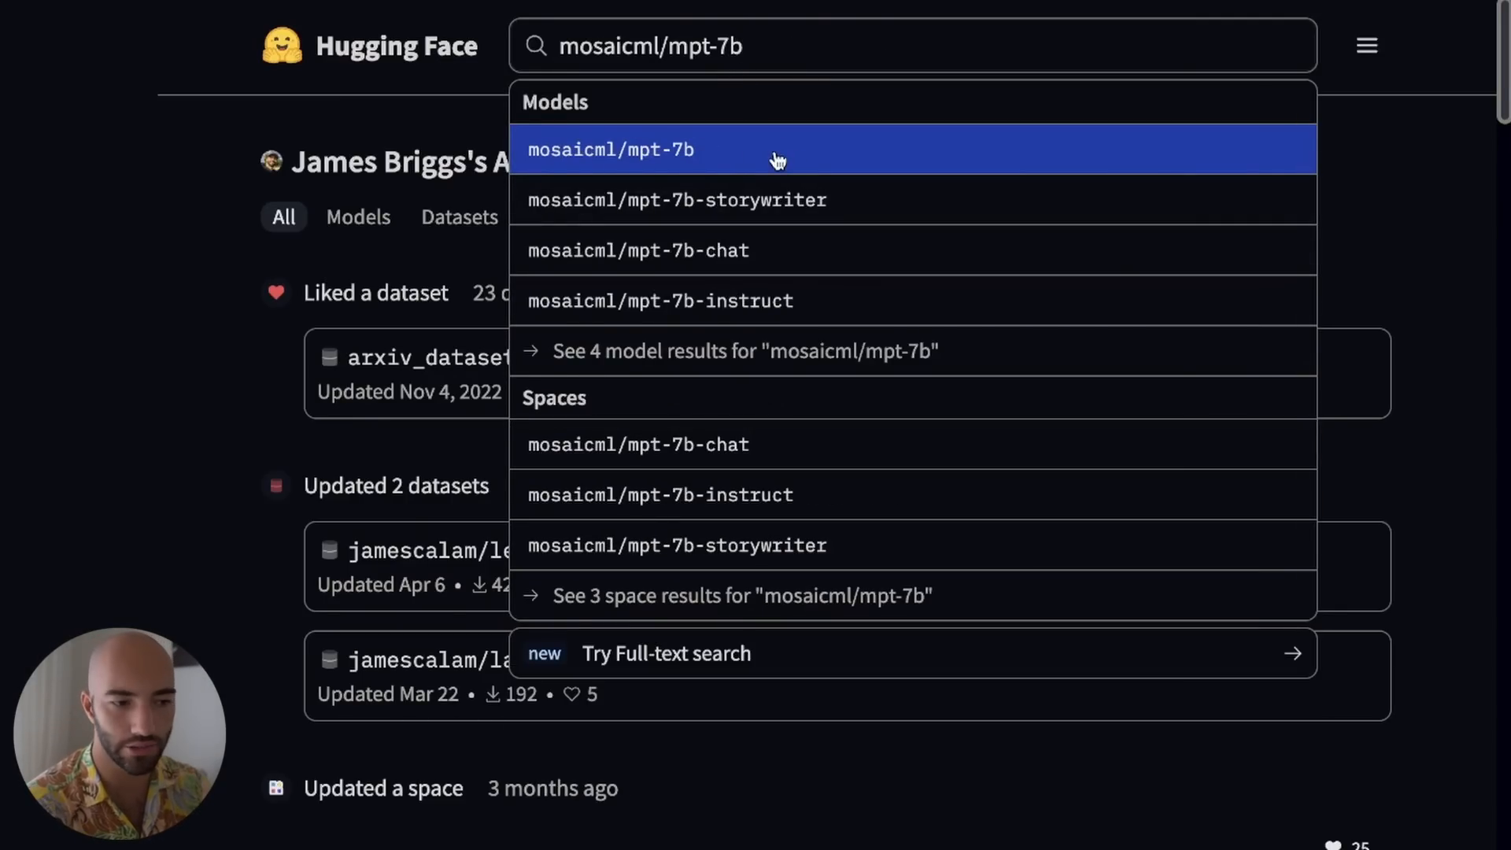
{"action": "mouse_move", "coordinate": [780, 228]}
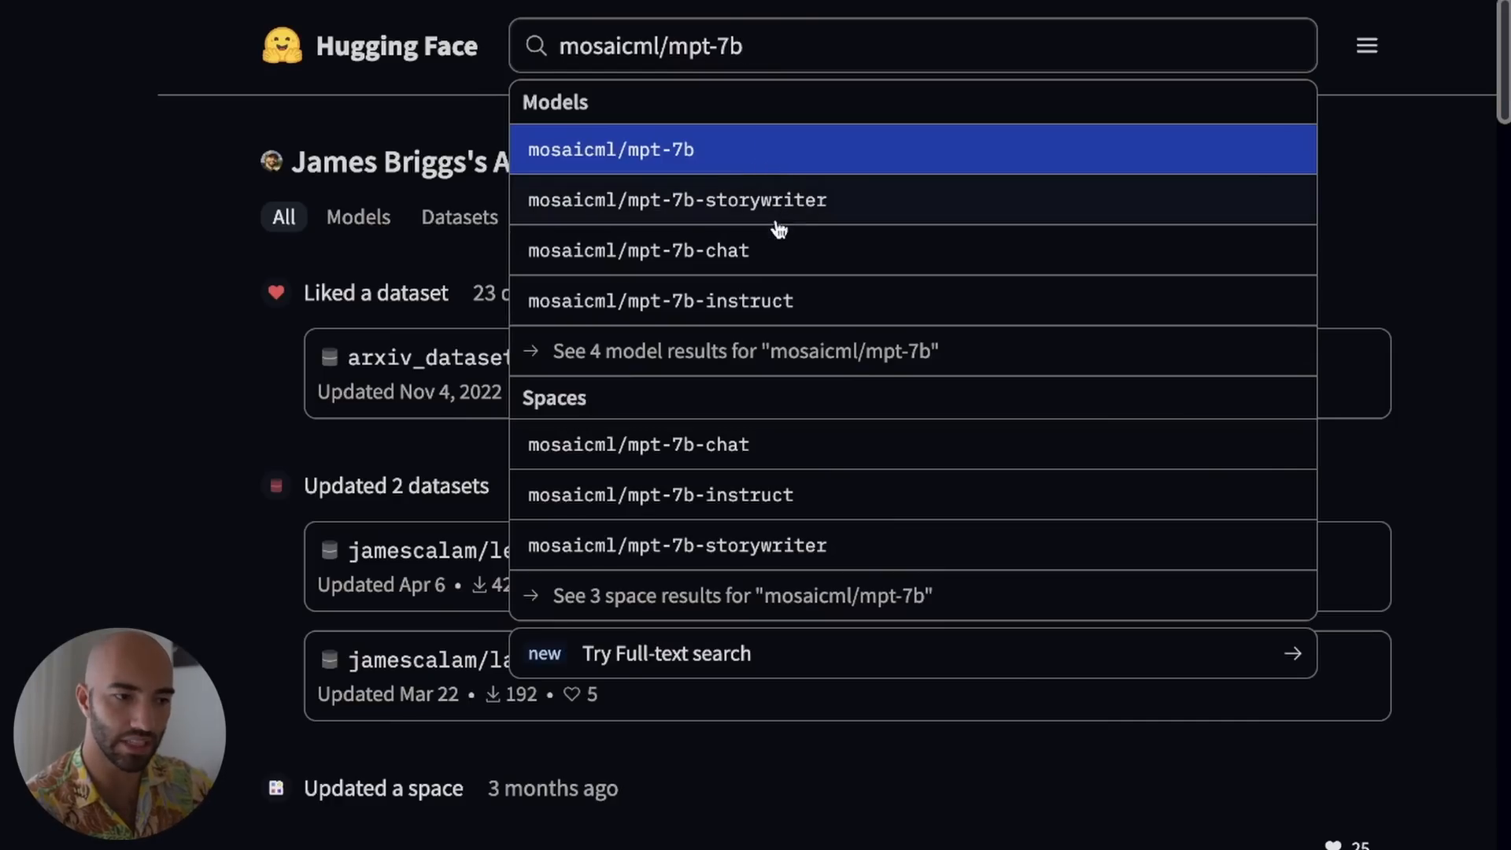
{"action": "mouse_move", "coordinate": [681, 155]}
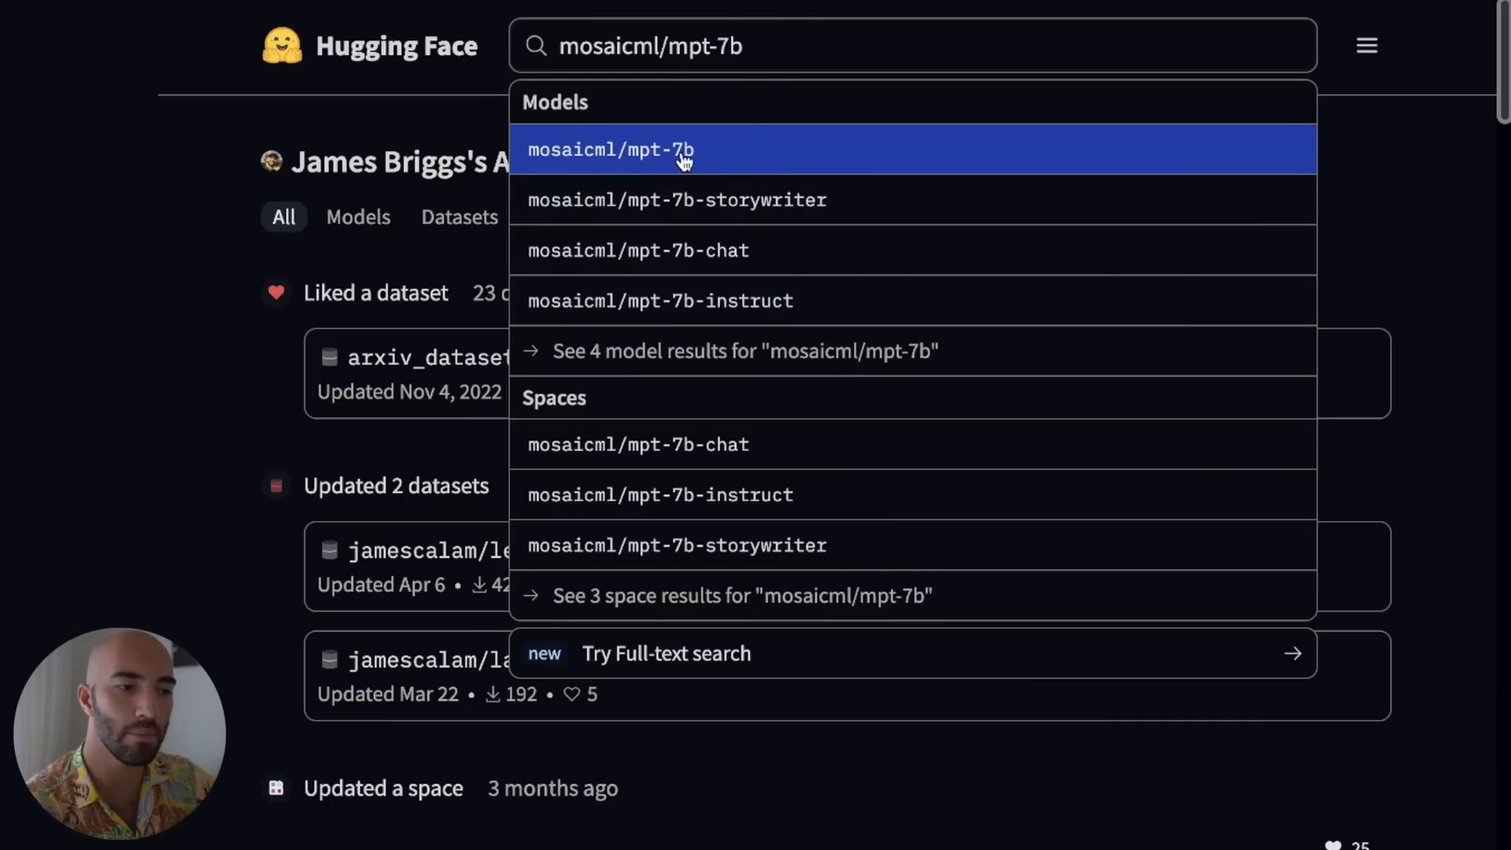
{"action": "mouse_move", "coordinate": [735, 157]}
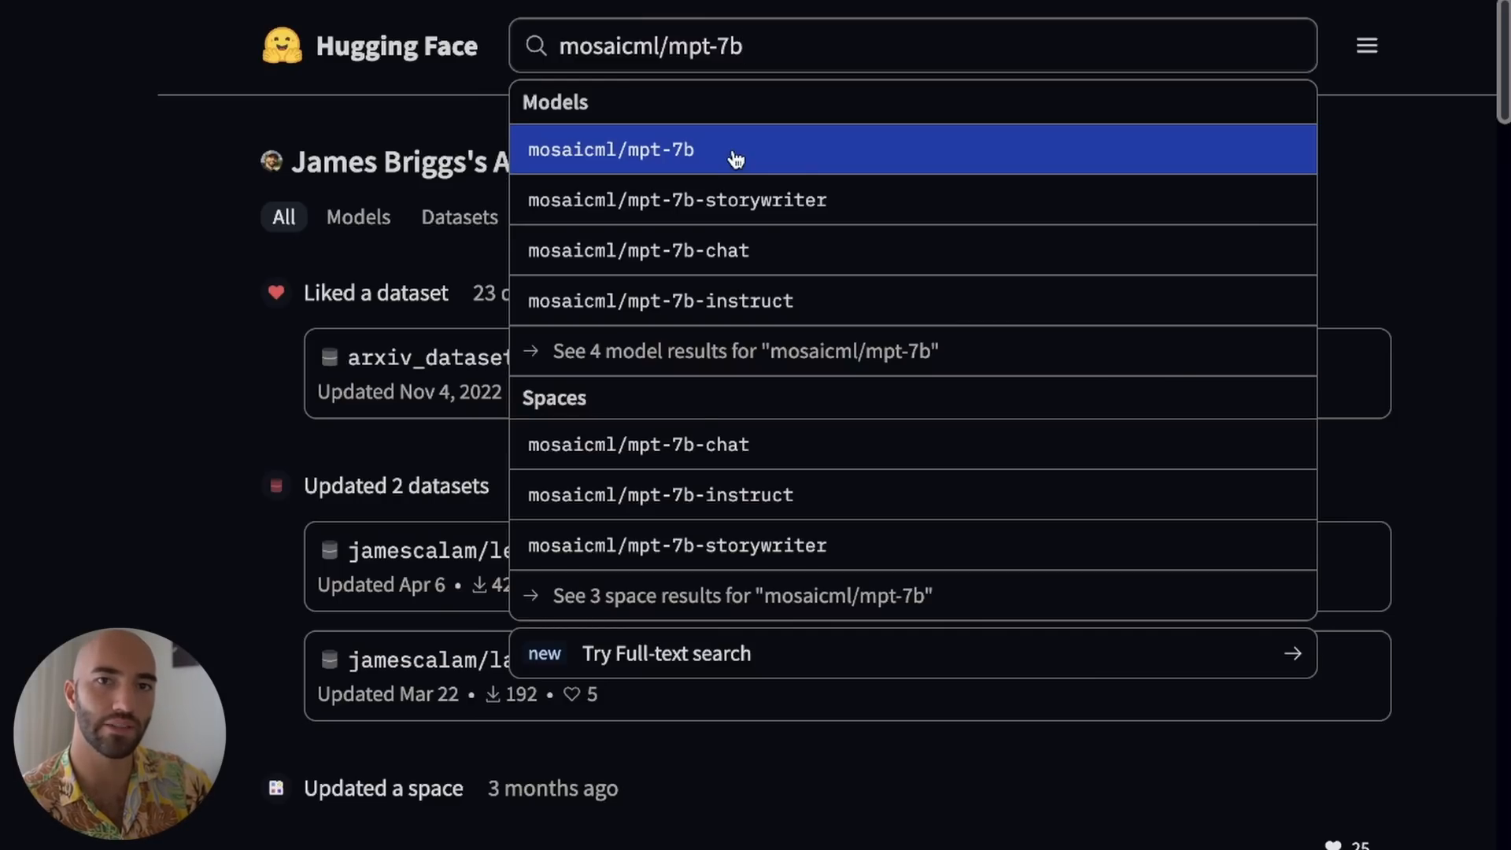
{"action": "mouse_move", "coordinate": [725, 203]}
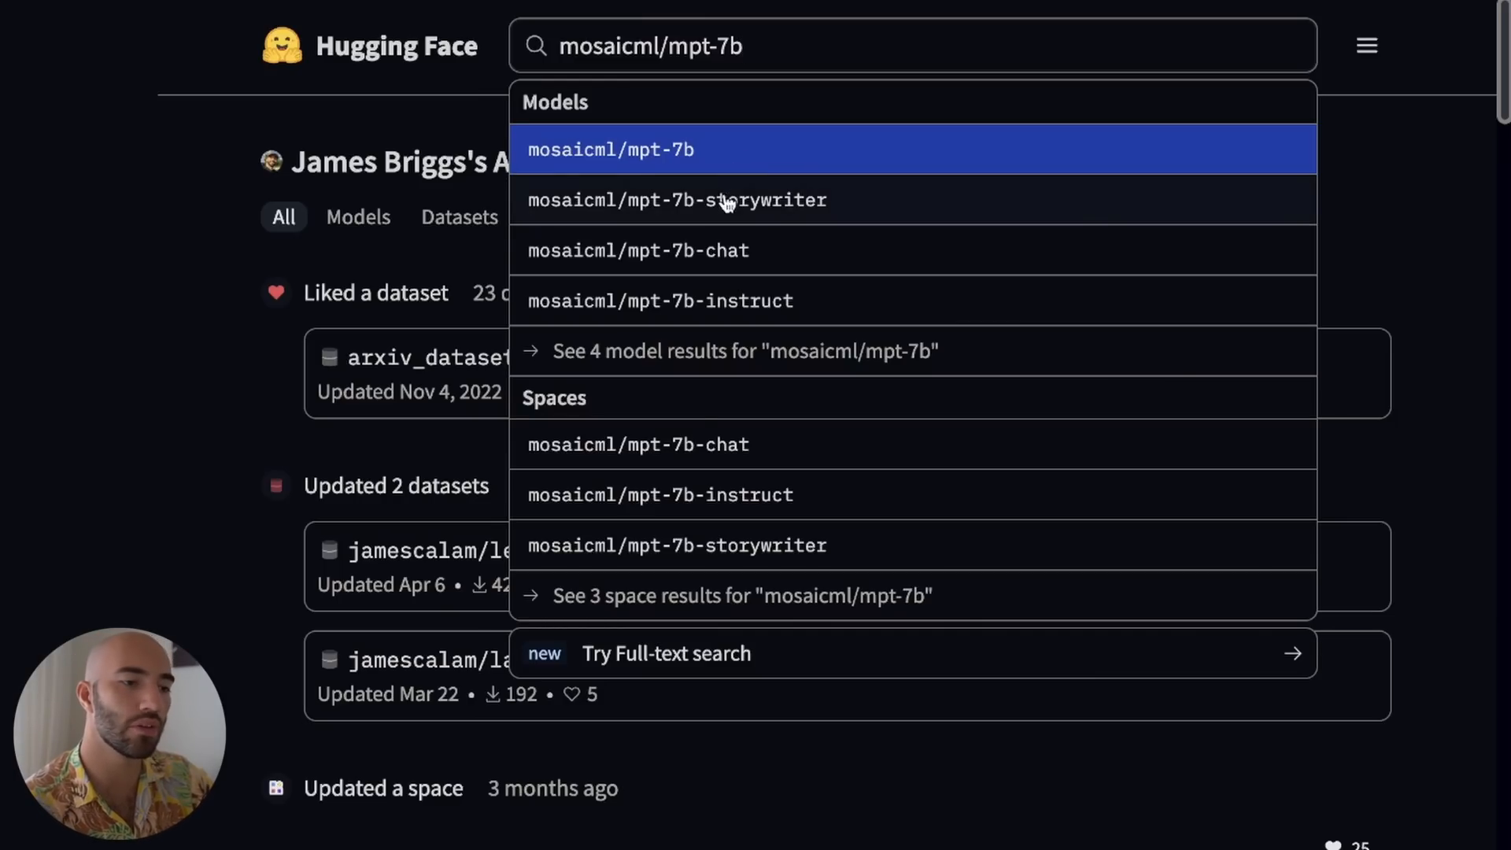
{"action": "mouse_move", "coordinate": [790, 301]}
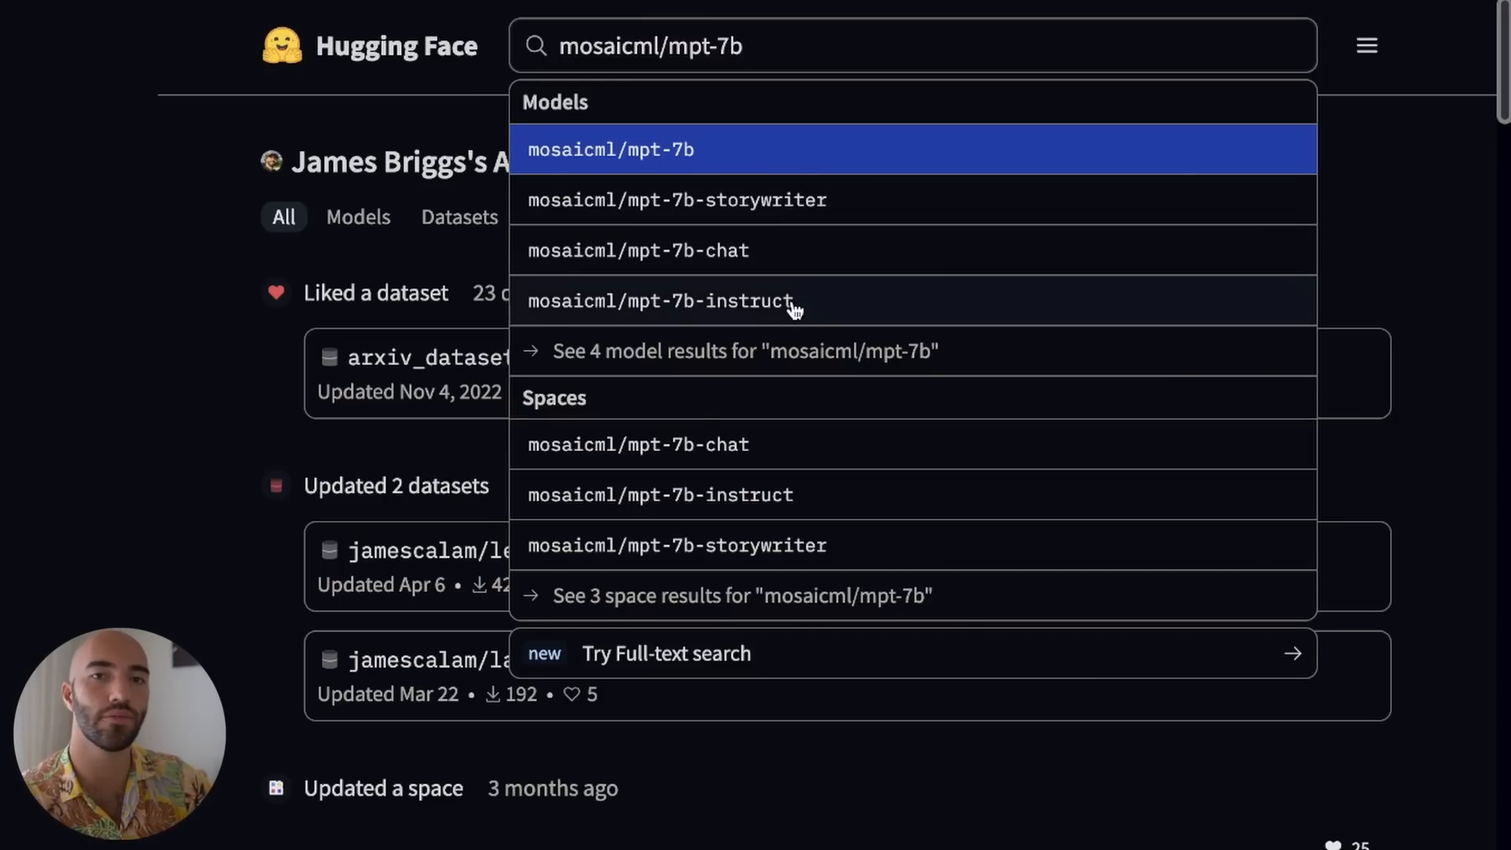
{"action": "mouse_move", "coordinate": [749, 173]}
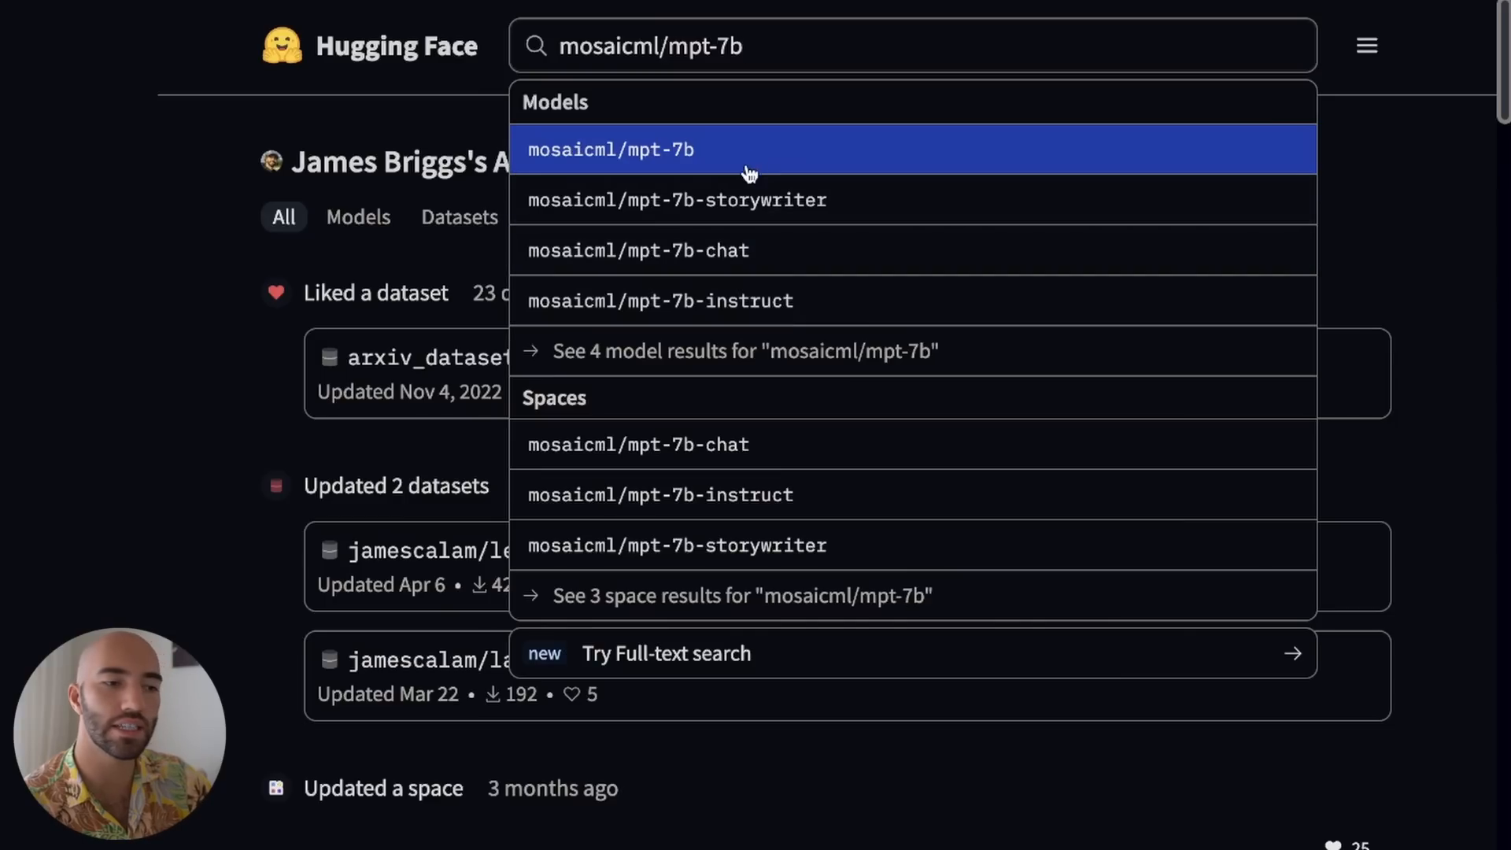
{"action": "mouse_move", "coordinate": [754, 200]}
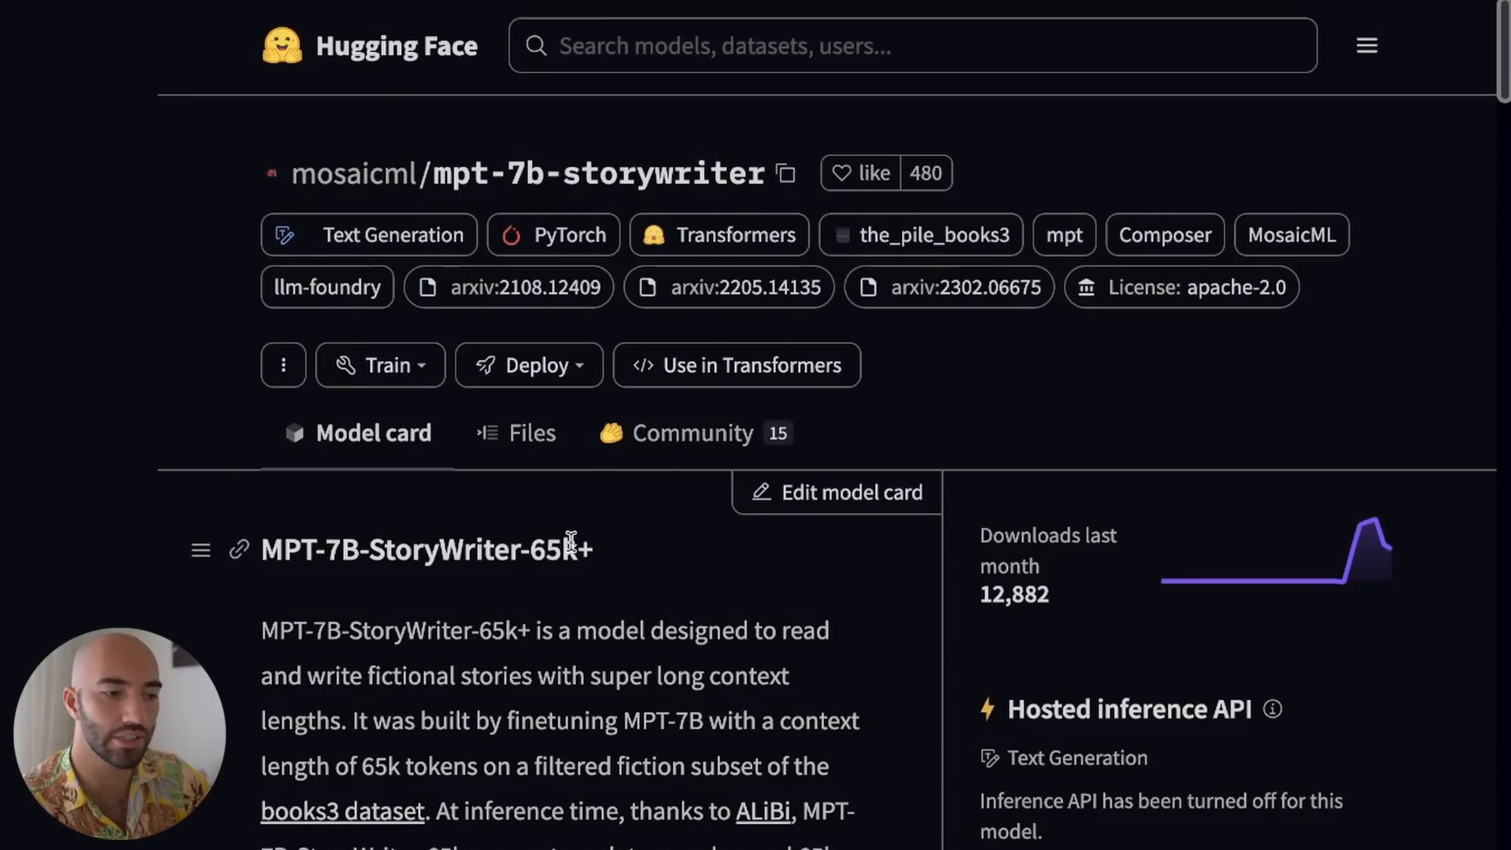
Highlight '65k+' in the mpt-7b-storywriter title and scroll through its model card
{"action": "double_click", "coordinate": [557, 549]}
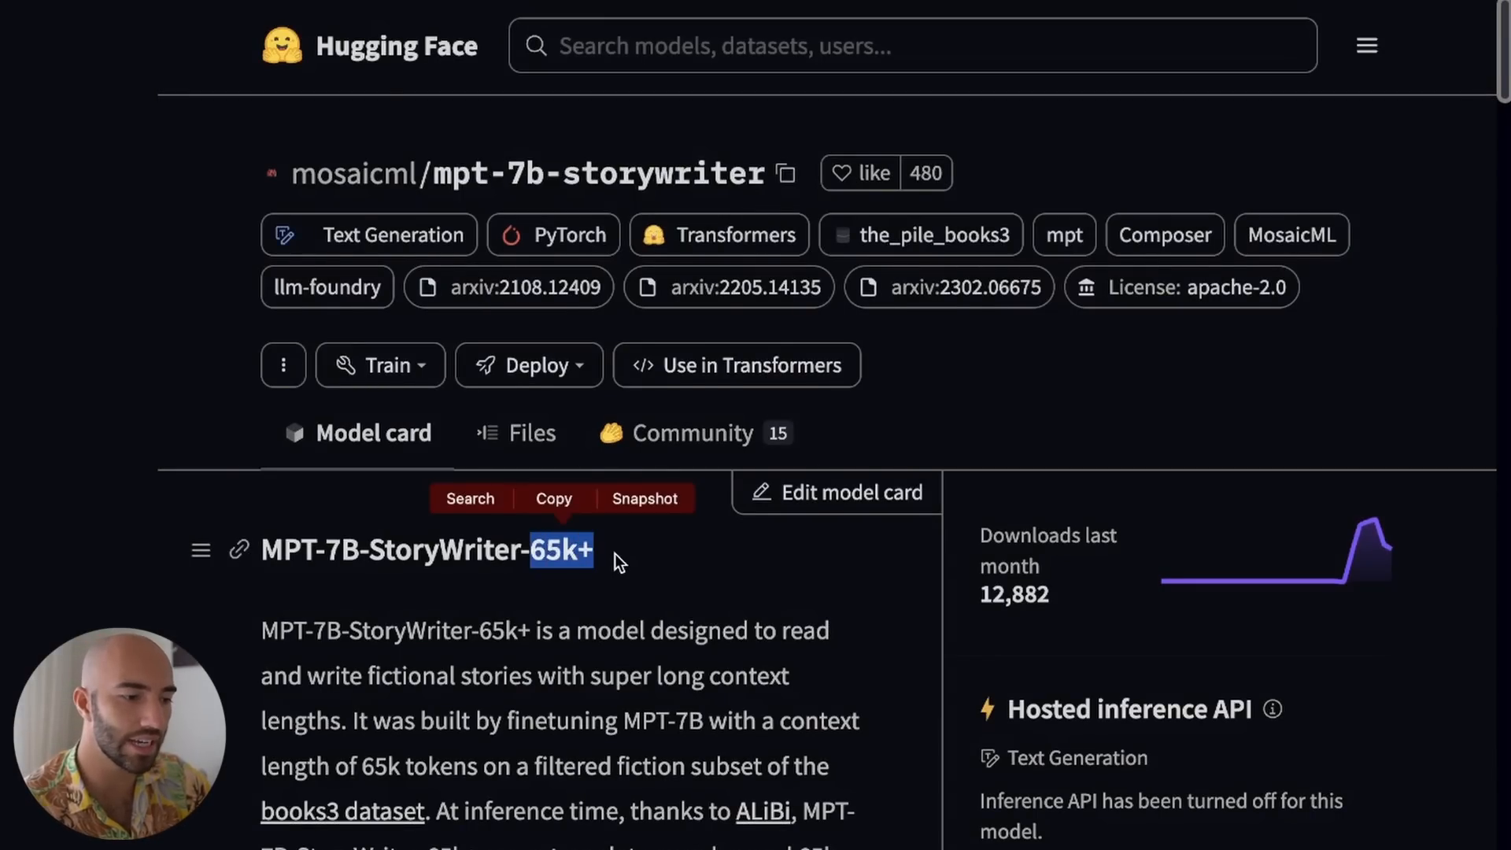
{"action": "scroll", "scroll_direction": "down", "scroll_amount": 3}
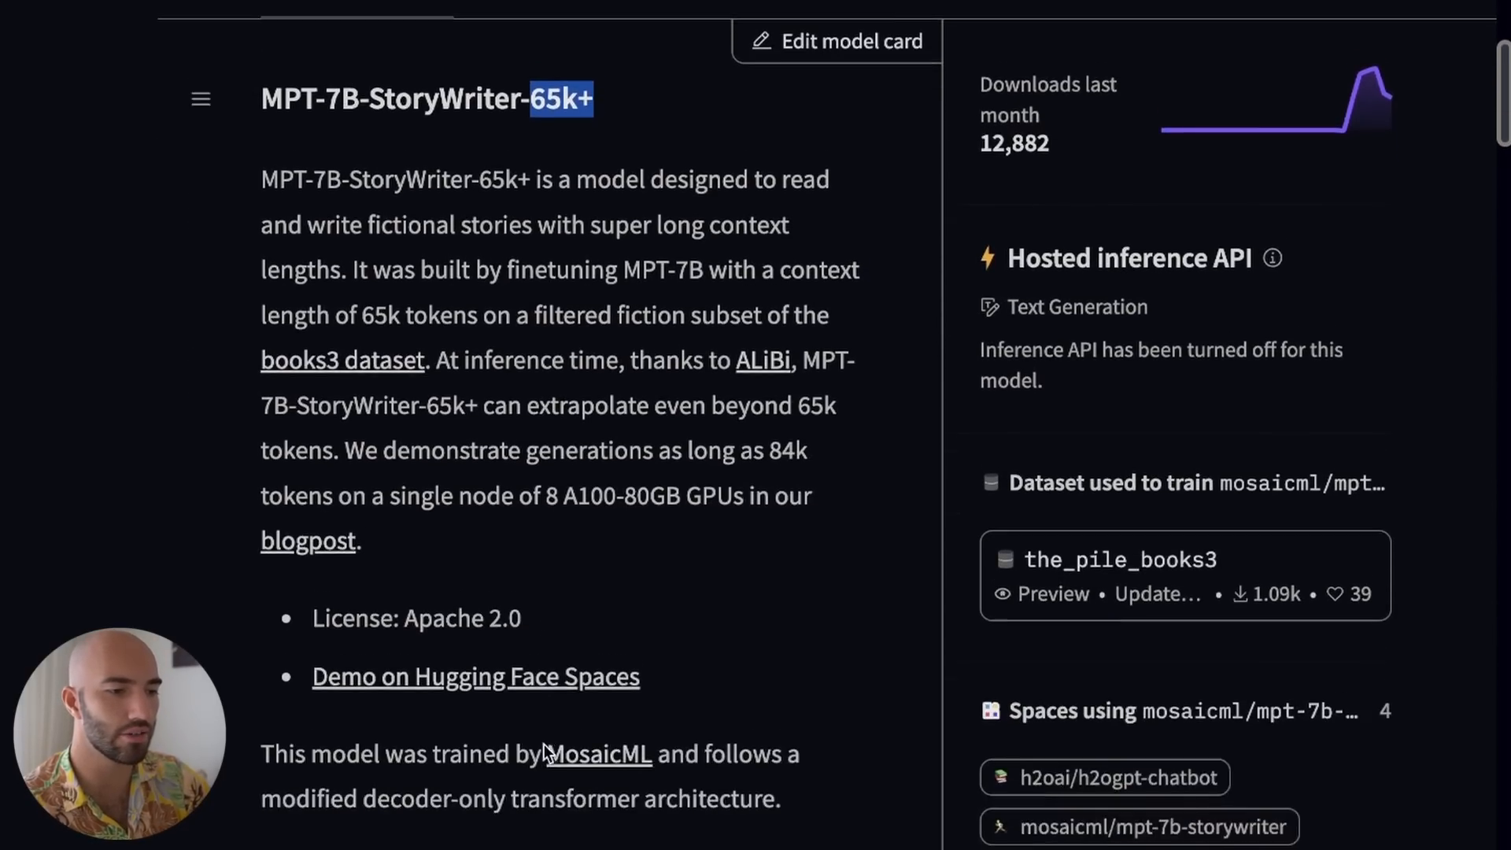
{"action": "scroll", "scroll_direction": "down", "scroll_amount": 3}
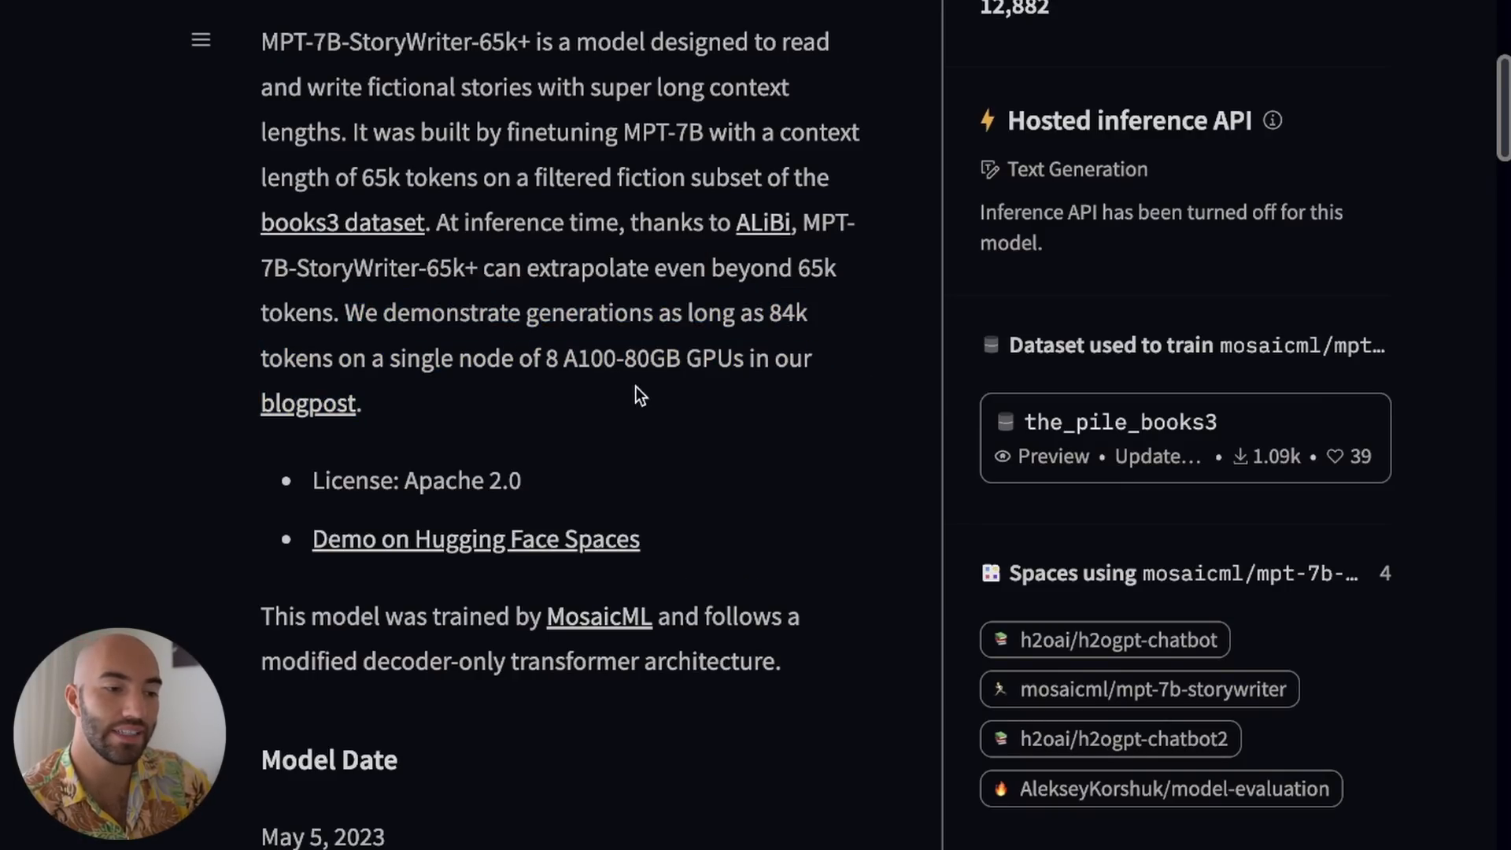
{"action": "scroll", "scroll_direction": "up", "scroll_amount": 3}
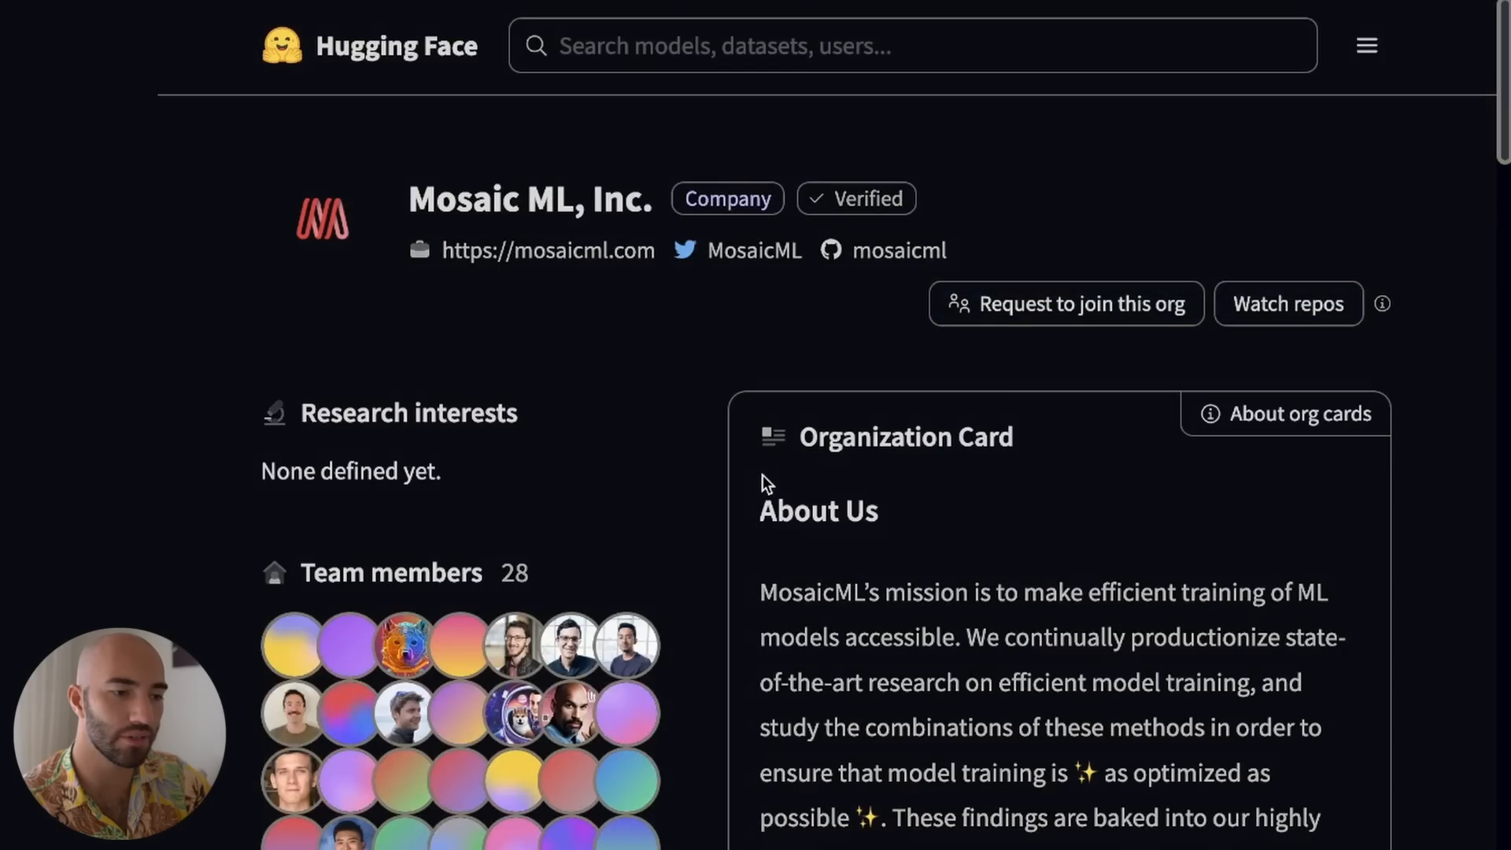
Scroll down the MosaicML organisation page to its list of 11 models
{"action": "scroll", "scroll_direction": "down", "scroll_amount": 3}
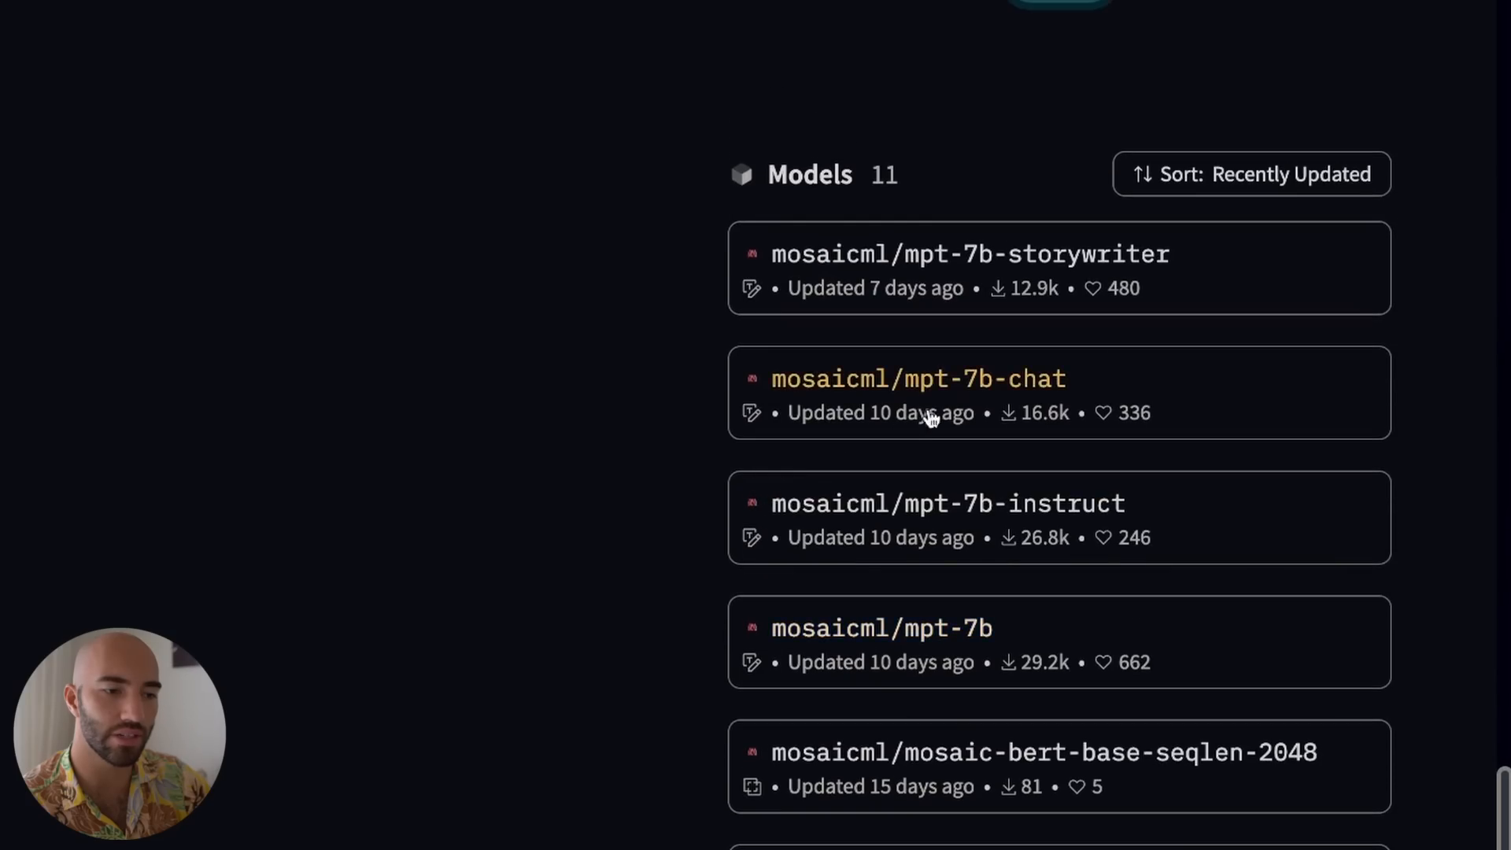
{"action": "mouse_move", "coordinate": [1134, 567]}
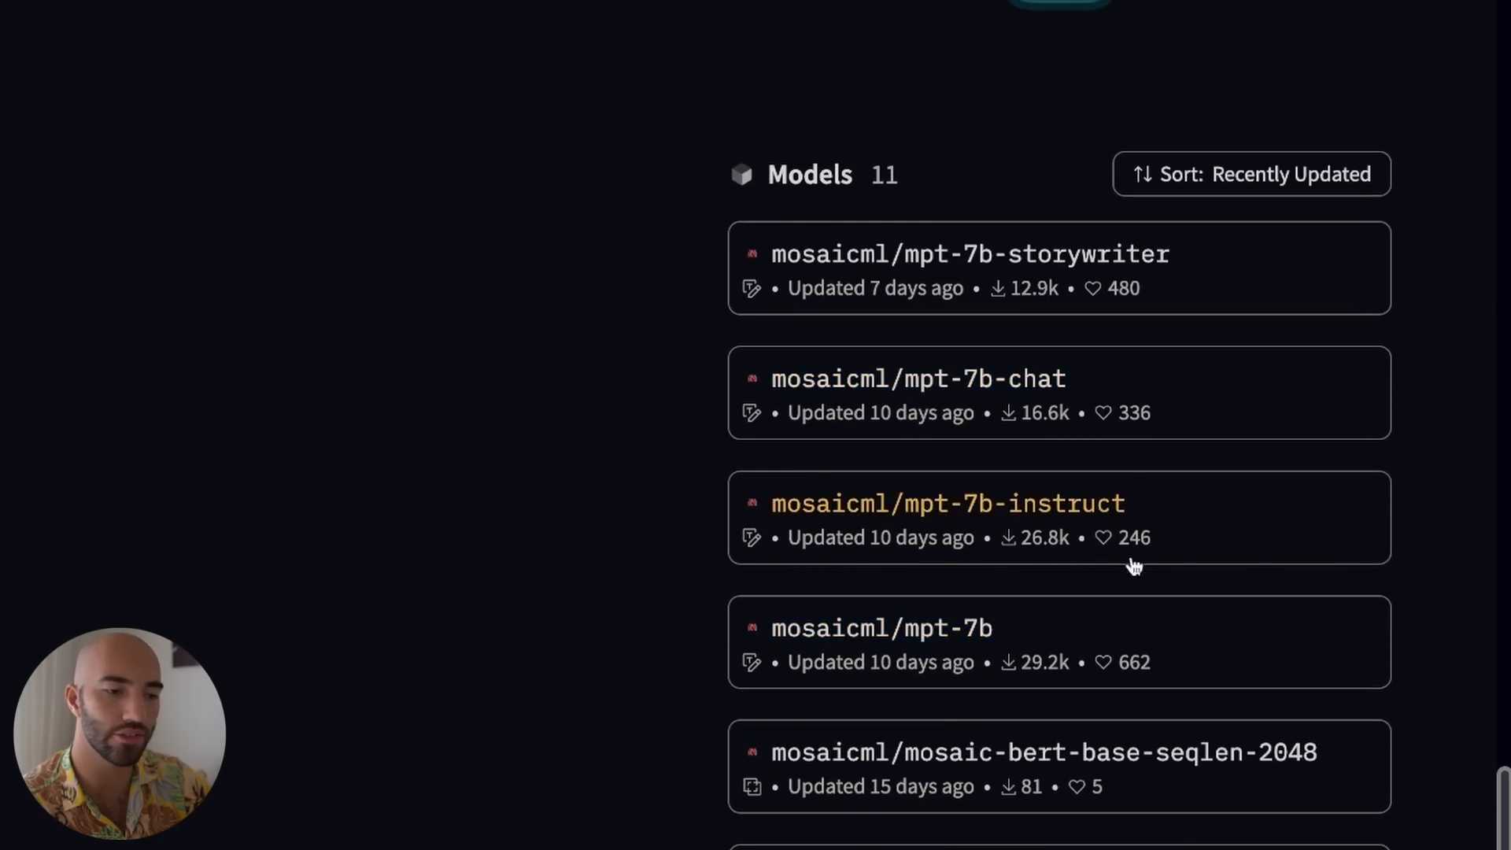
{"action": "mouse_move", "coordinate": [1134, 522]}
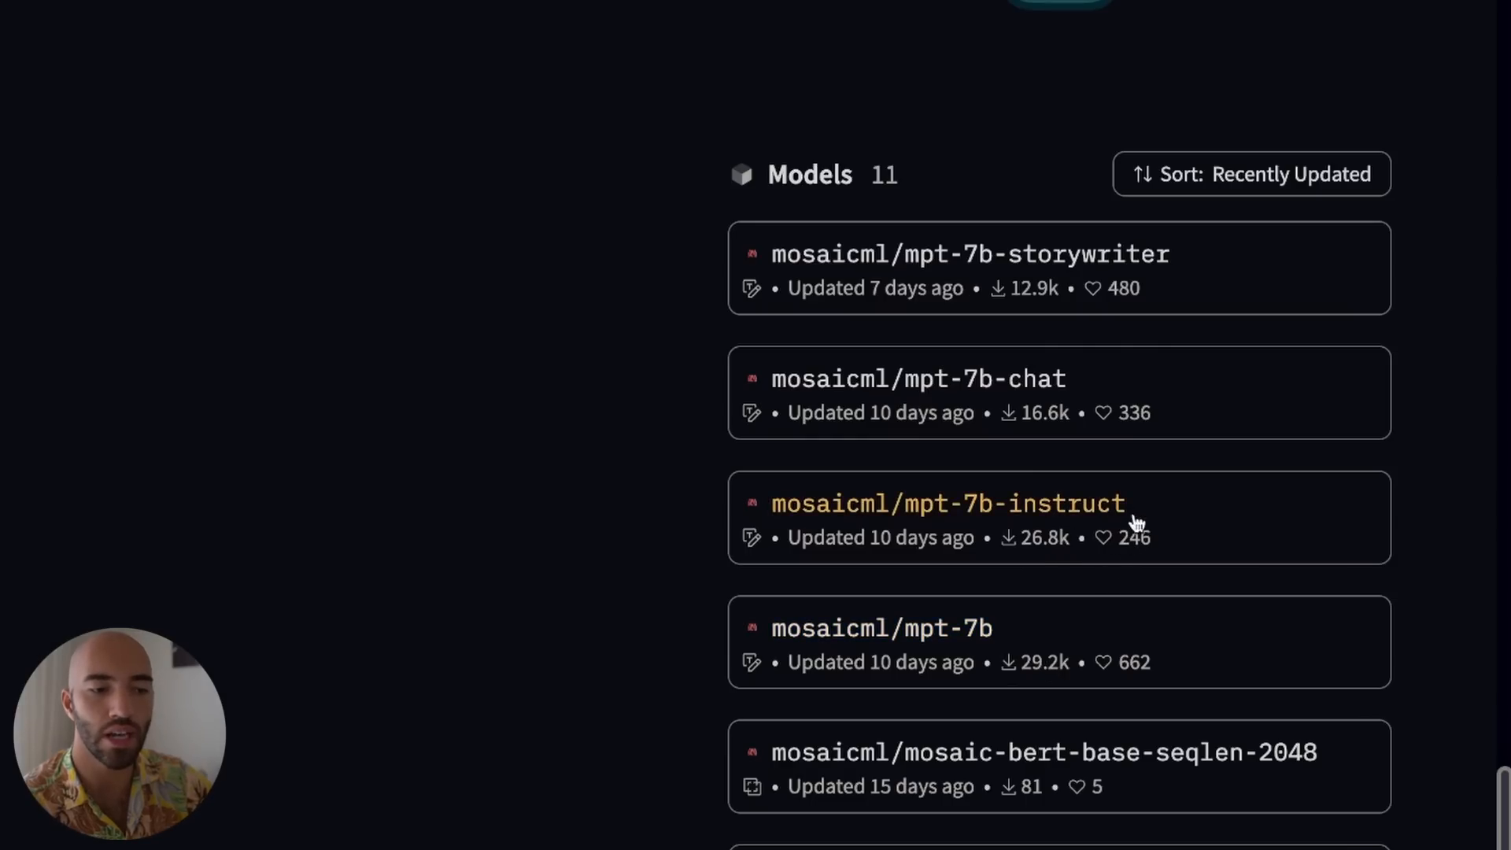
{"action": "mouse_move", "coordinate": [1036, 535]}
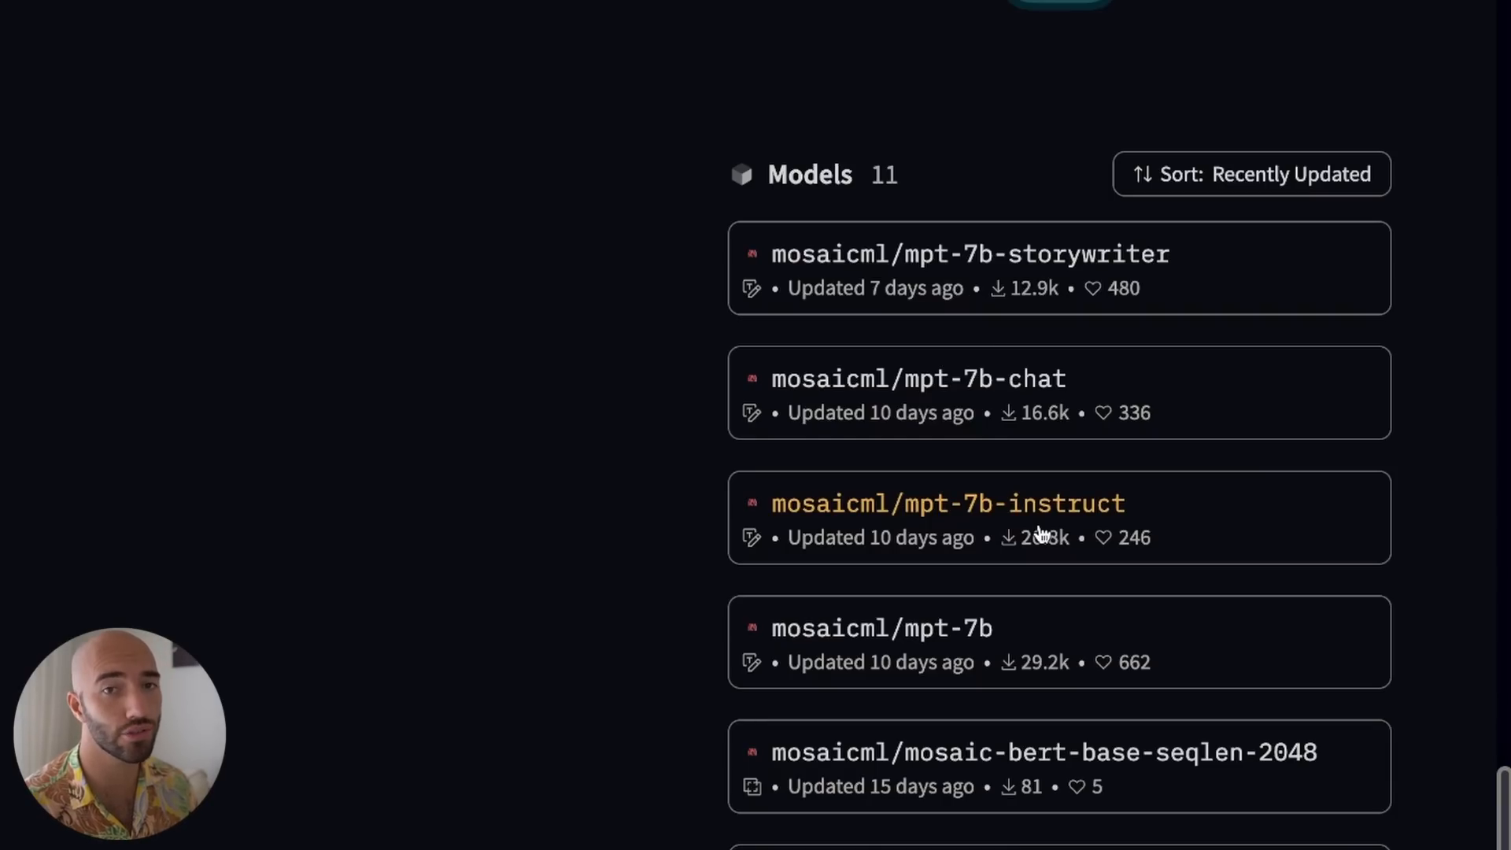
{"action": "mouse_move", "coordinate": [1163, 520]}
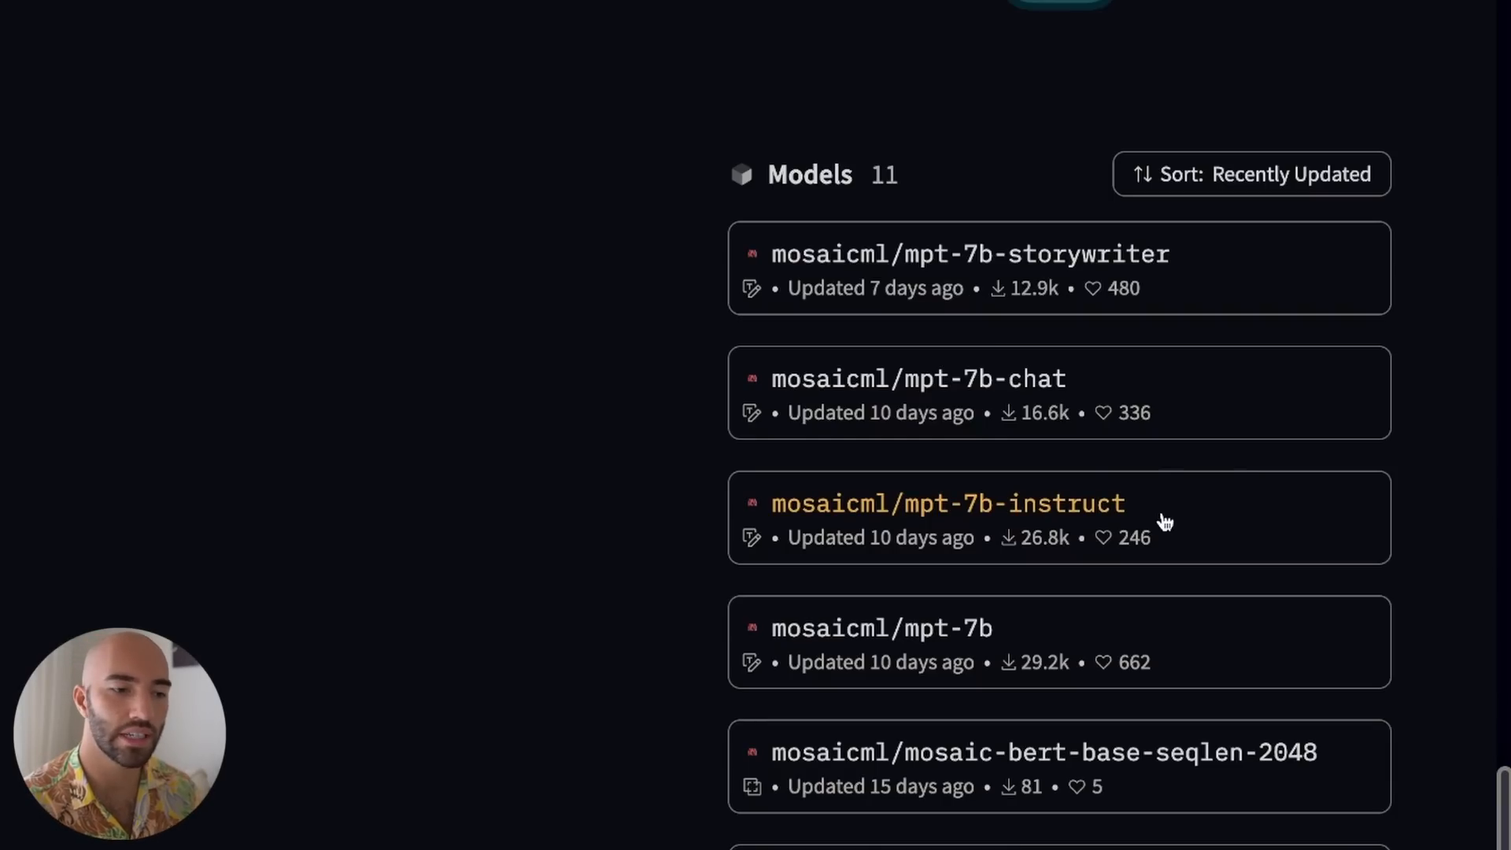
View the mosaicml/mpt-7b-instruct model card, scrolling to How to Use and back to the top
{"action": "left_click", "coordinate": [948, 502]}
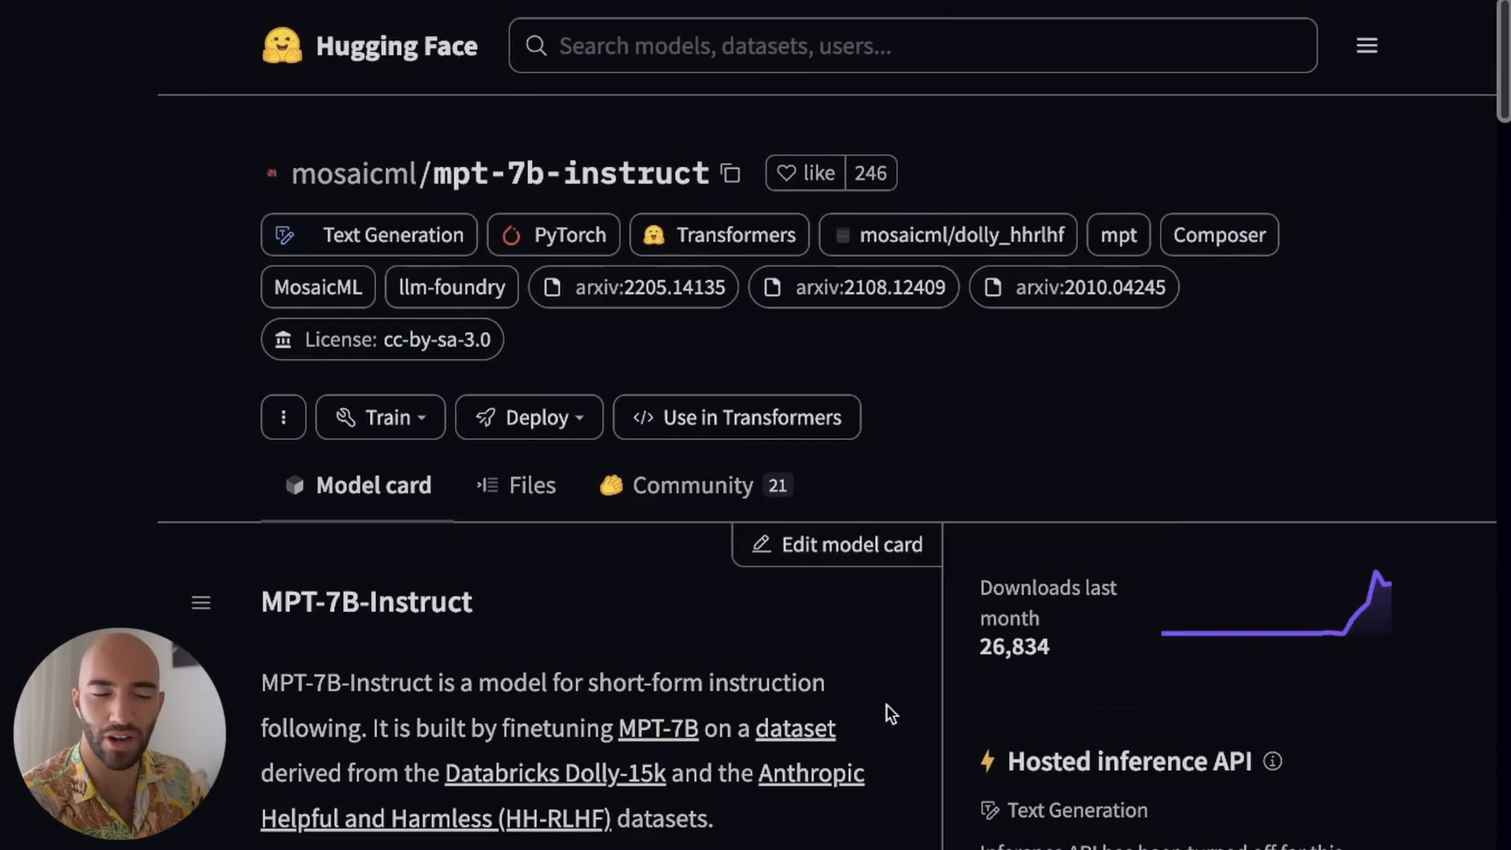
{"action": "scroll", "scroll_direction": "down", "scroll_amount": 3}
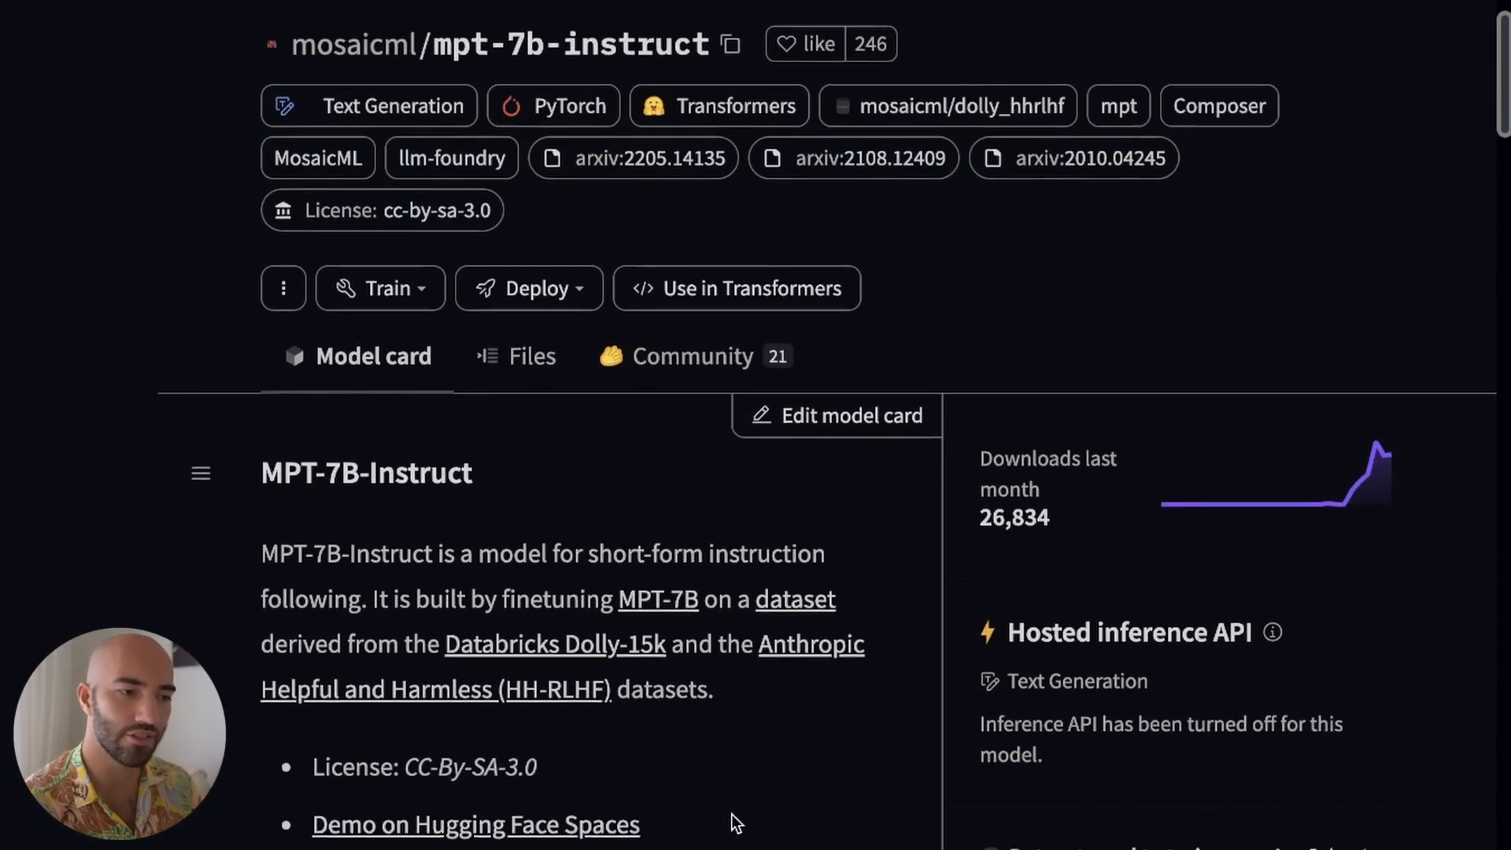
{"action": "scroll", "scroll_direction": "down", "scroll_amount": 3}
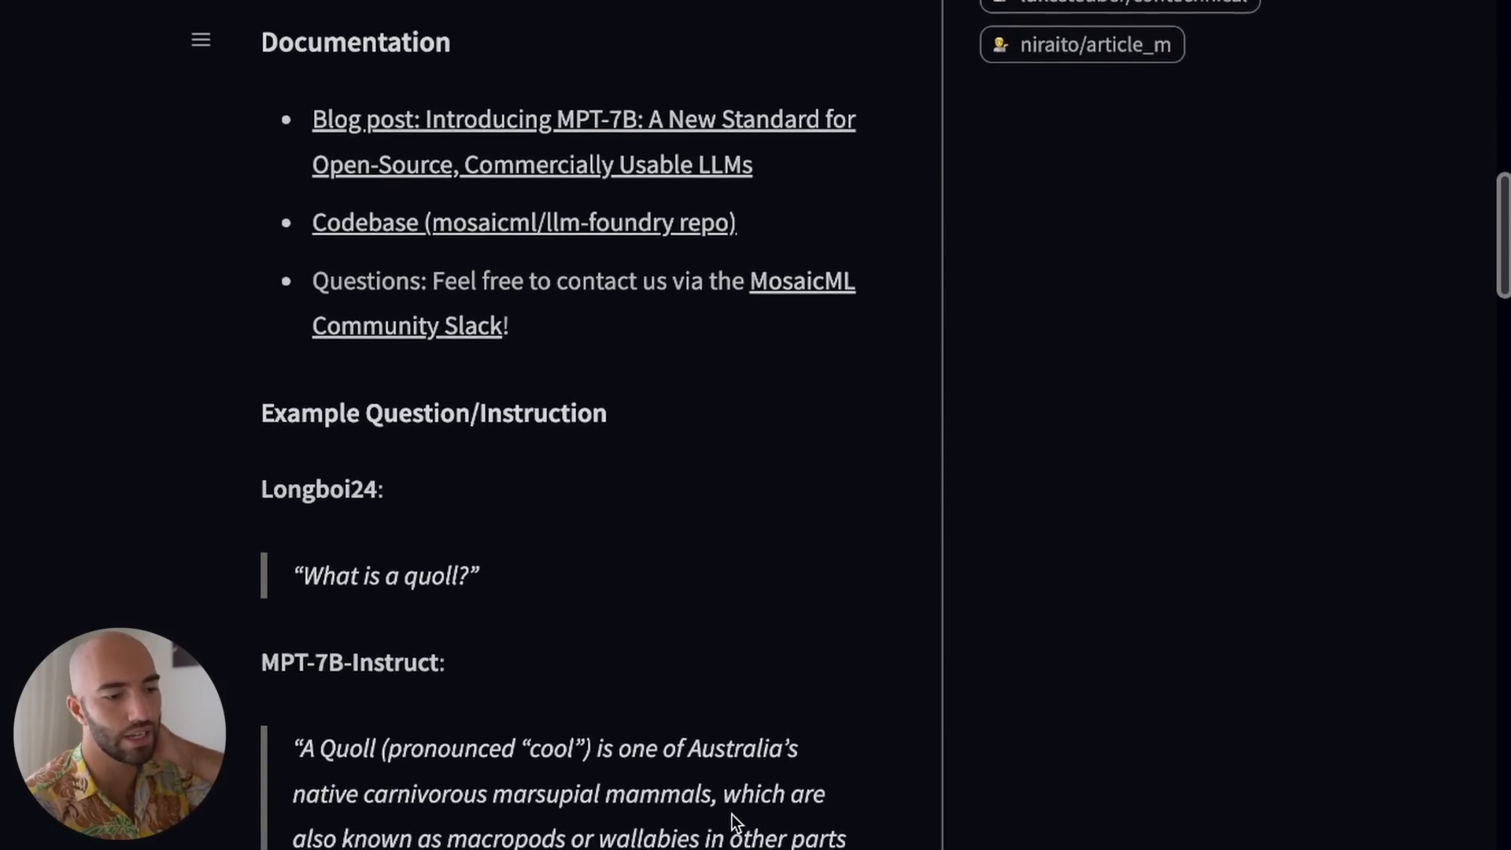
{"action": "scroll", "scroll_direction": "down", "scroll_amount": 3}
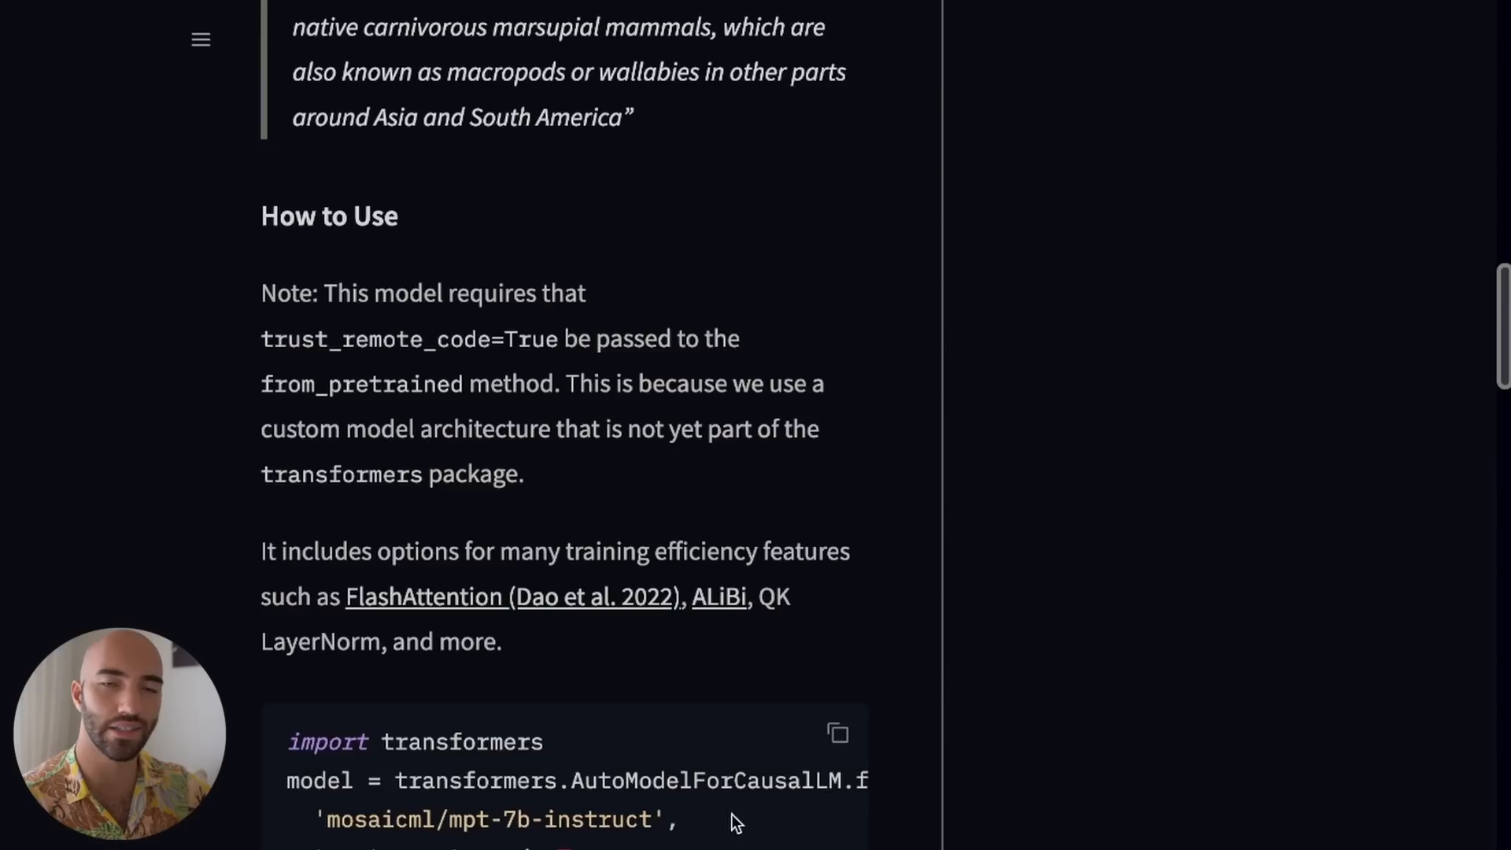
{"action": "scroll", "scroll_direction": "down", "scroll_amount": 3}
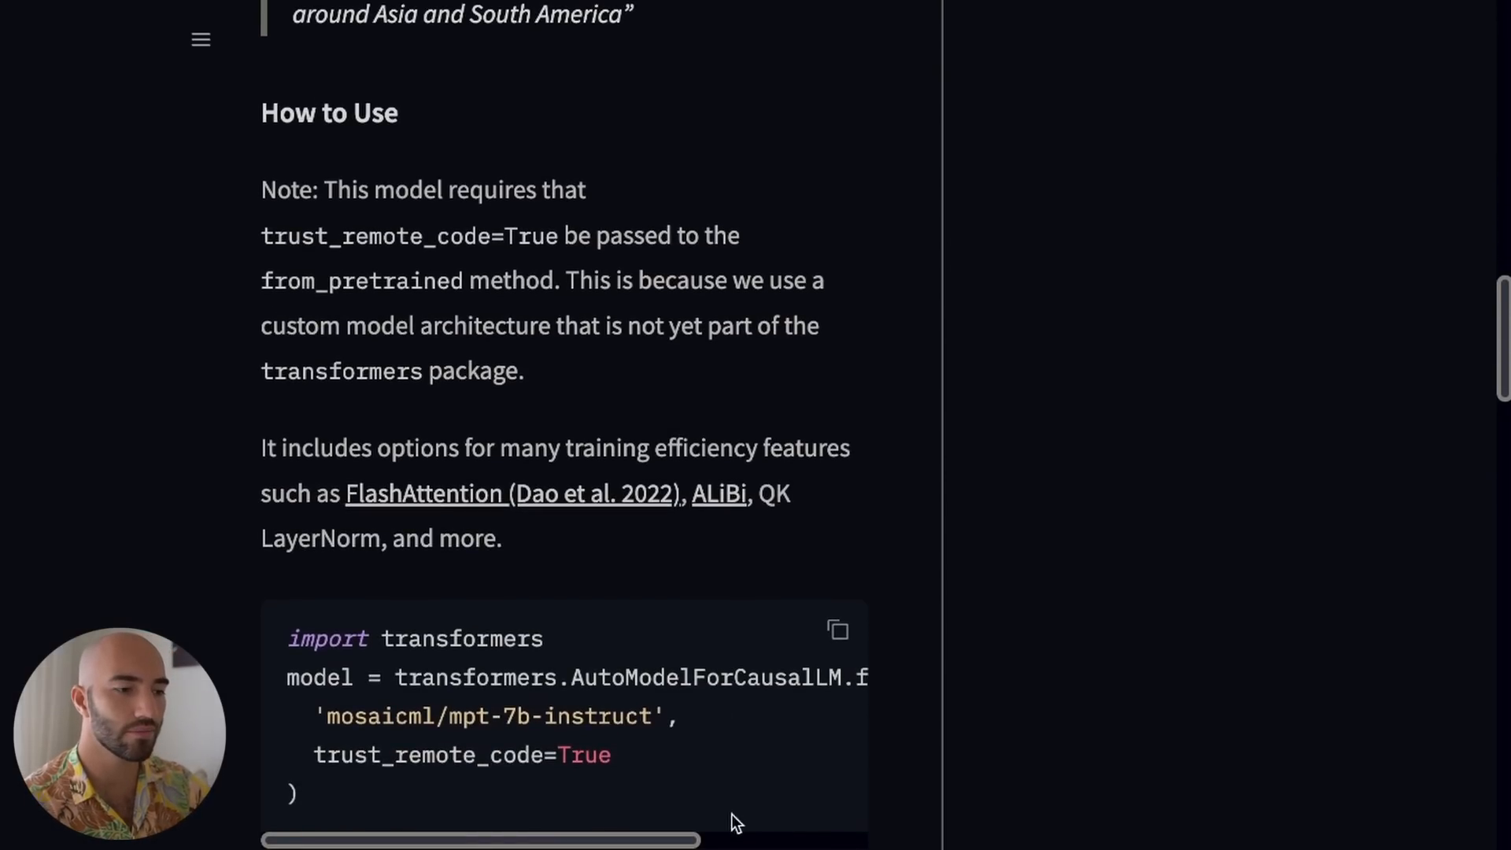
{"action": "scroll", "scroll_direction": "up", "scroll_amount": 3}
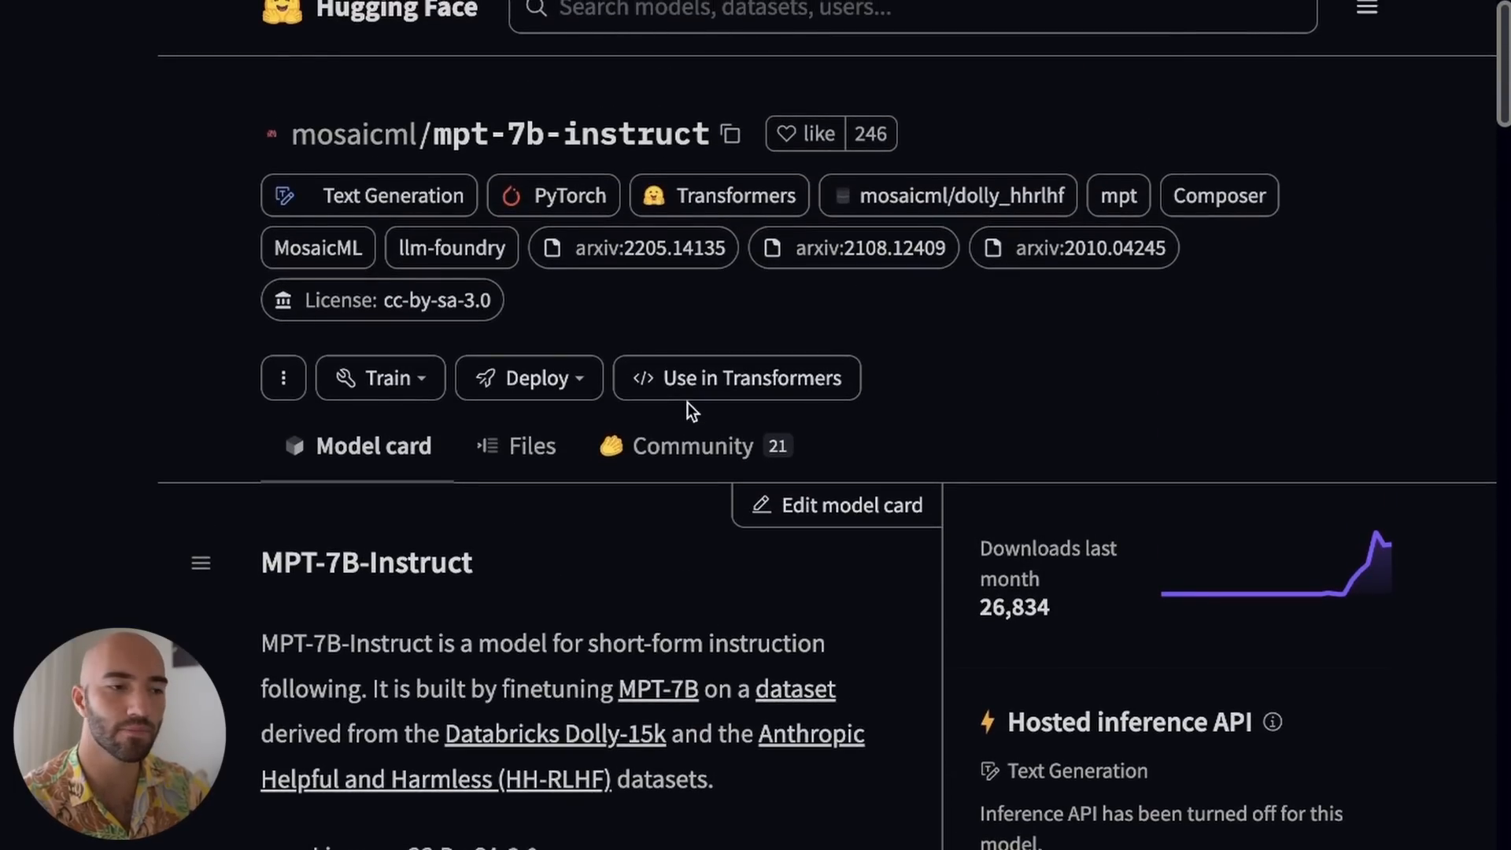
{"action": "scroll", "scroll_direction": "up", "scroll_amount": 3}
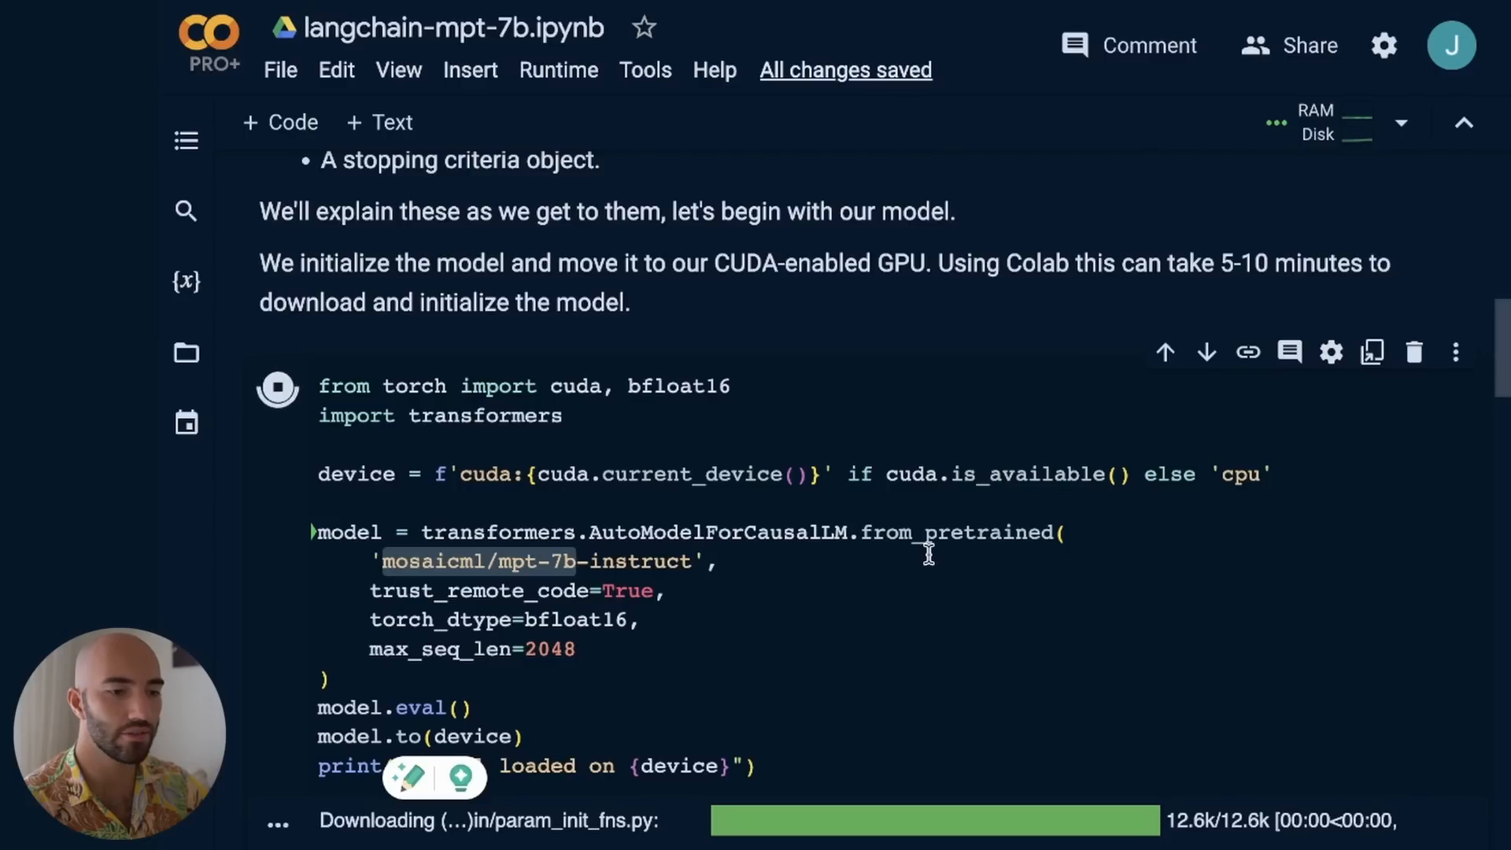
Scroll up to the langchain-mpt-7b notebook intro and its pip install cell output
{"action": "scroll", "scroll_direction": "up", "scroll_amount": 3}
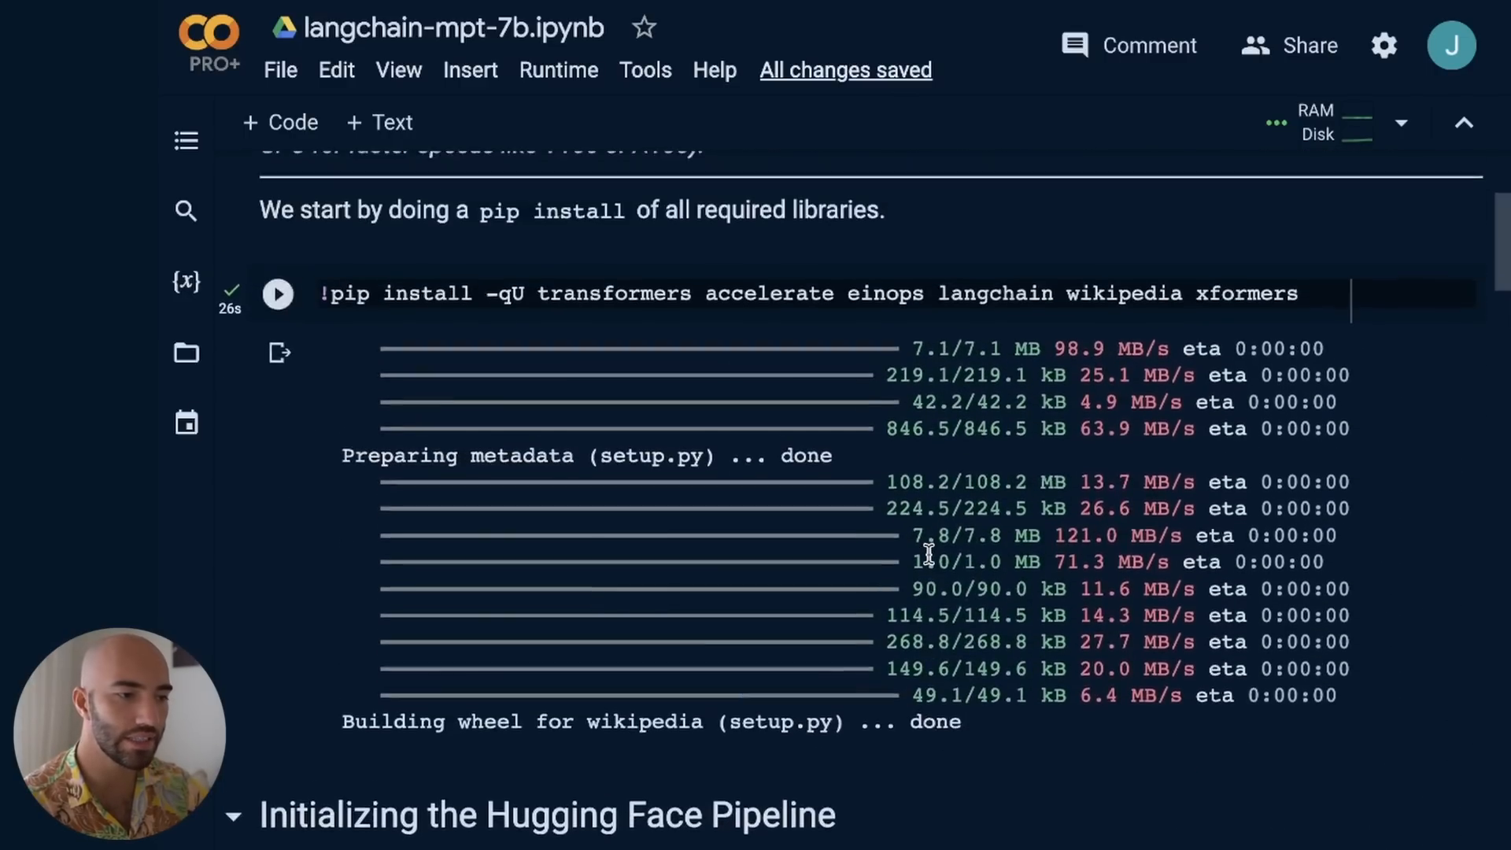
{"action": "scroll", "scroll_direction": "up", "scroll_amount": 3}
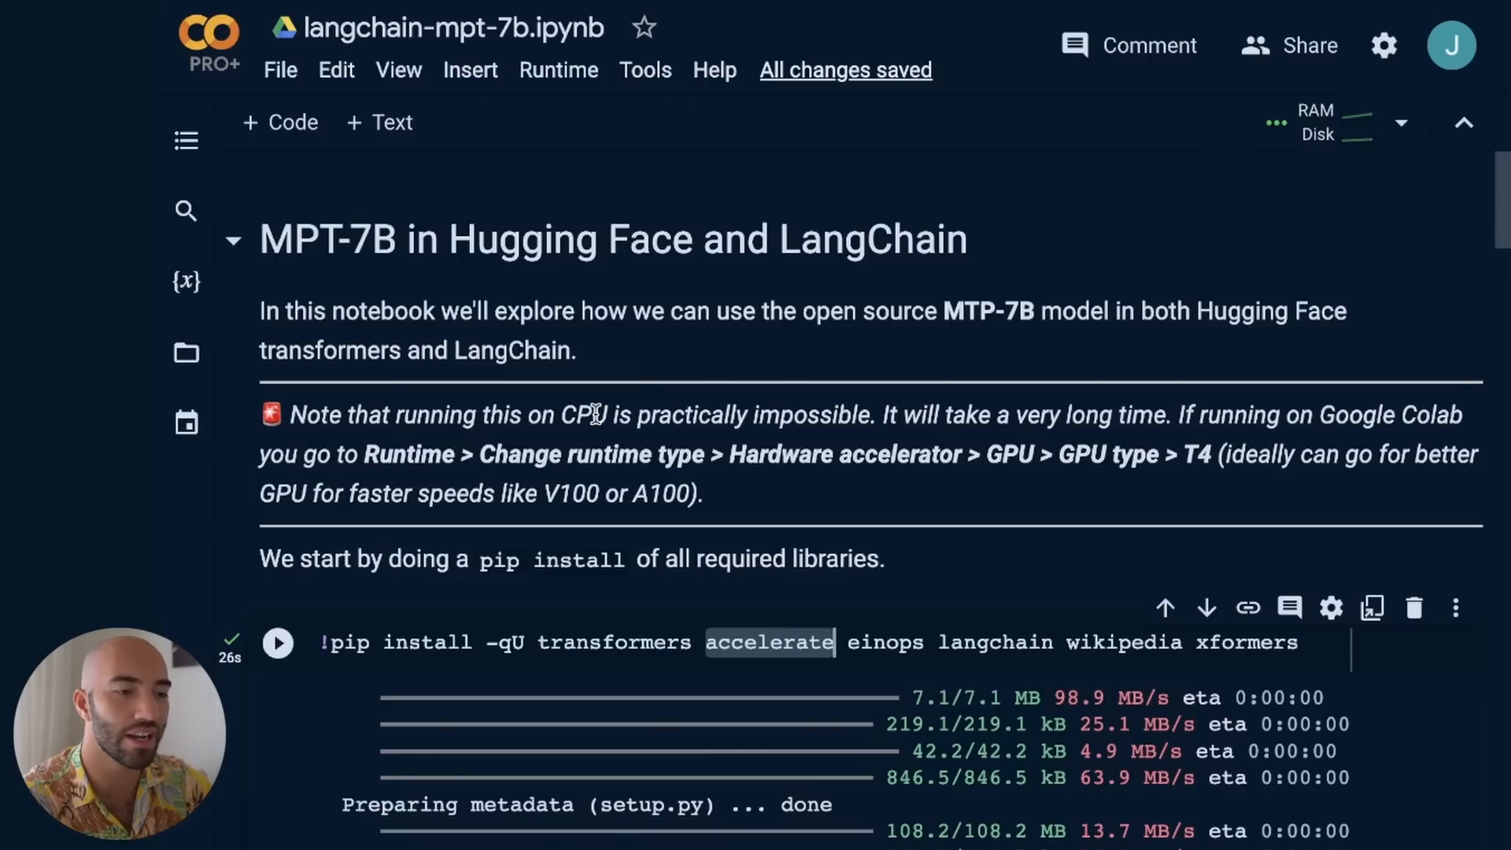
{"action": "mouse_move", "coordinate": [746, 631]}
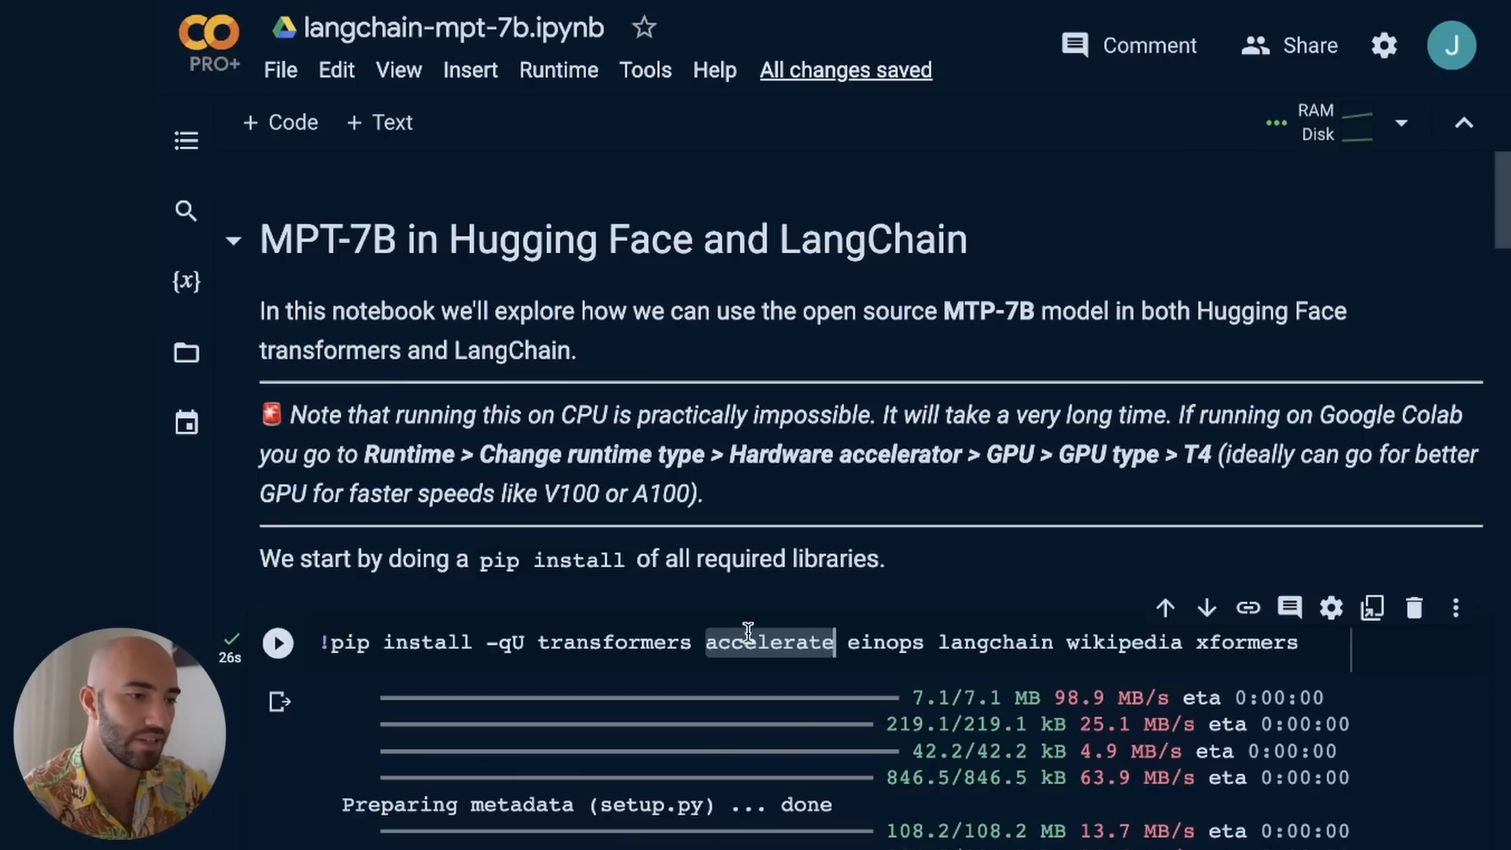
{"action": "mouse_move", "coordinate": [548, 96]}
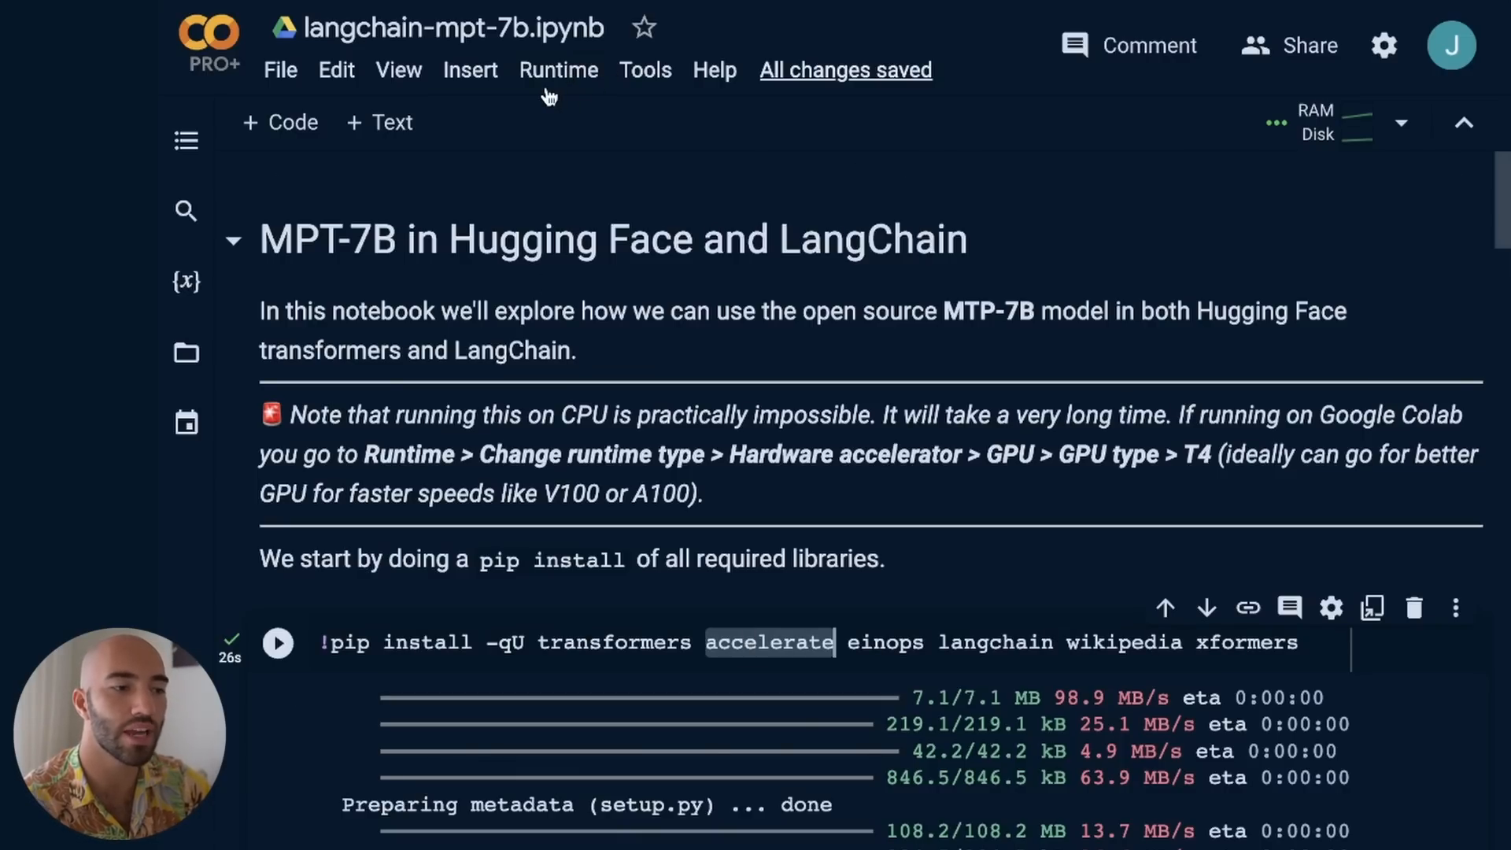
In Runtime > Change runtime type, keep GPU accelerator, T4 GPU type and High RAM shape
{"action": "left_click", "coordinate": [557, 69]}
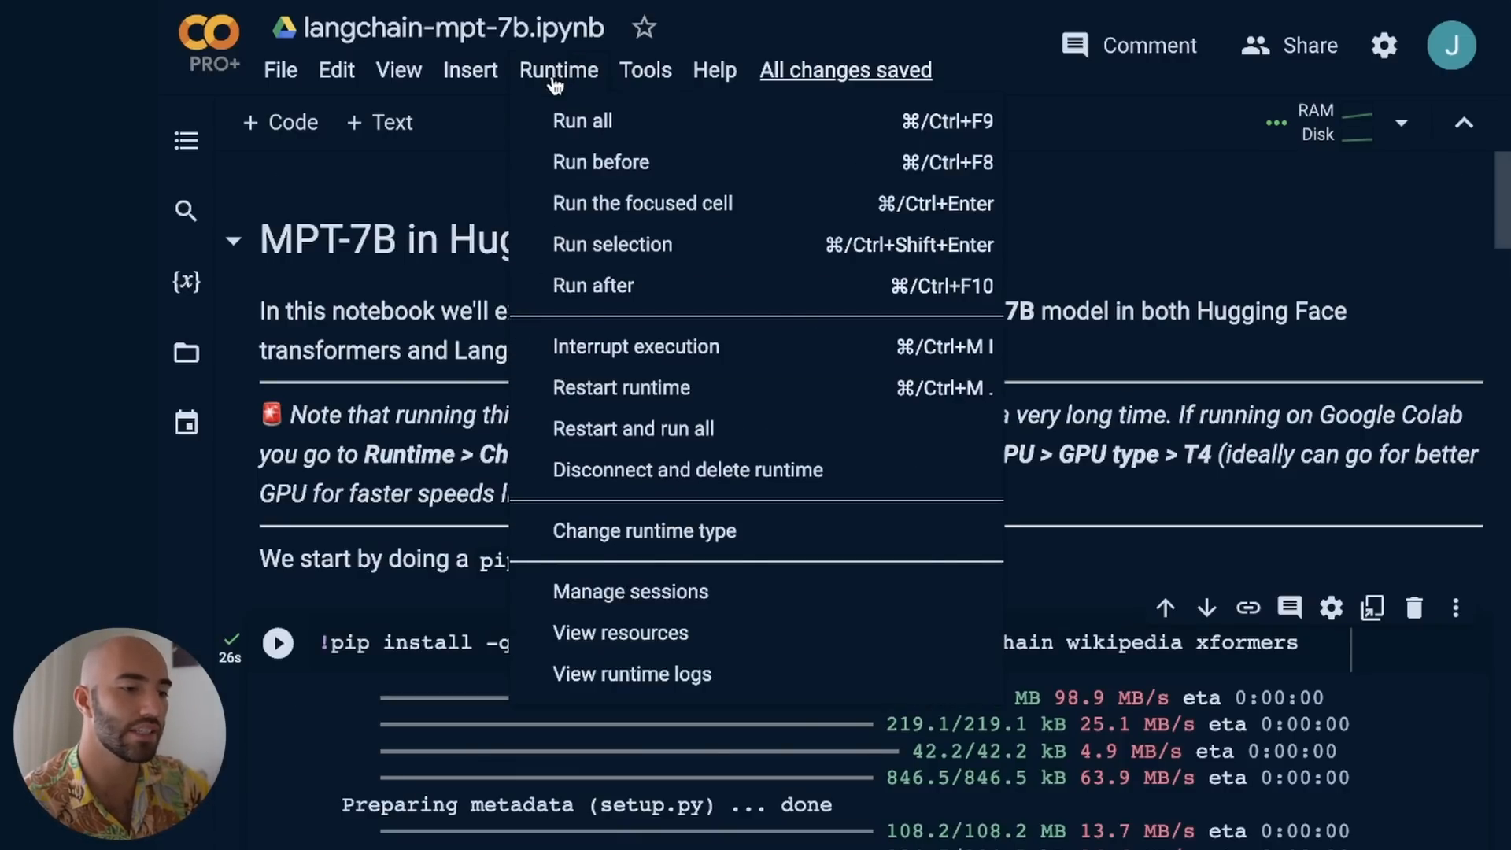
{"action": "mouse_move", "coordinate": [579, 539]}
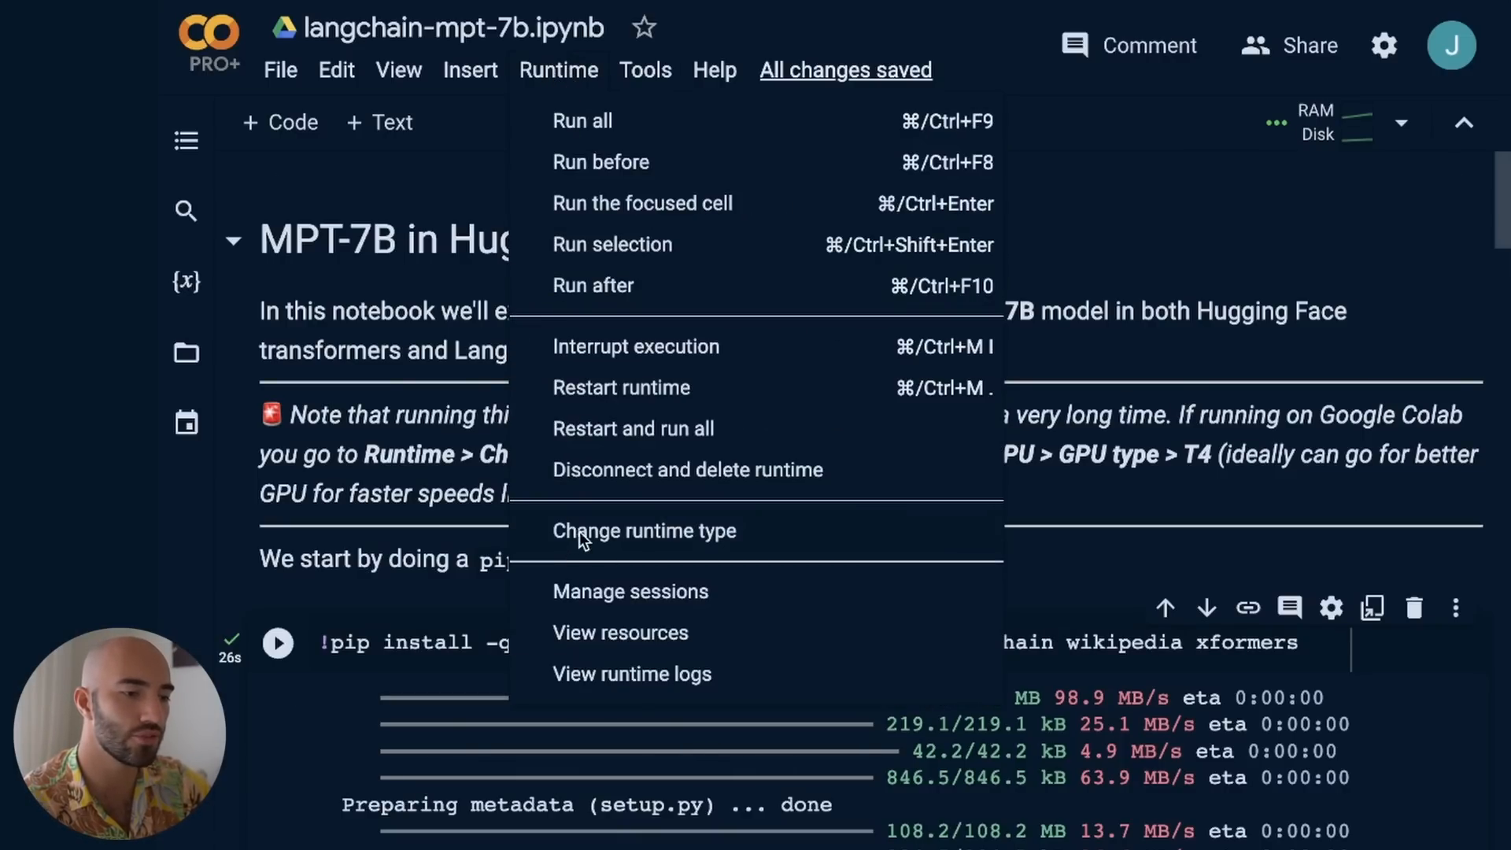
{"action": "left_click", "coordinate": [643, 531]}
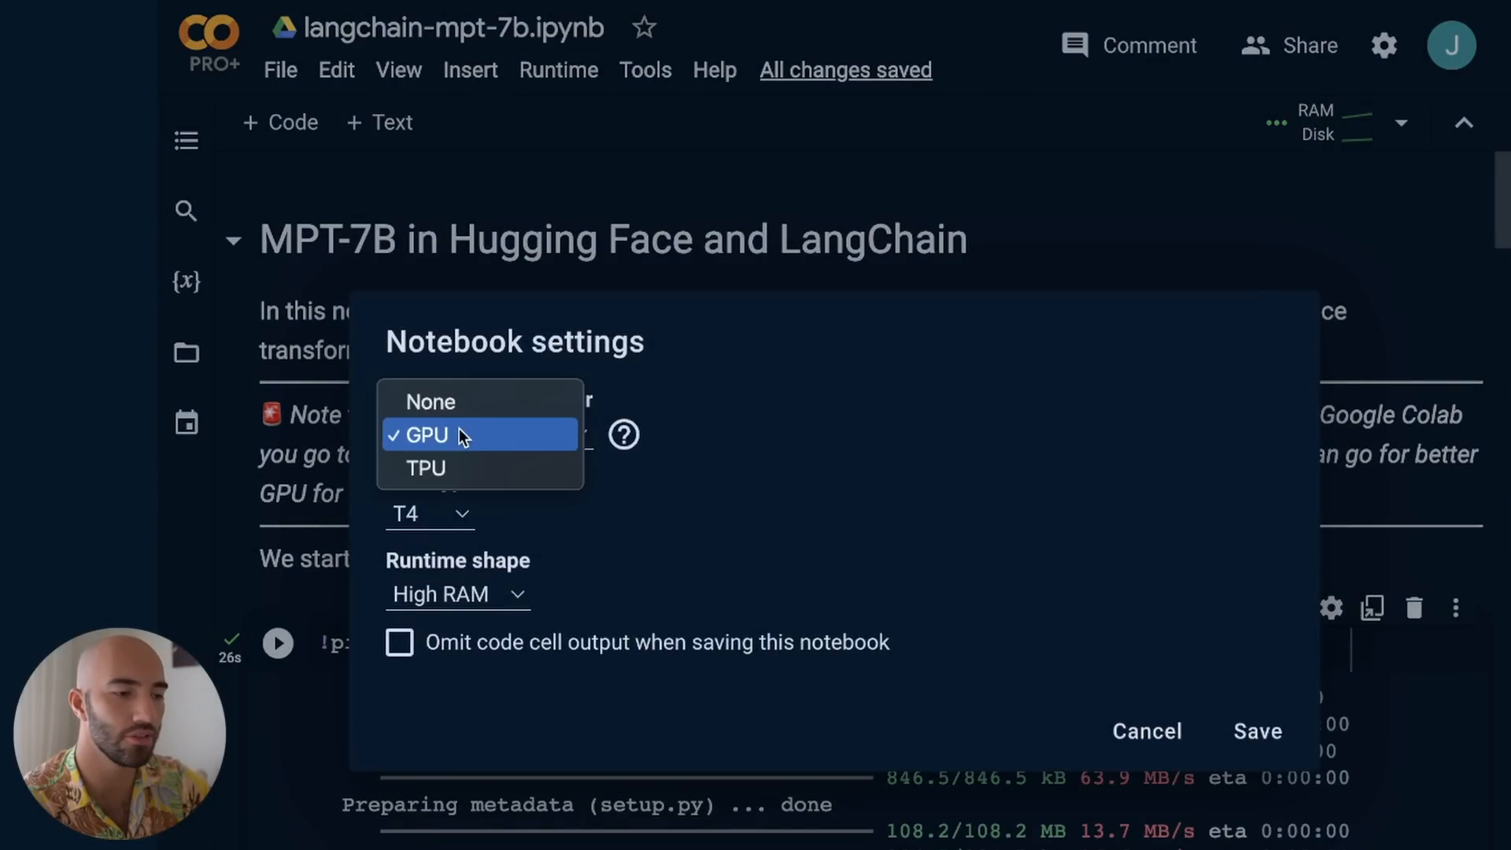
{"action": "mouse_move", "coordinate": [460, 436]}
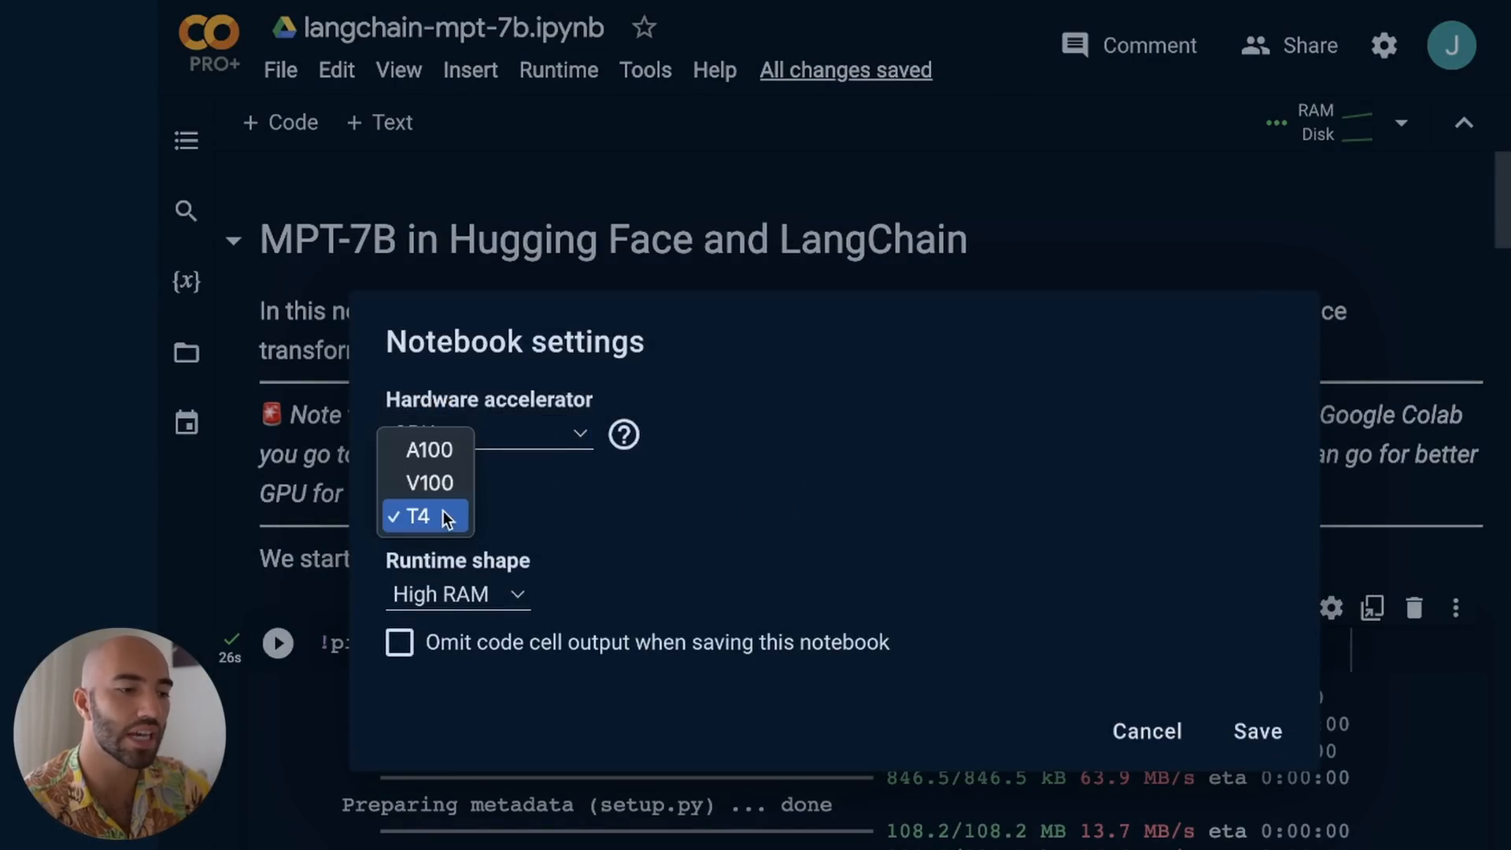
{"action": "mouse_move", "coordinate": [856, 471]}
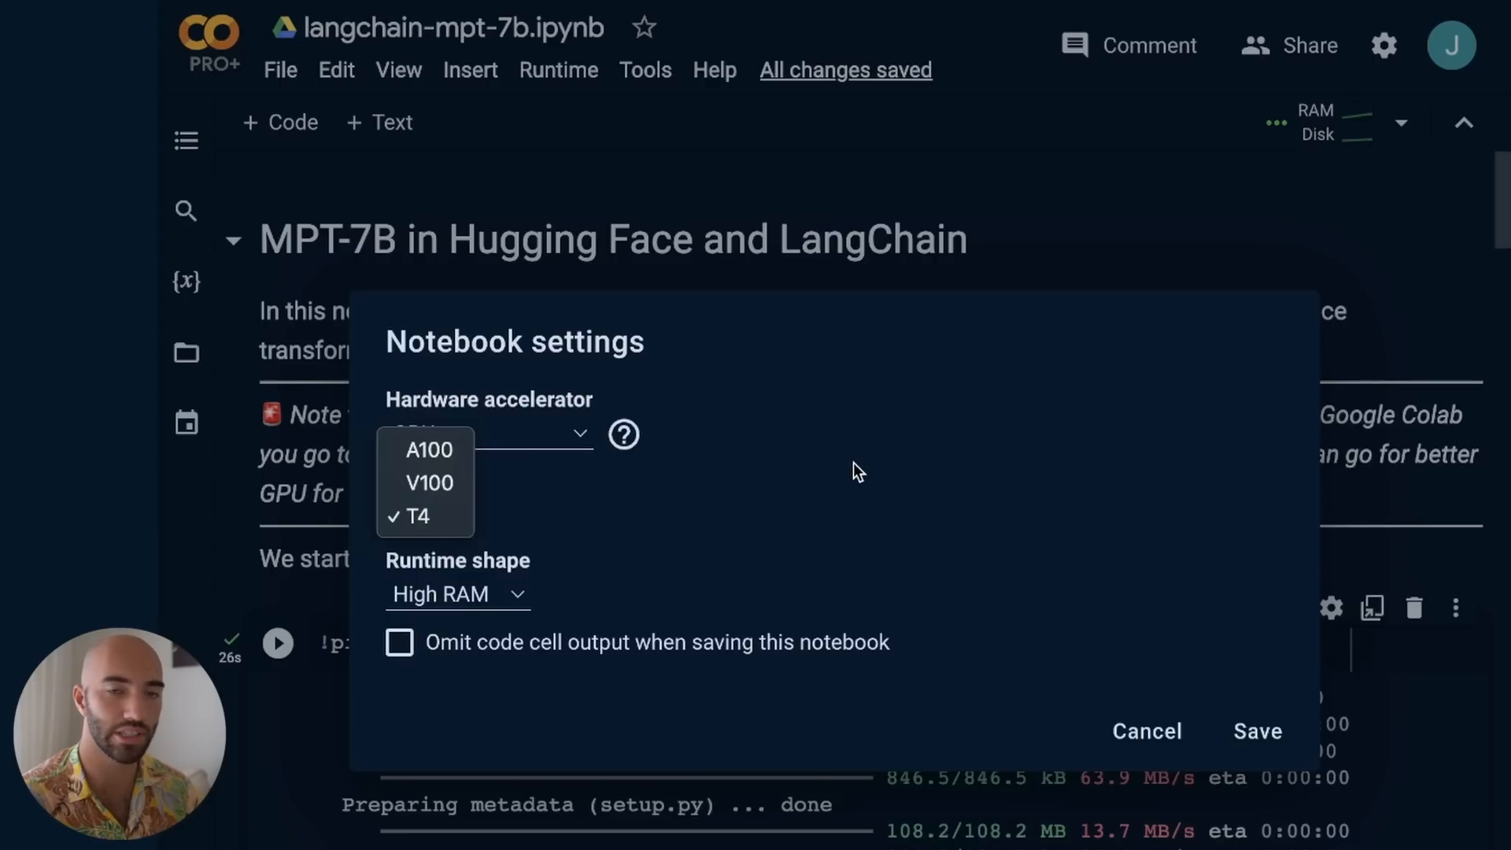
{"action": "left_click", "coordinate": [414, 517]}
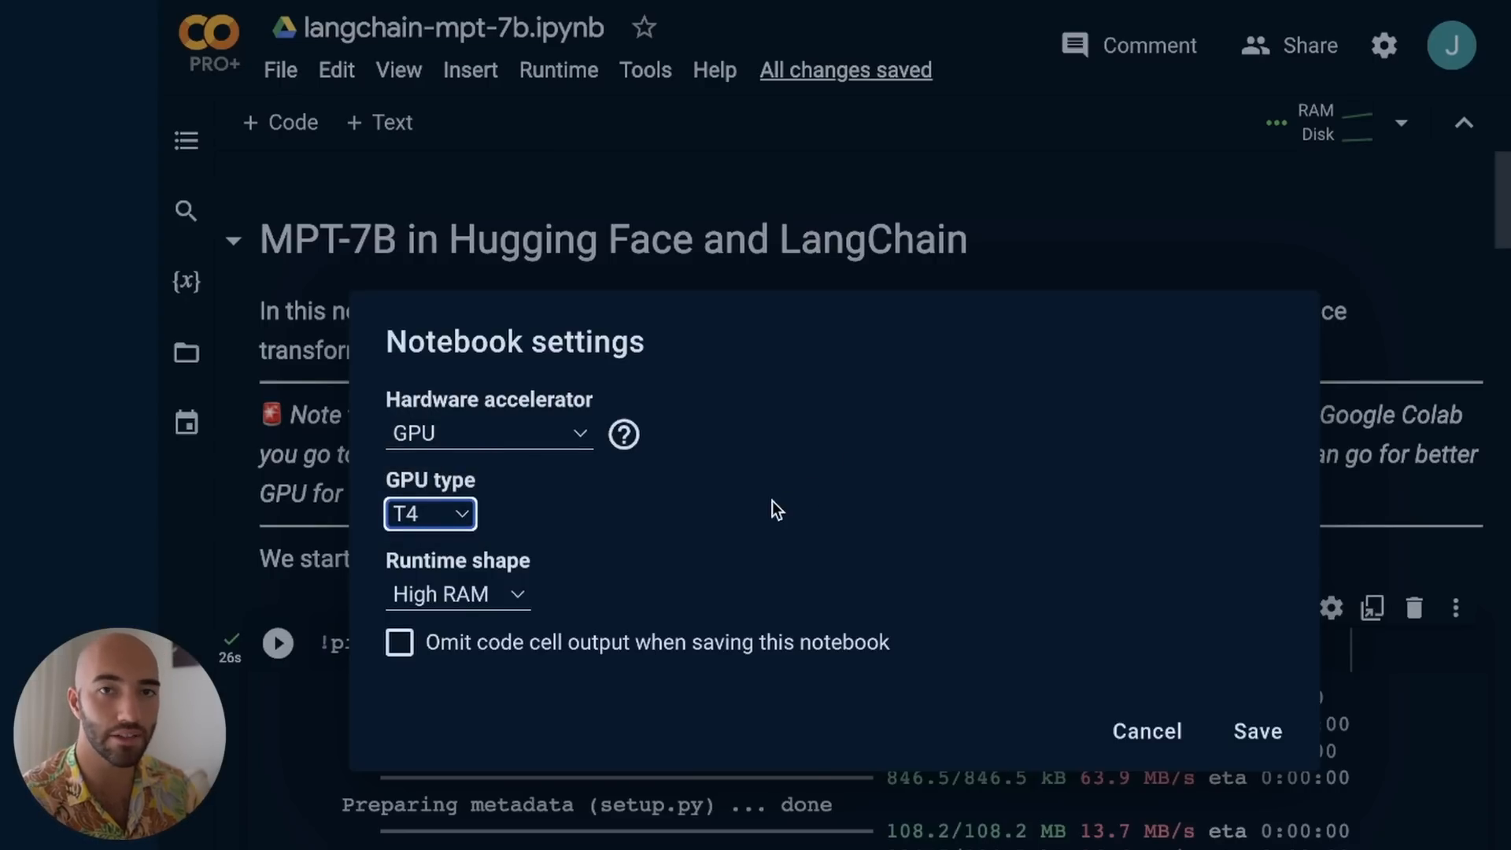
{"action": "left_click", "coordinate": [458, 593]}
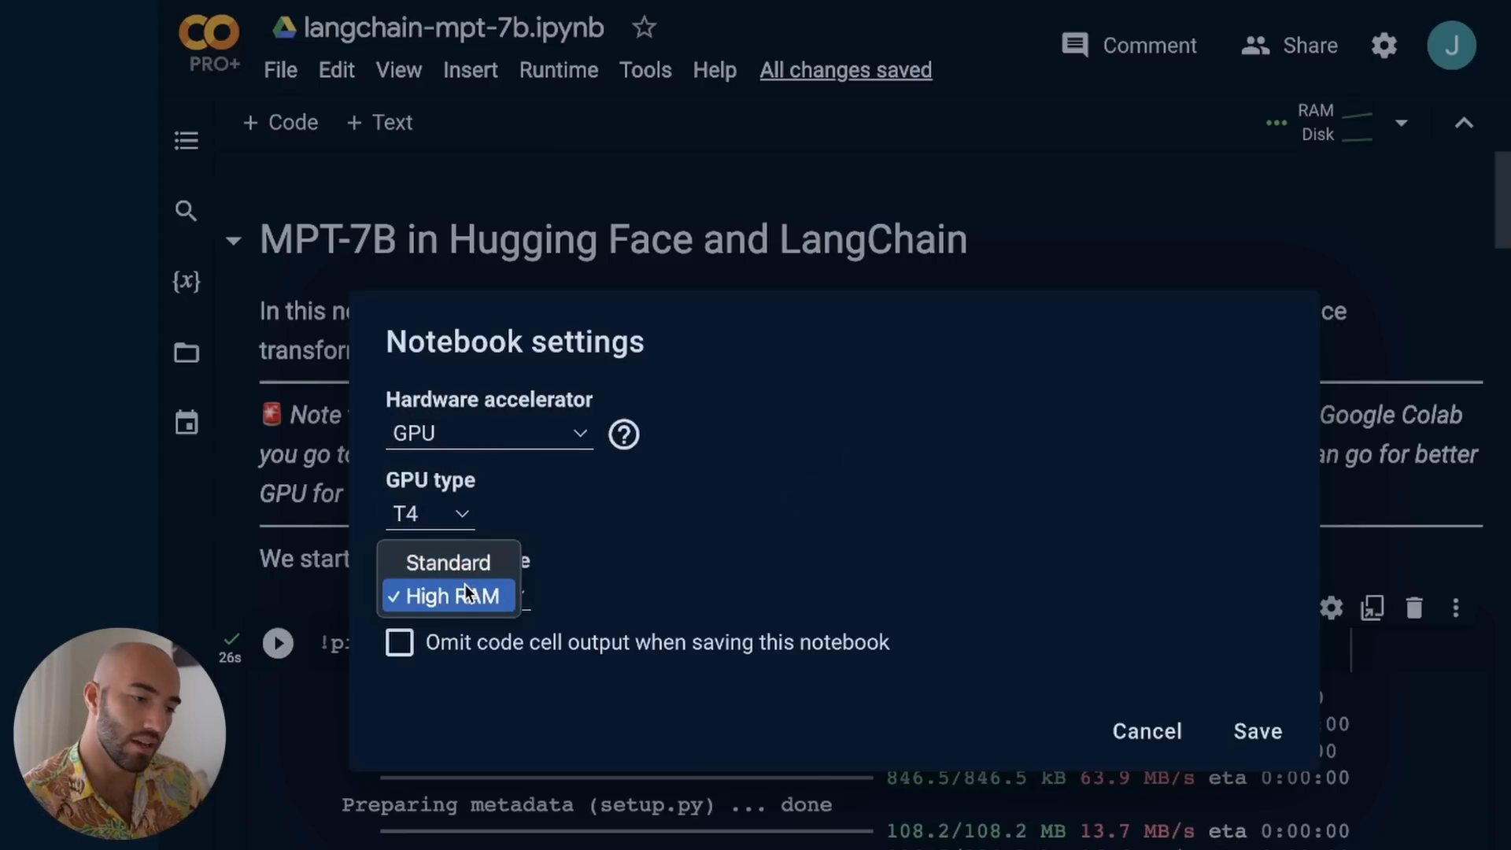
{"action": "mouse_move", "coordinate": [491, 602]}
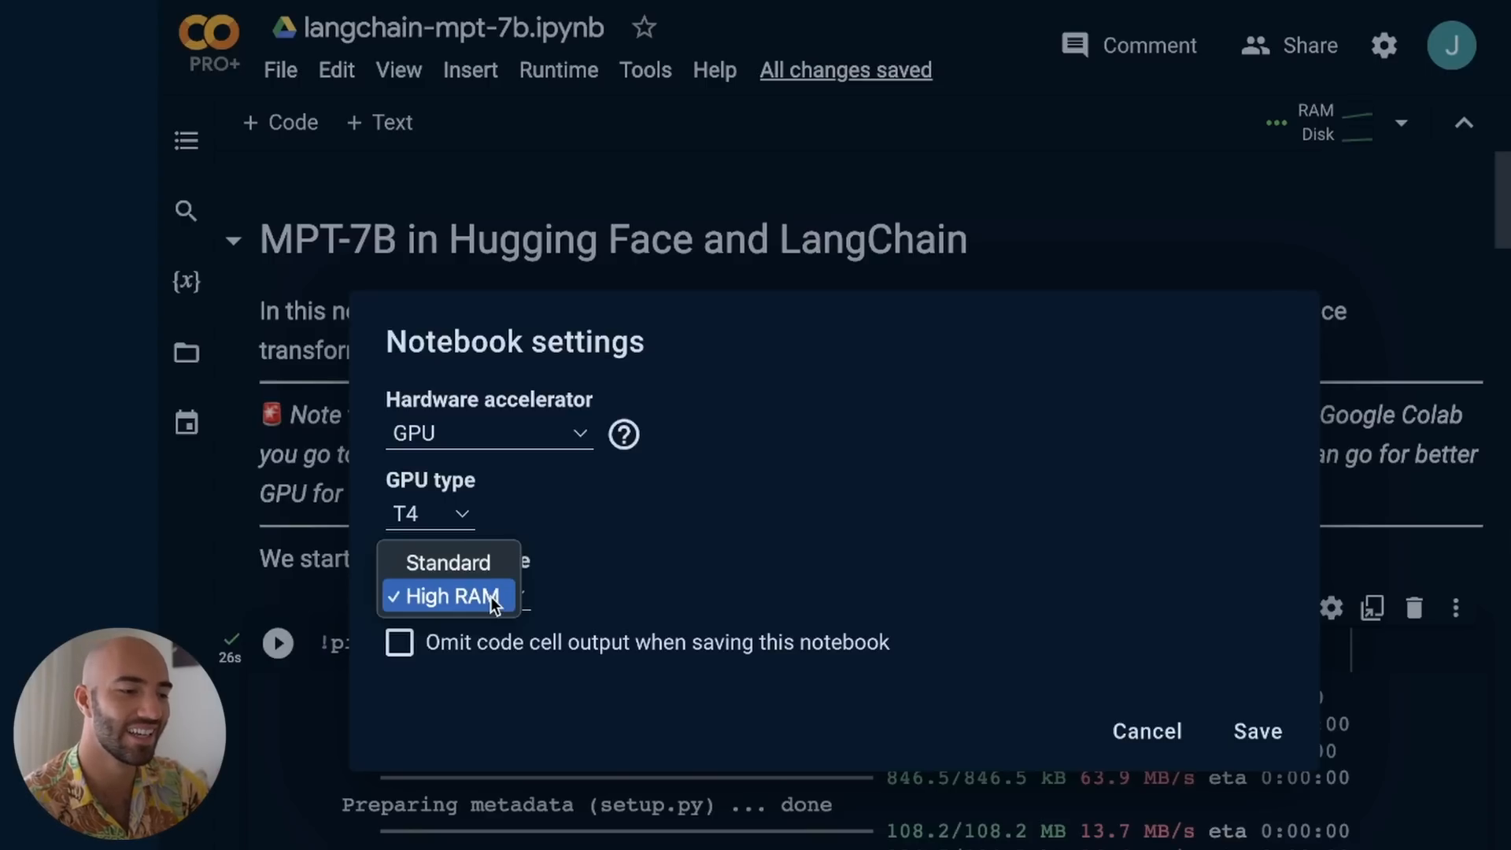
{"action": "mouse_move", "coordinate": [473, 600]}
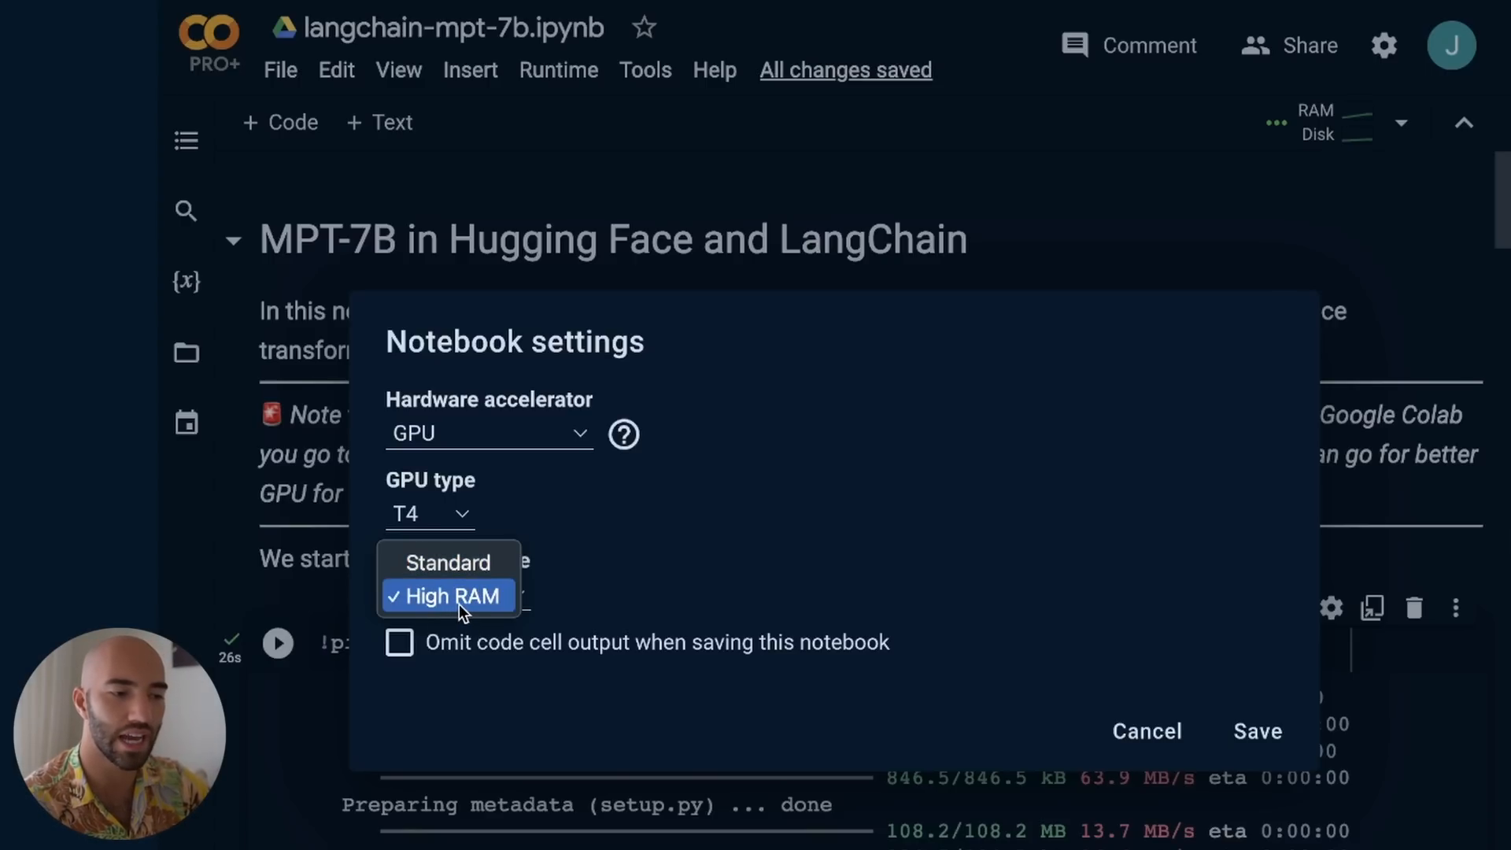
{"action": "left_click", "coordinate": [446, 595]}
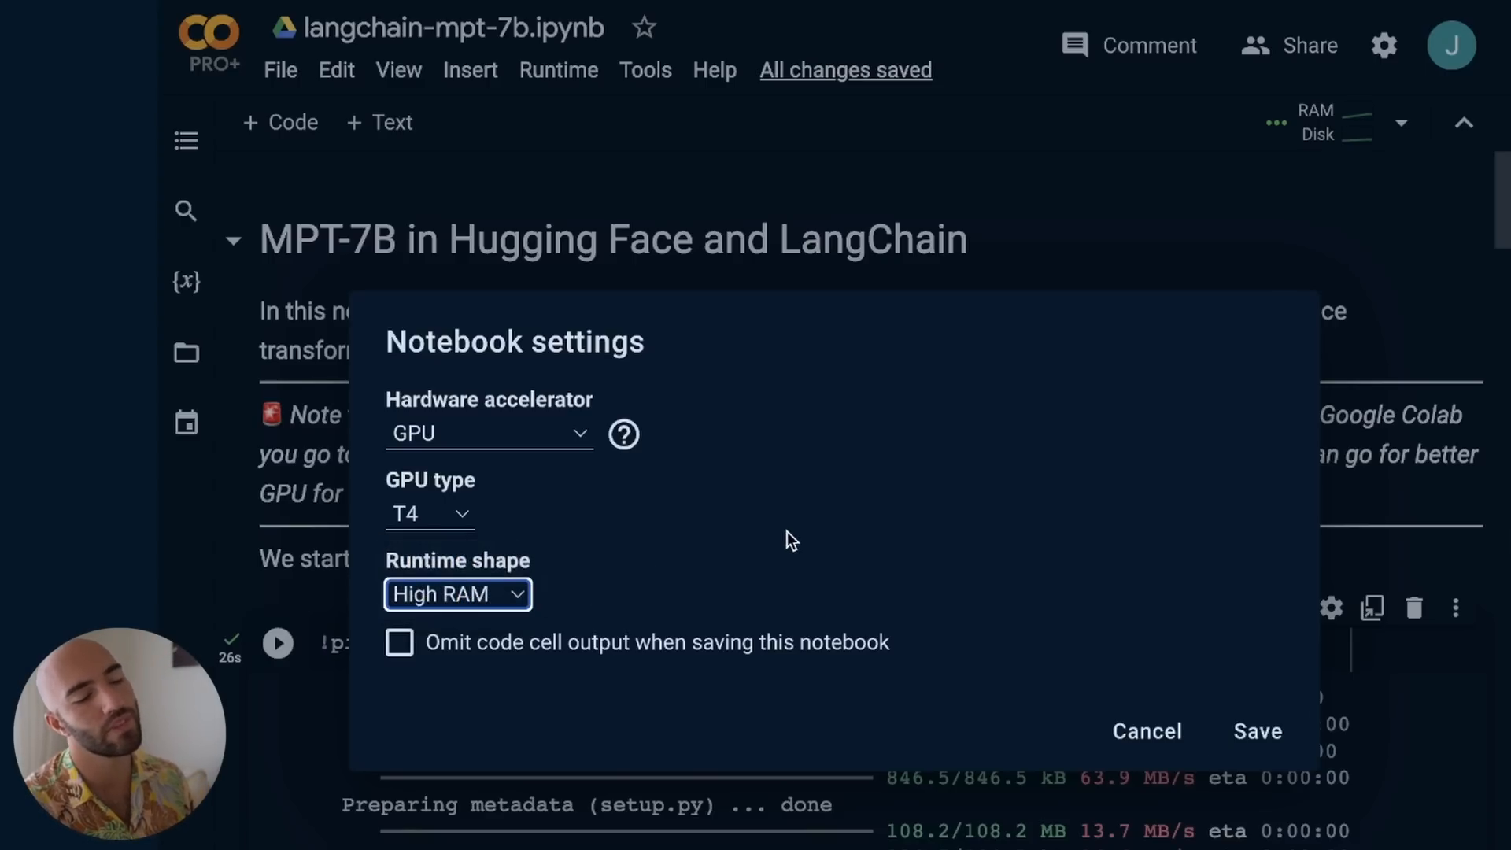
Save the runtime settings and delete 'wikipedia' from the pip install command
{"action": "left_click", "coordinate": [1256, 730]}
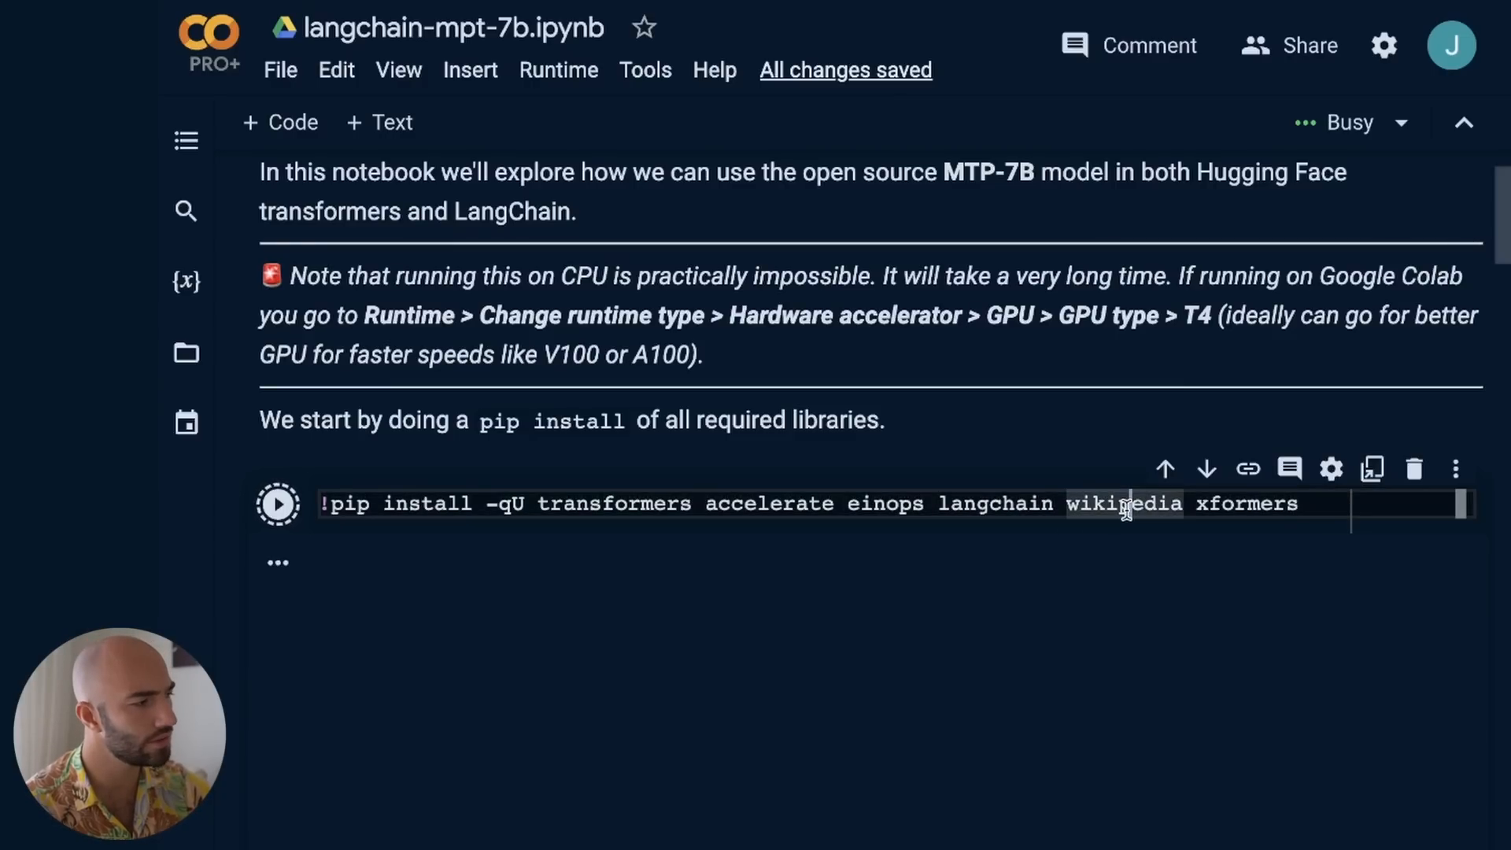
{"action": "double_click", "coordinate": [1123, 504]}
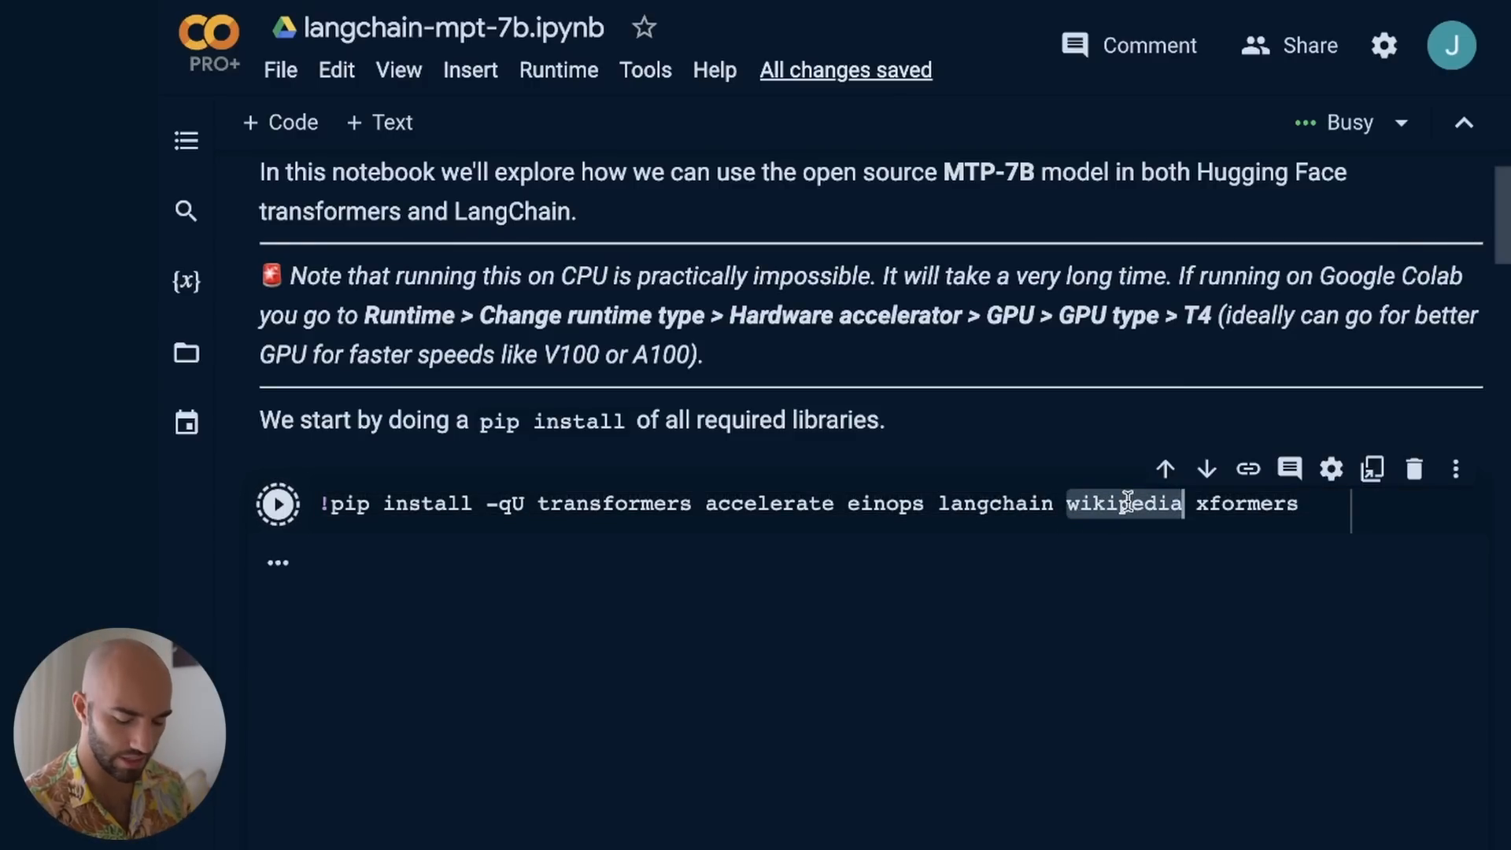
{"action": "key", "text": "Backspace"}
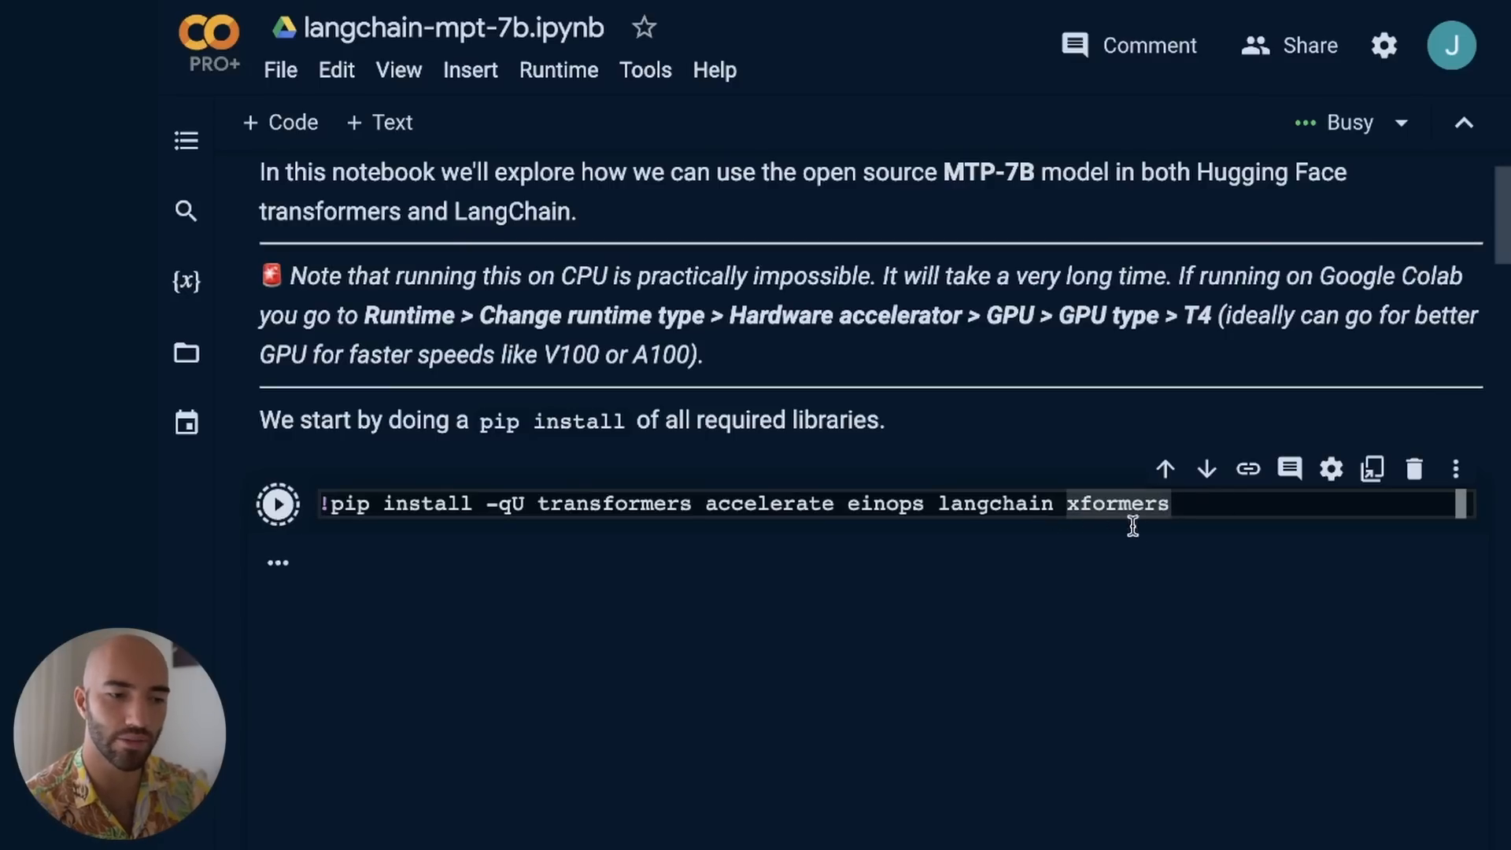
{"action": "mouse_move", "coordinate": [1218, 496]}
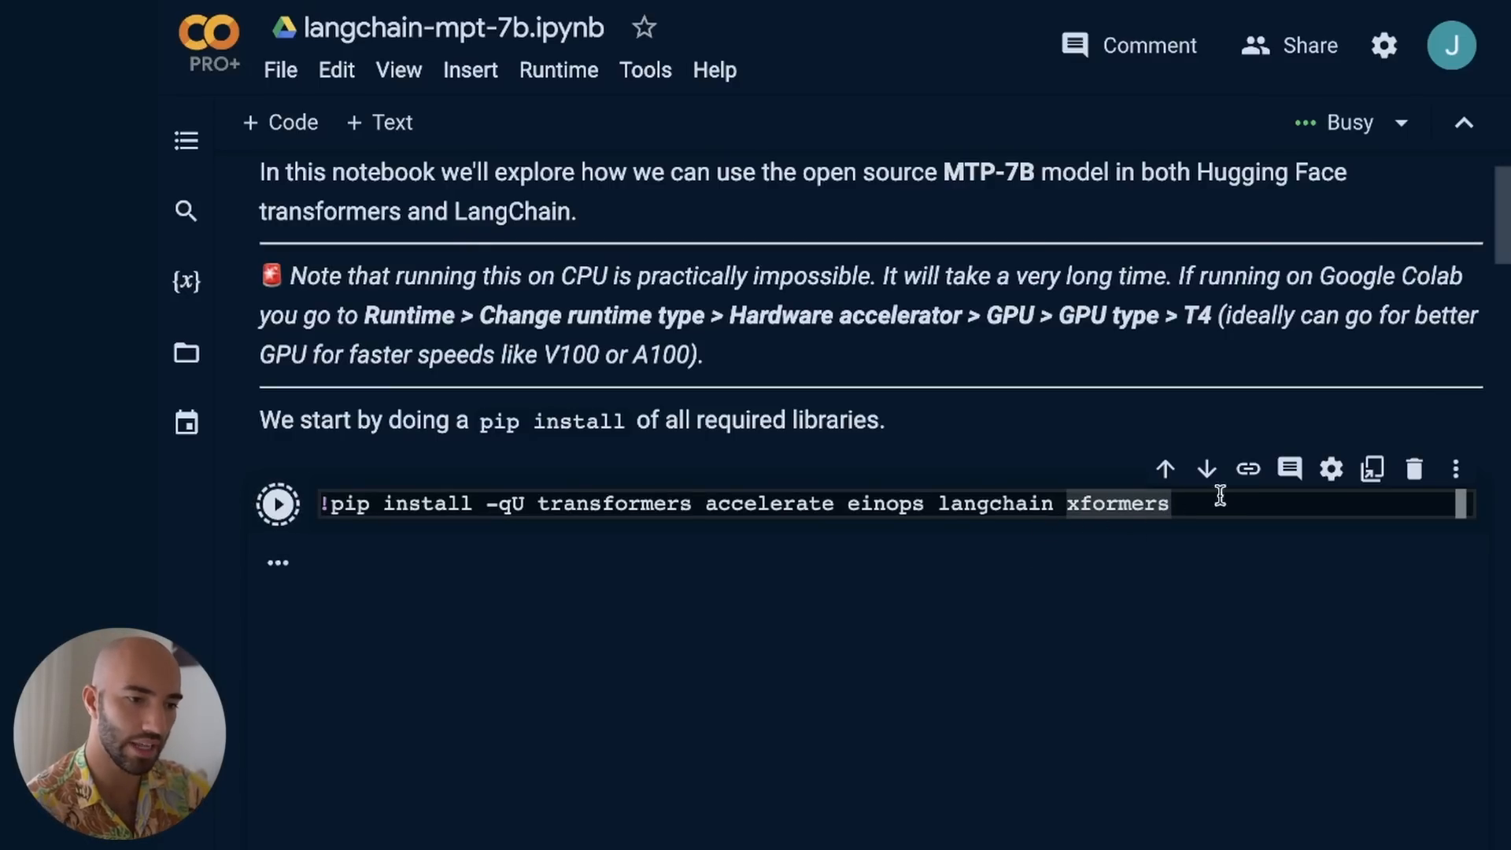
{"action": "scroll", "scroll_direction": "up", "scroll_amount": 3}
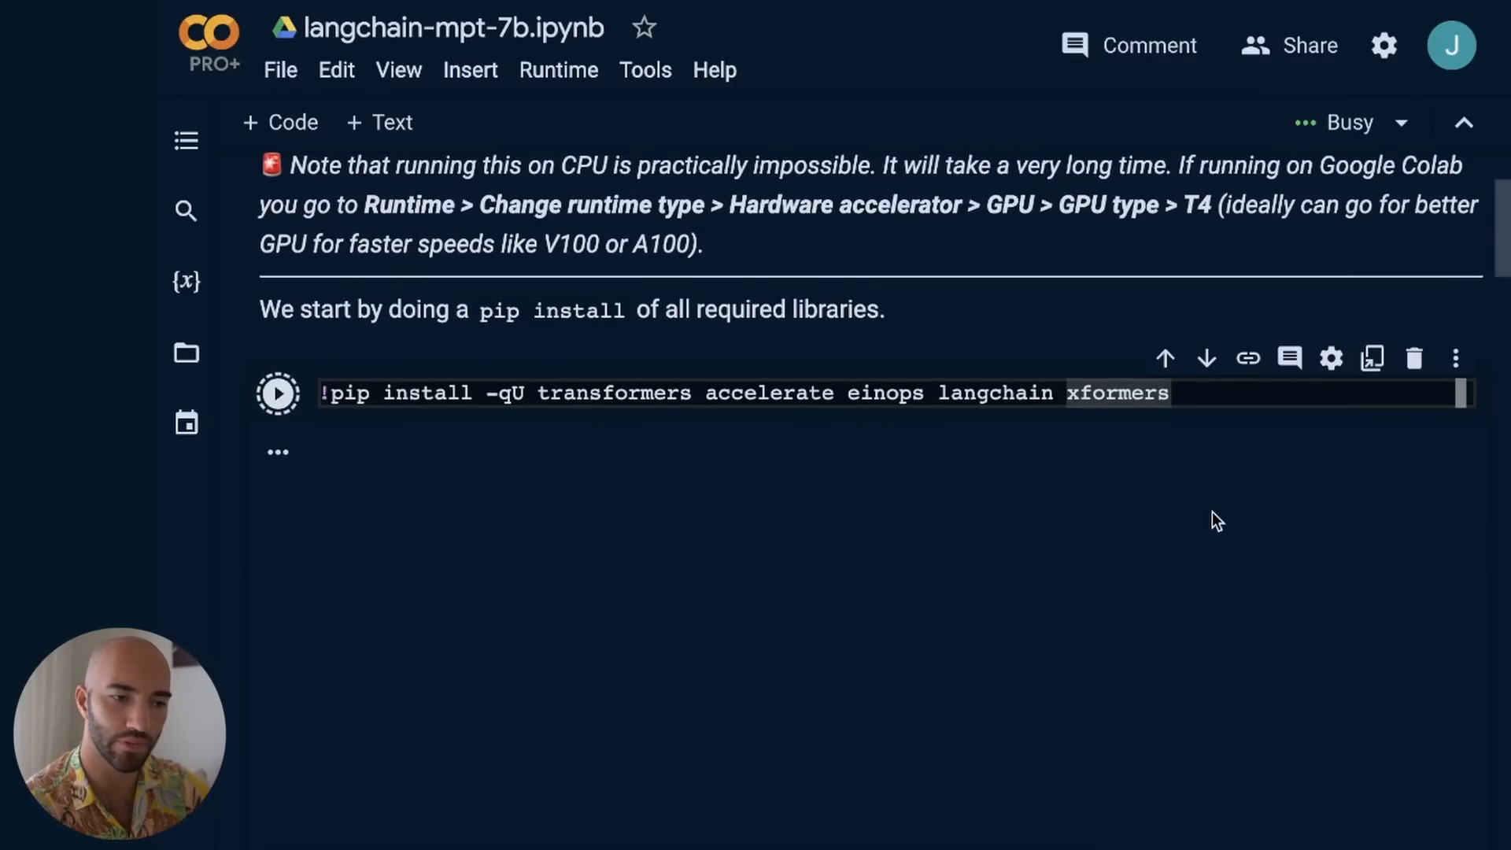
Try editing the model-loading cell to mpt-7b-storywriter with a 65k-scale max_seq_len
{"action": "scroll", "scroll_direction": "down", "scroll_amount": 3}
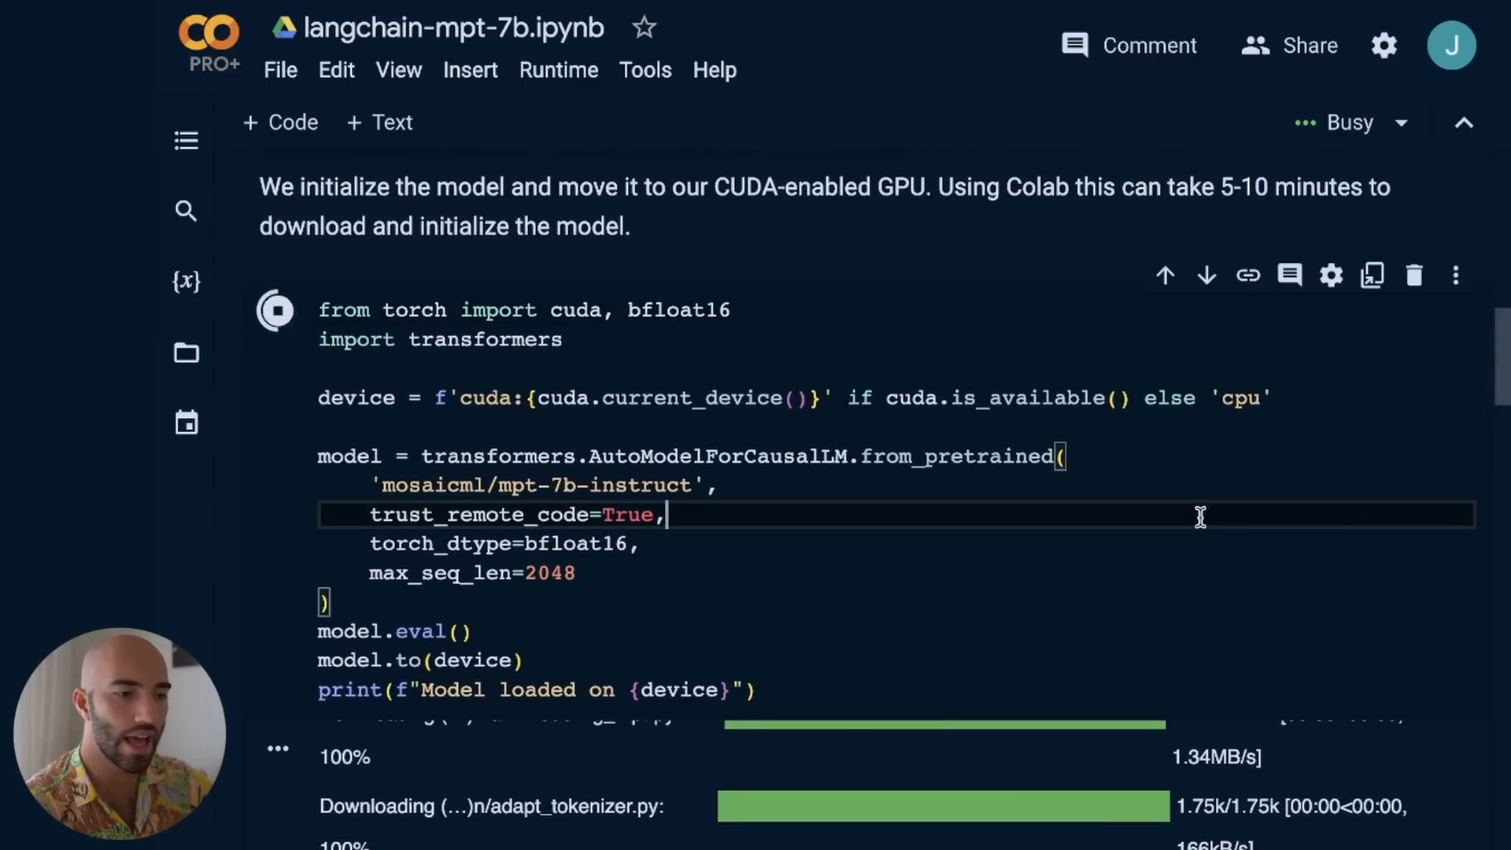
{"action": "key", "text": "ctrl+a"}
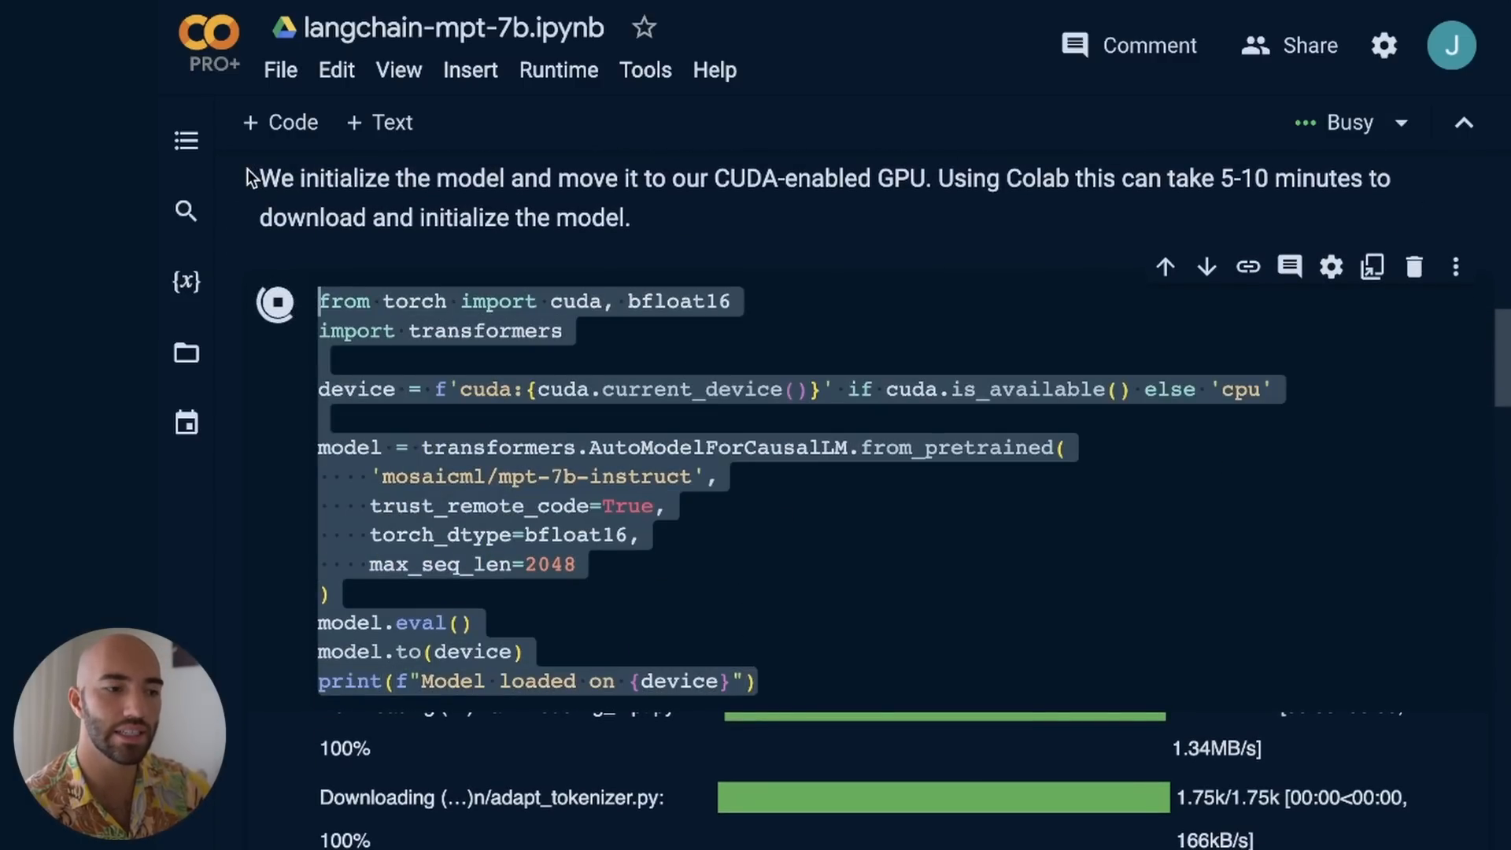
{"action": "left_click", "coordinate": [684, 475]}
{"action": "type", "text": "o"}
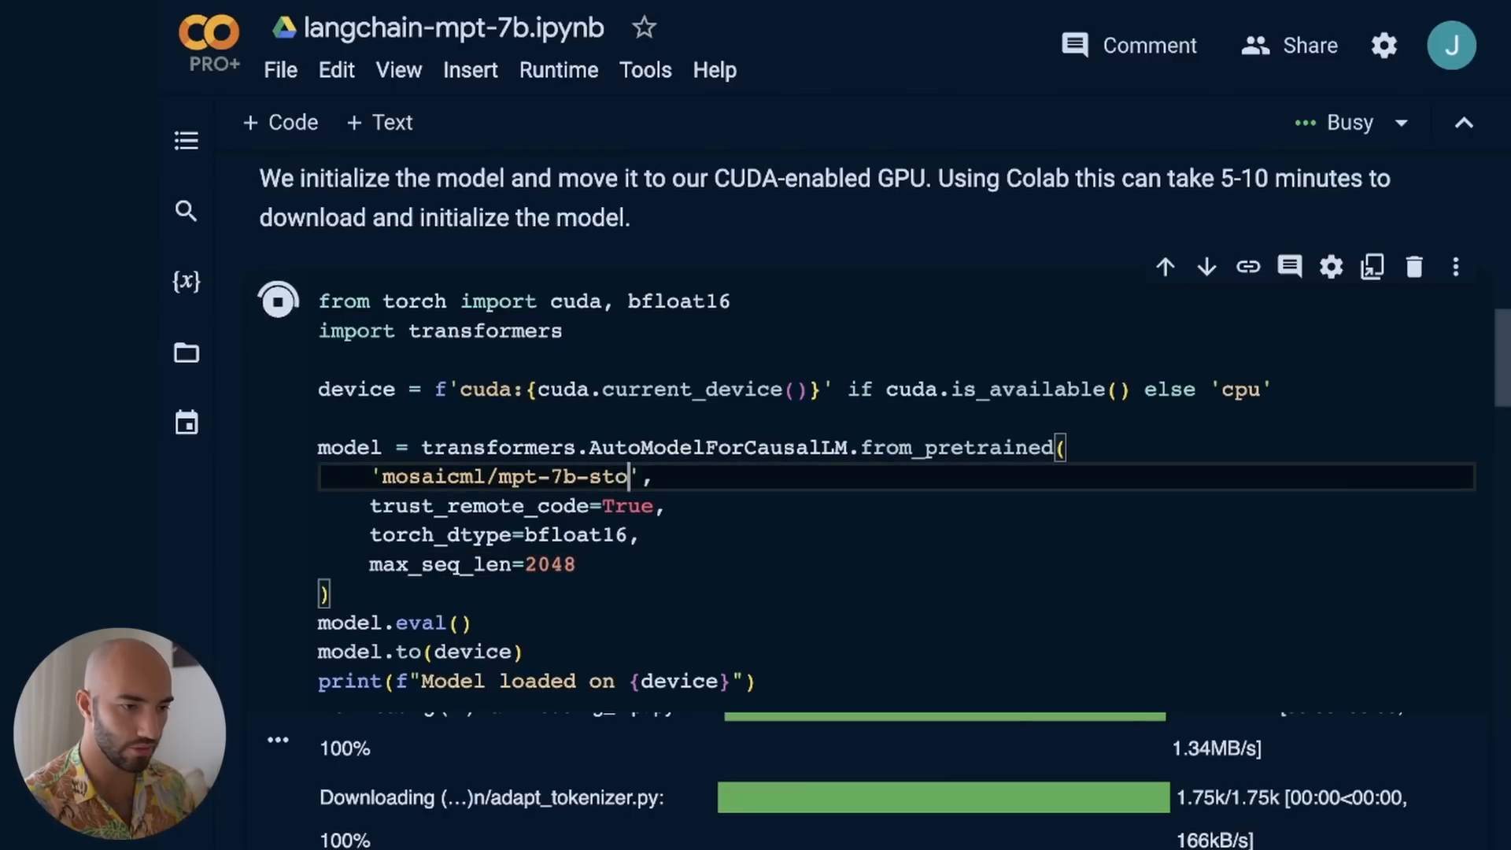
{"action": "type", "text": "rywriter"}
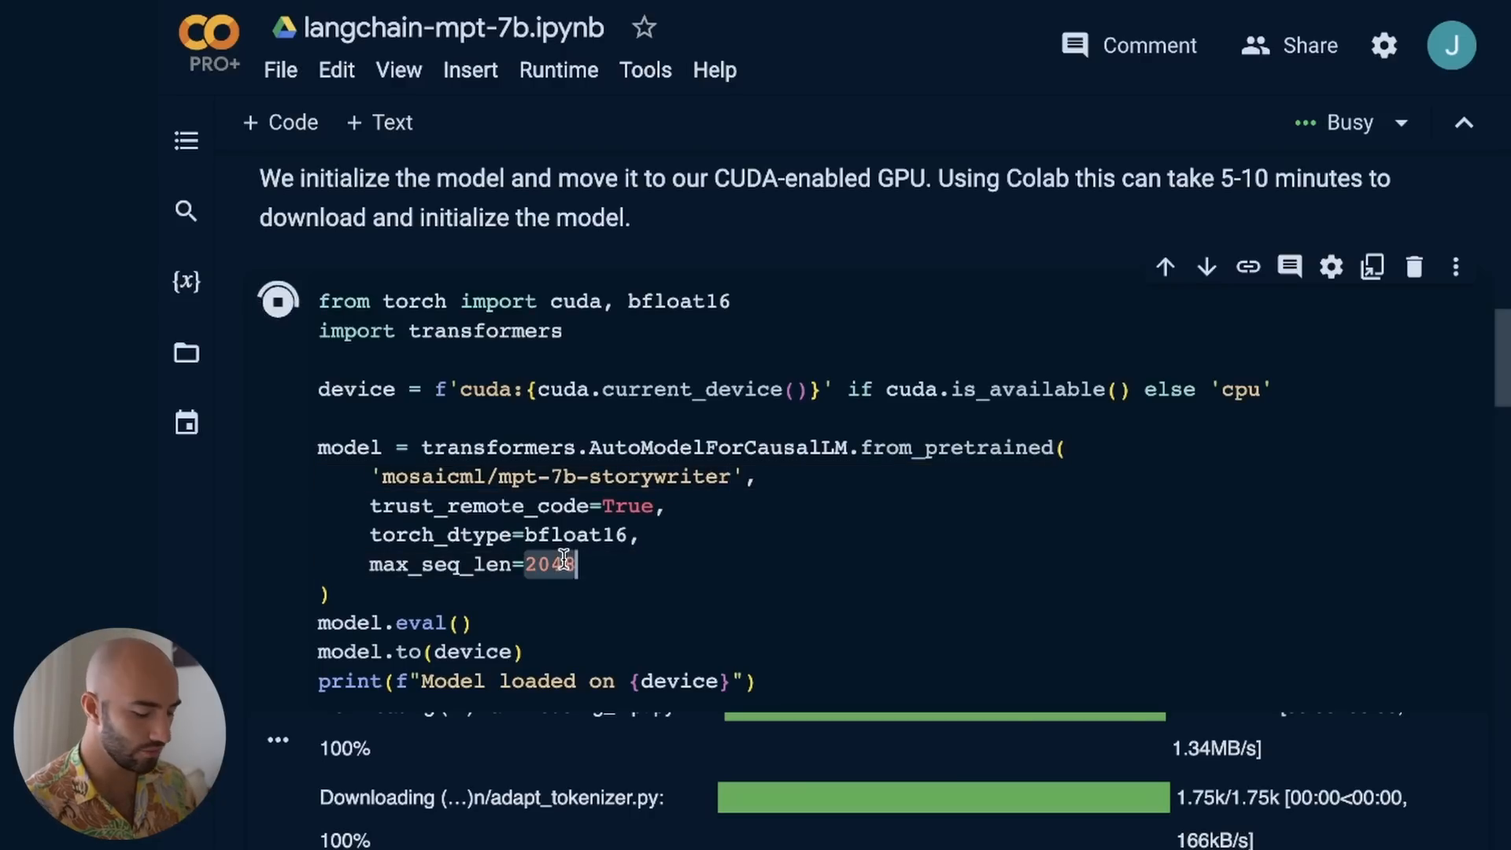
{"action": "type", "text": "65"}
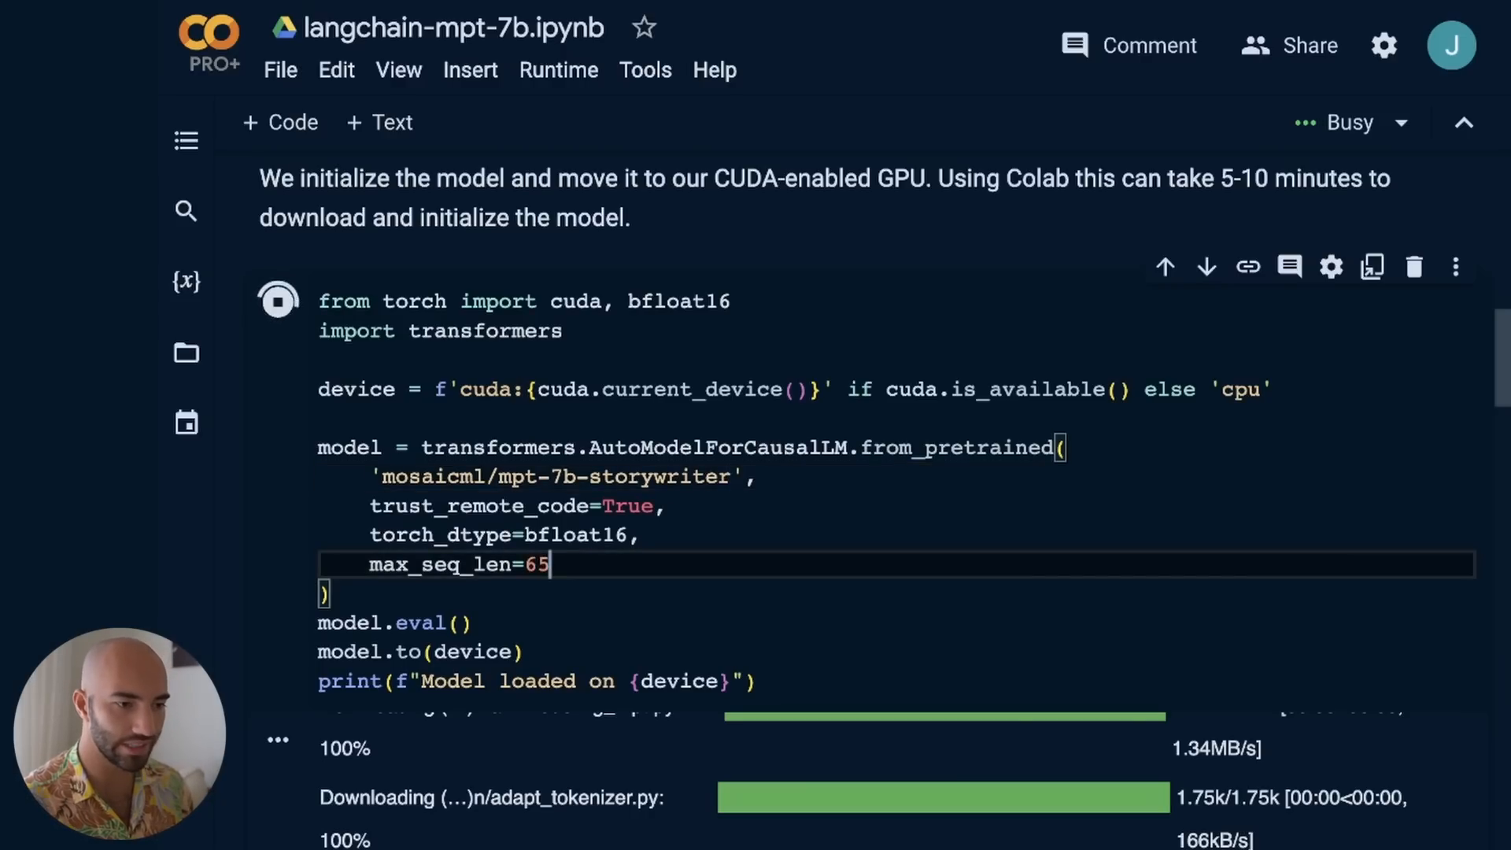
{"action": "type", "text": "6"}
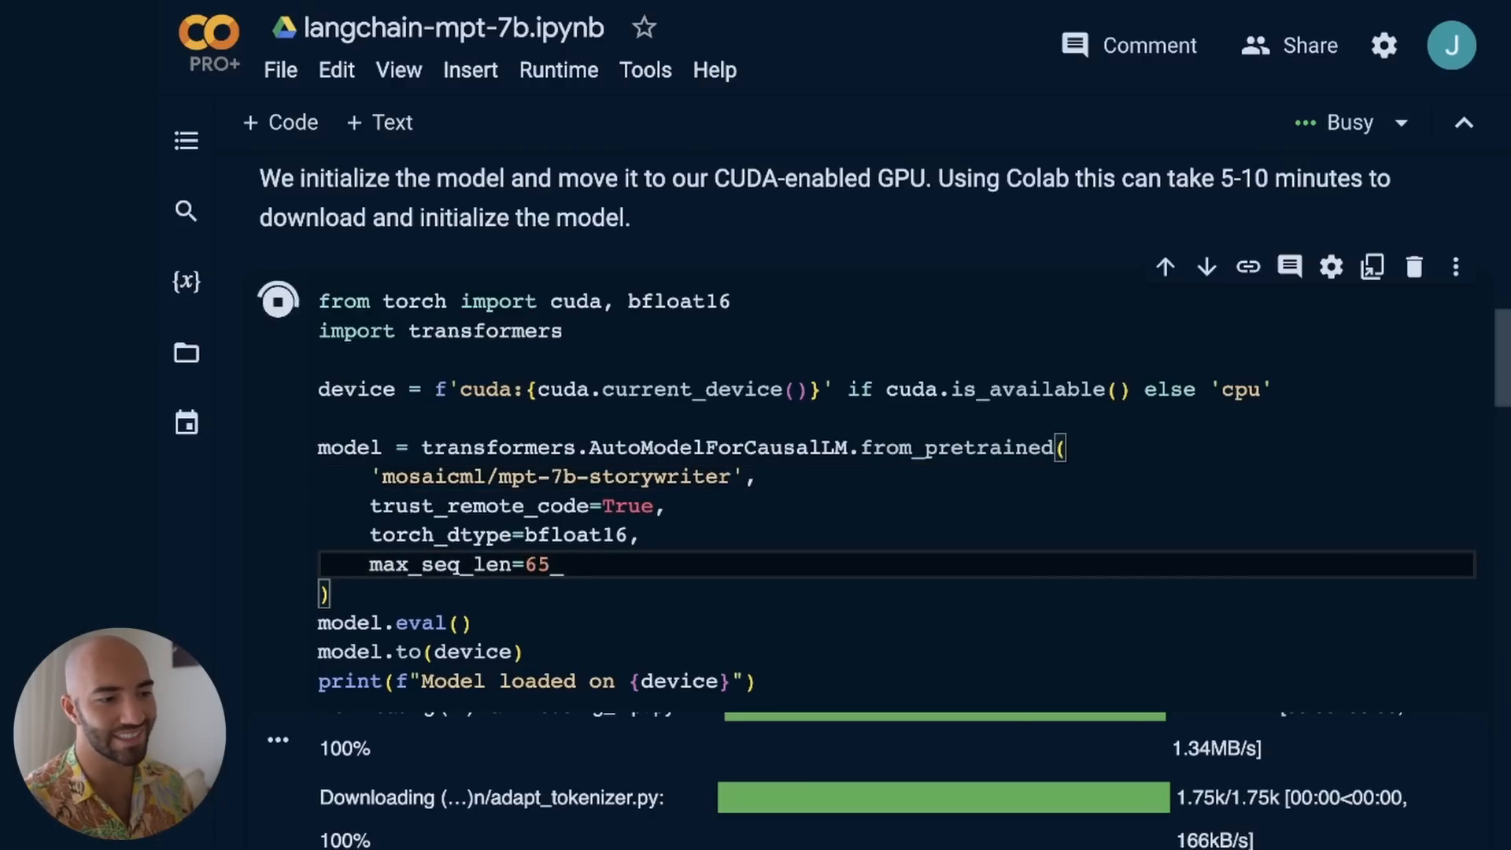
{"action": "type", "text": "000"}
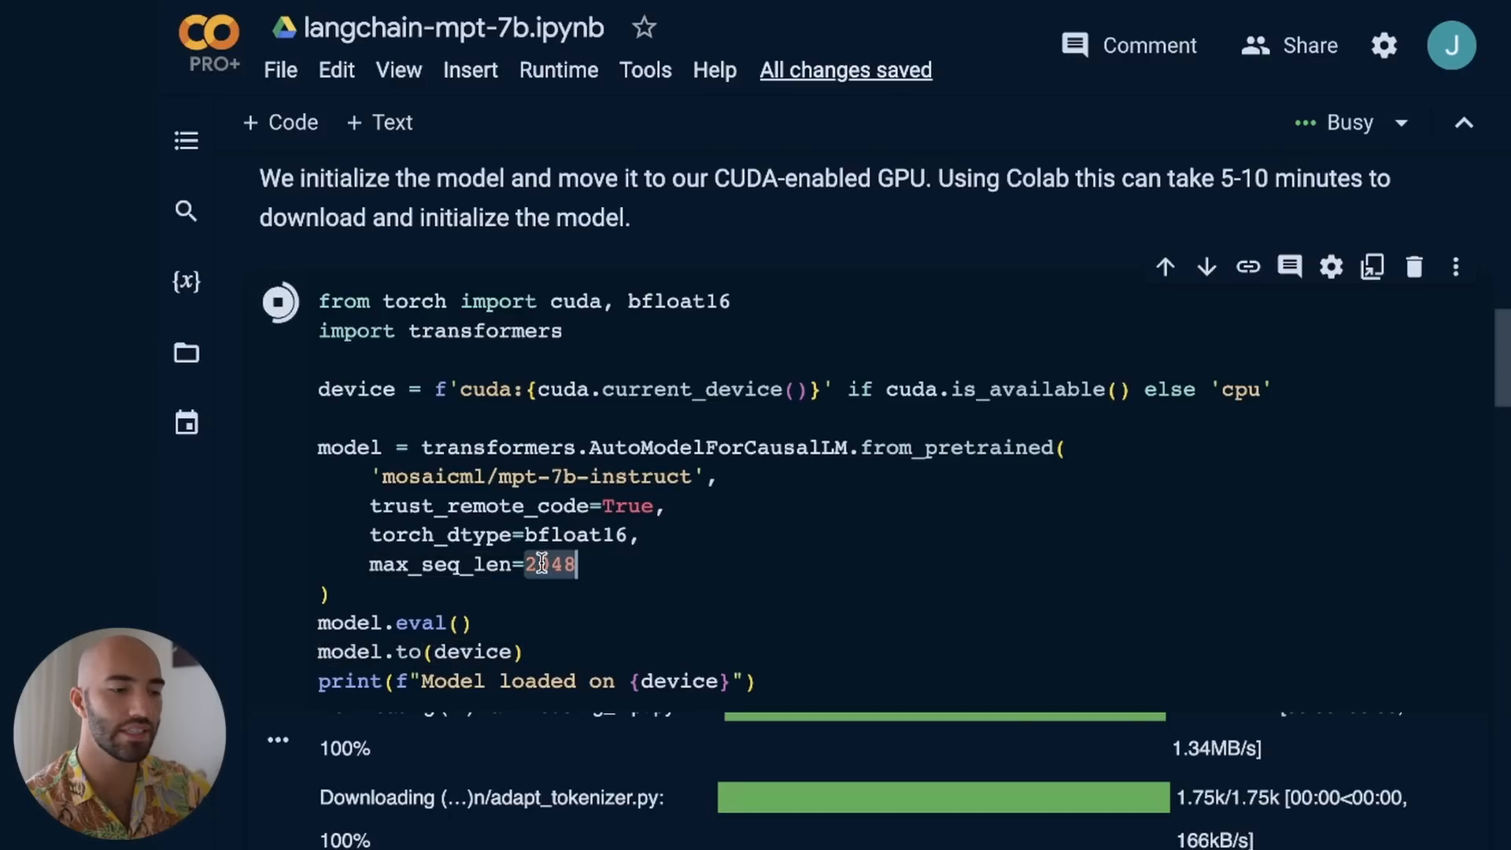
{"action": "mouse_move", "coordinate": [774, 595]}
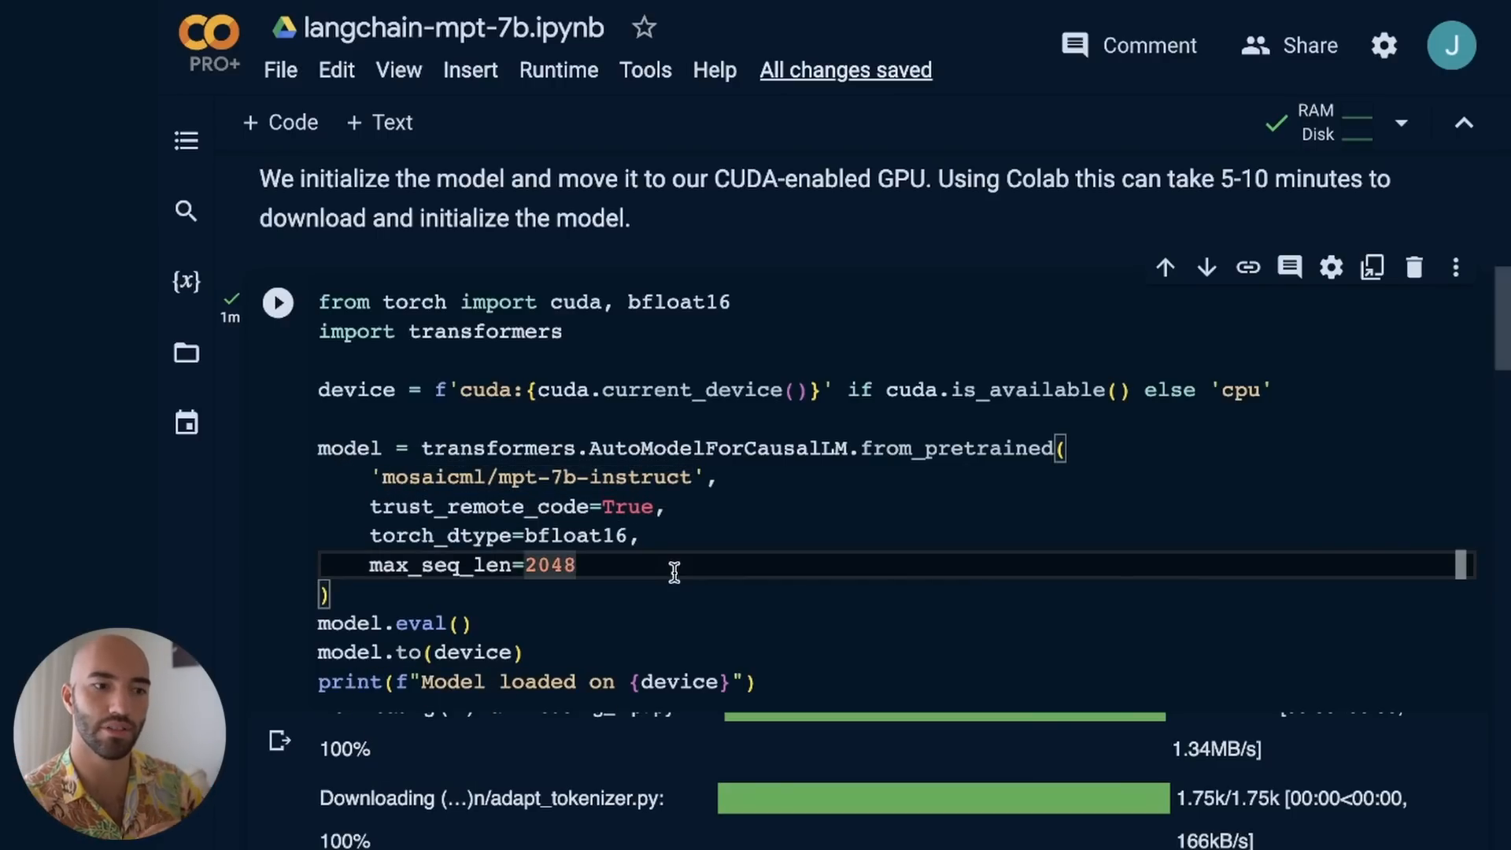
{"action": "mouse_move", "coordinate": [658, 589]}
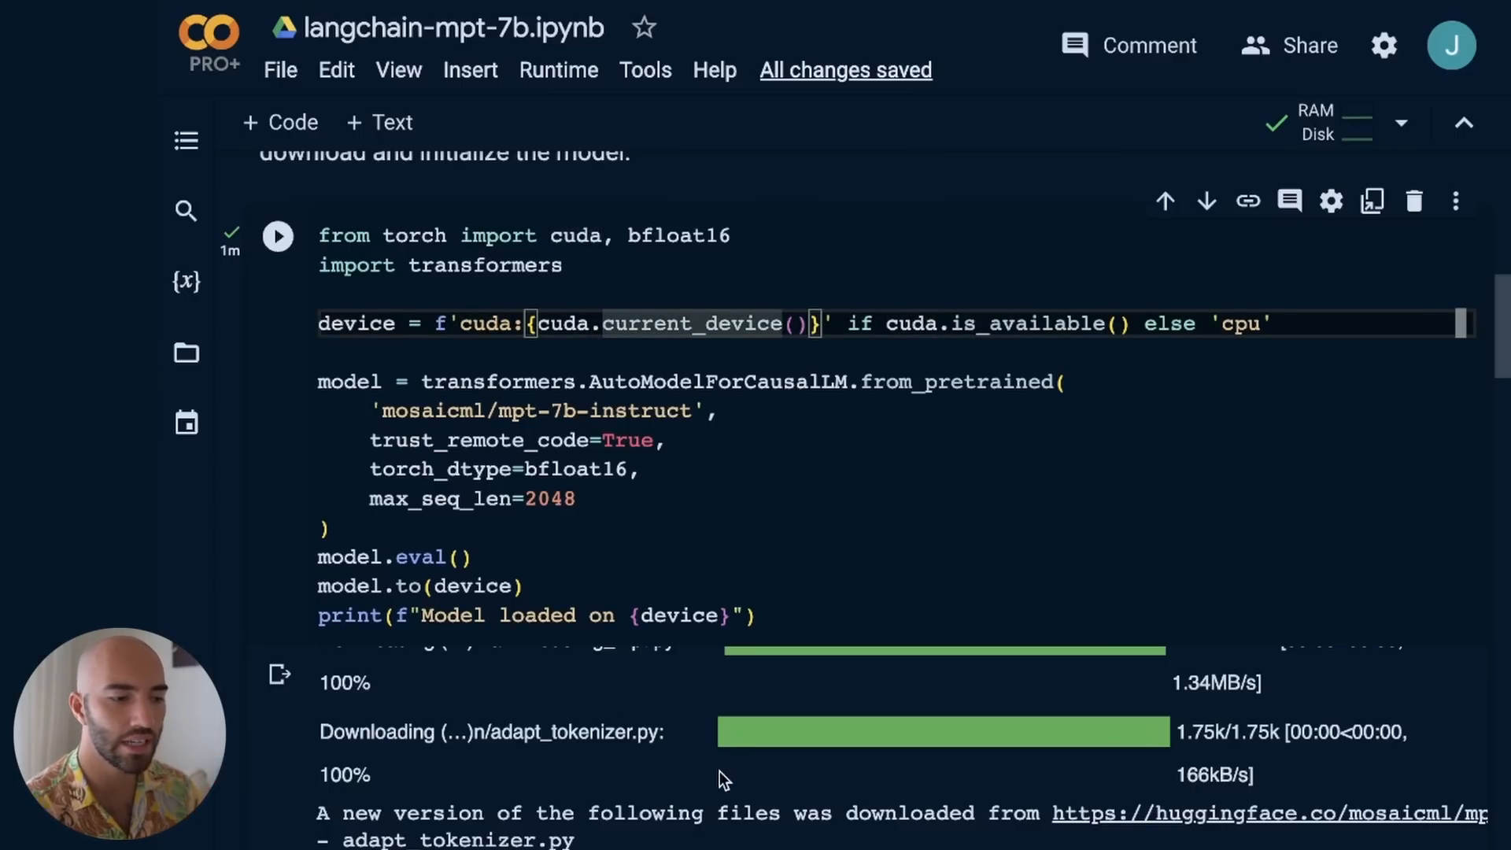
Scroll over the model-loading cell output while the mpt-7b-instruct files download
{"action": "scroll", "scroll_direction": "down", "scroll_amount": 3}
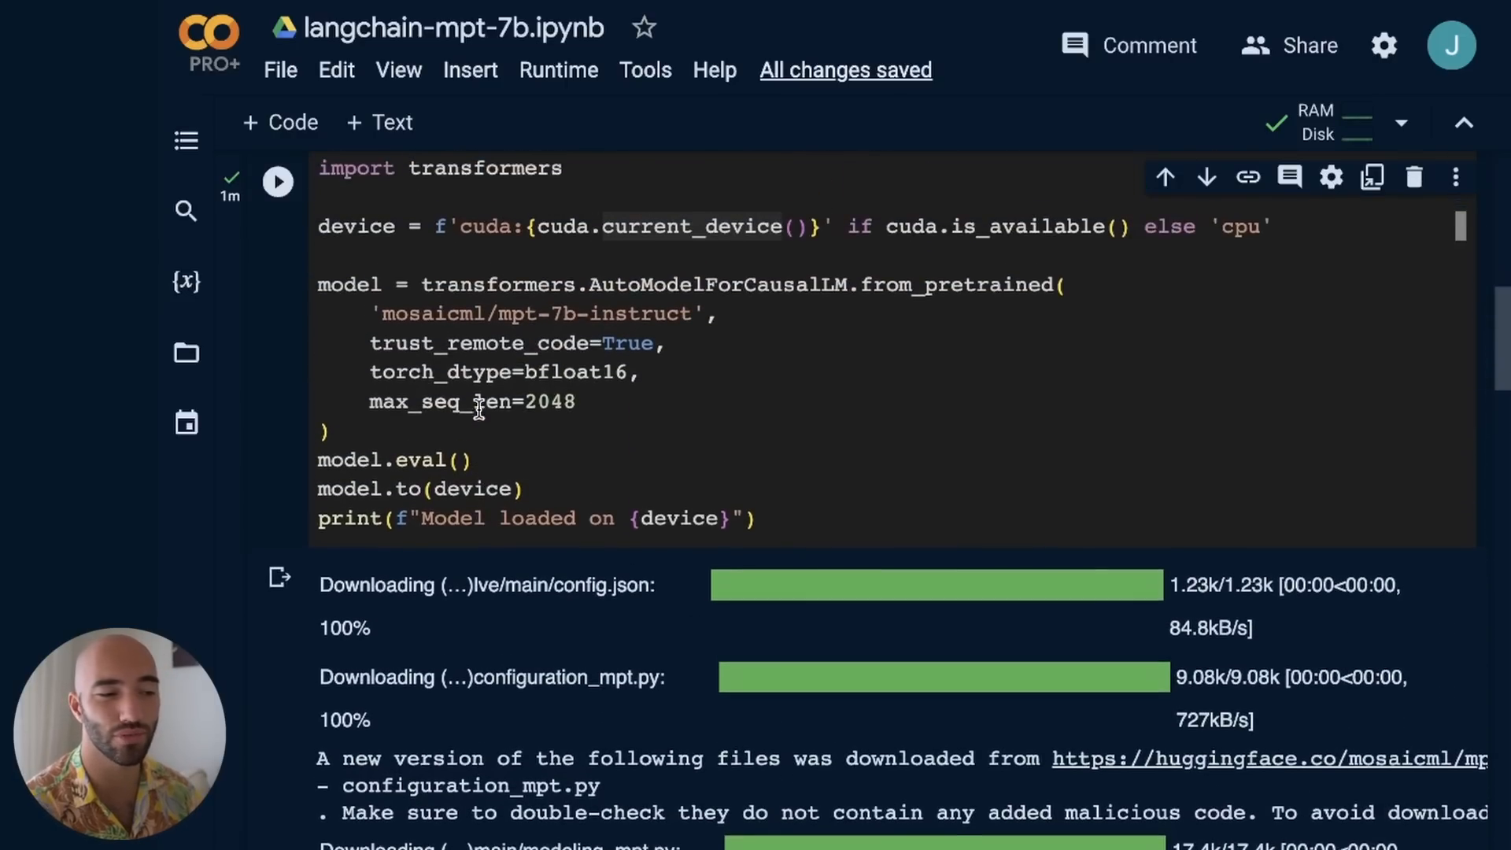
{"action": "scroll", "scroll_direction": "up", "scroll_amount": 3}
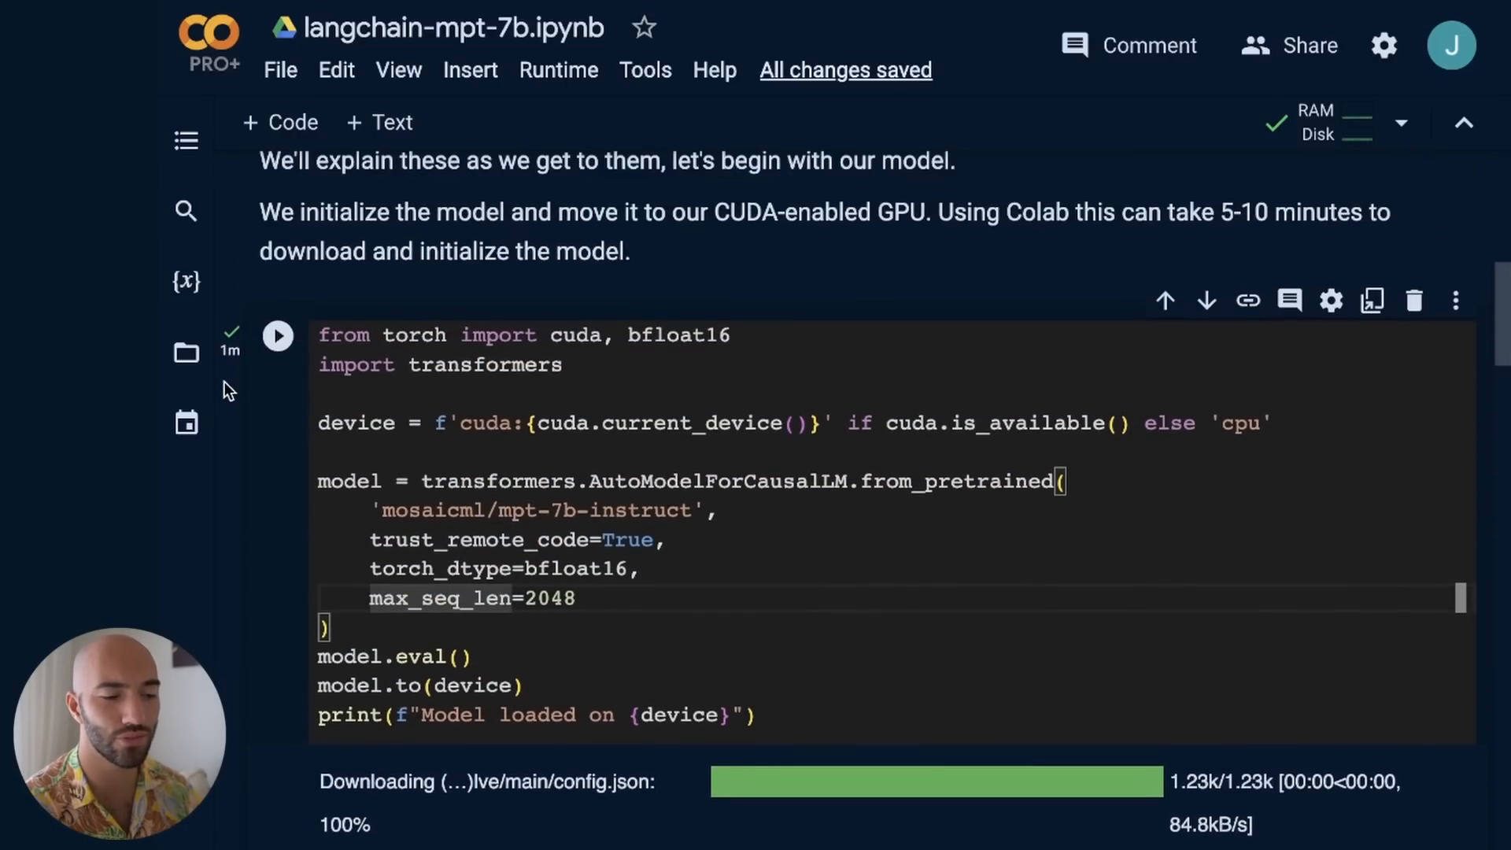
{"action": "mouse_move", "coordinate": [565, 647]}
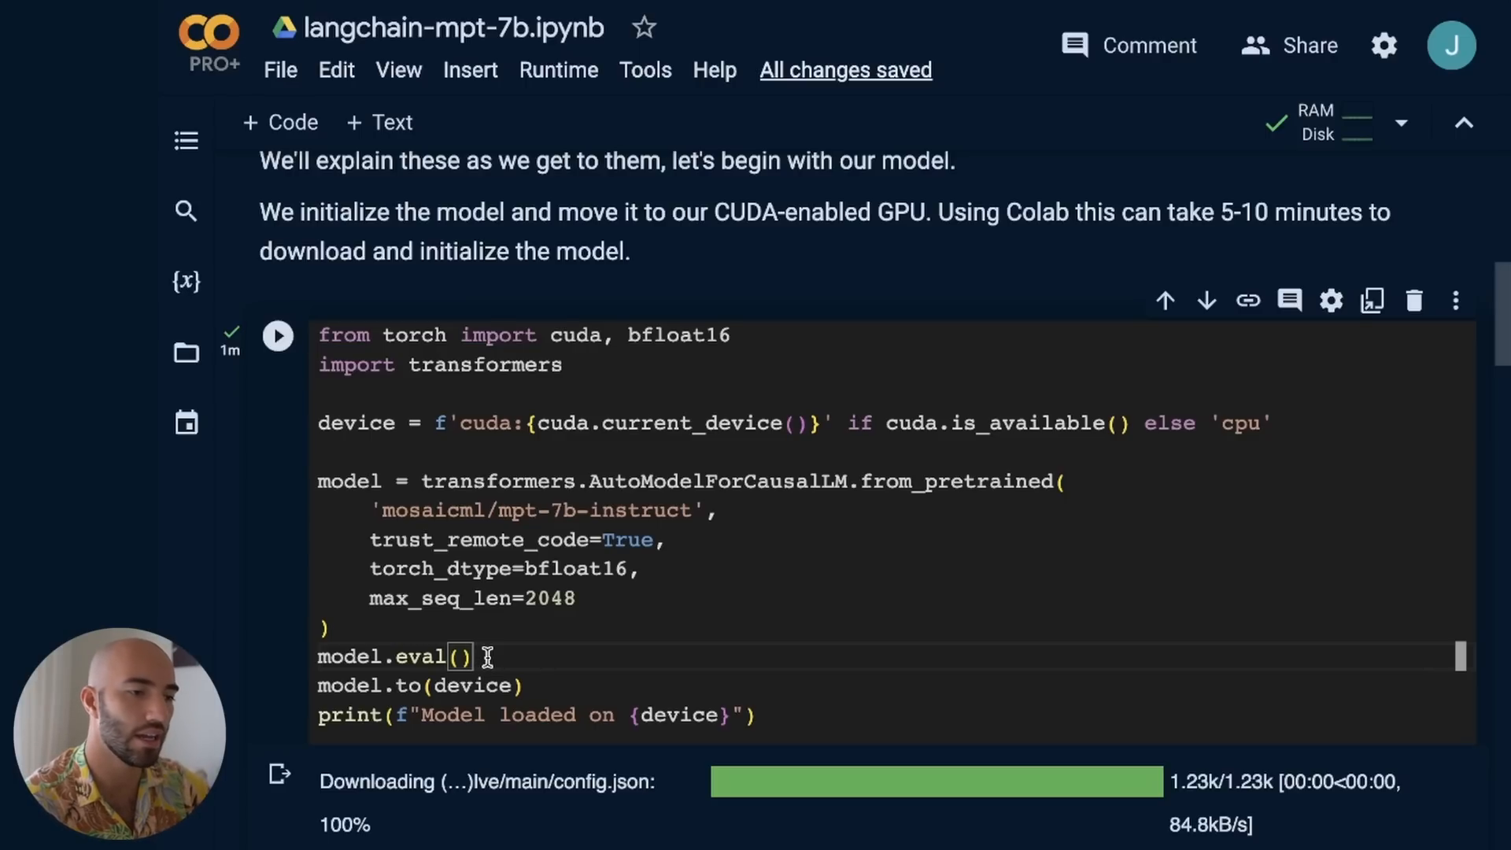
{"action": "mouse_move", "coordinate": [836, 713]}
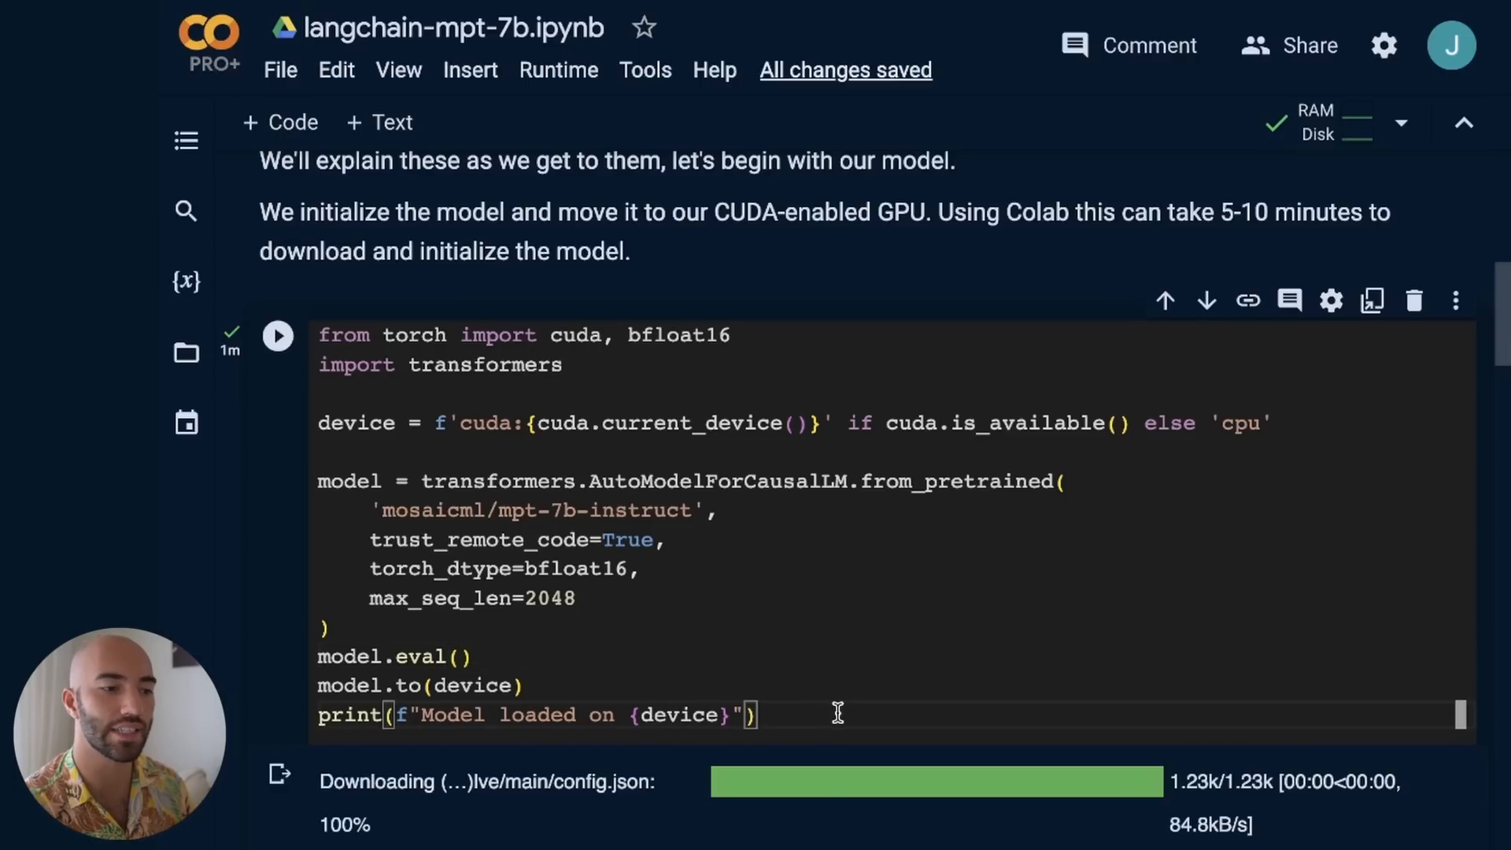
{"action": "mouse_move", "coordinate": [581, 549]}
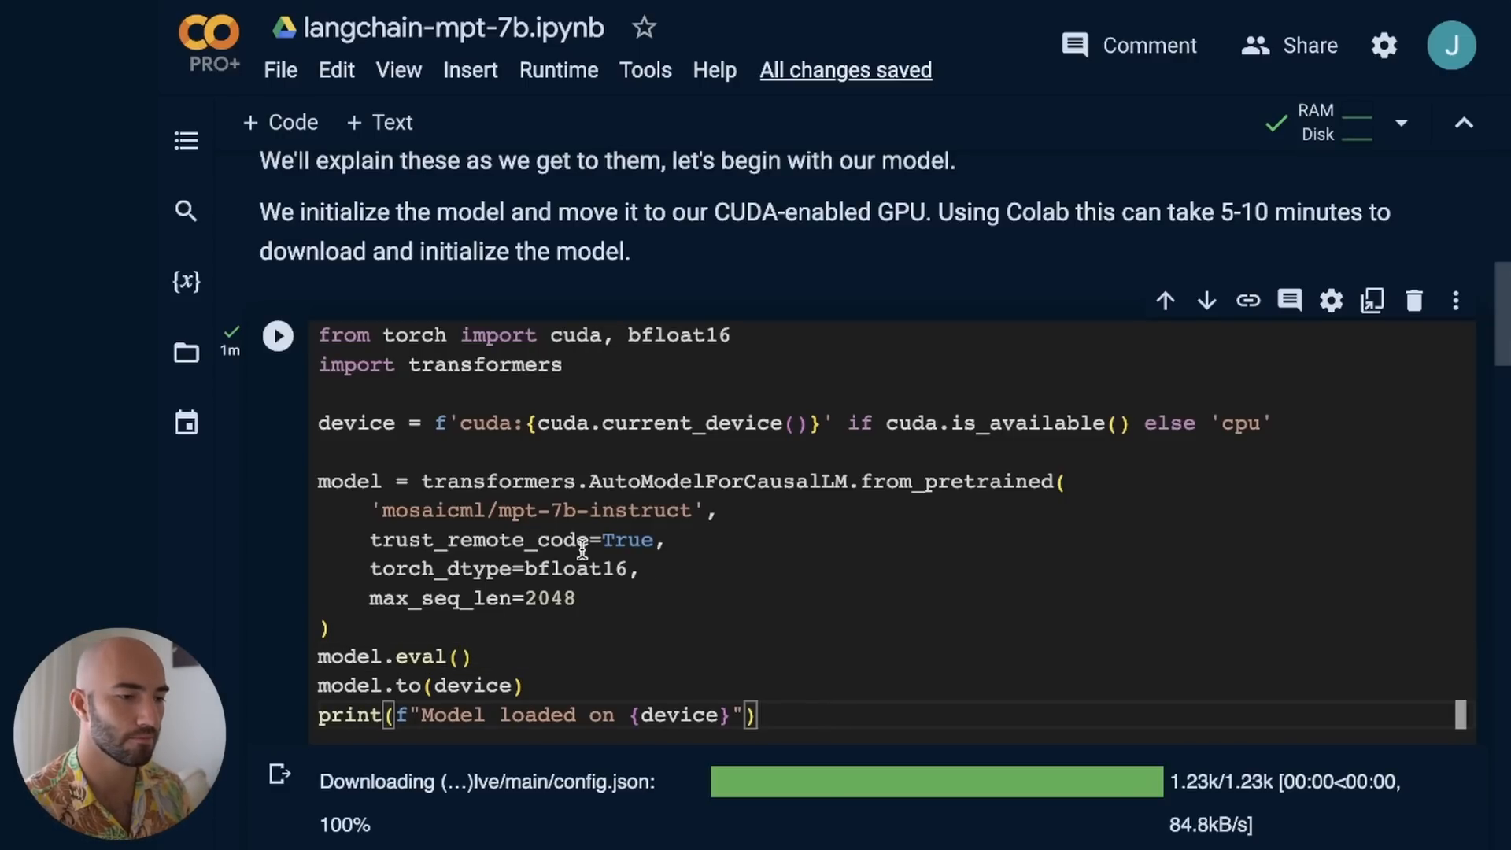
{"action": "scroll", "scroll_direction": "down", "scroll_amount": 3}
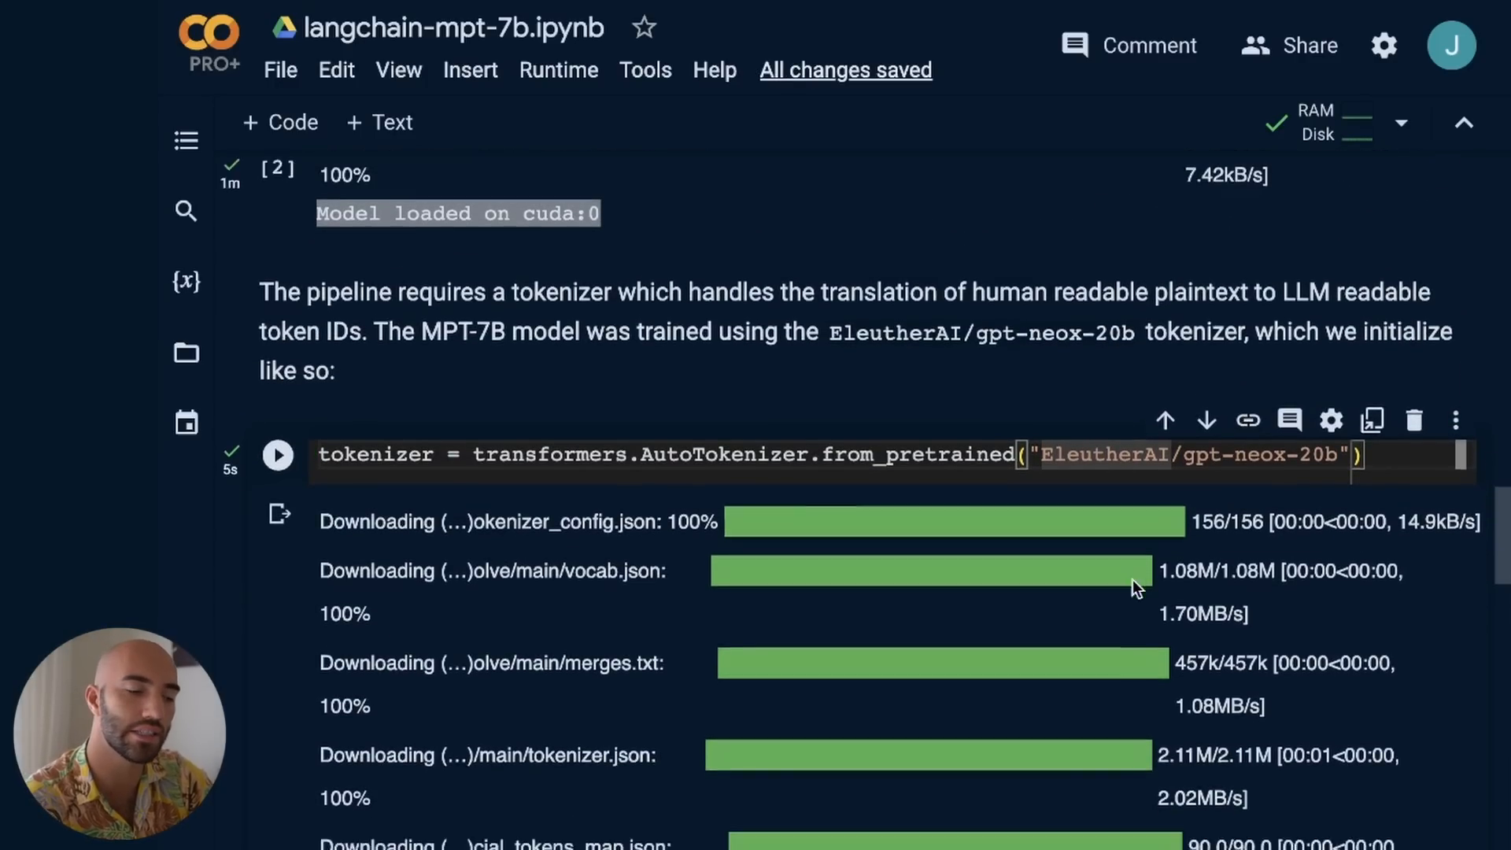
{"action": "scroll", "scroll_direction": "down", "scroll_amount": 3}
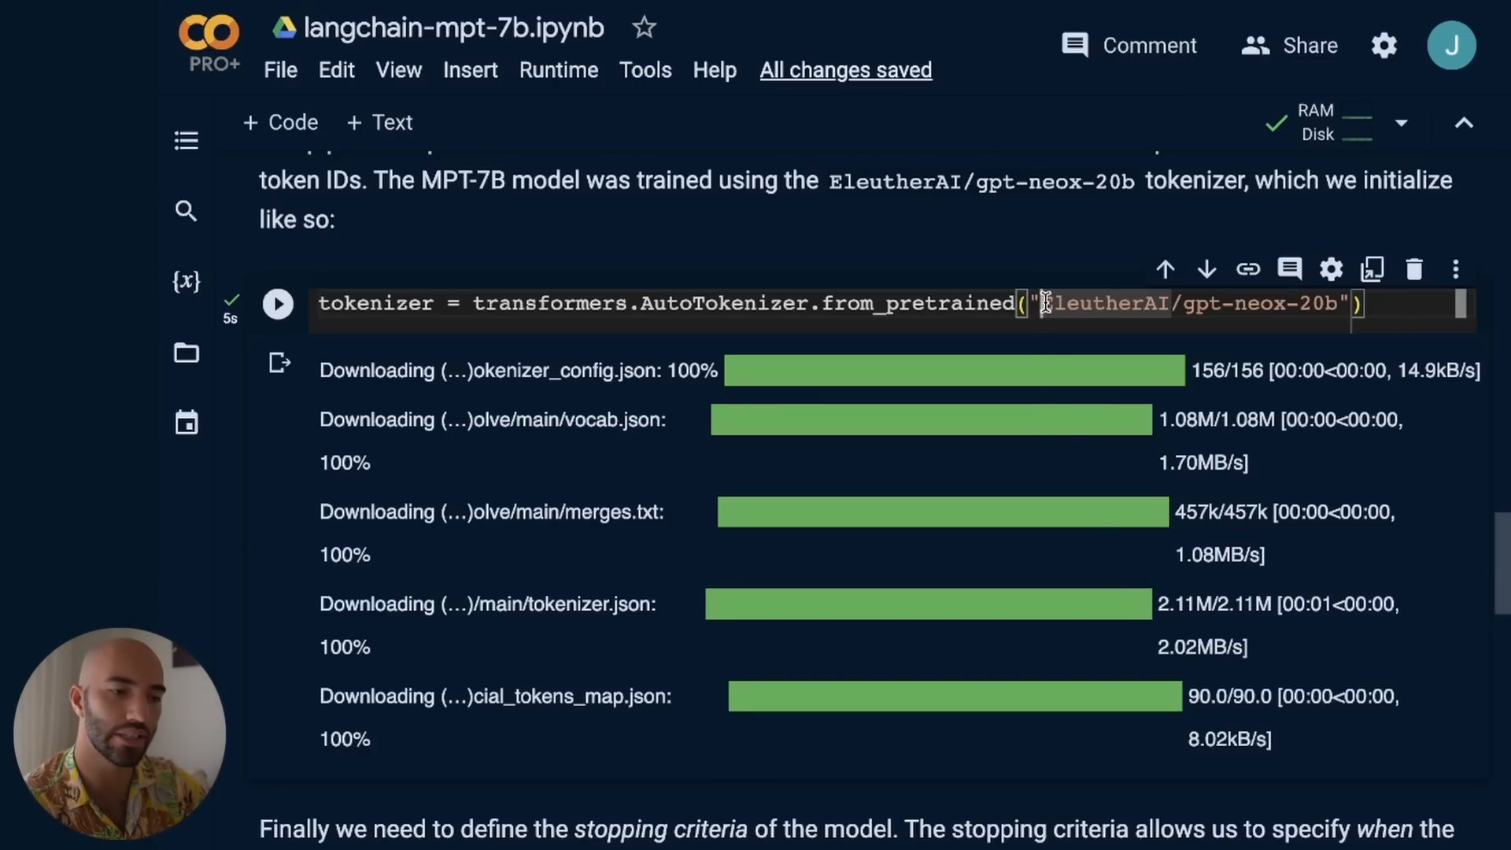
{"action": "scroll", "scroll_direction": "down", "scroll_amount": 3}
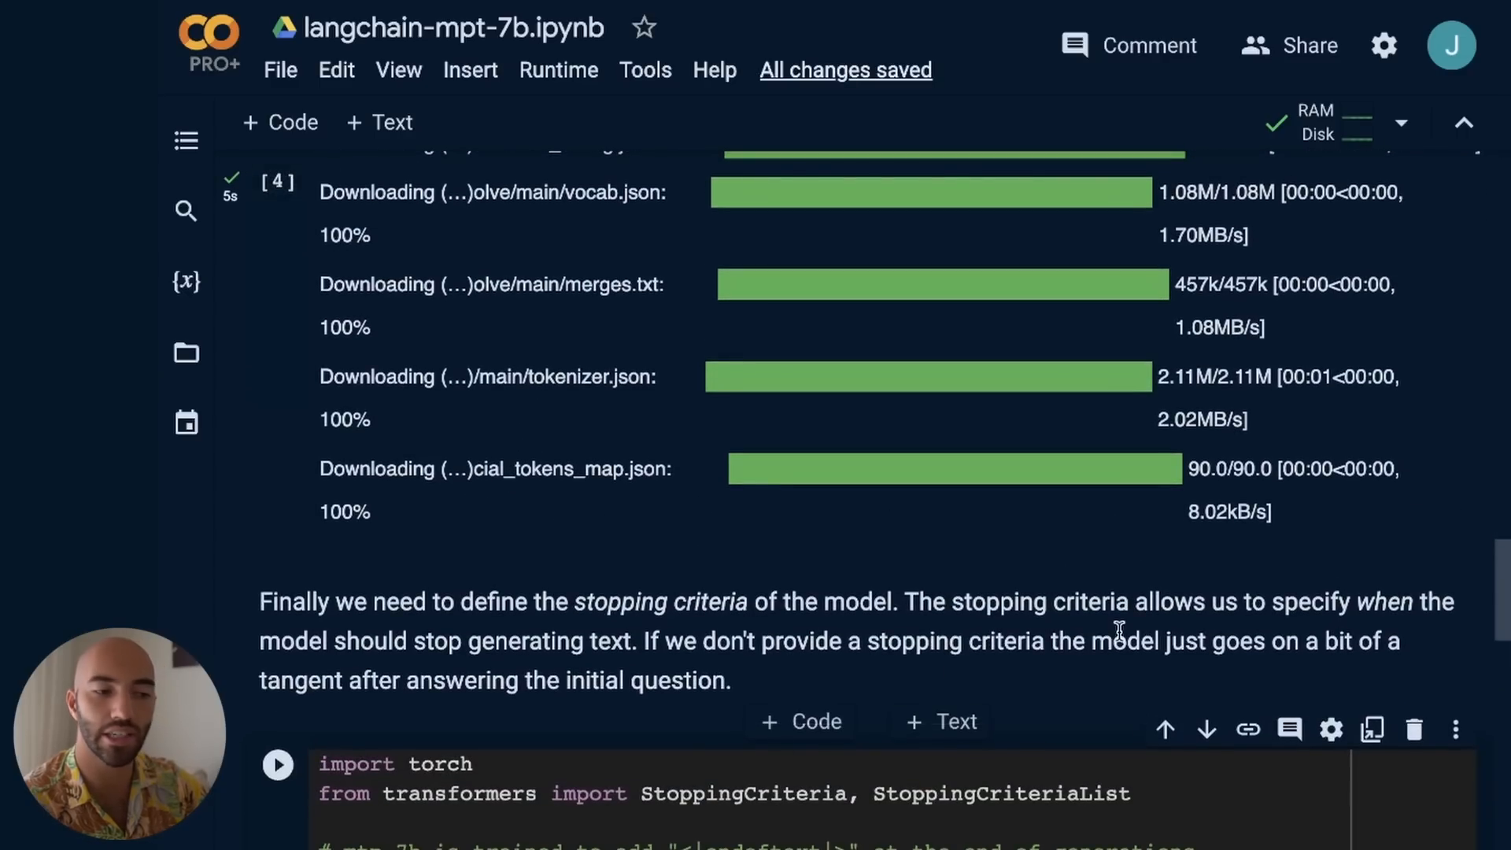
{"action": "scroll", "scroll_direction": "up", "scroll_amount": 3}
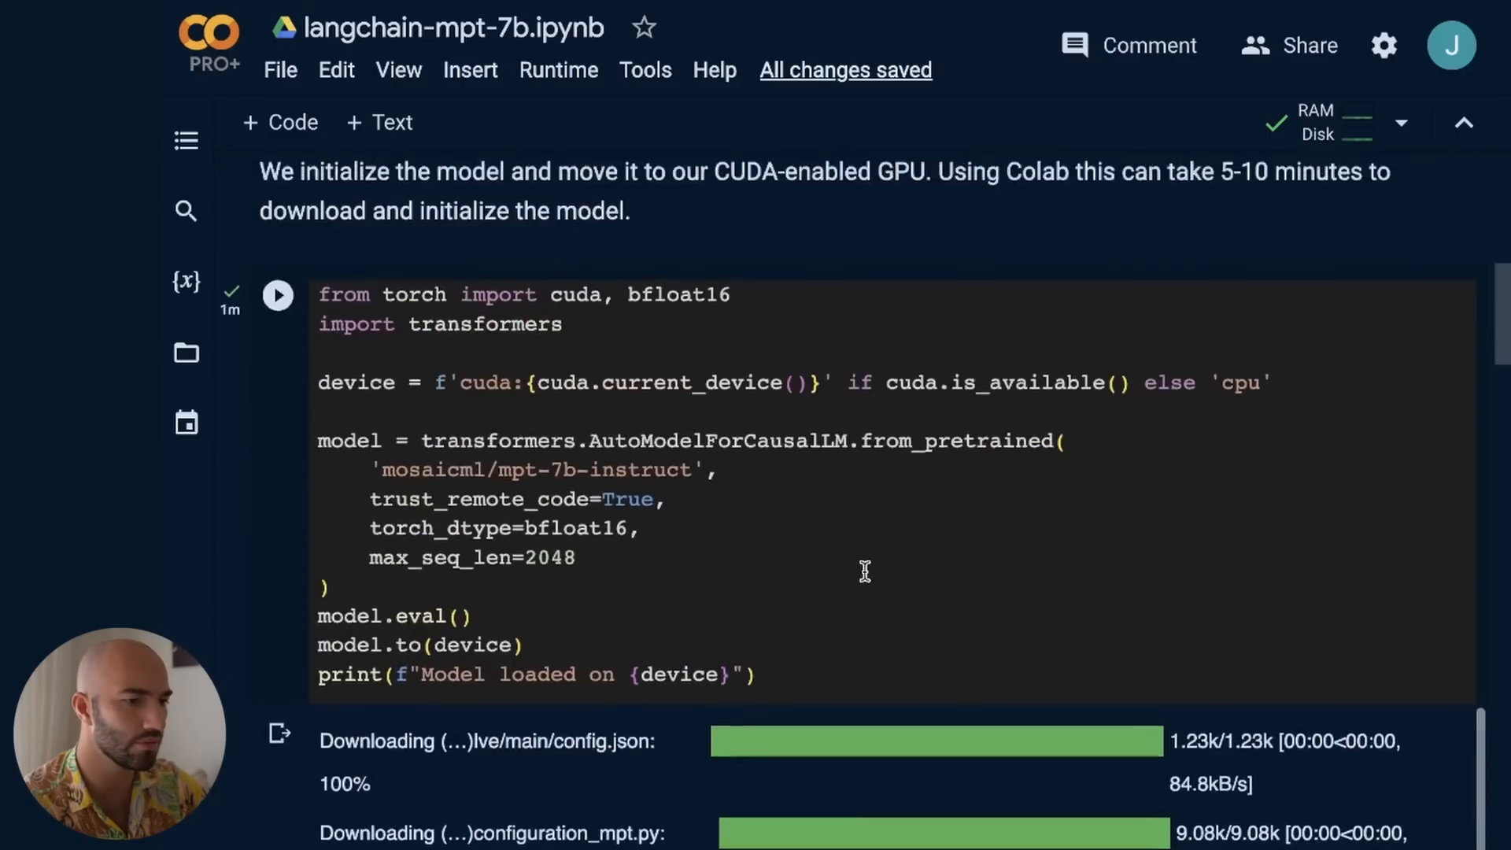
{"action": "scroll", "scroll_direction": "up", "scroll_amount": 3}
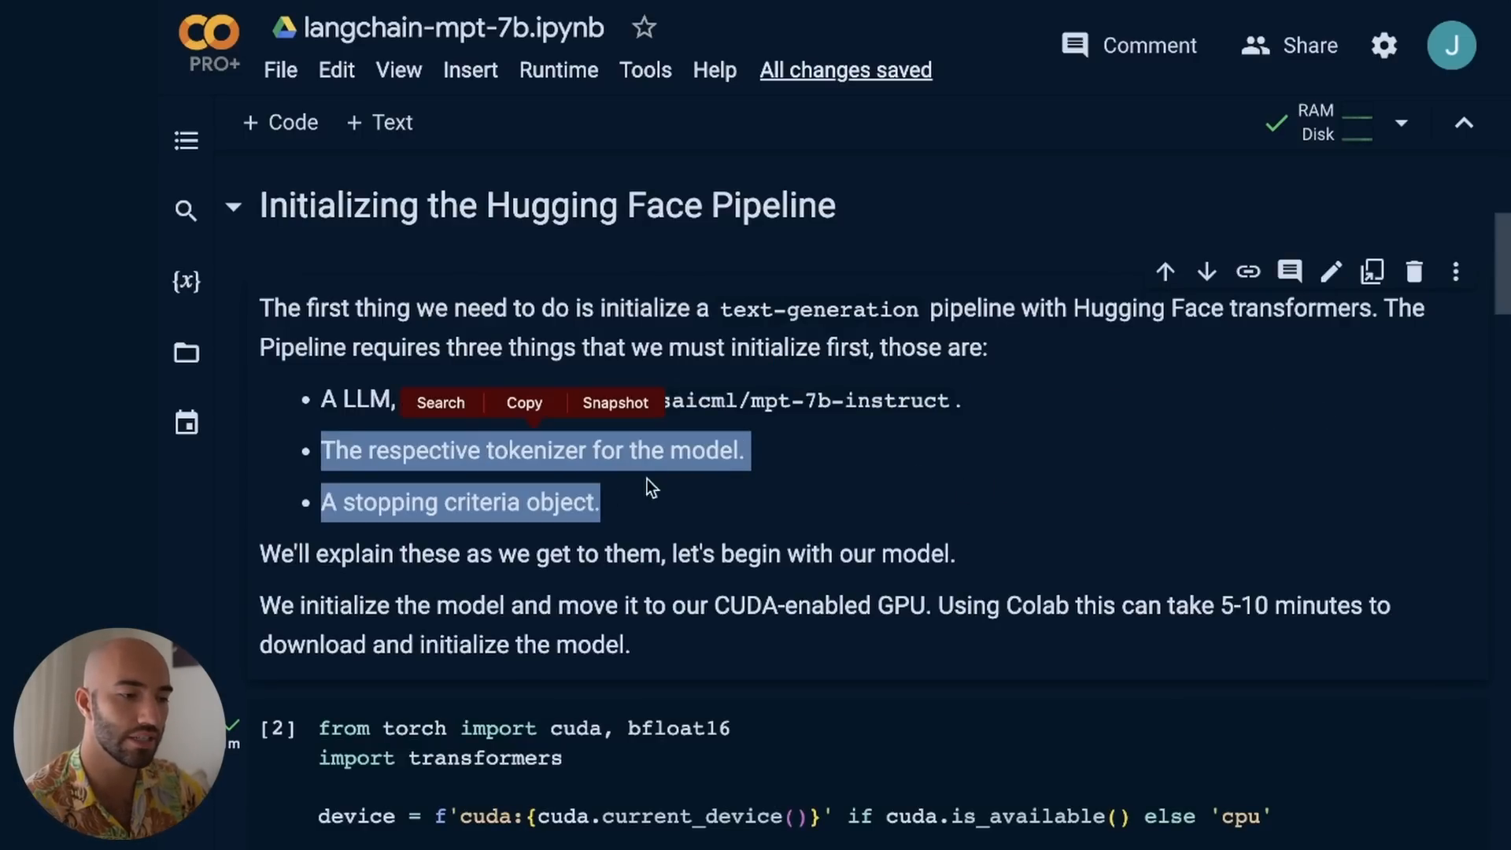
{"action": "scroll", "scroll_direction": "down", "scroll_amount": 3}
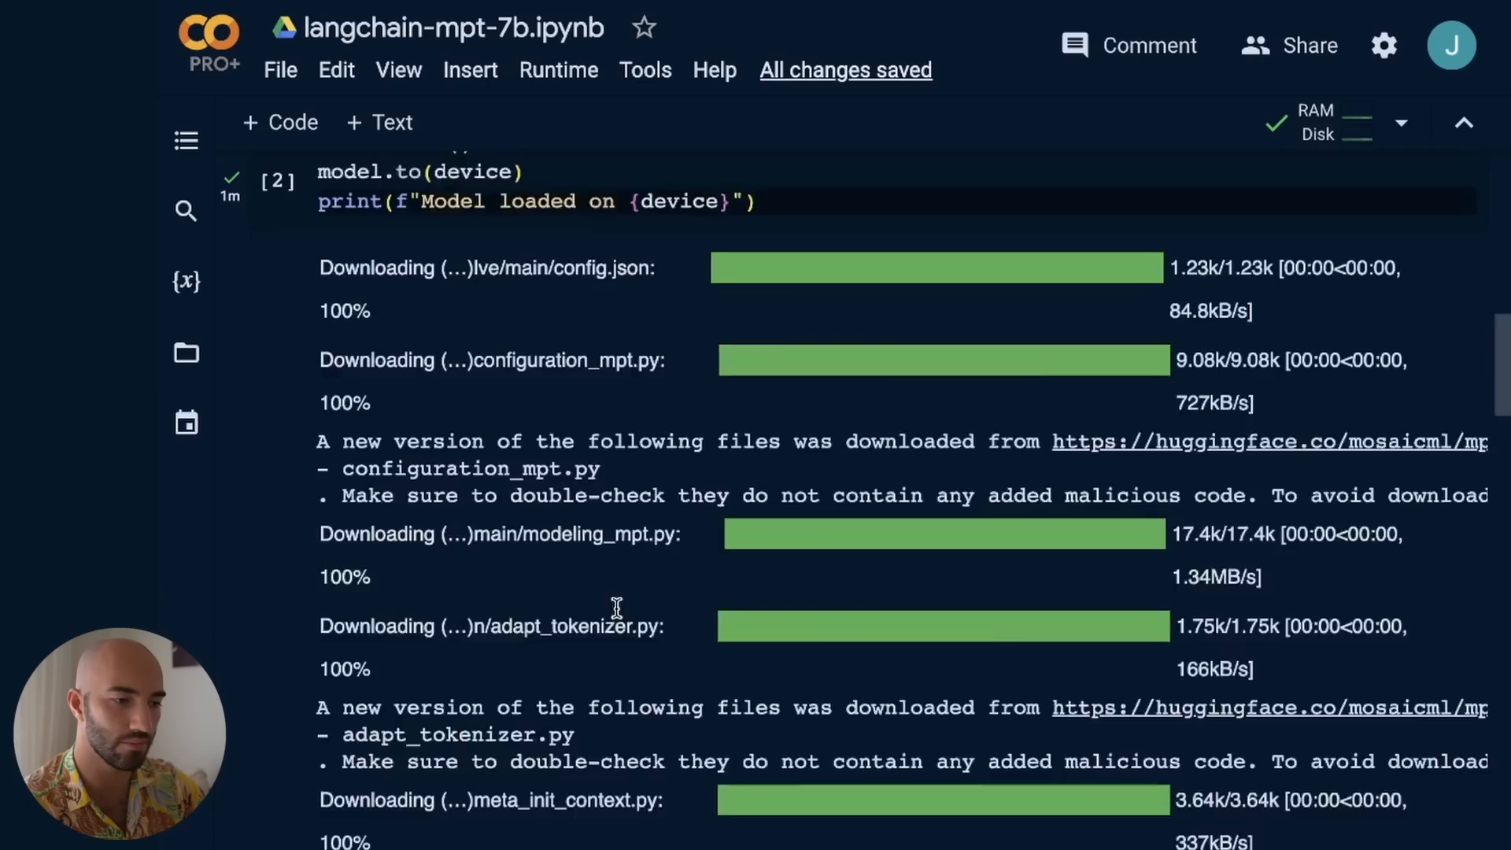
{"action": "scroll", "scroll_direction": "down", "scroll_amount": 3}
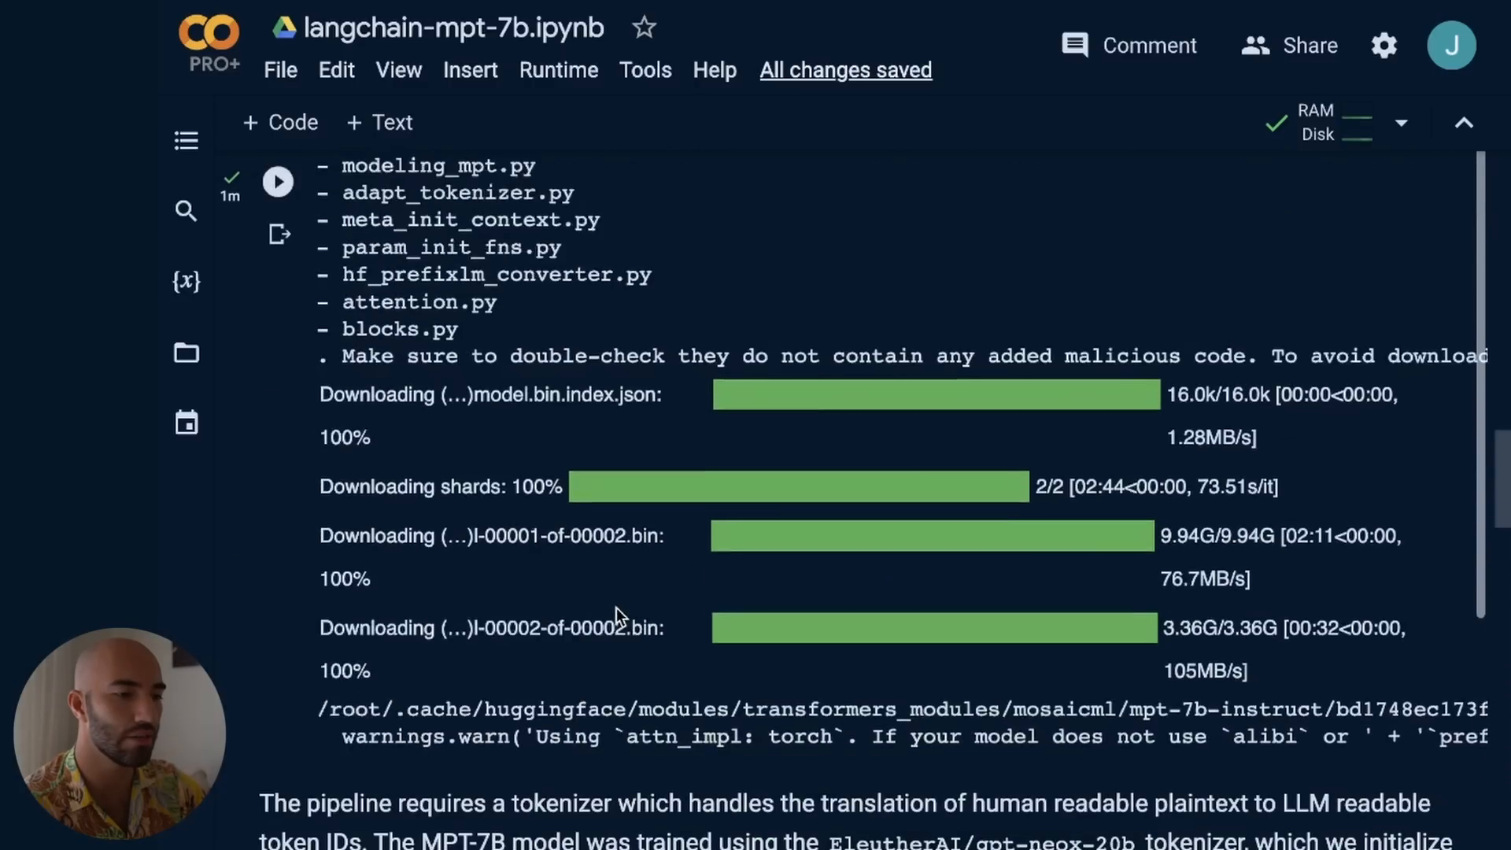
Review the StopOnTokens cell, highlighting stop_id and StoppingCriteria, and scroll to the new cell below
{"action": "scroll", "scroll_direction": "down", "scroll_amount": 3}
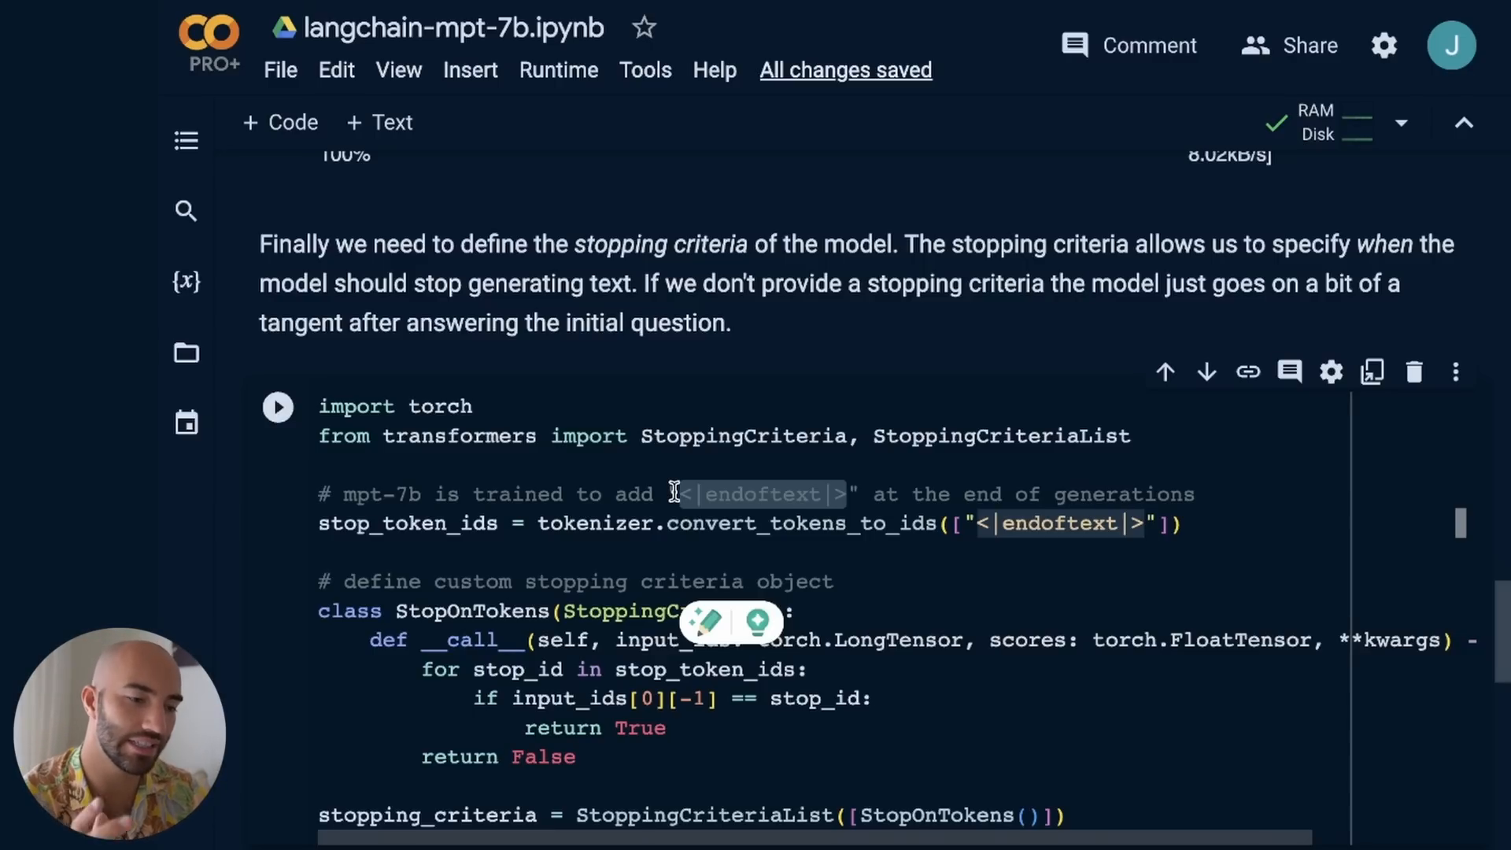
{"action": "mouse_move", "coordinate": [1196, 548]}
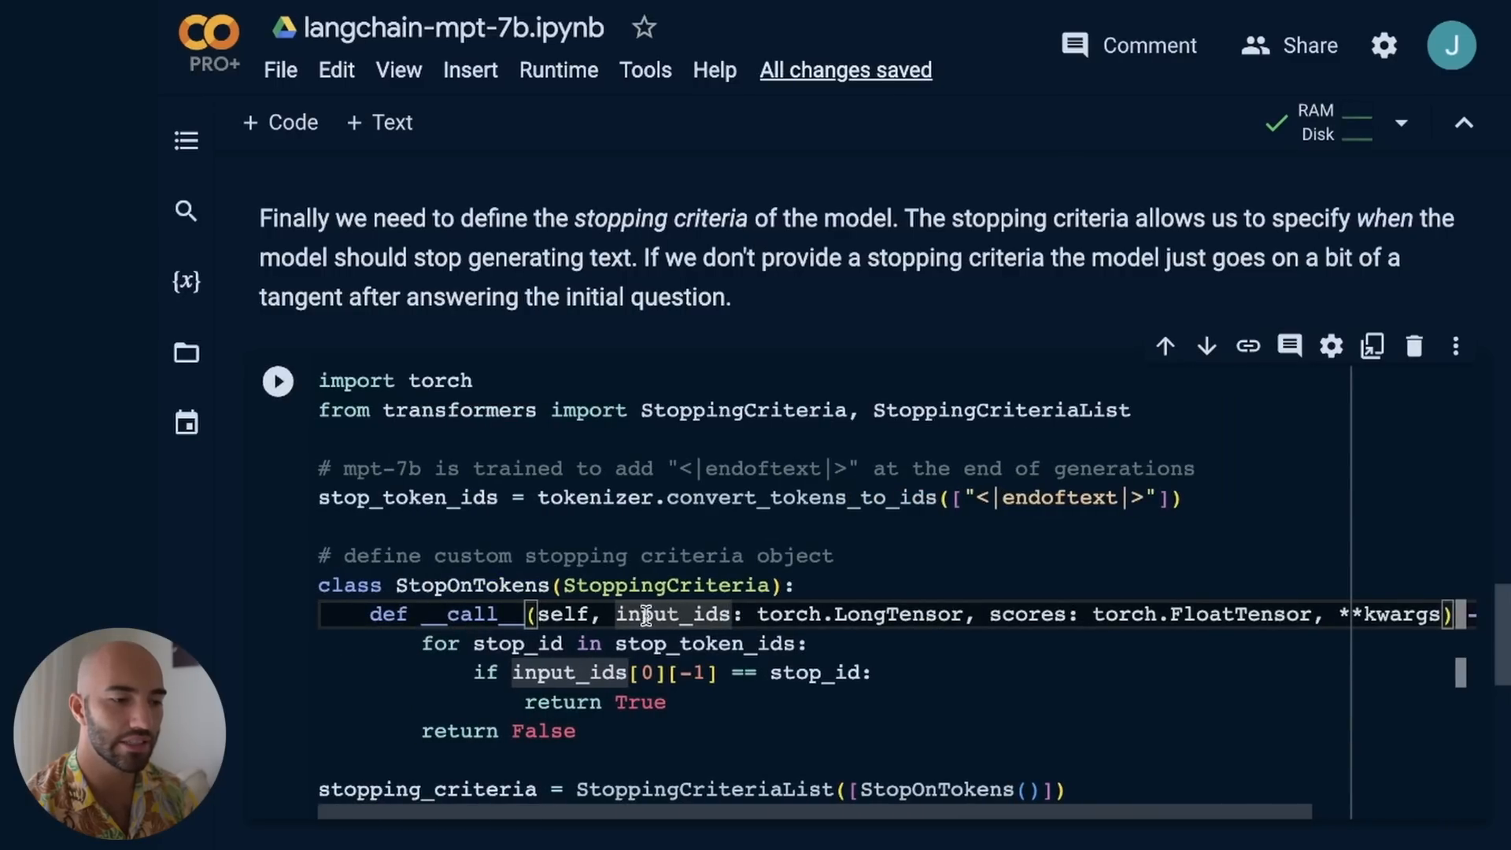
{"action": "double_click", "coordinate": [1027, 614]}
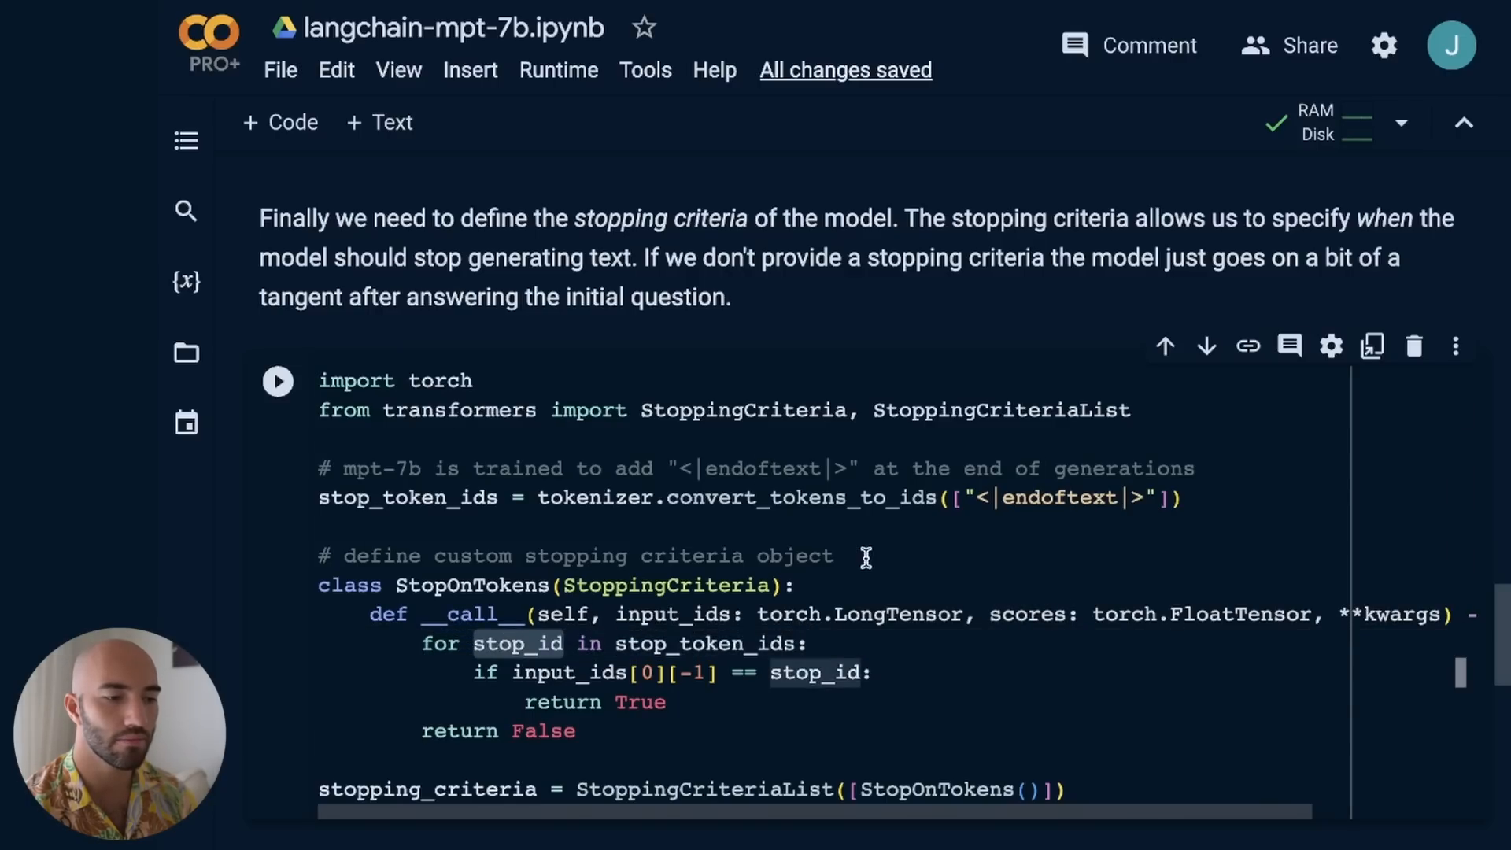
{"action": "double_click", "coordinate": [407, 497]}
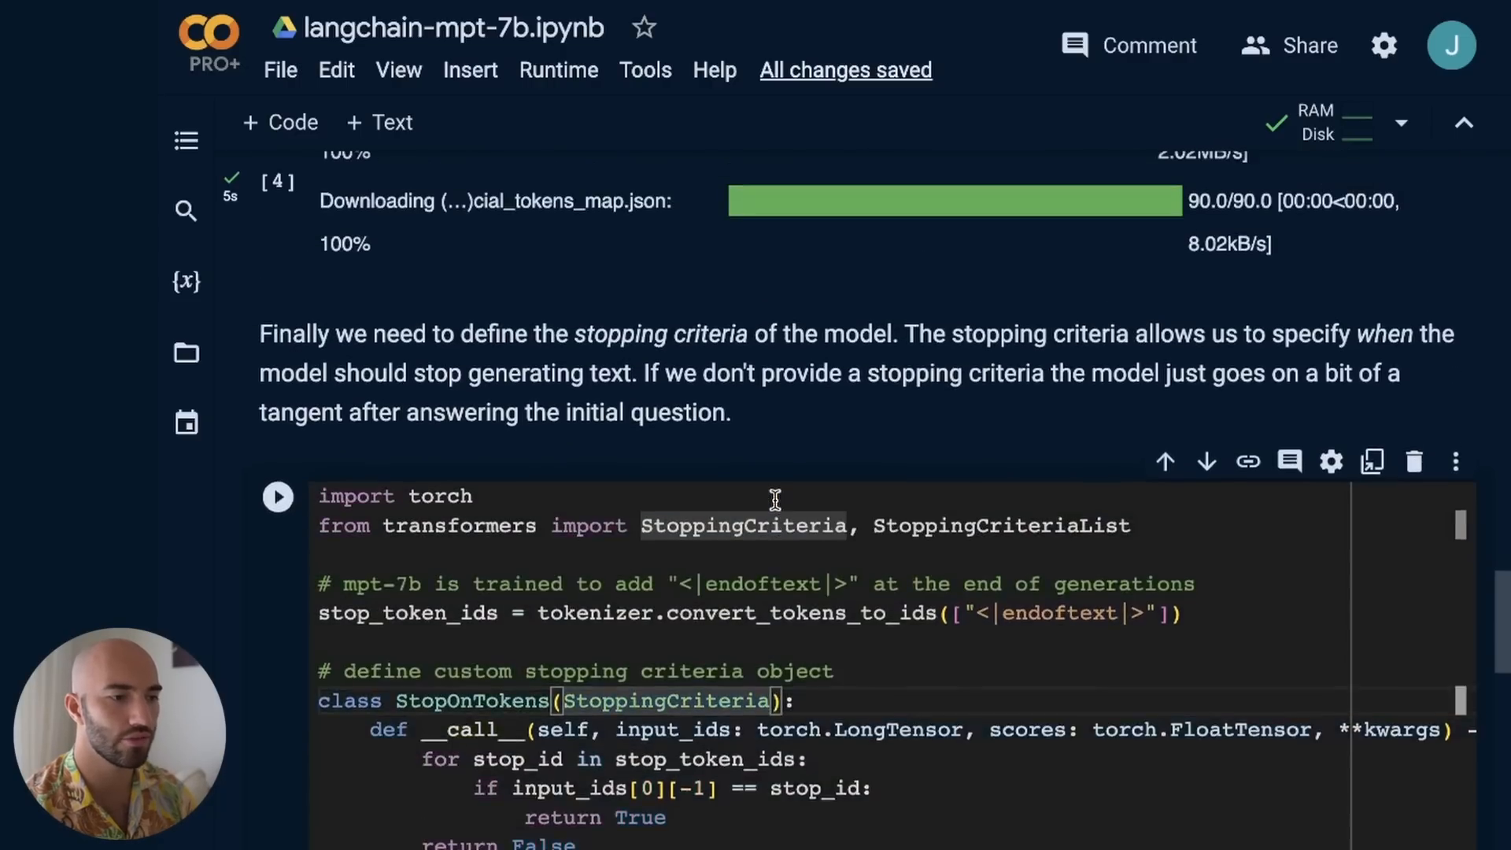
{"action": "scroll", "scroll_direction": "down", "scroll_amount": 3}
{"action": "type", "text": "st"}
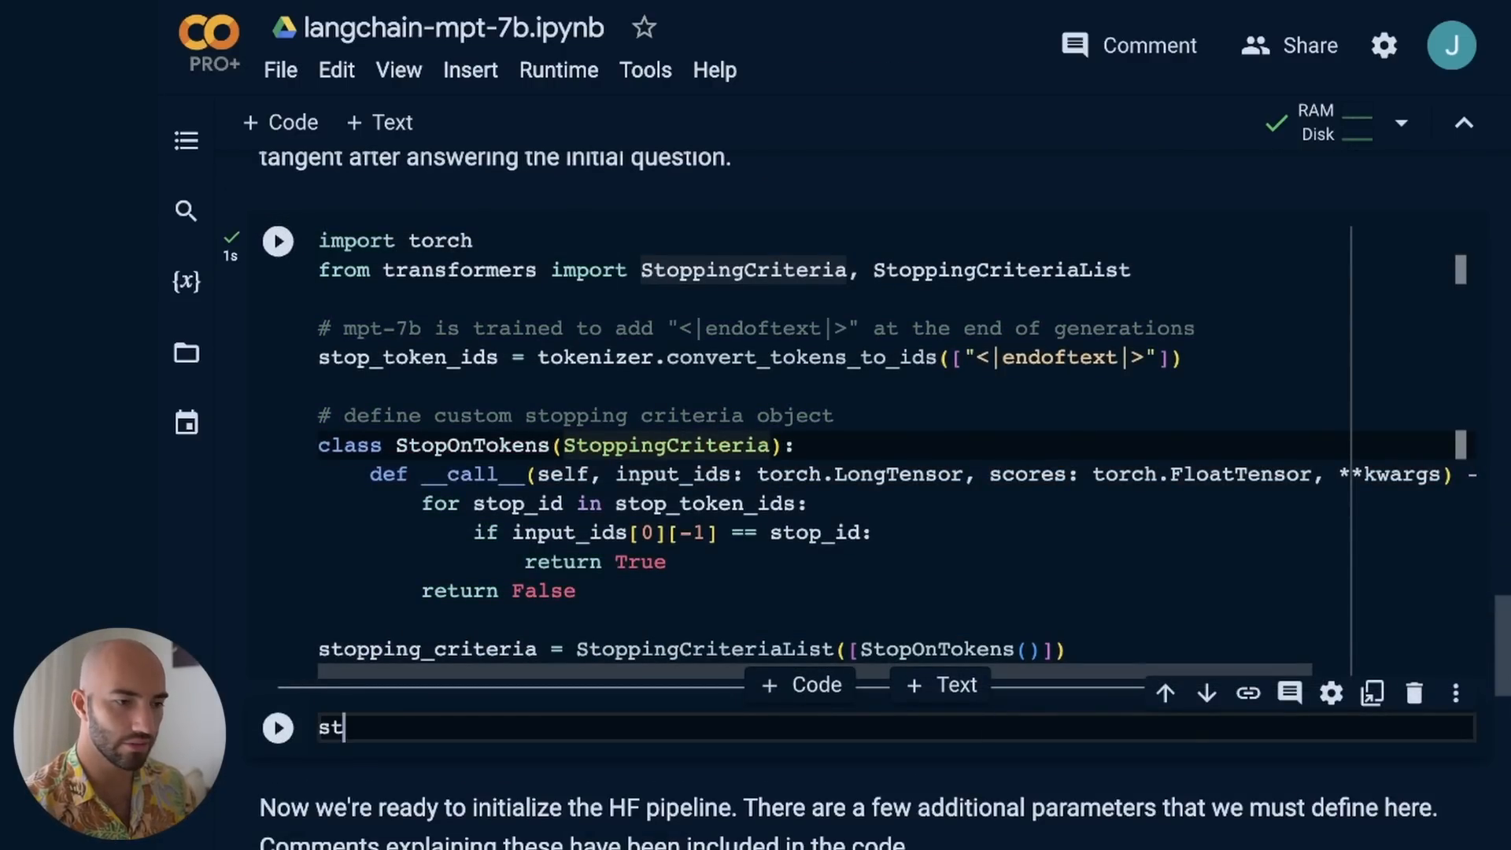
Evaluate stop_token_ids in a new cell, confirming the <|endoftext|> stop token ID is 0
{"action": "type", "text": "op_token"}
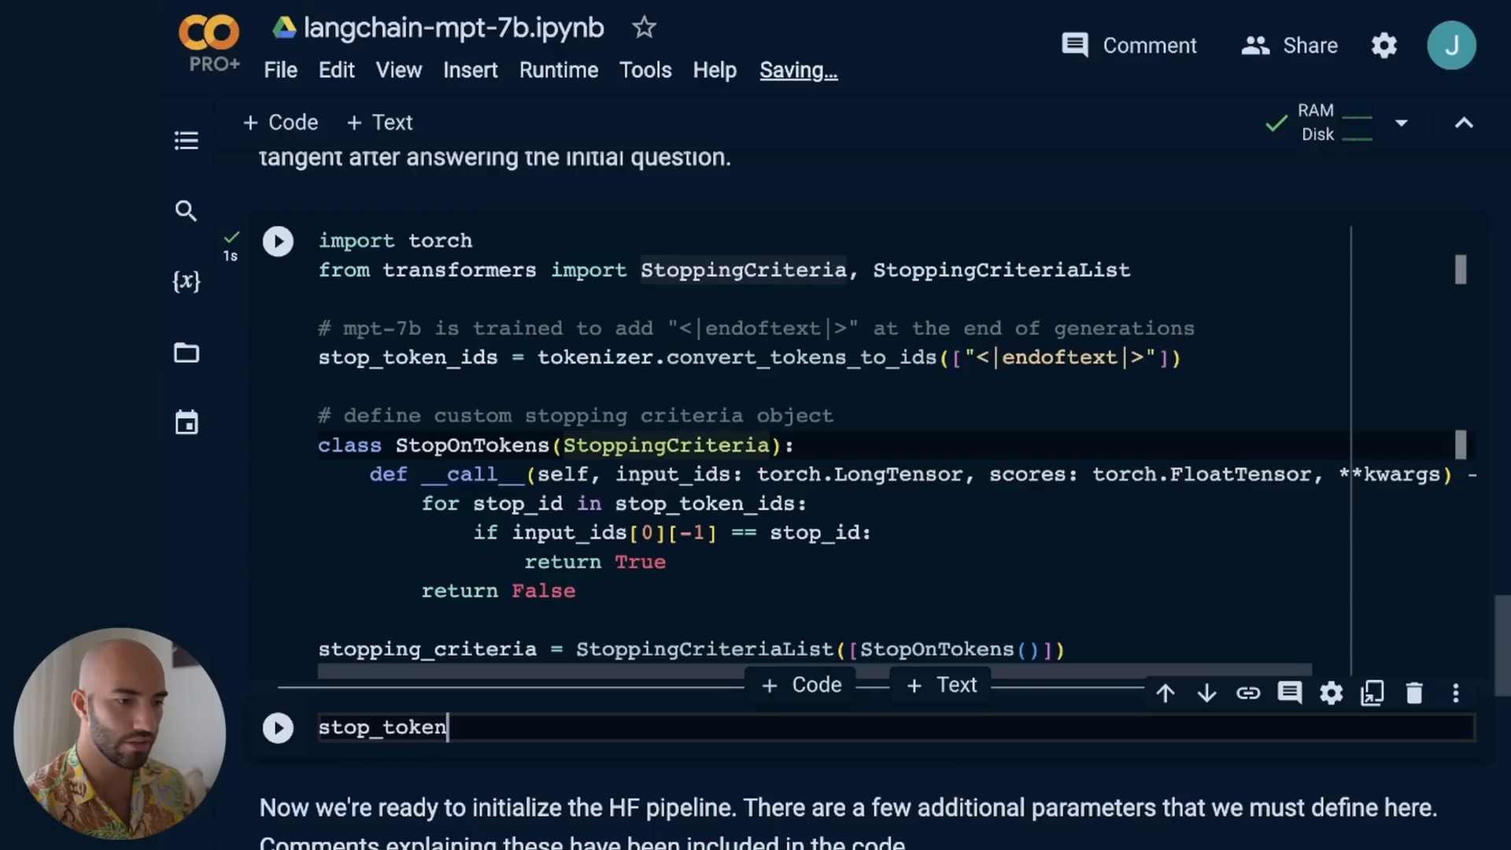
{"action": "type", "text": "_ids"}
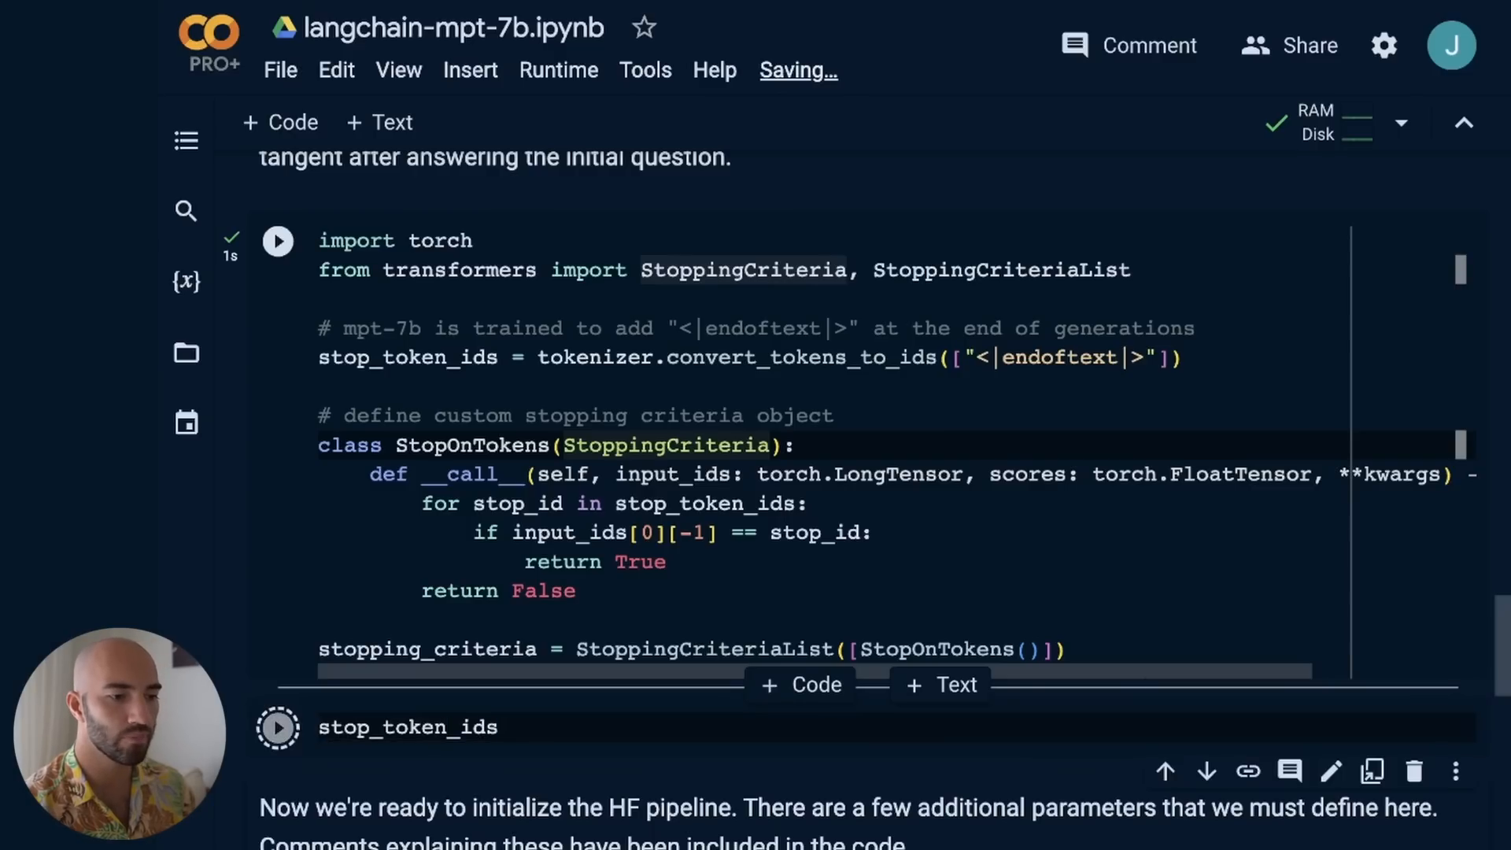
{"action": "left_click", "coordinate": [277, 727]}
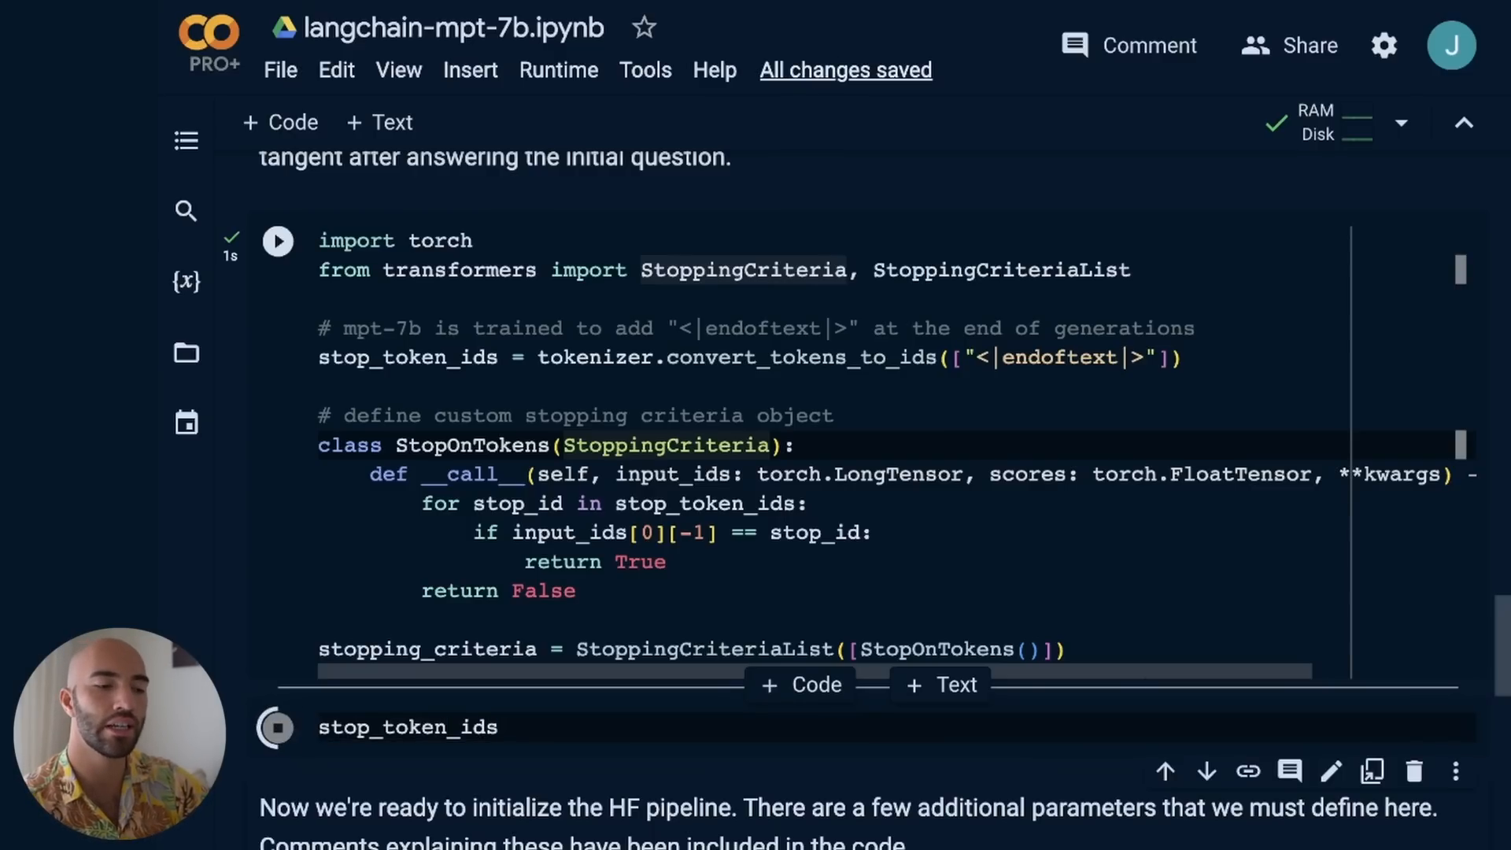
{"action": "left_click", "coordinate": [277, 727]}
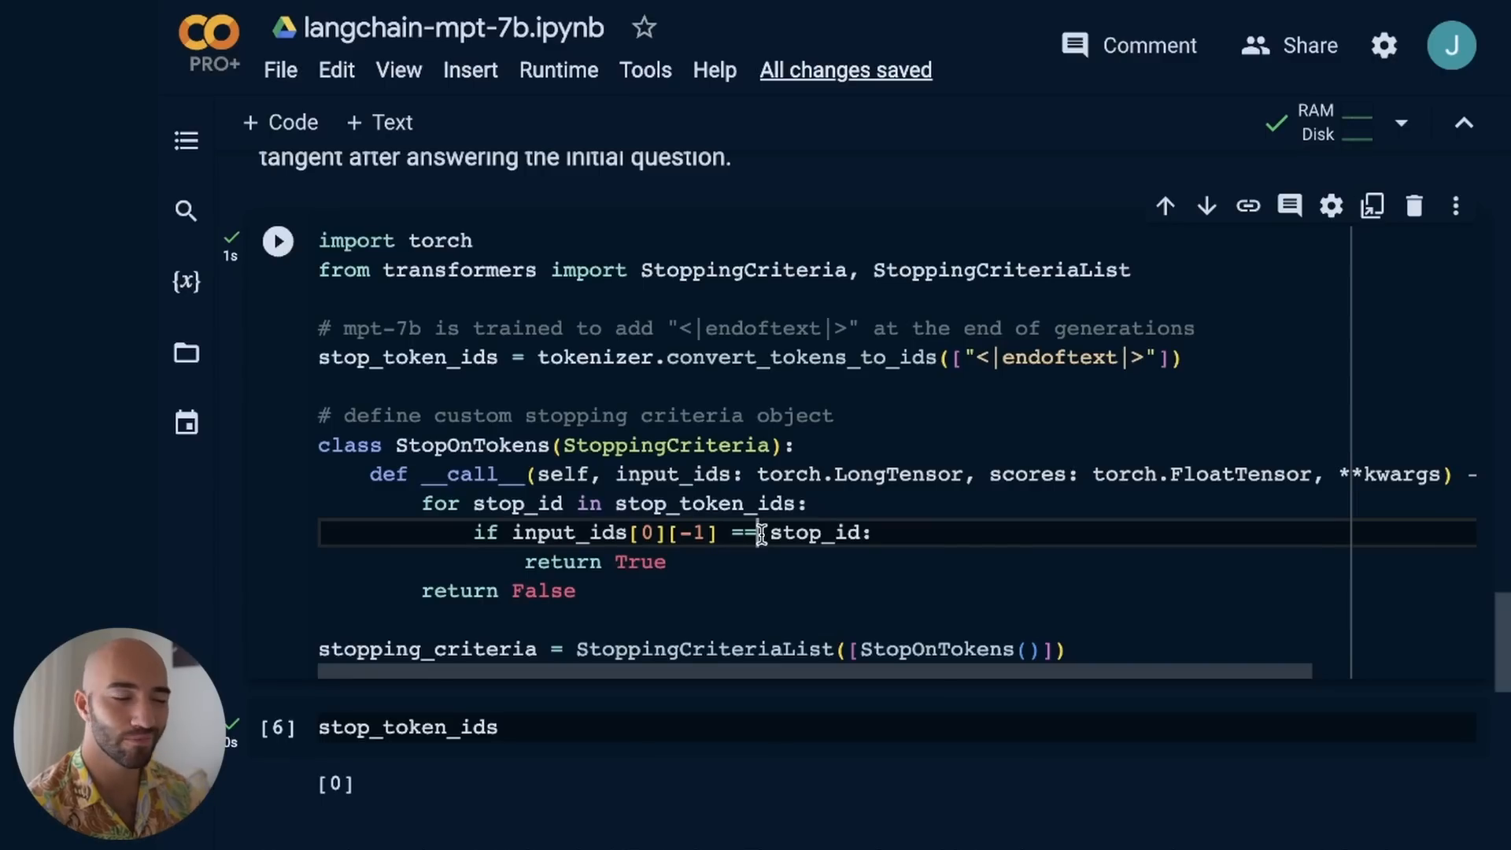
{"action": "scroll", "scroll_direction": "down", "scroll_amount": 3}
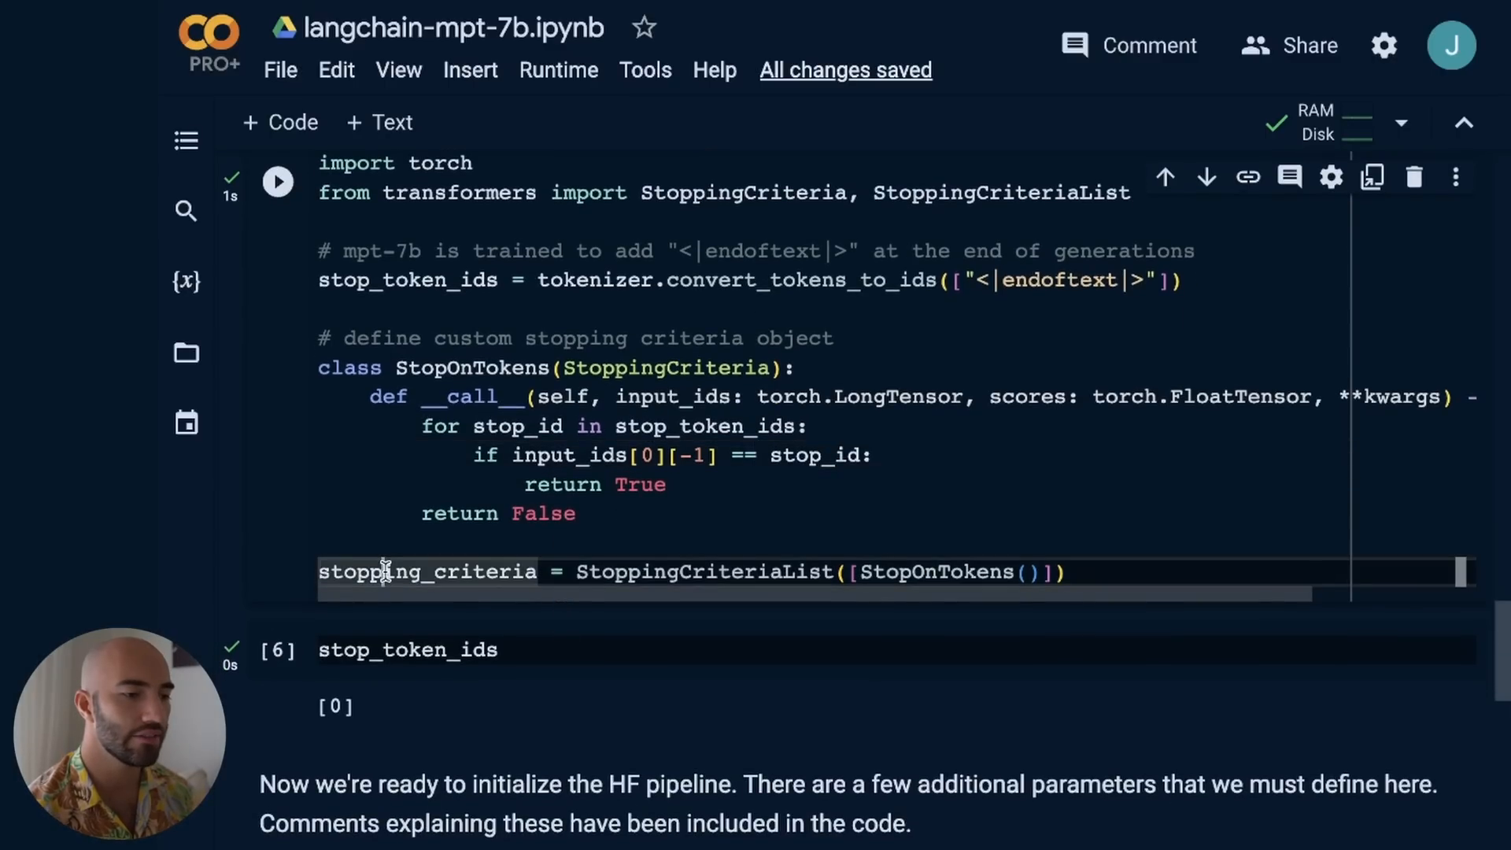
{"action": "scroll", "scroll_direction": "down", "scroll_amount": 3}
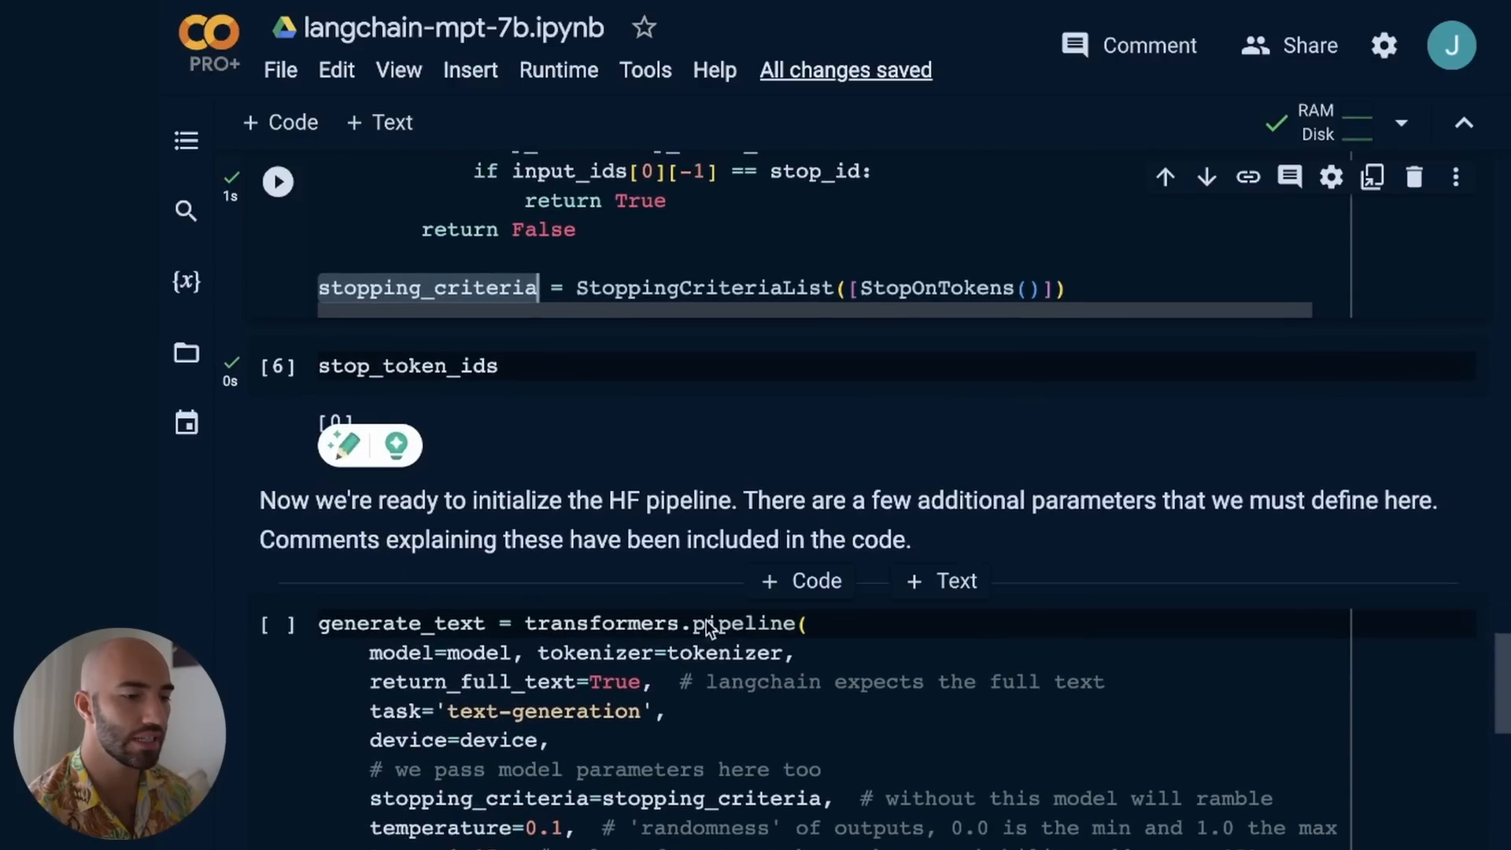
{"action": "scroll", "scroll_direction": "down", "scroll_amount": 3}
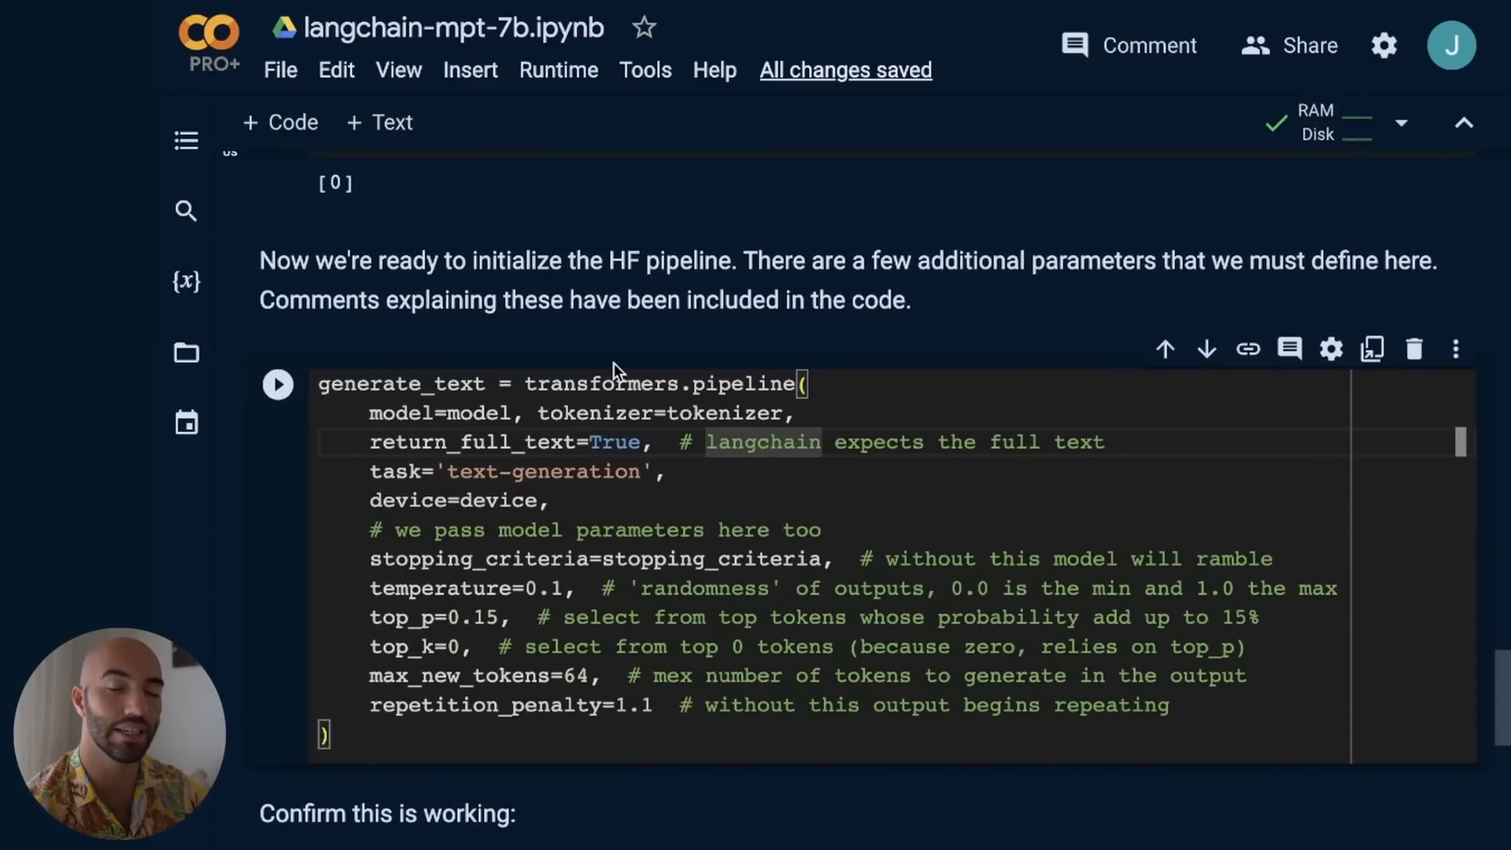
{"action": "mouse_move", "coordinate": [827, 374]}
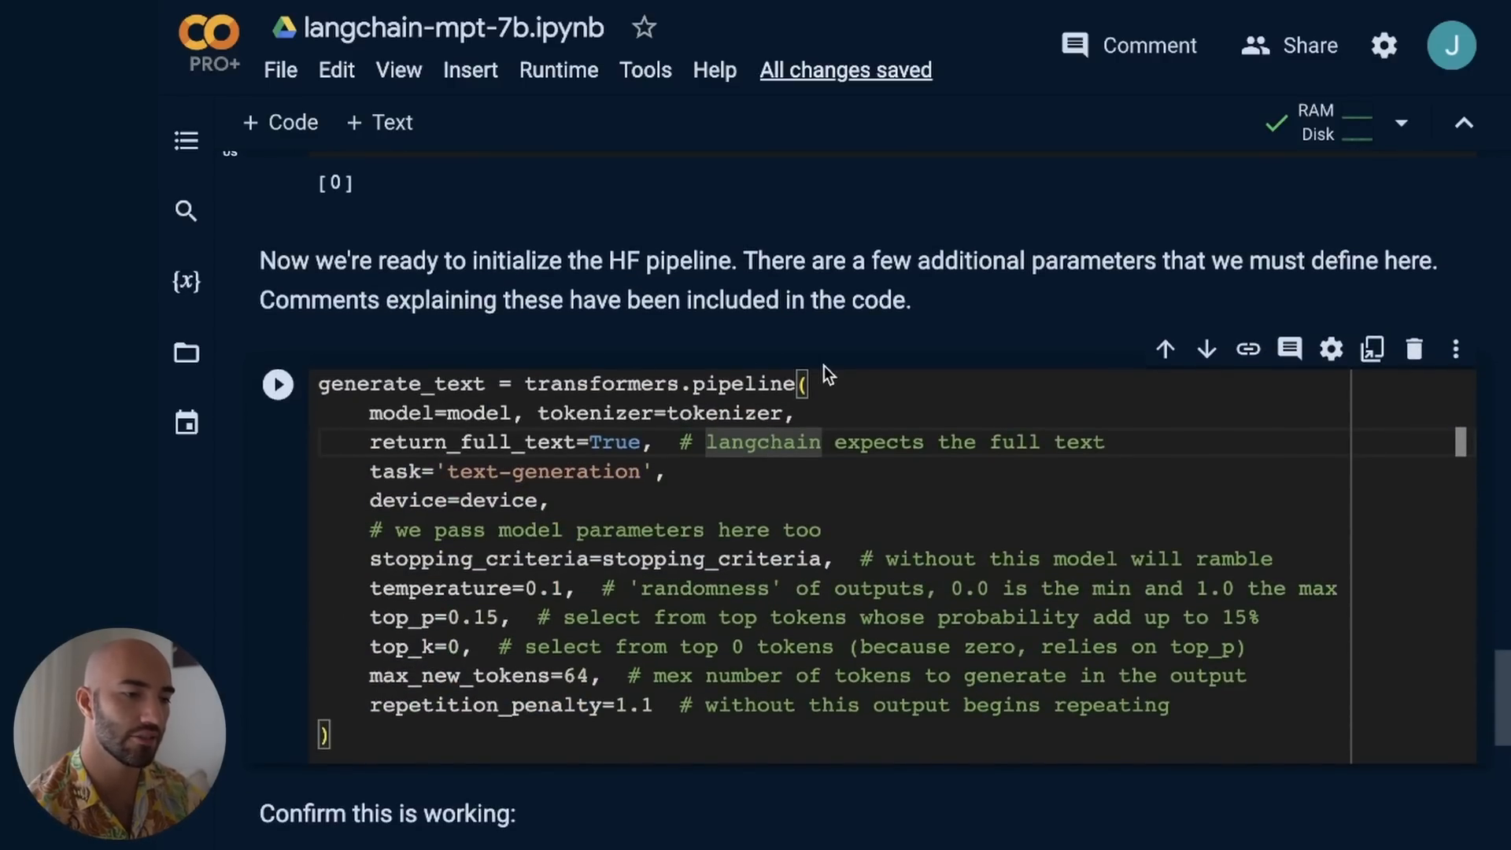
{"action": "double_click", "coordinate": [741, 384]}
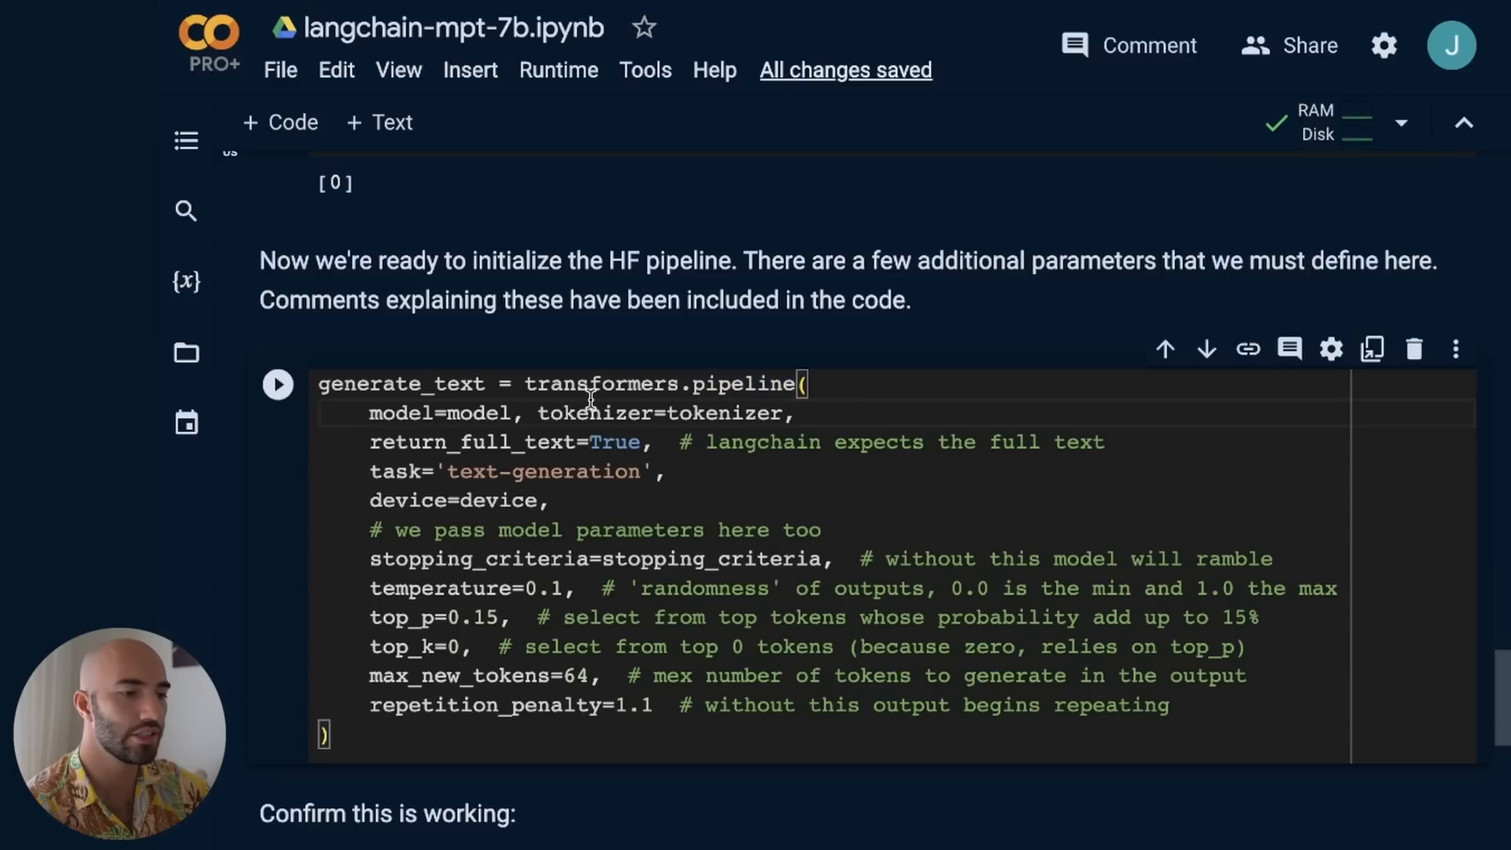
{"action": "mouse_move", "coordinate": [367, 413]}
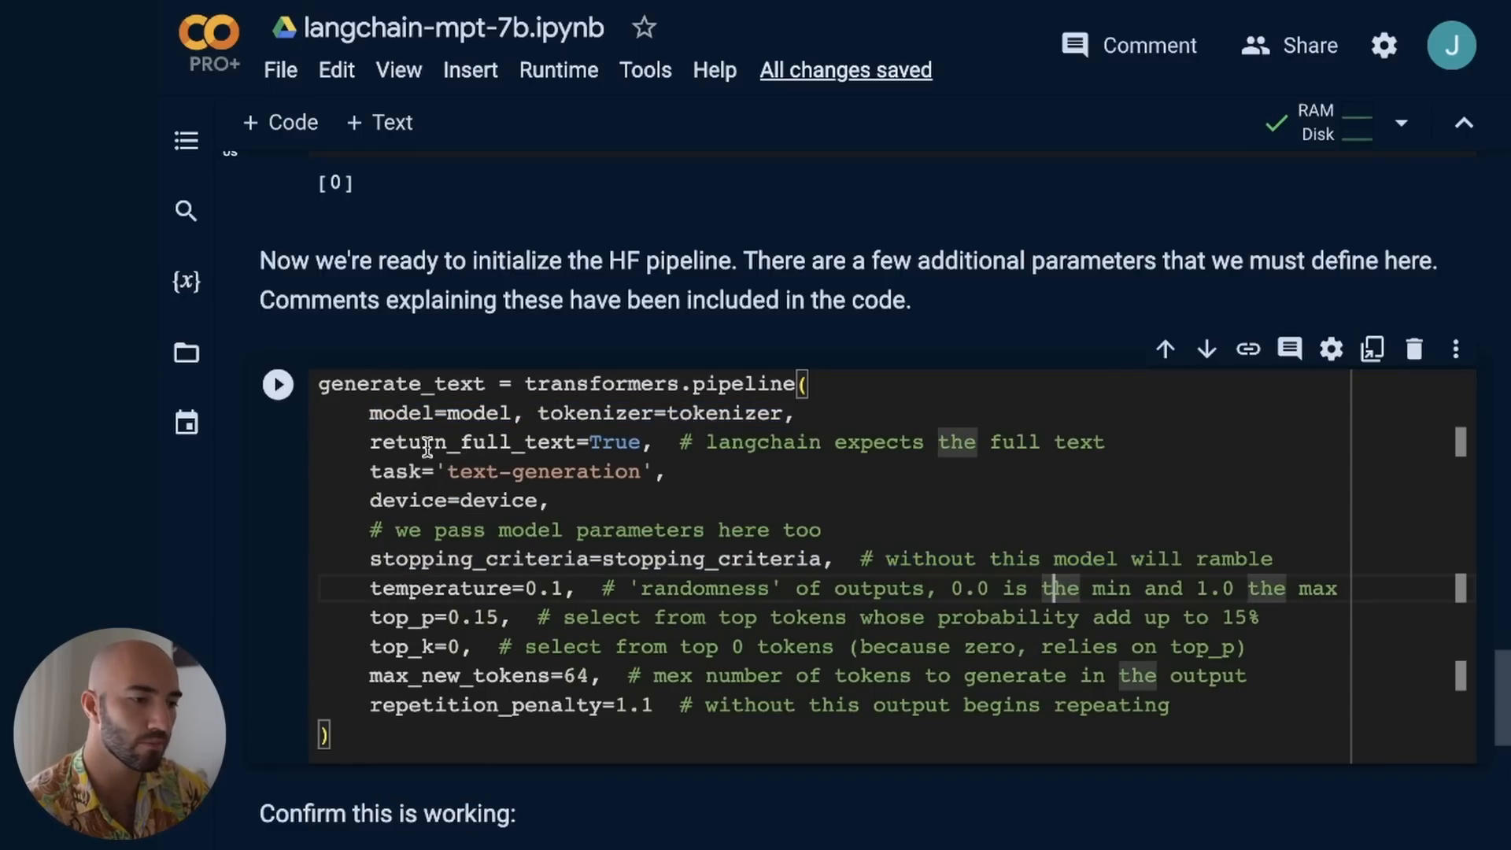
{"action": "double_click", "coordinate": [472, 441]}
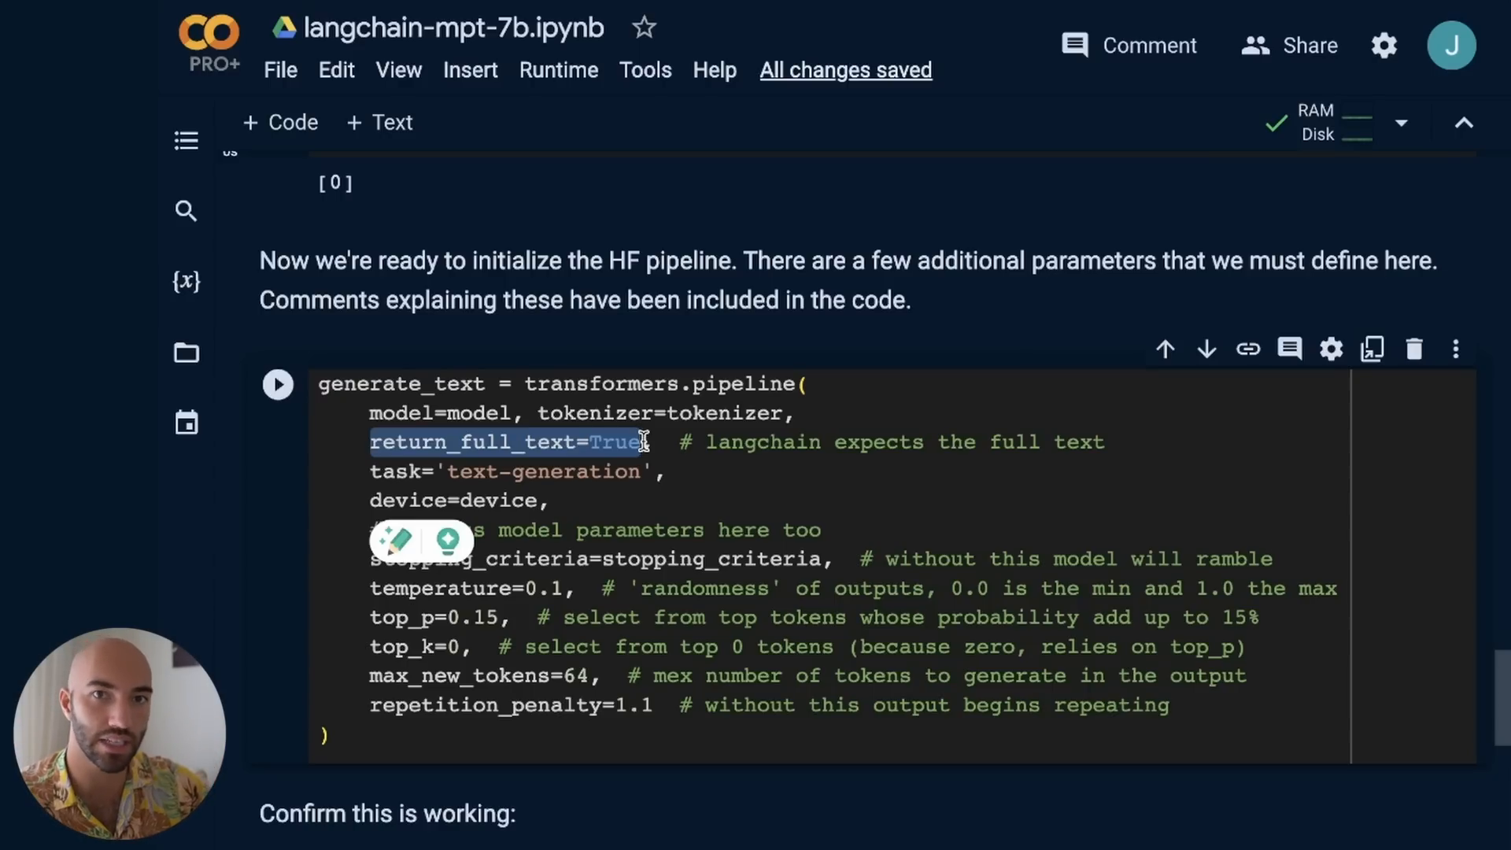
{"action": "double_click", "coordinate": [761, 441]}
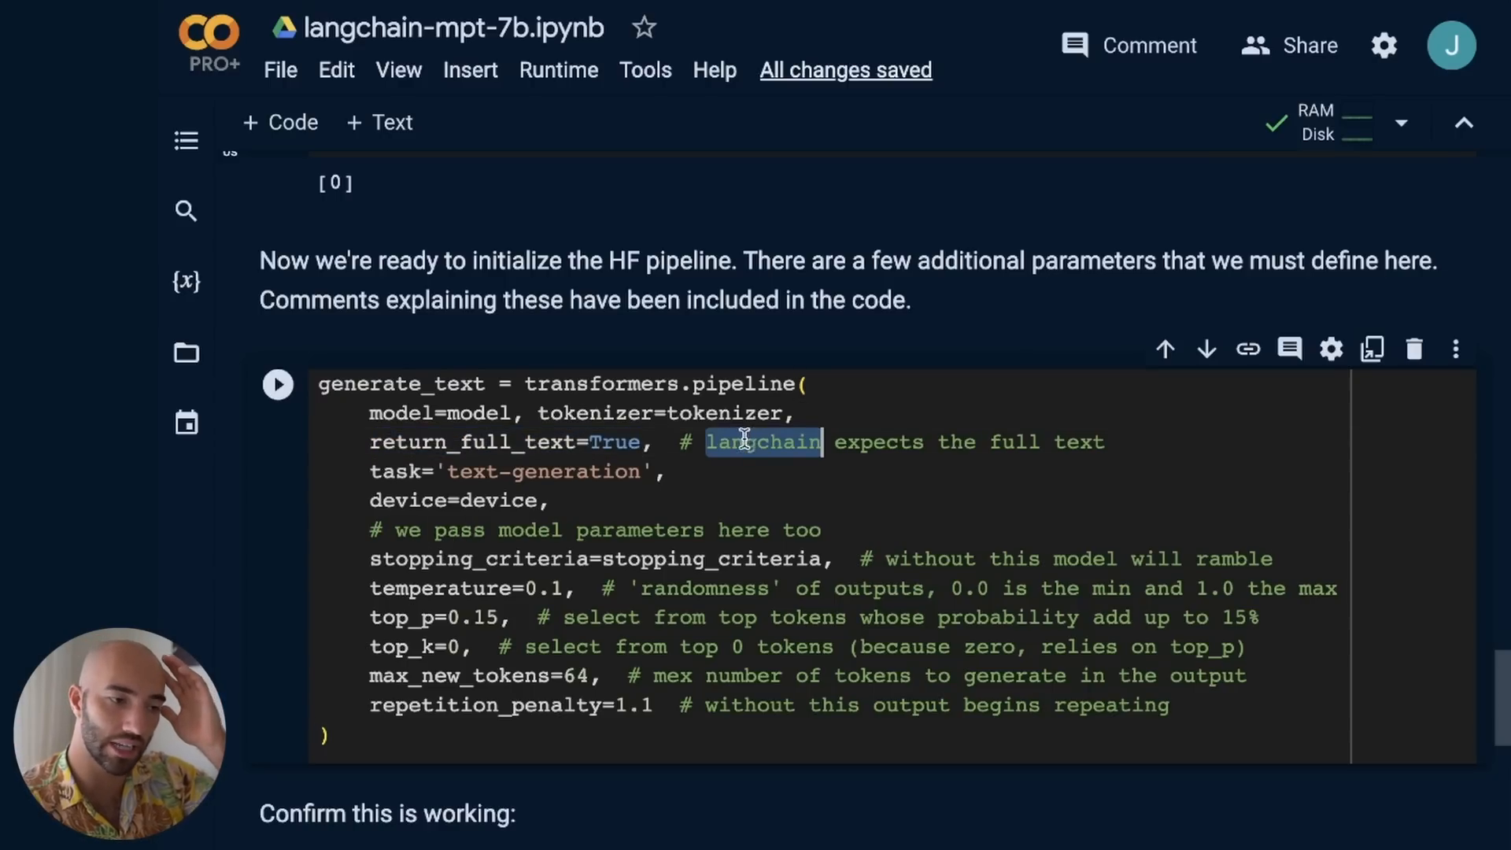
{"action": "double_click", "coordinate": [614, 443]}
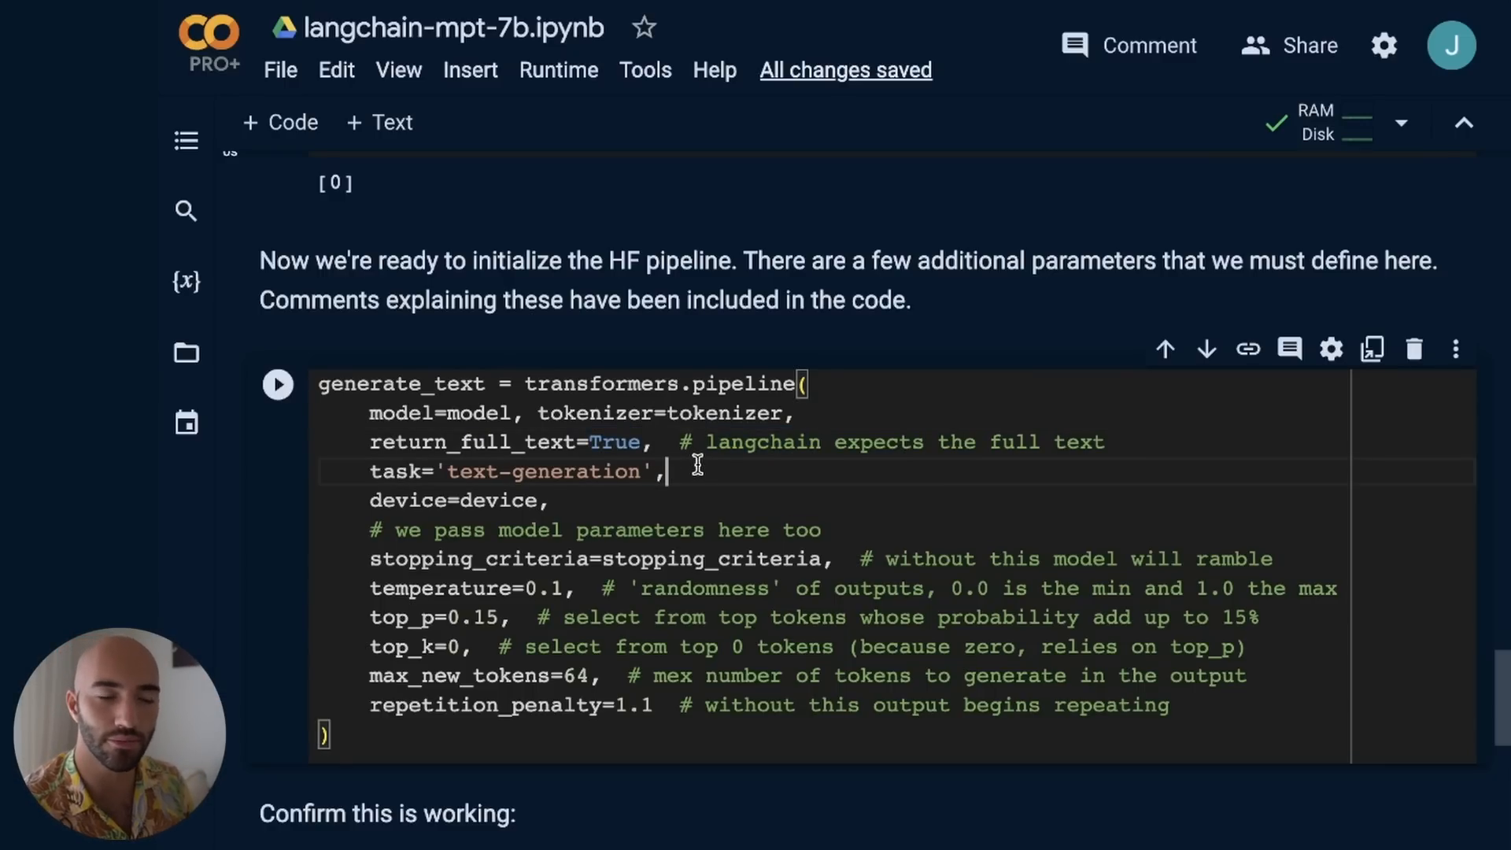
{"action": "double_click", "coordinate": [612, 441]}
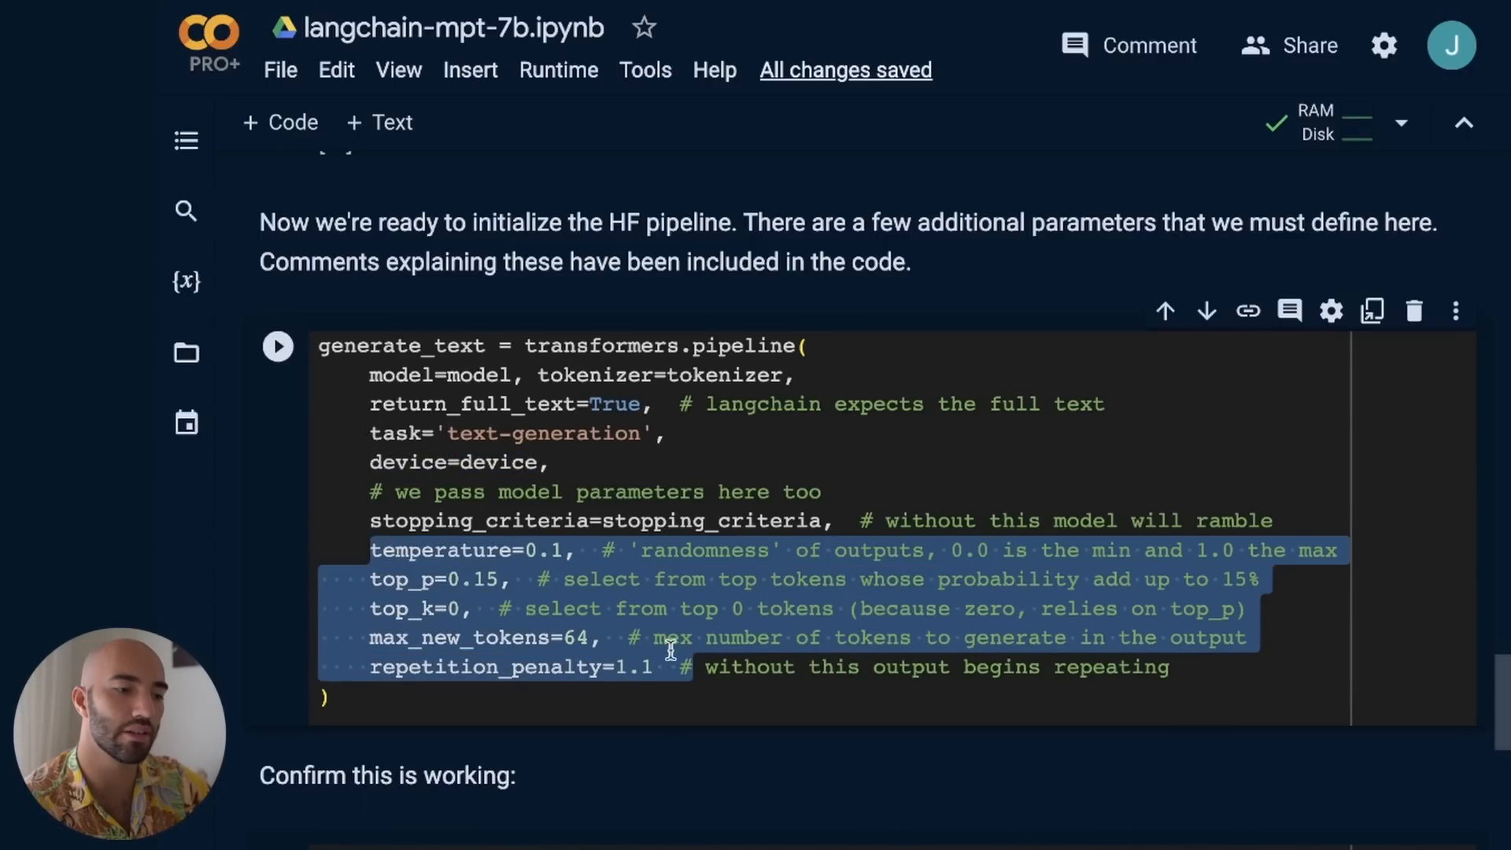
{"action": "left_click", "coordinate": [557, 551]}
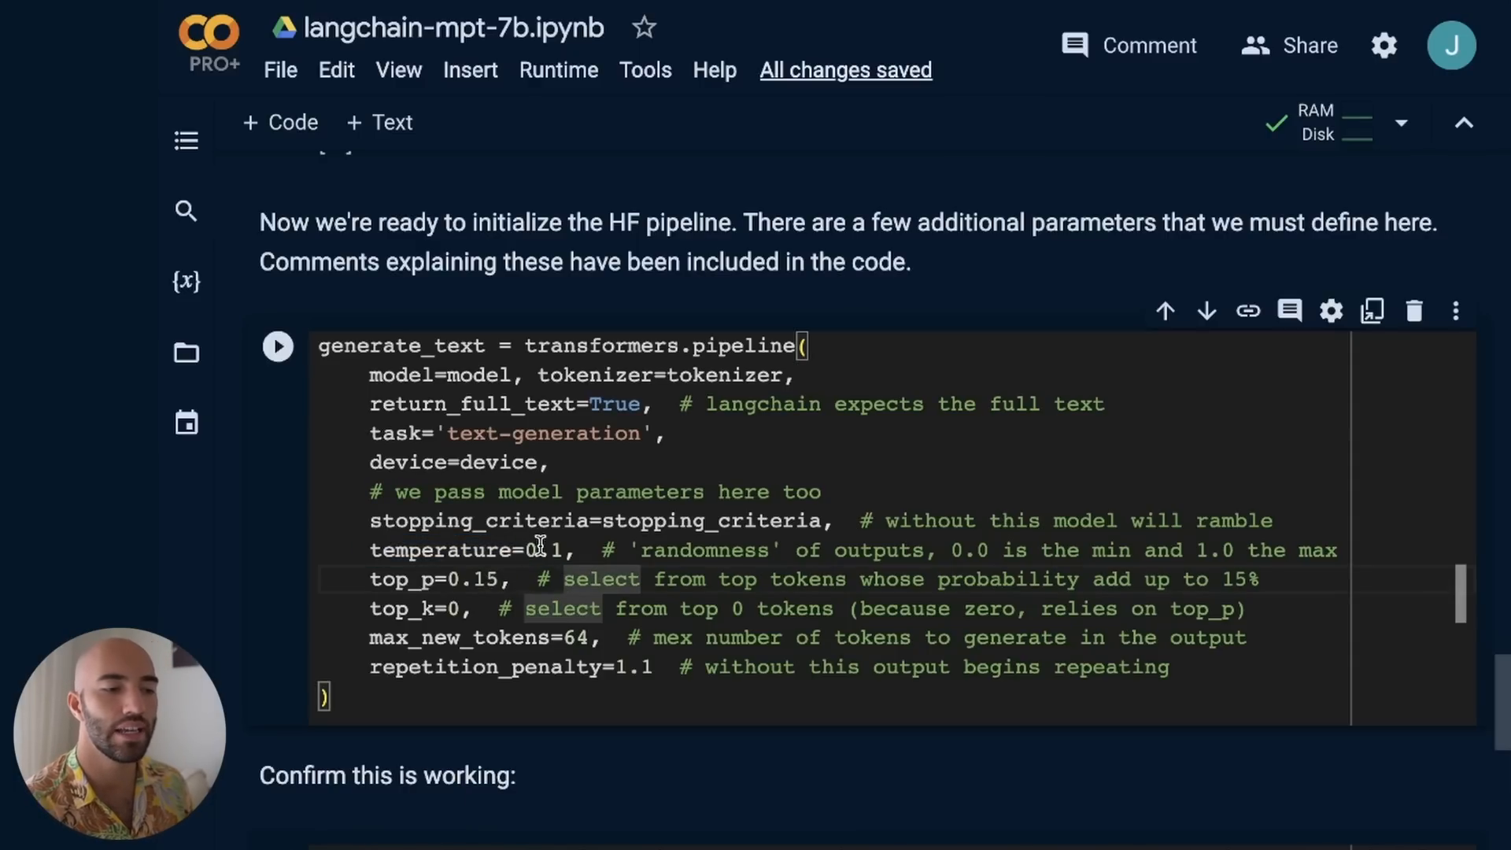
{"action": "double_click", "coordinate": [446, 550]}
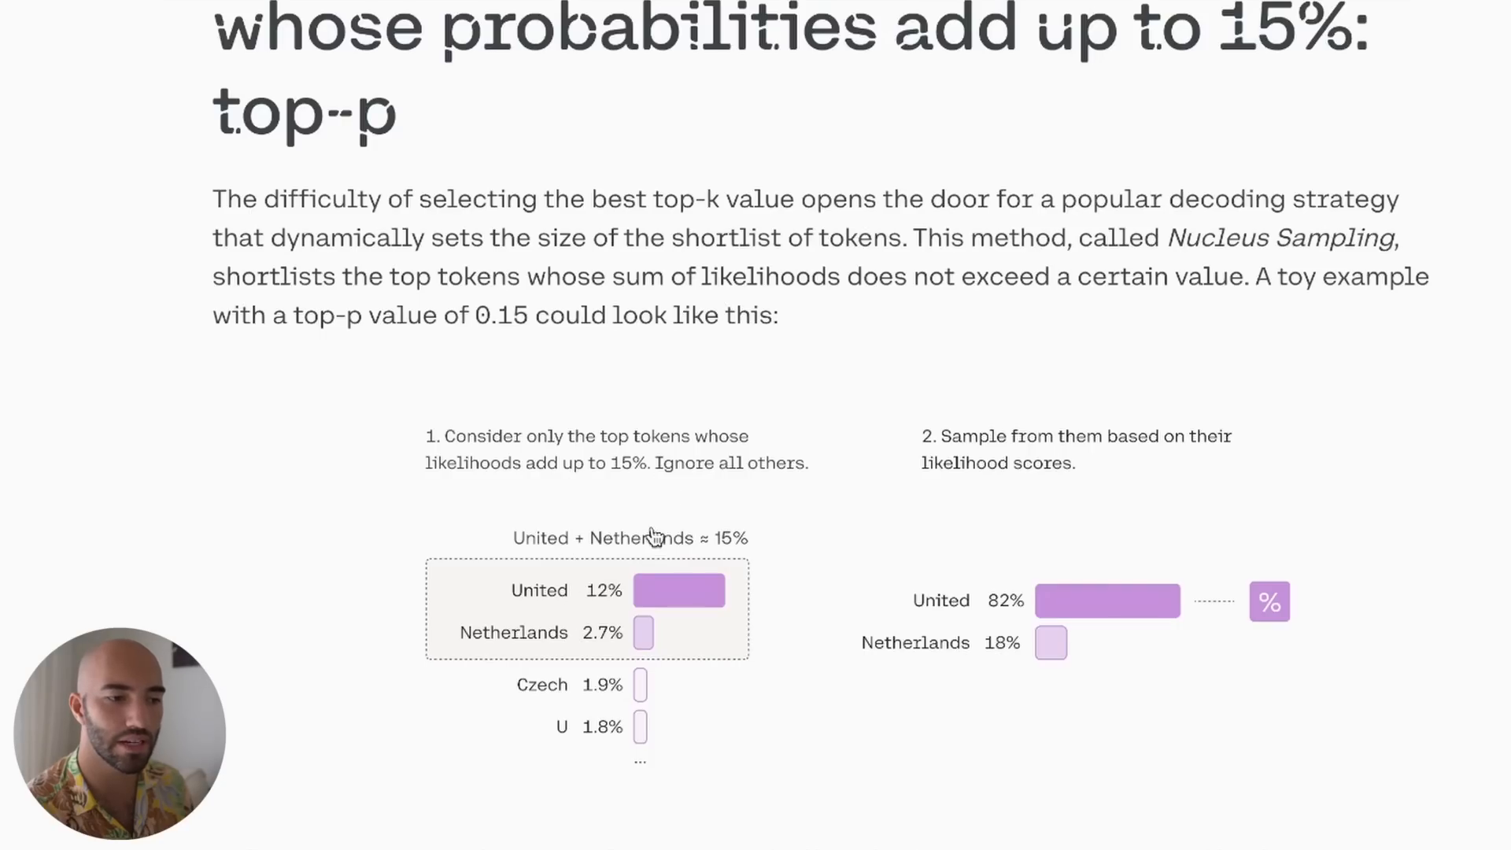
{"action": "mouse_move", "coordinate": [485, 461]}
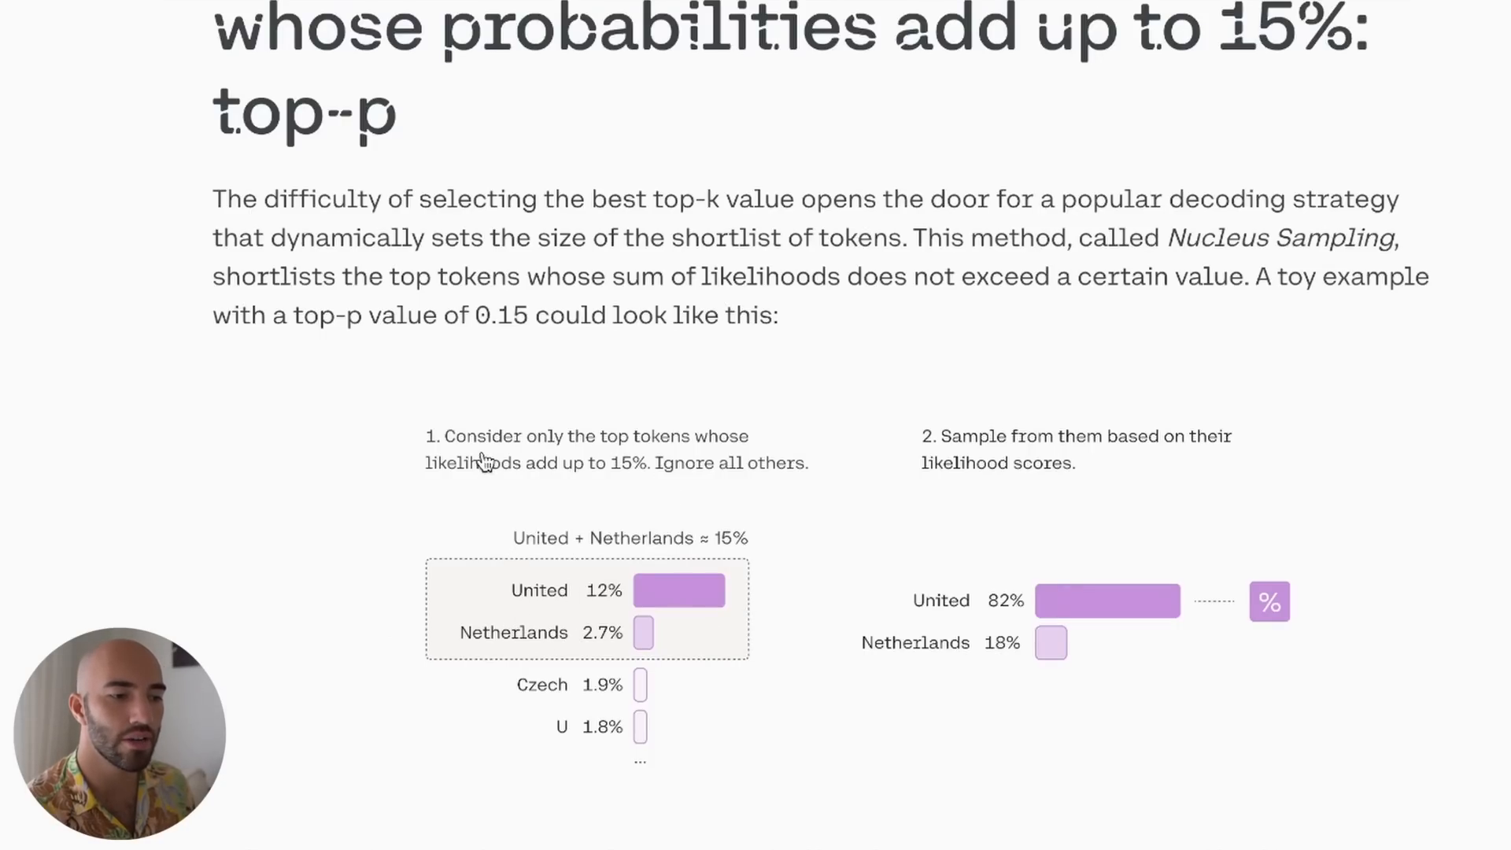
{"action": "mouse_move", "coordinate": [444, 476]}
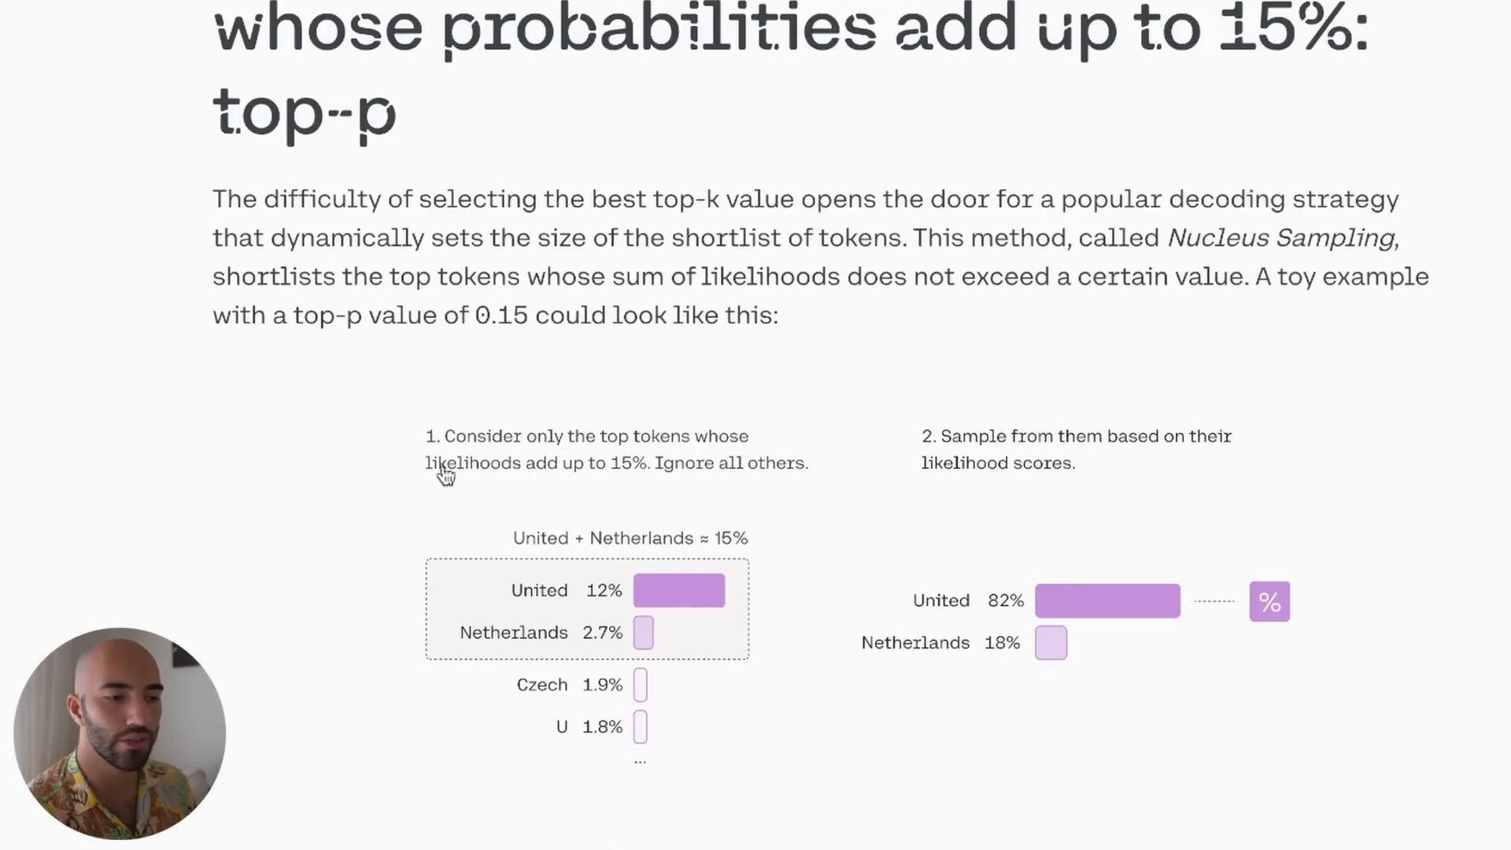
{"action": "mouse_move", "coordinate": [672, 609]}
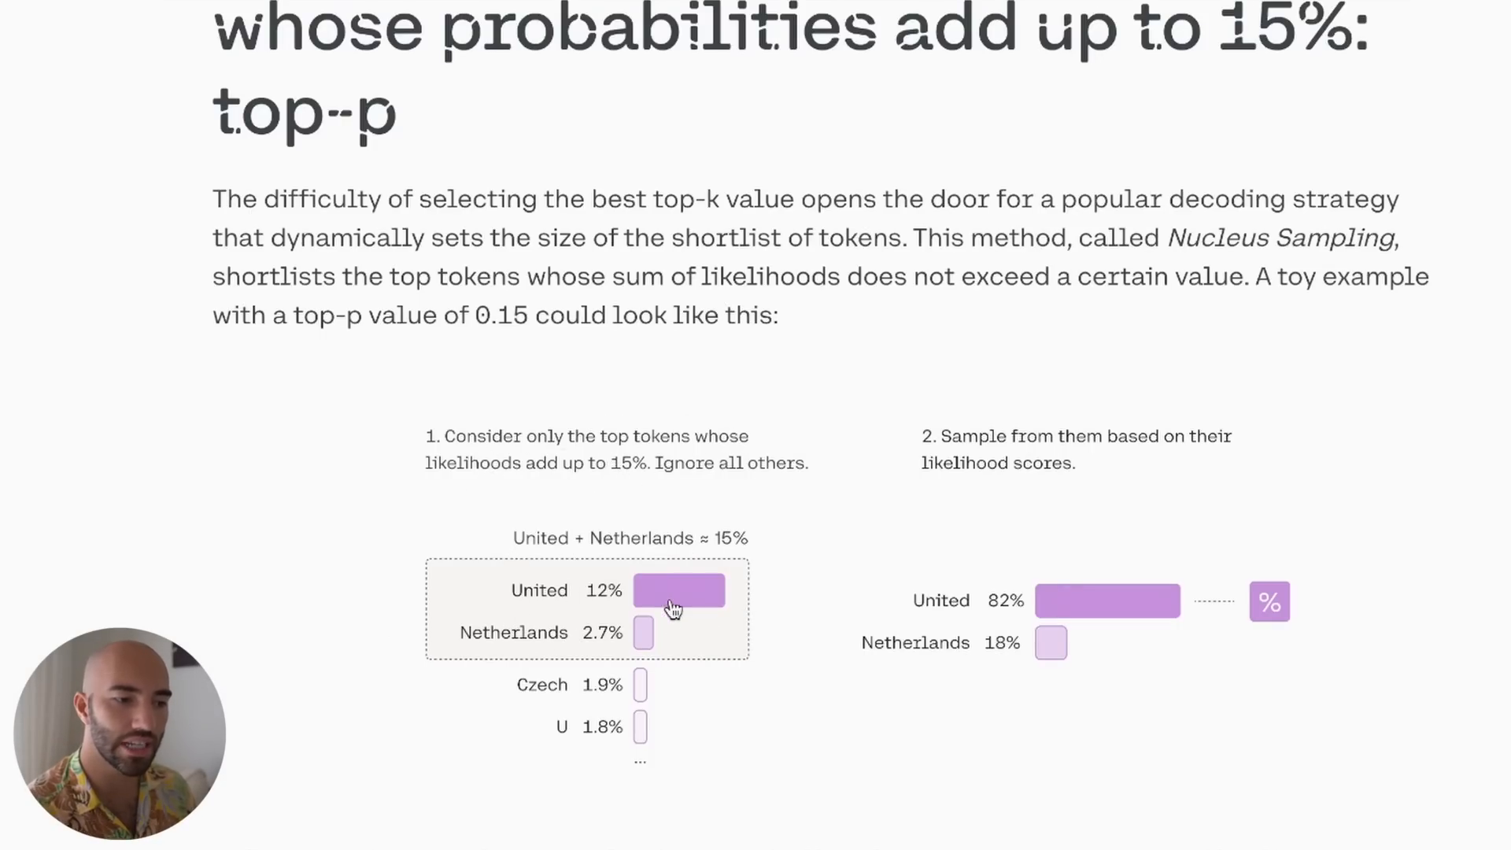
{"action": "mouse_move", "coordinate": [659, 717]}
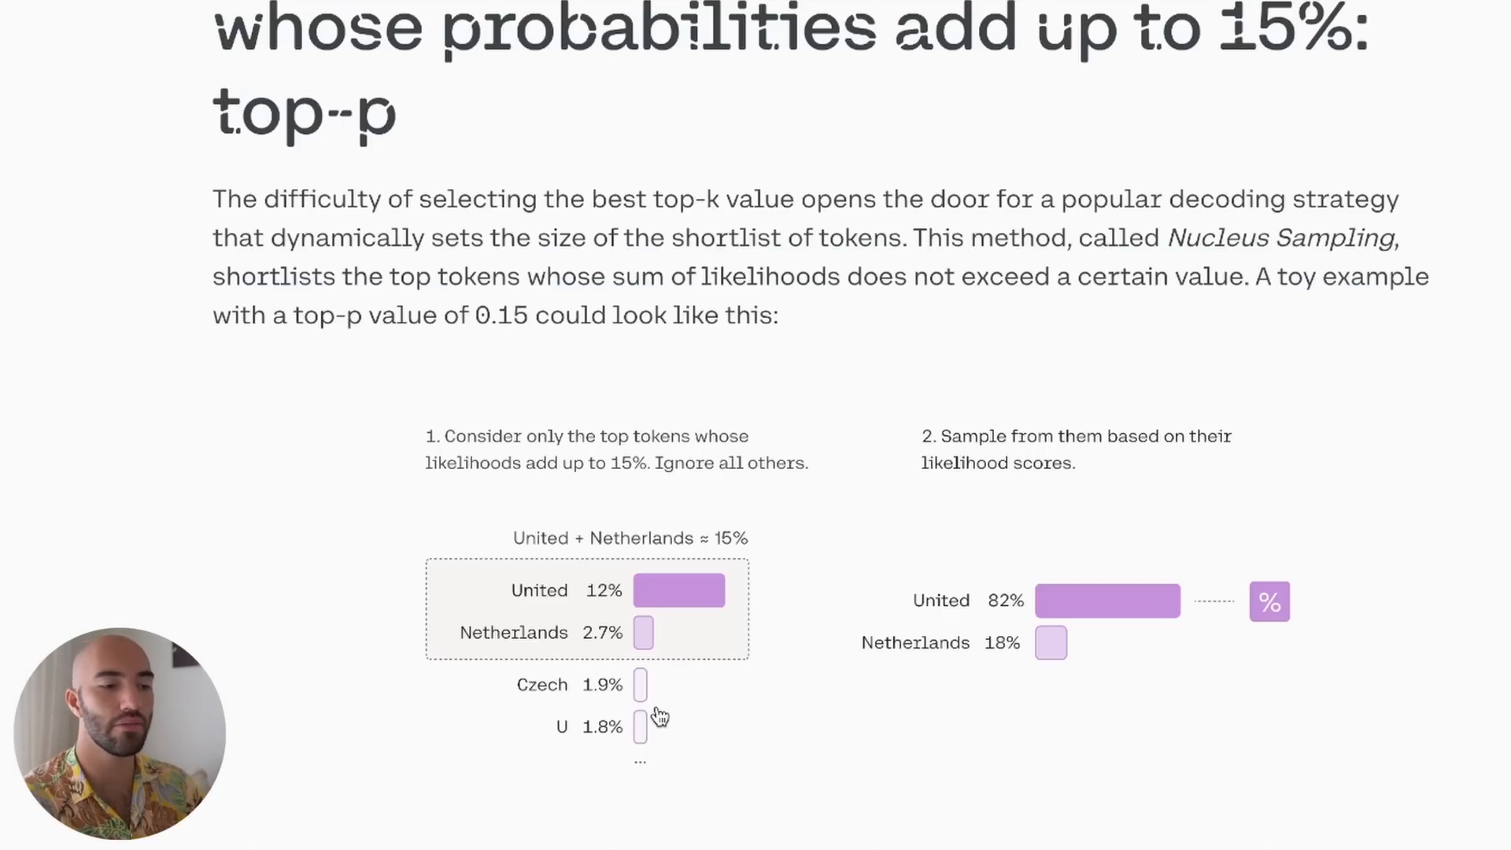
{"action": "mouse_move", "coordinate": [617, 558]}
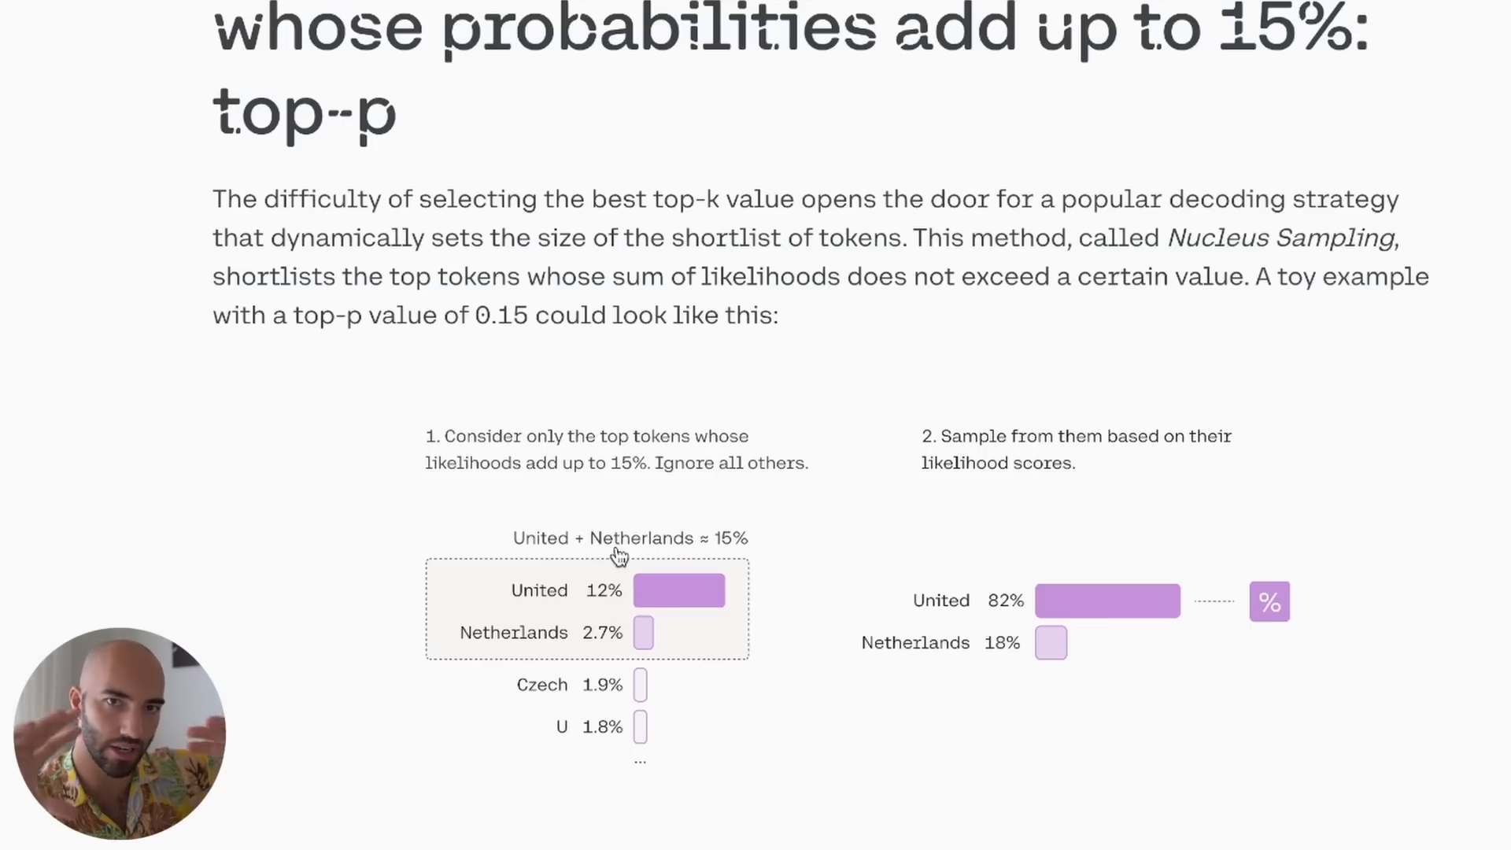
{"action": "mouse_move", "coordinate": [831, 710]}
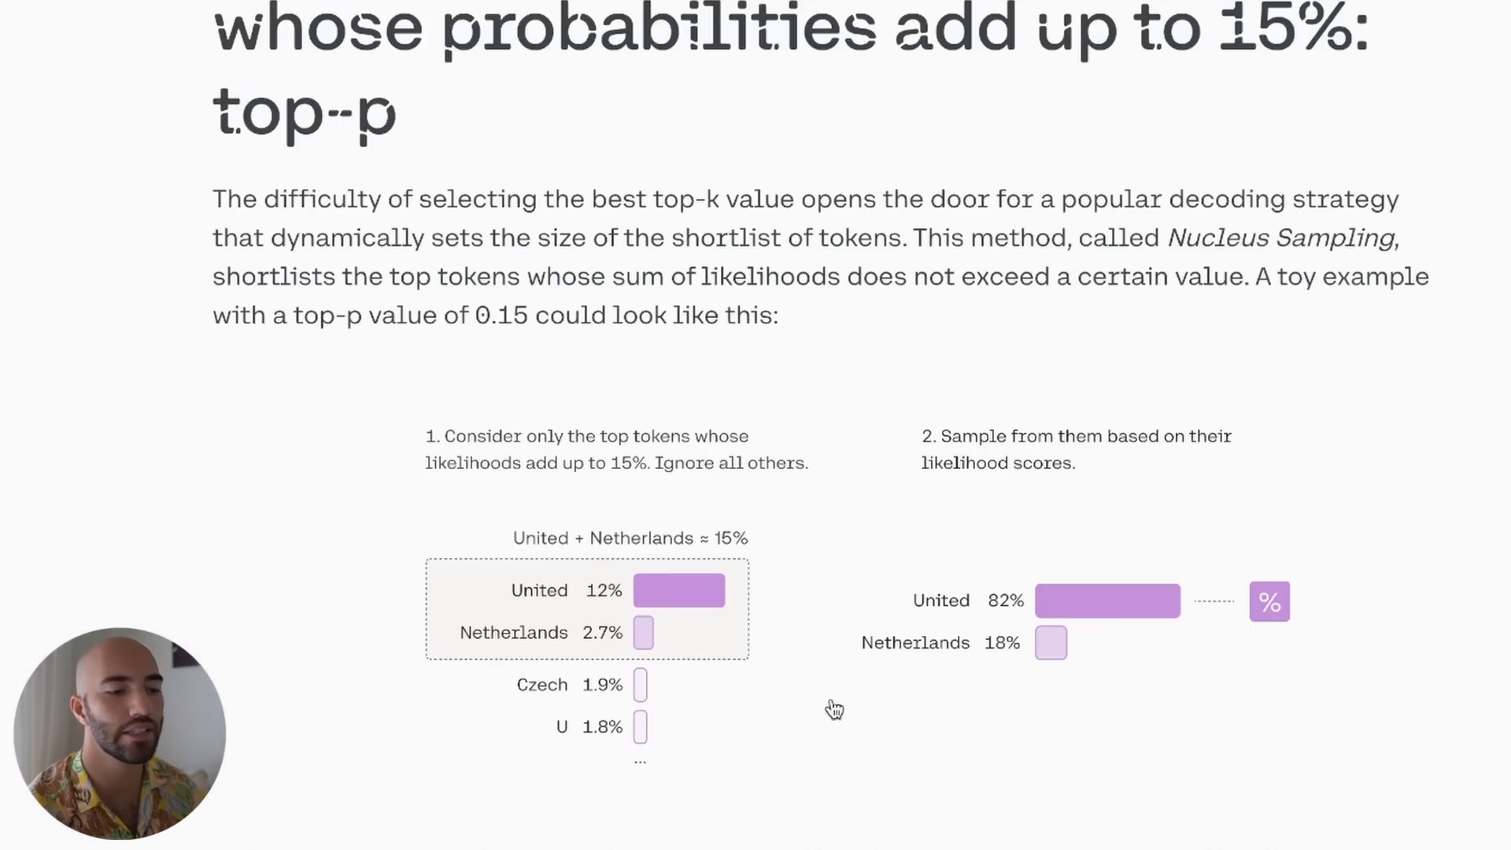
{"action": "mouse_move", "coordinate": [724, 630]}
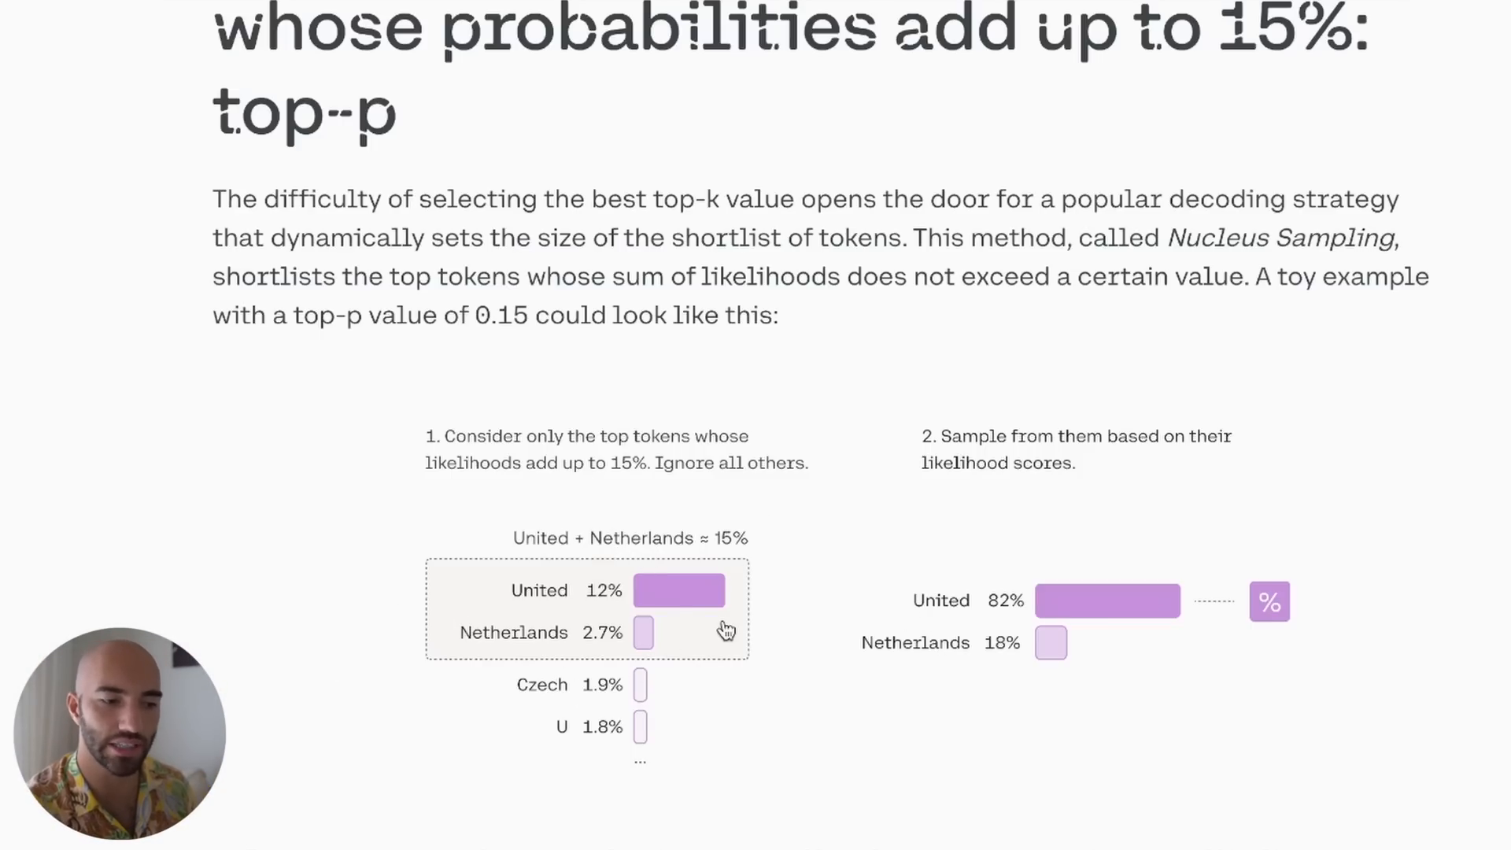
{"action": "mouse_move", "coordinate": [826, 669]}
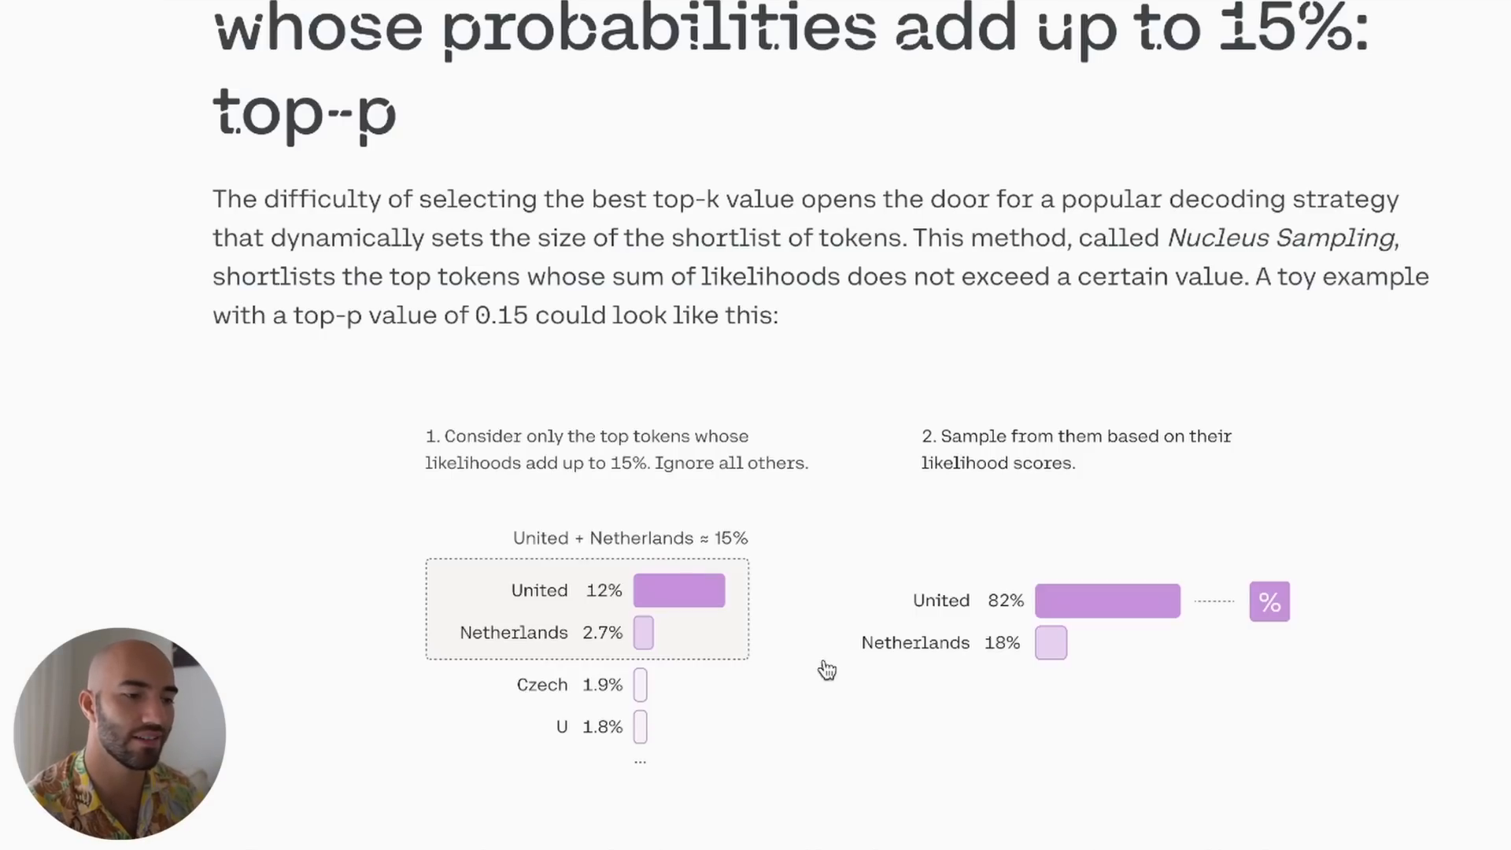
{"action": "mouse_move", "coordinate": [587, 509]}
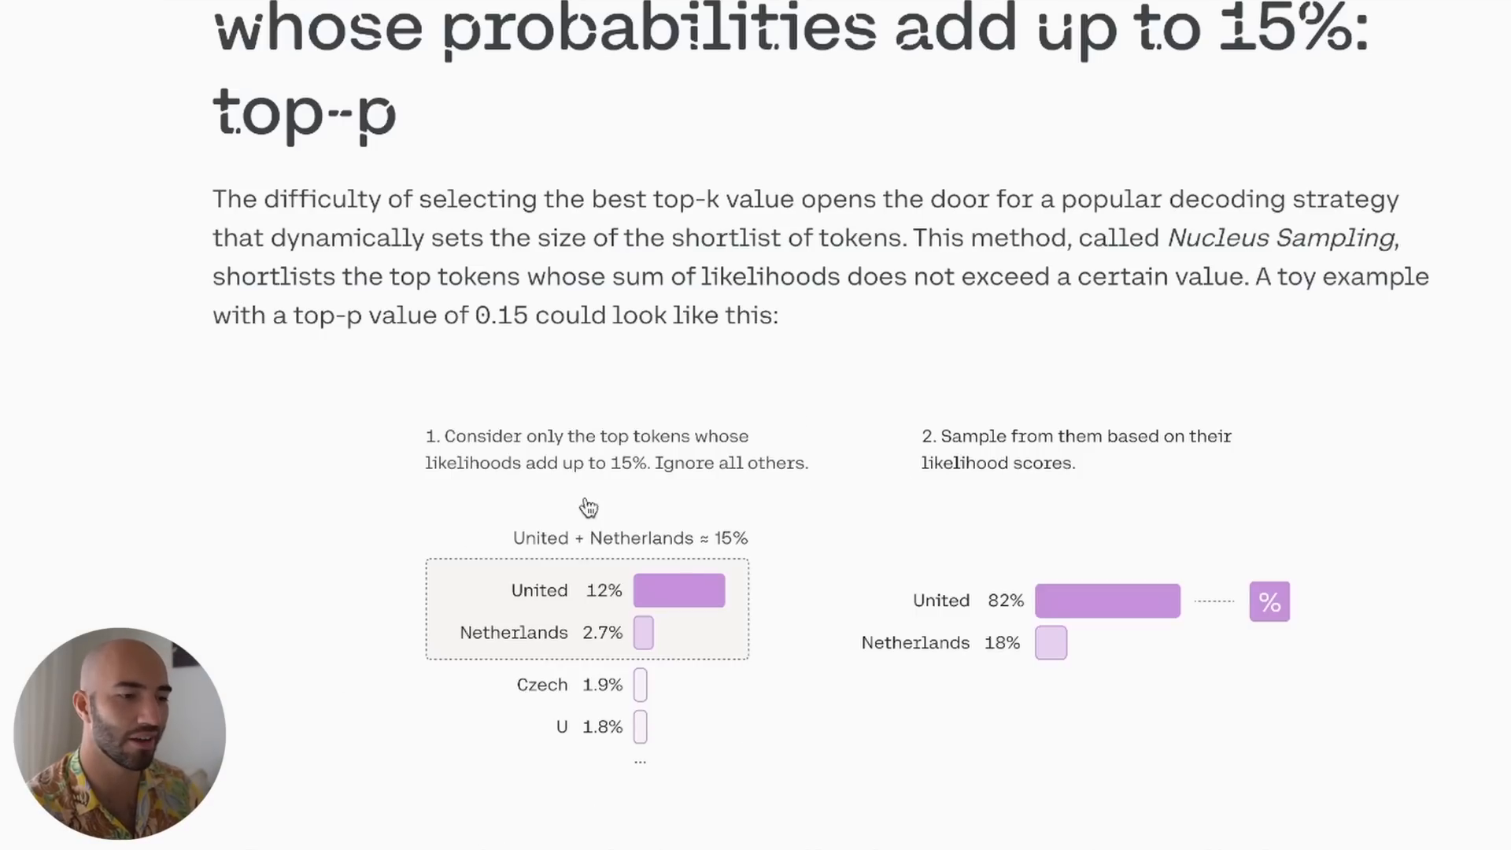
{"action": "mouse_move", "coordinate": [672, 840]}
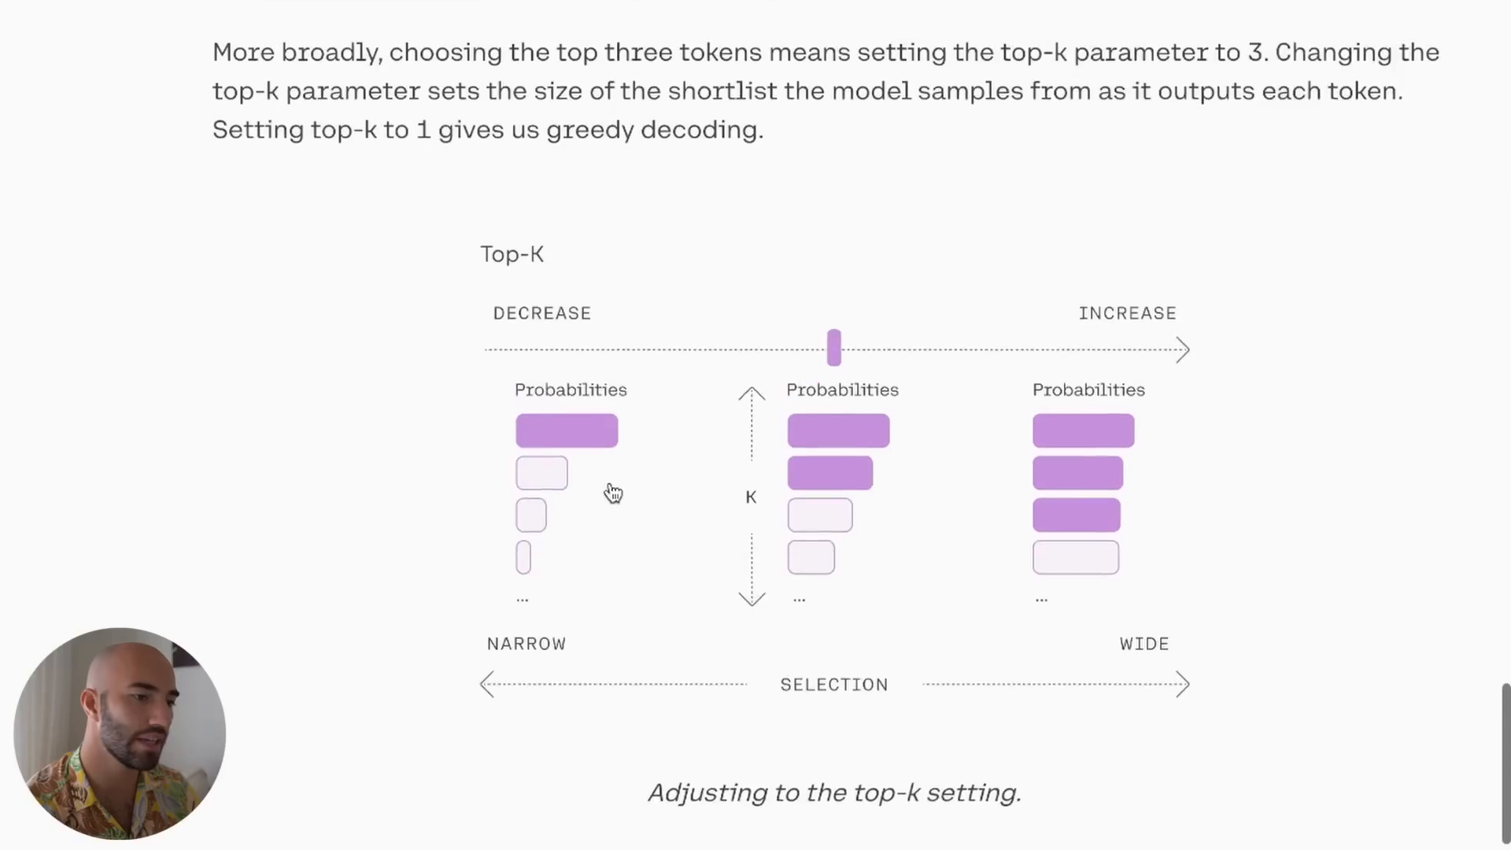
Run the transformers.pipeline cell and start the generate_text fission-versus-fusion test cell
{"action": "scroll", "scroll_direction": "up", "scroll_amount": 3}
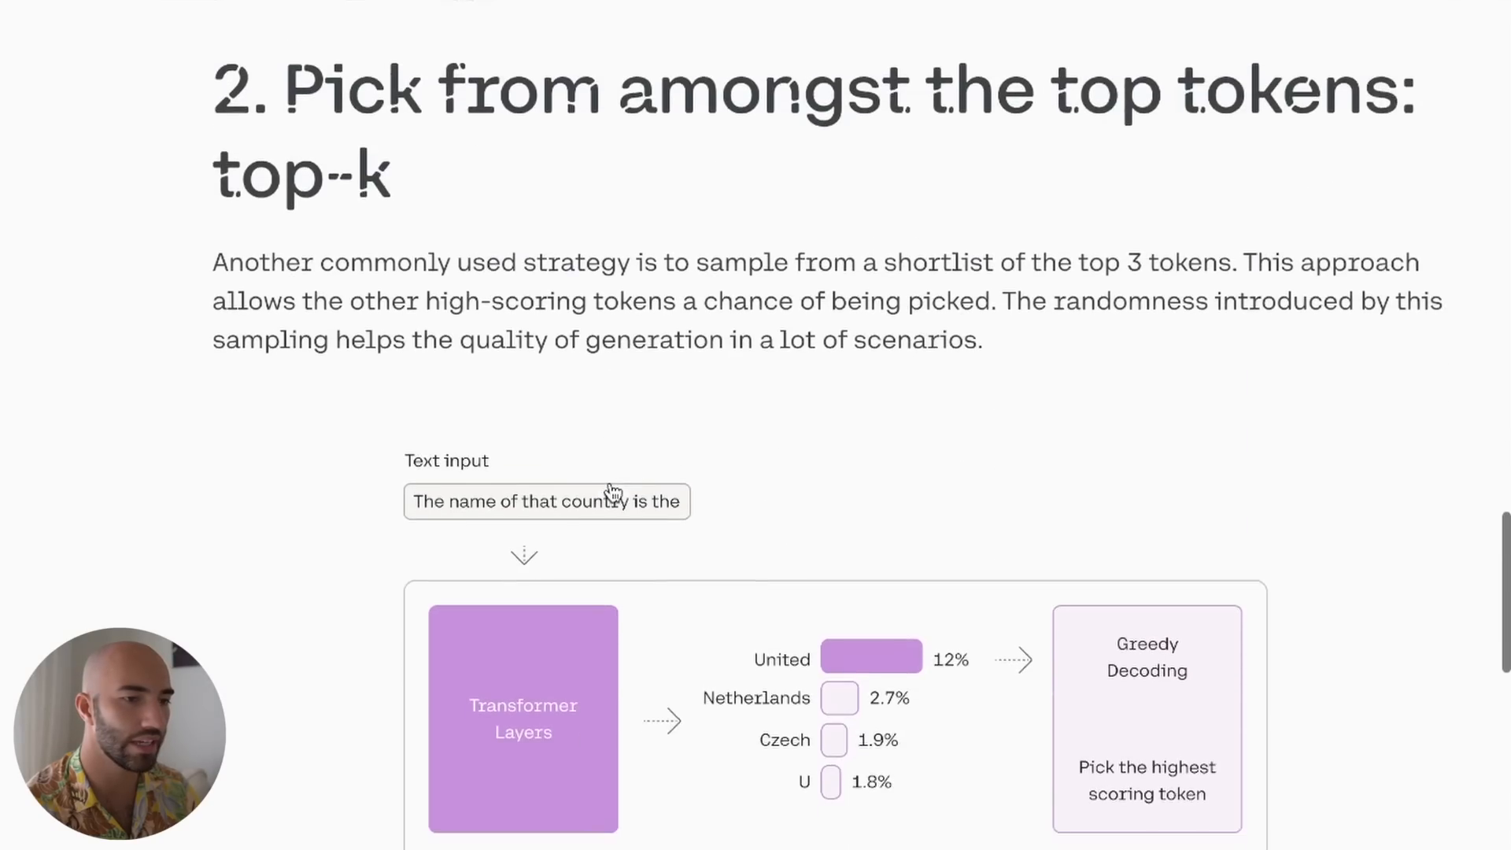
{"action": "scroll", "scroll_direction": "up", "scroll_amount": 3}
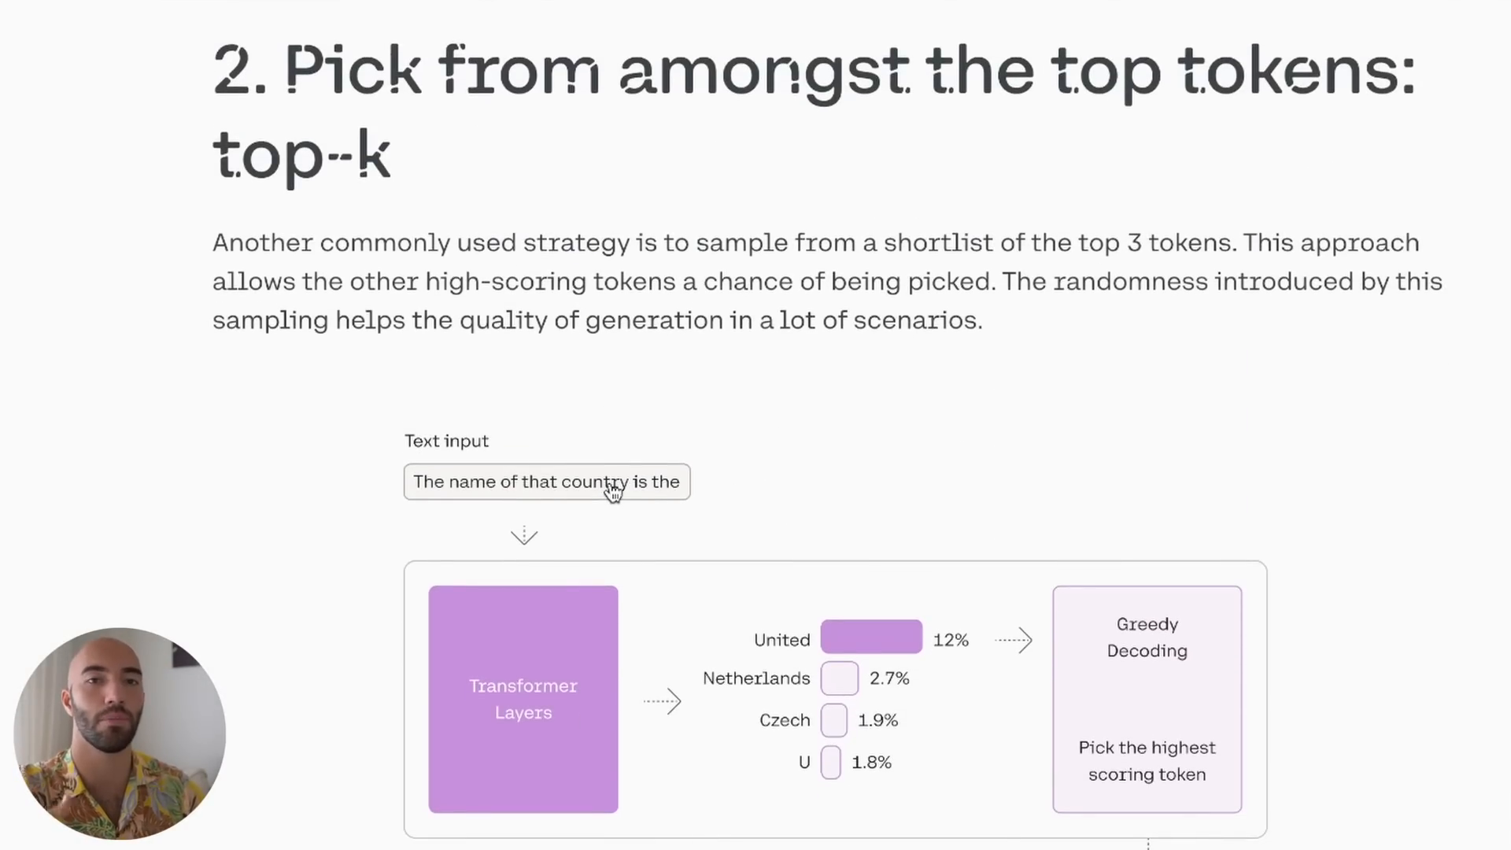
{"action": "scroll", "scroll_direction": "down", "scroll_amount": 3}
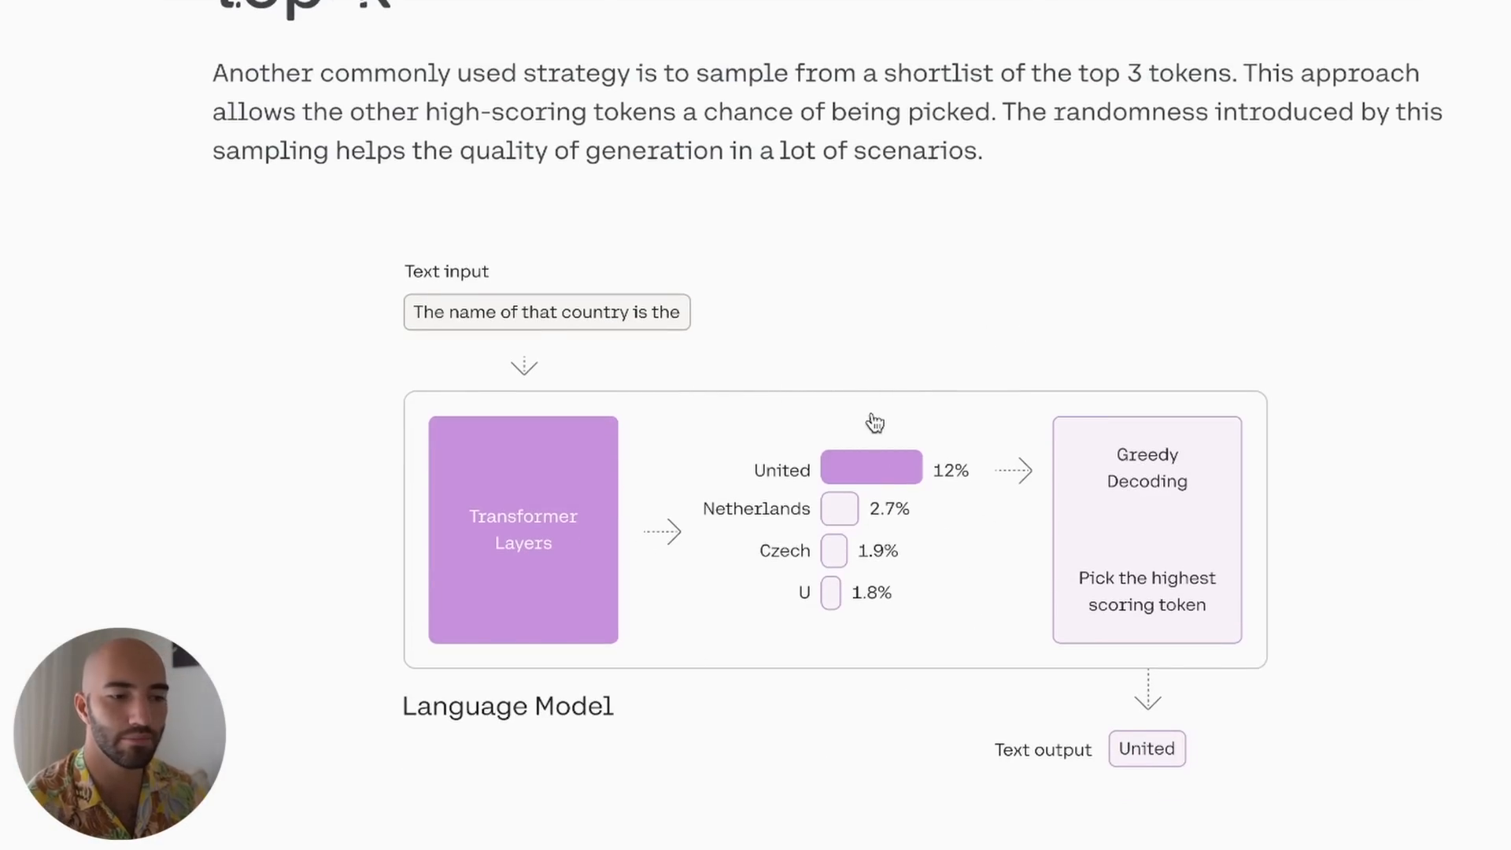
{"action": "mouse_move", "coordinate": [969, 434]}
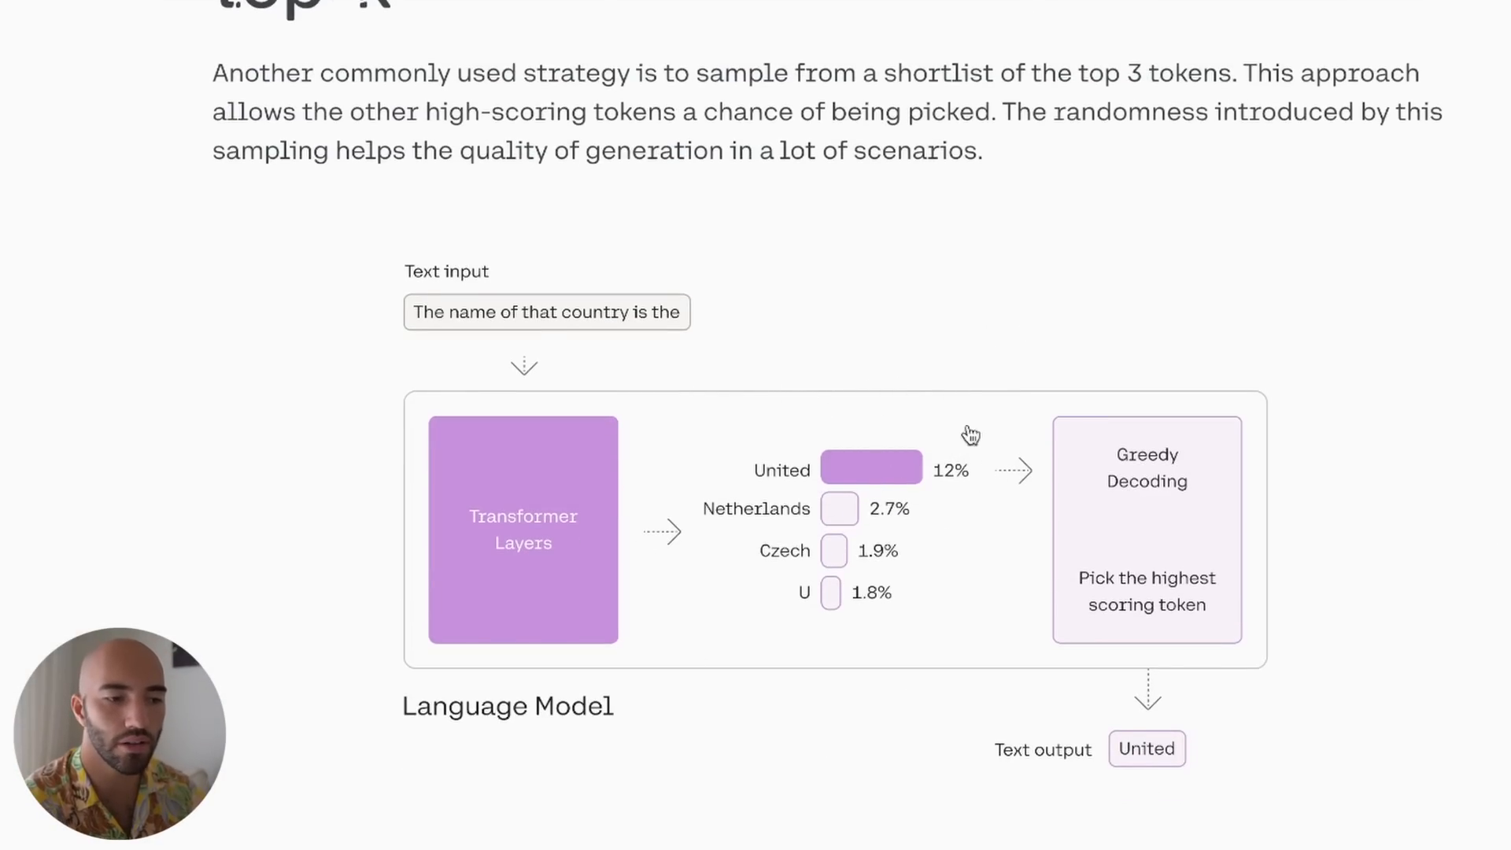
{"action": "mouse_move", "coordinate": [862, 406]}
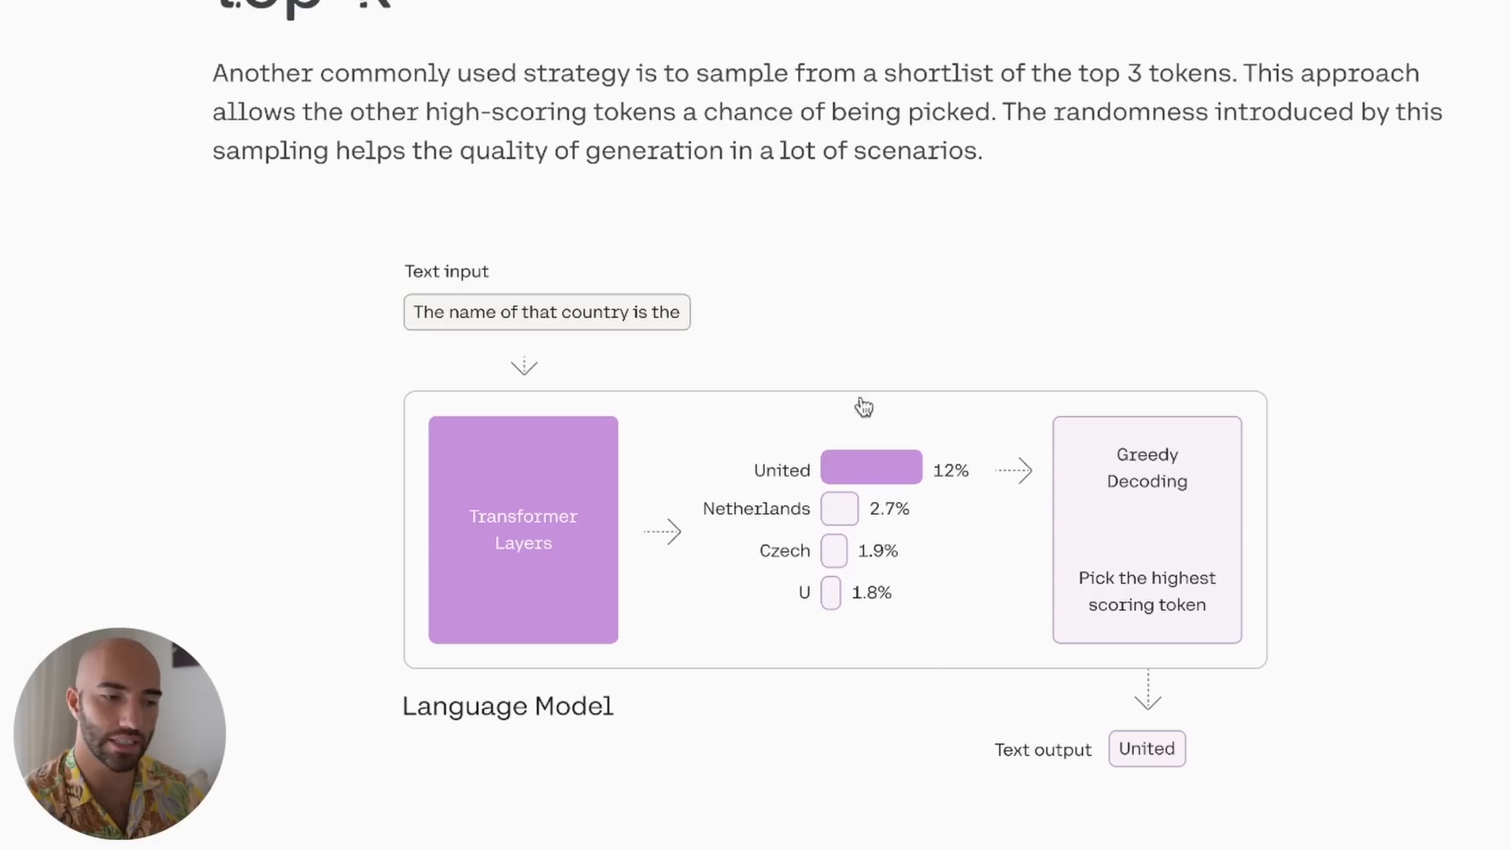
{"action": "mouse_move", "coordinate": [908, 478]}
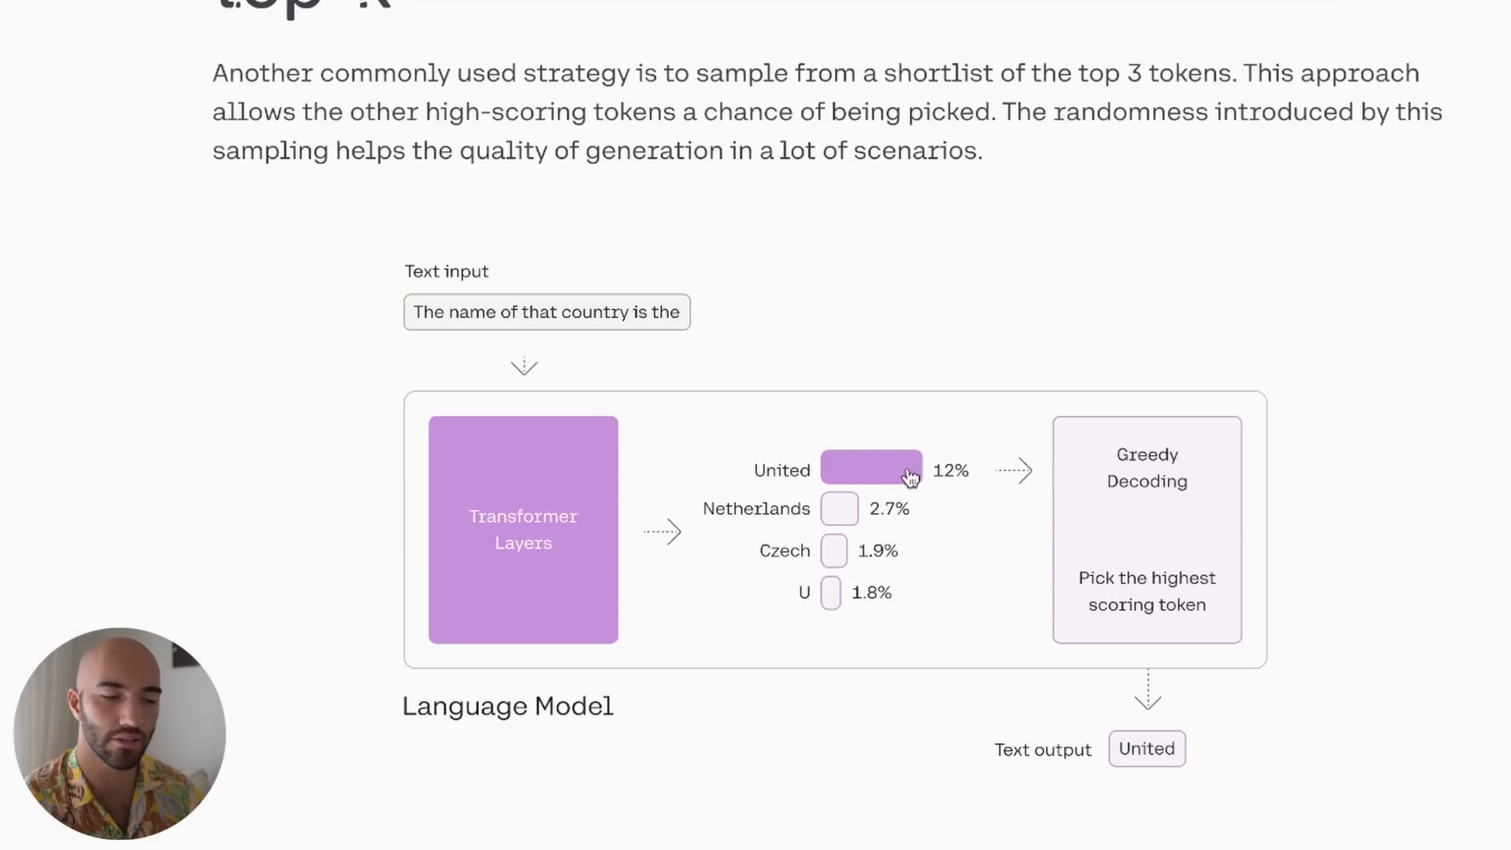
{"action": "mouse_move", "coordinate": [947, 473]}
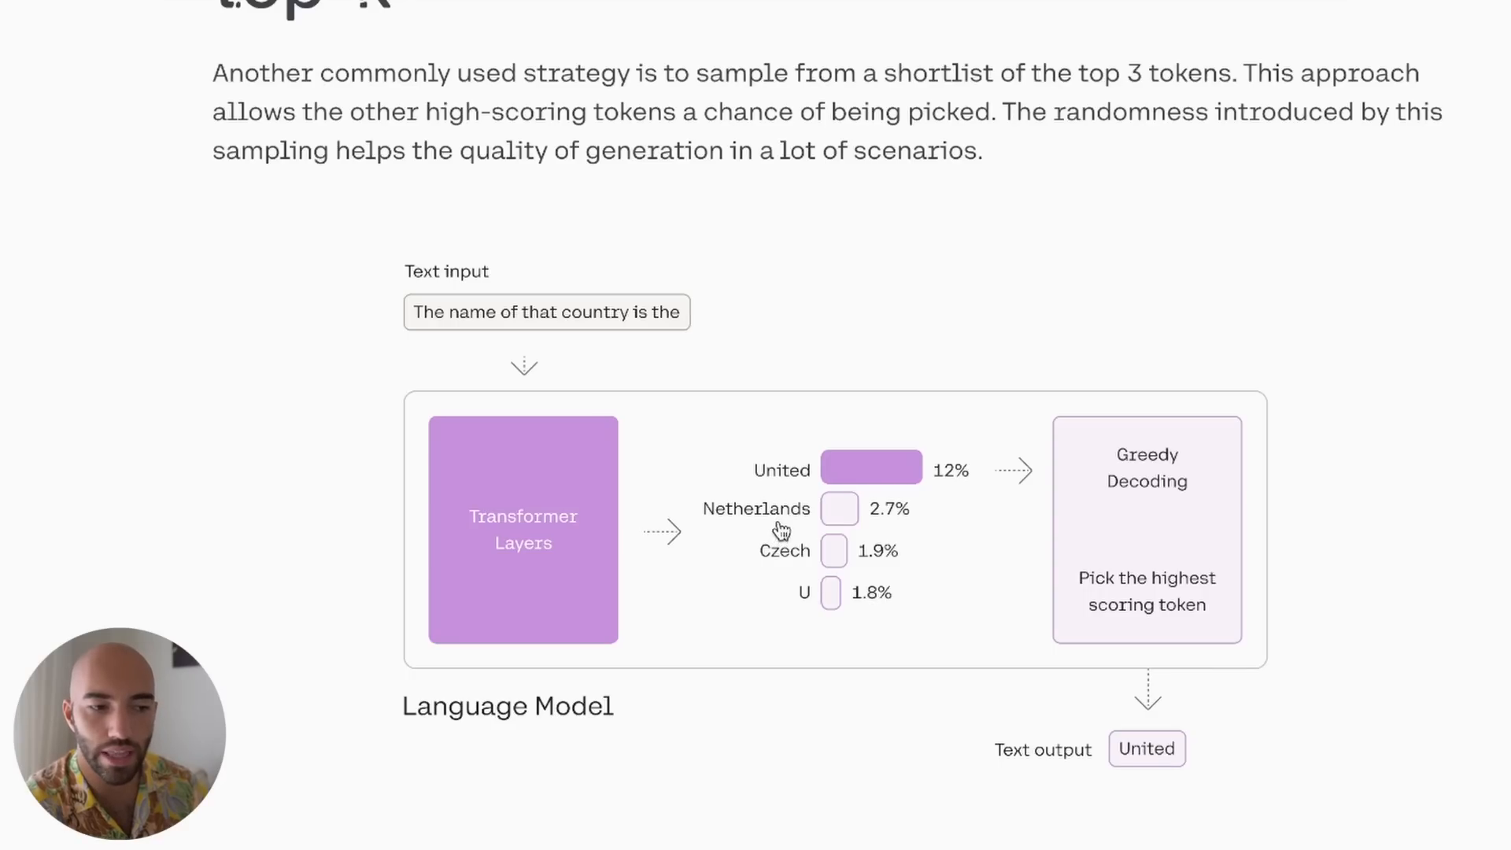
{"action": "mouse_move", "coordinate": [818, 509]}
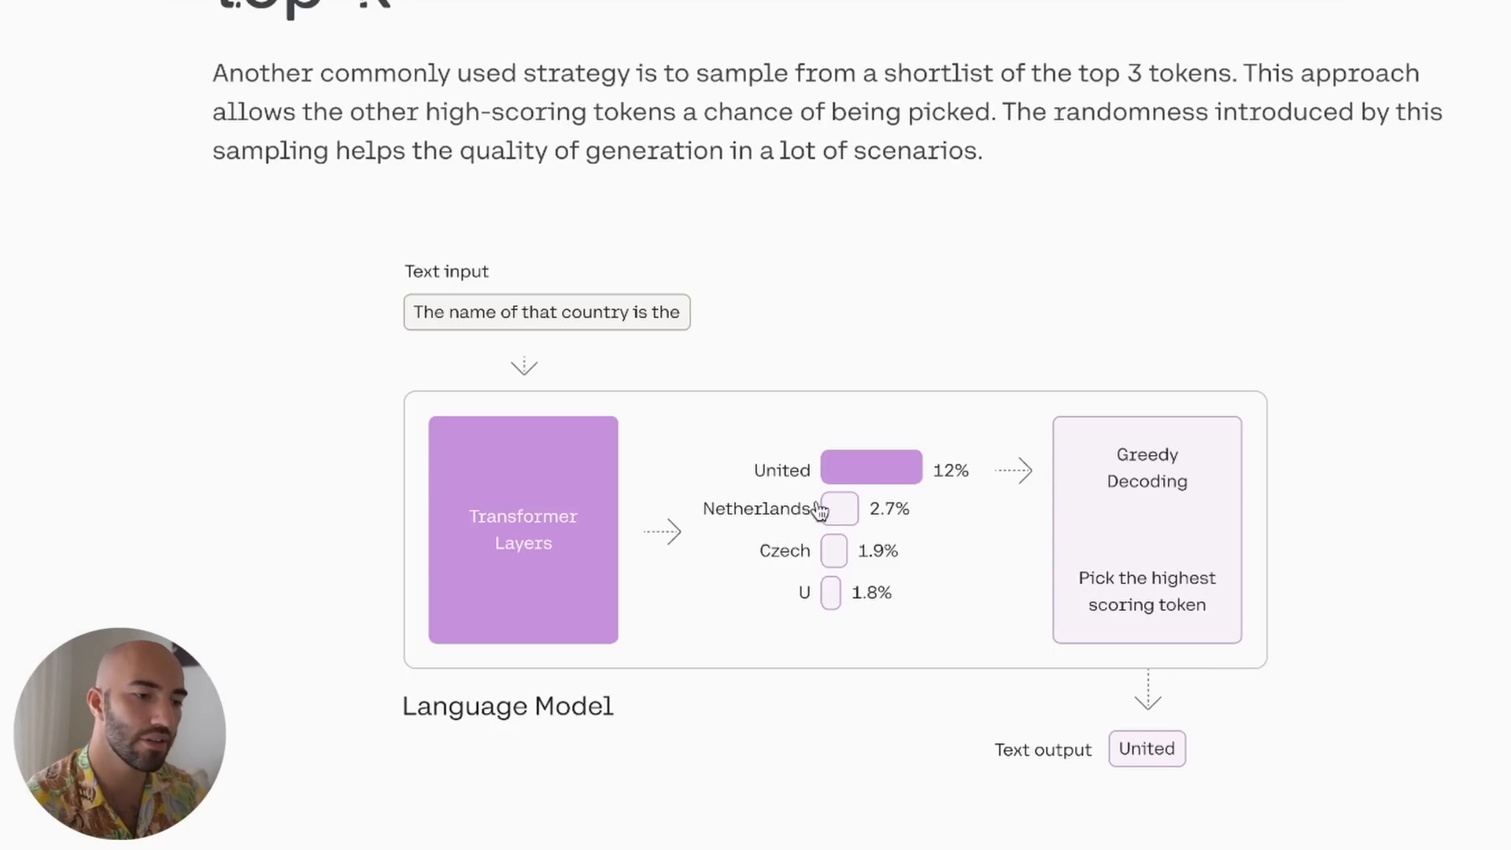
{"action": "mouse_move", "coordinate": [791, 551]}
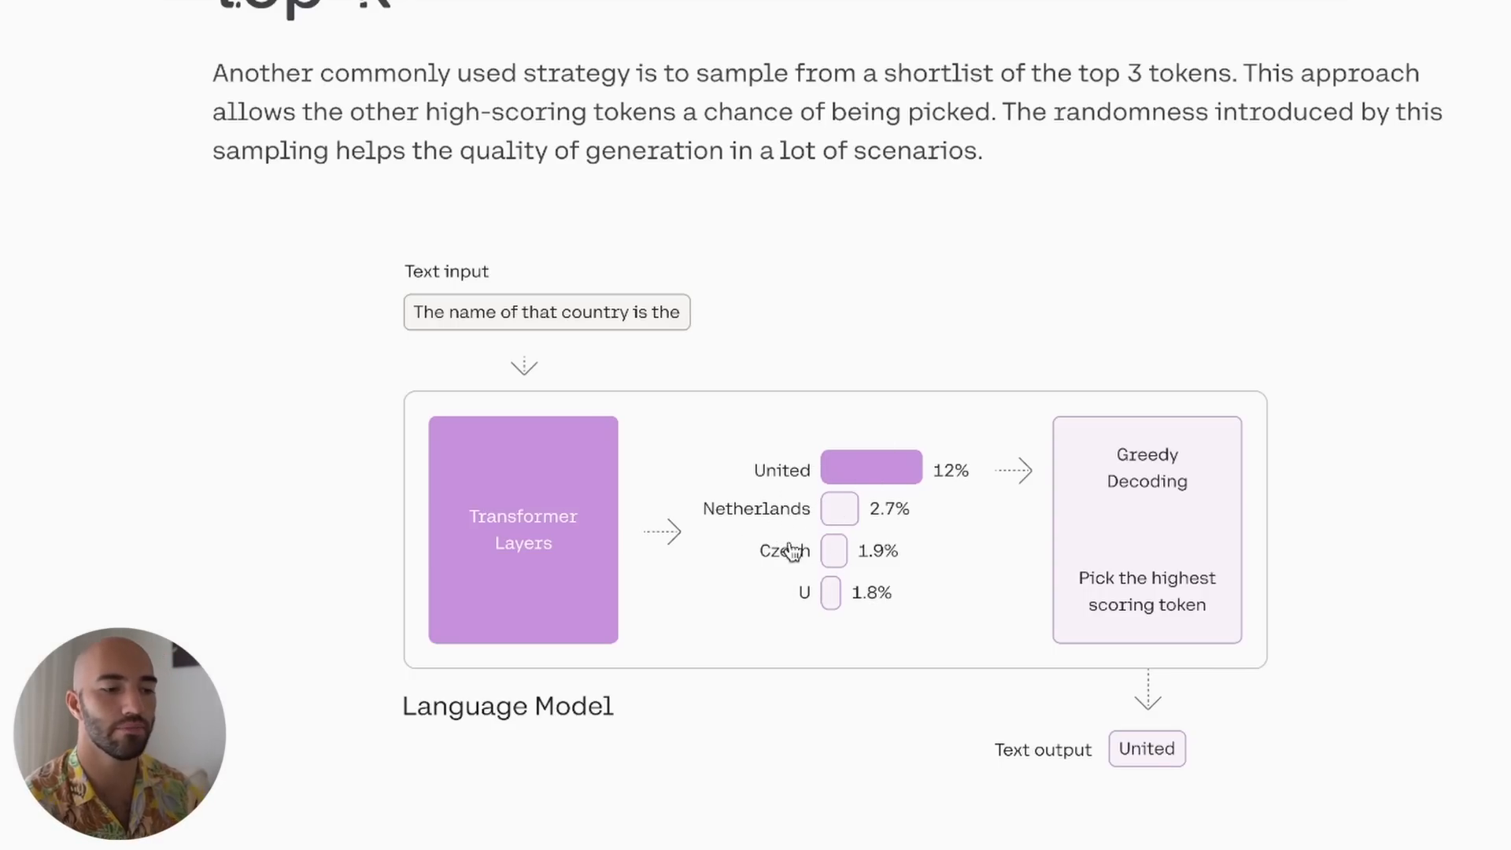
{"action": "scroll", "scroll_direction": "down", "scroll_amount": 3}
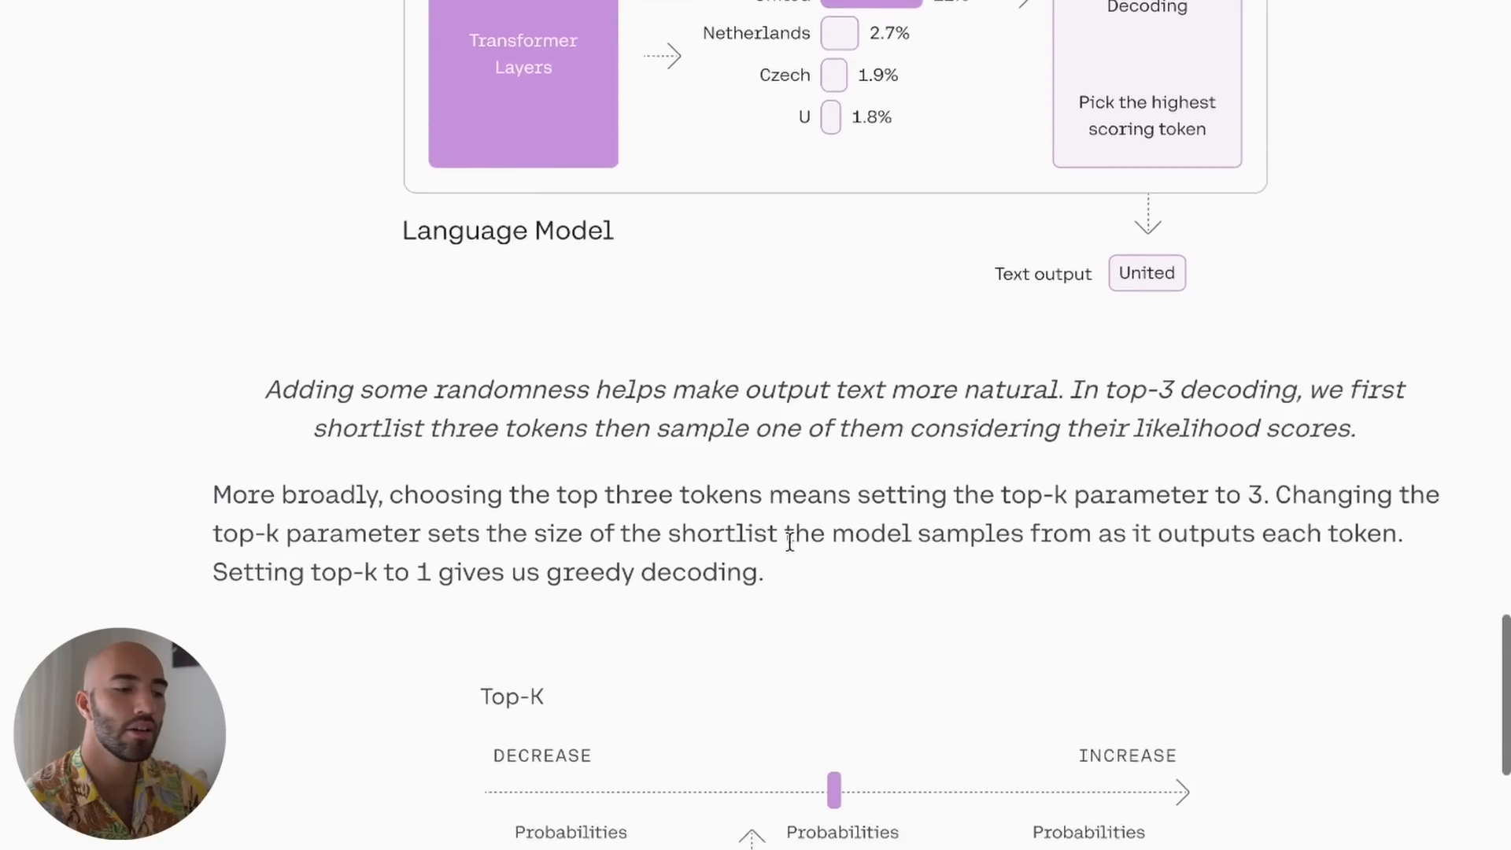
{"action": "scroll", "scroll_direction": "down", "scroll_amount": 3}
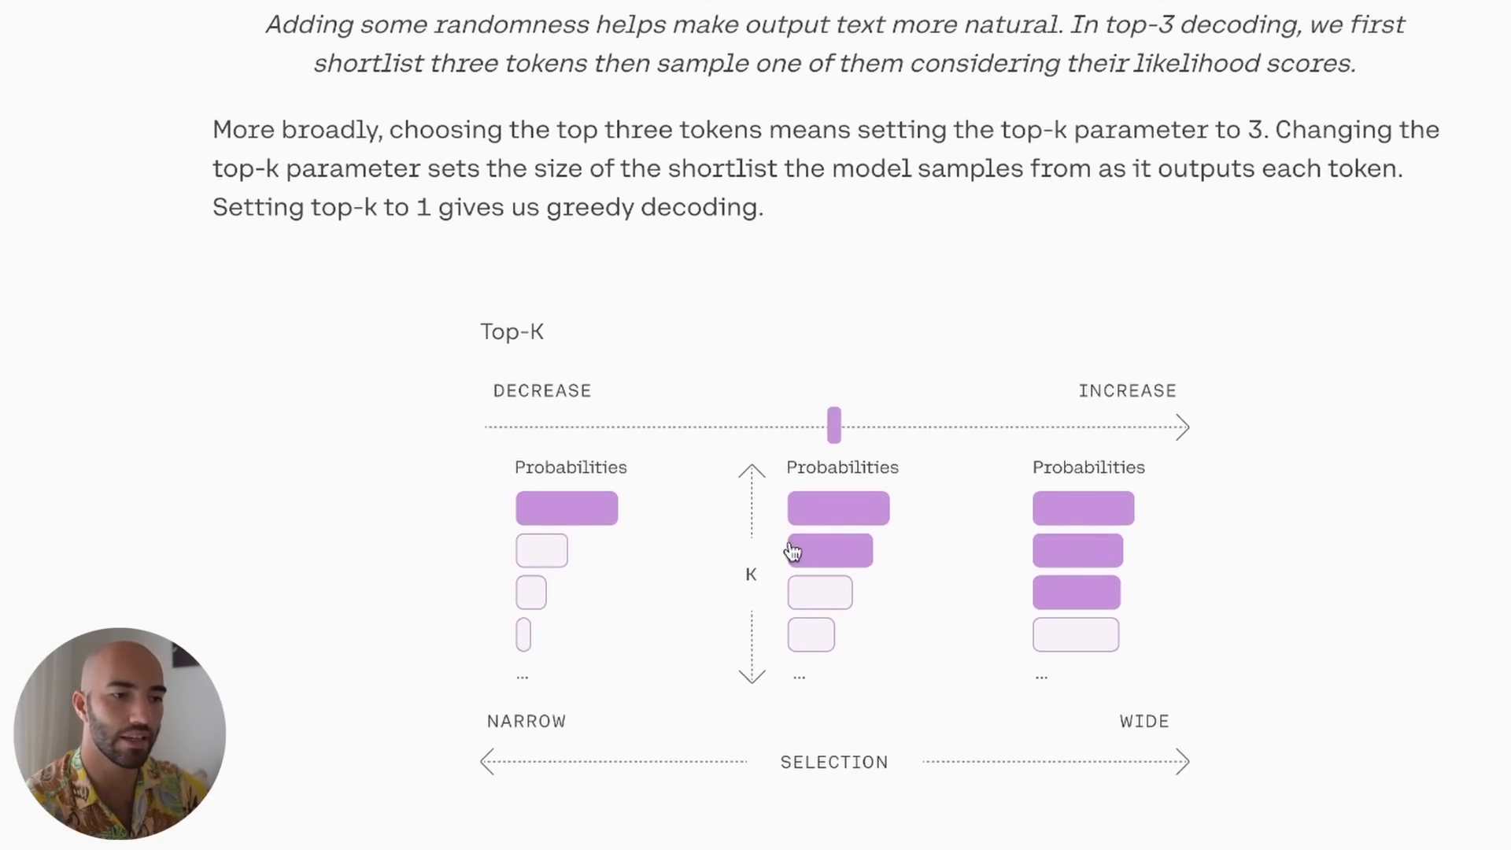
{"action": "mouse_move", "coordinate": [1059, 547]}
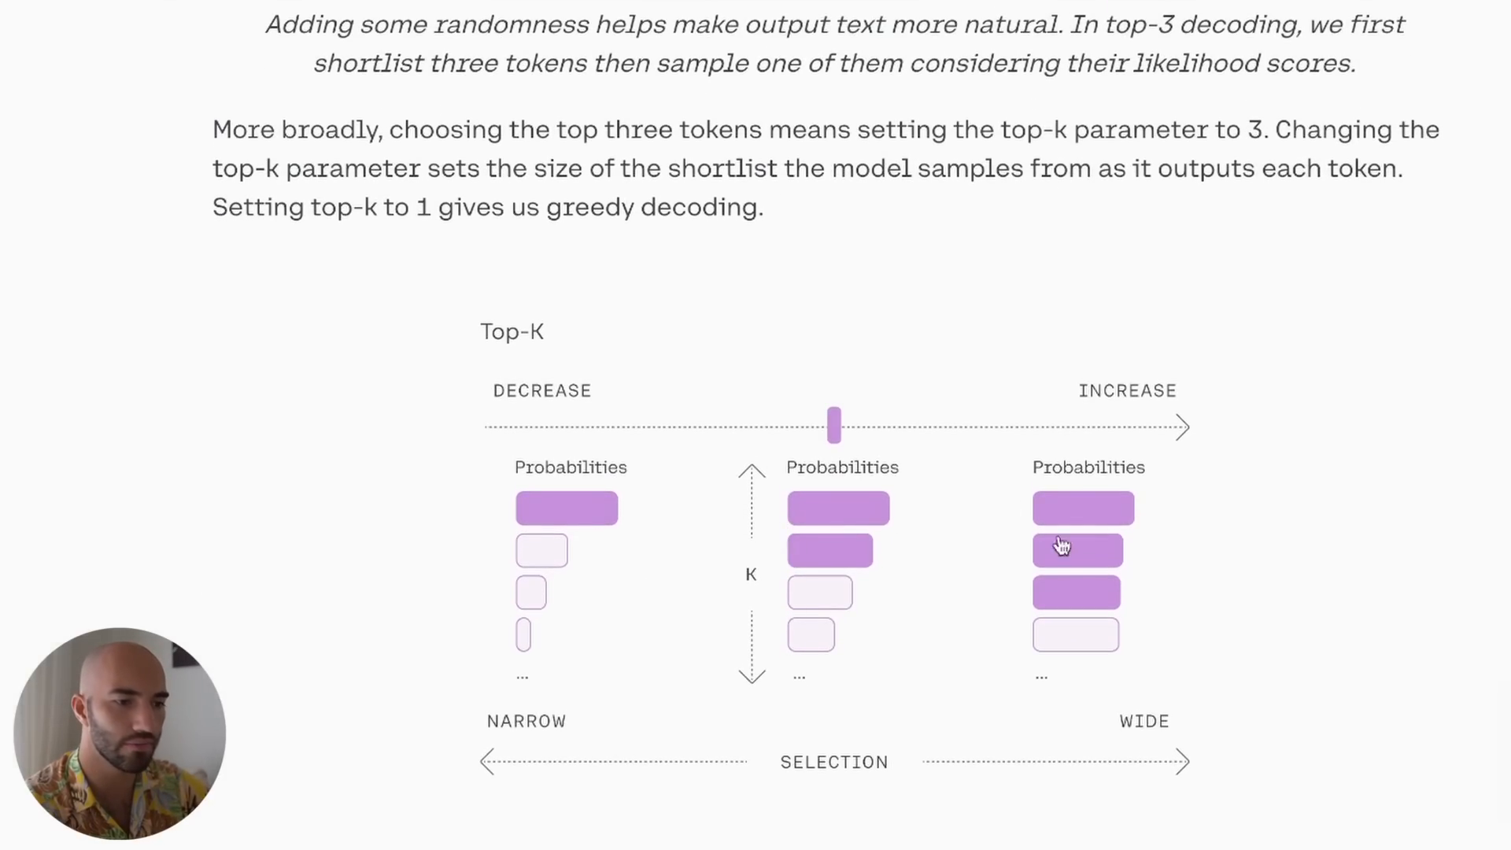
{"action": "mouse_move", "coordinate": [1161, 468]}
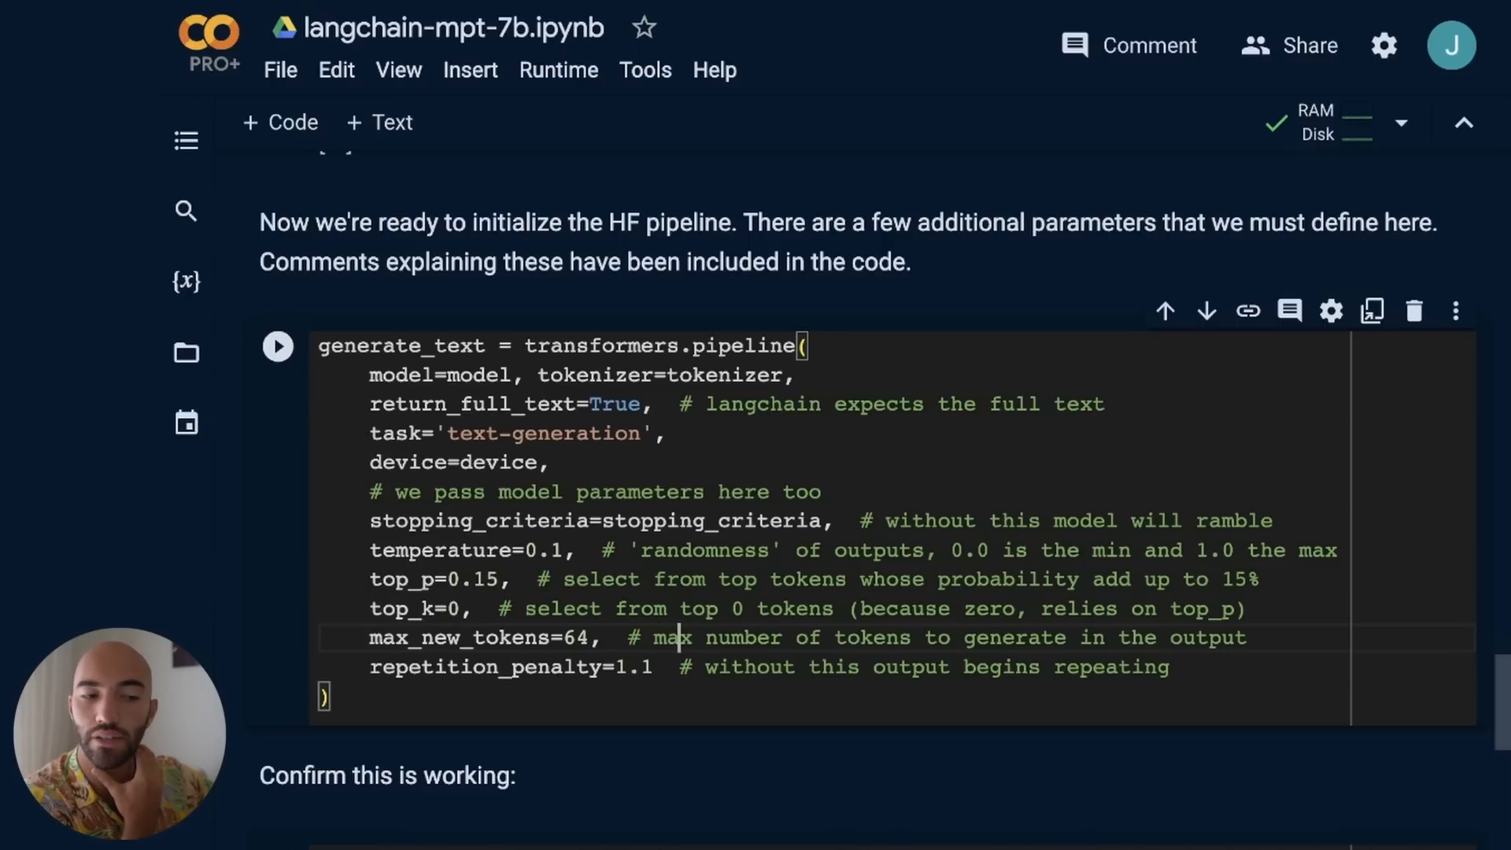
{"action": "mouse_move", "coordinate": [574, 630]}
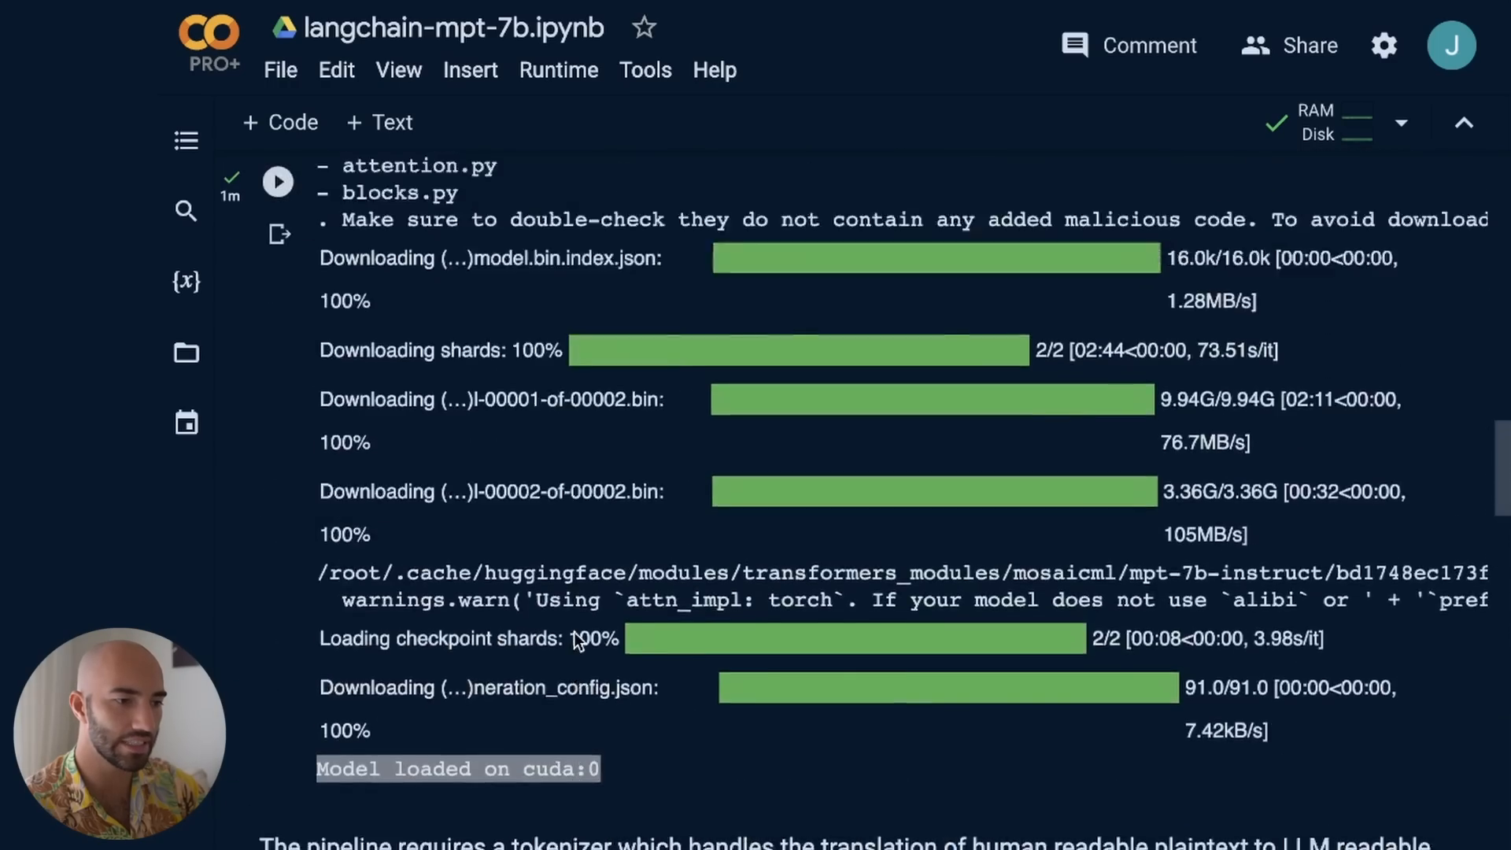
{"action": "scroll", "scroll_direction": "down", "scroll_amount": 3}
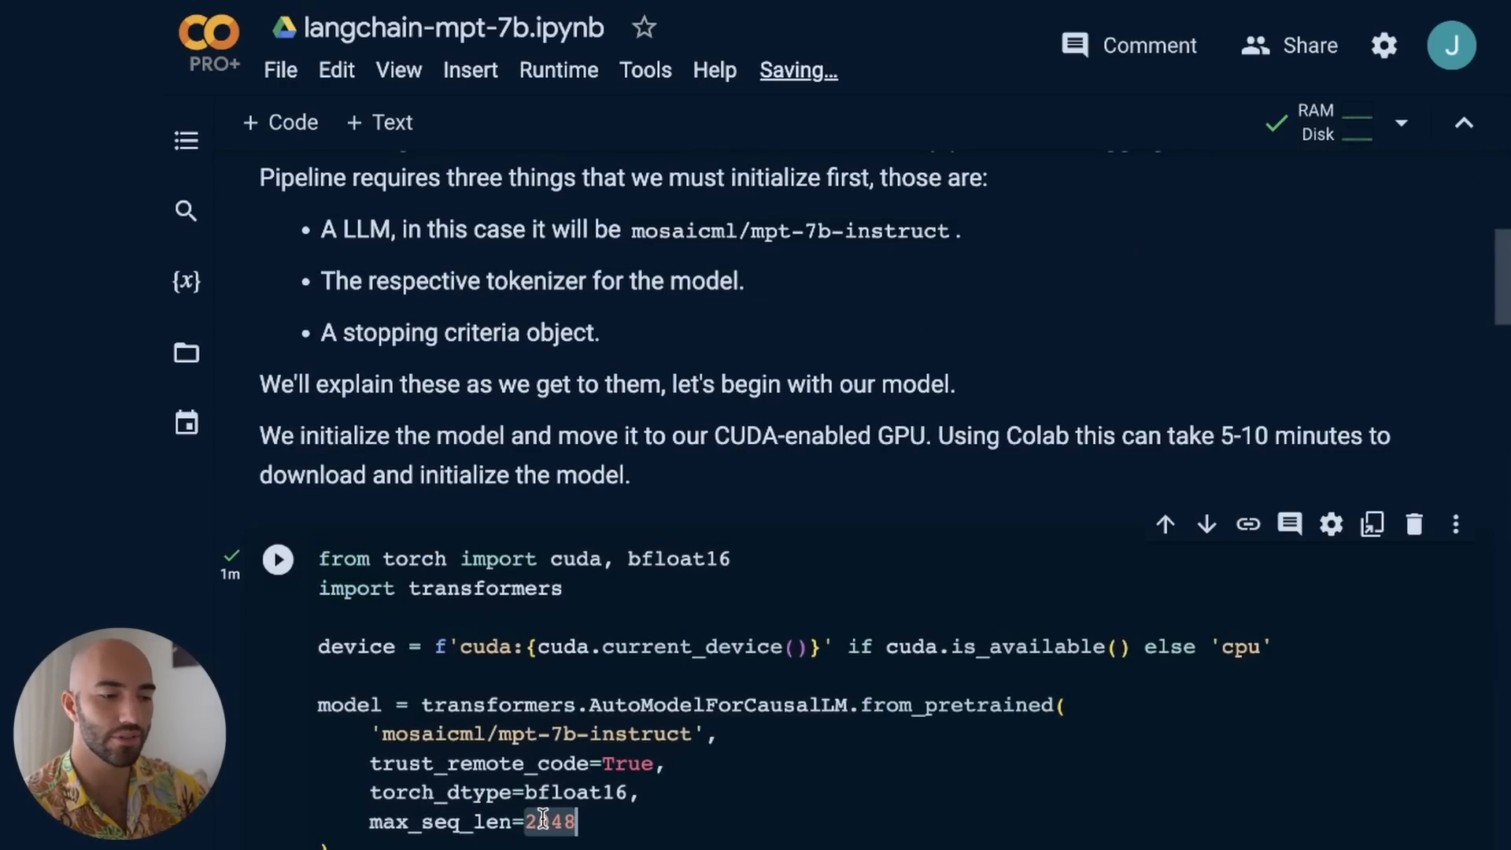
{"action": "scroll", "scroll_direction": "down", "scroll_amount": 3}
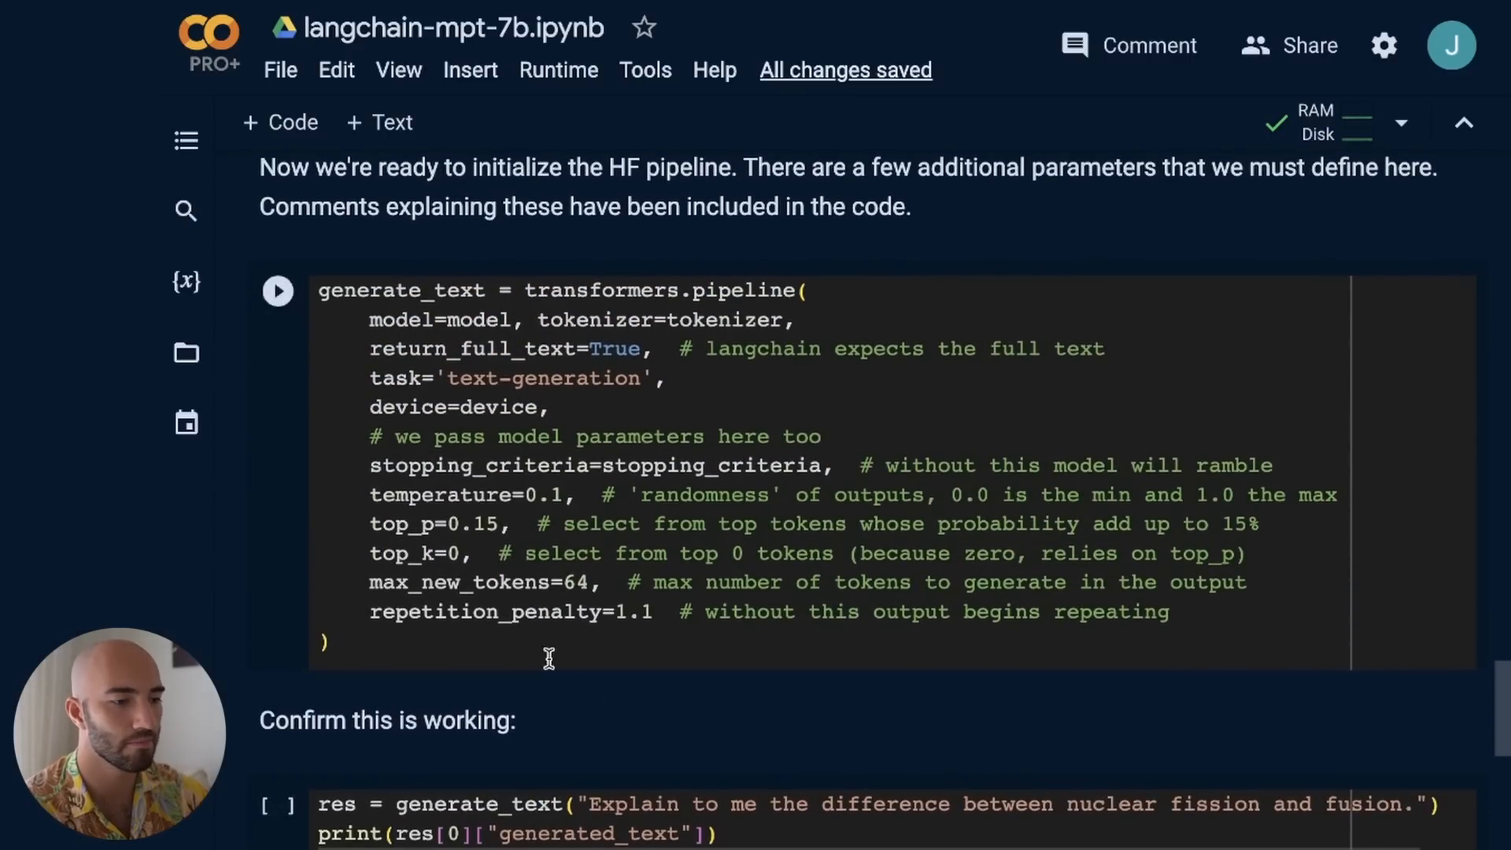
{"action": "double_click", "coordinate": [510, 611]}
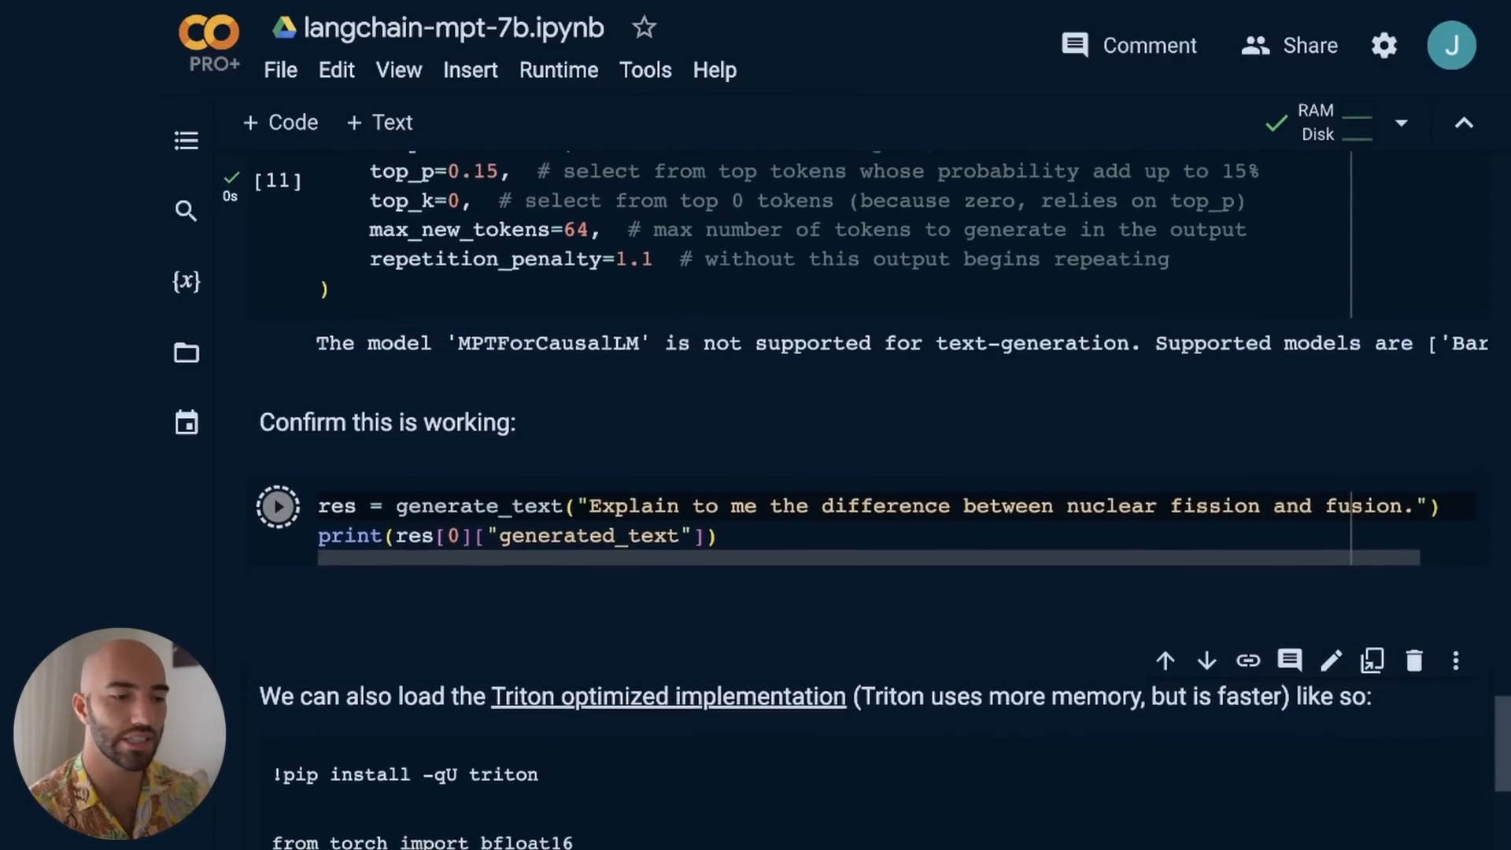
Run the fission/fusion test prompt and review the printed explanation, ending at the Triton section
{"action": "left_click", "coordinate": [277, 507]}
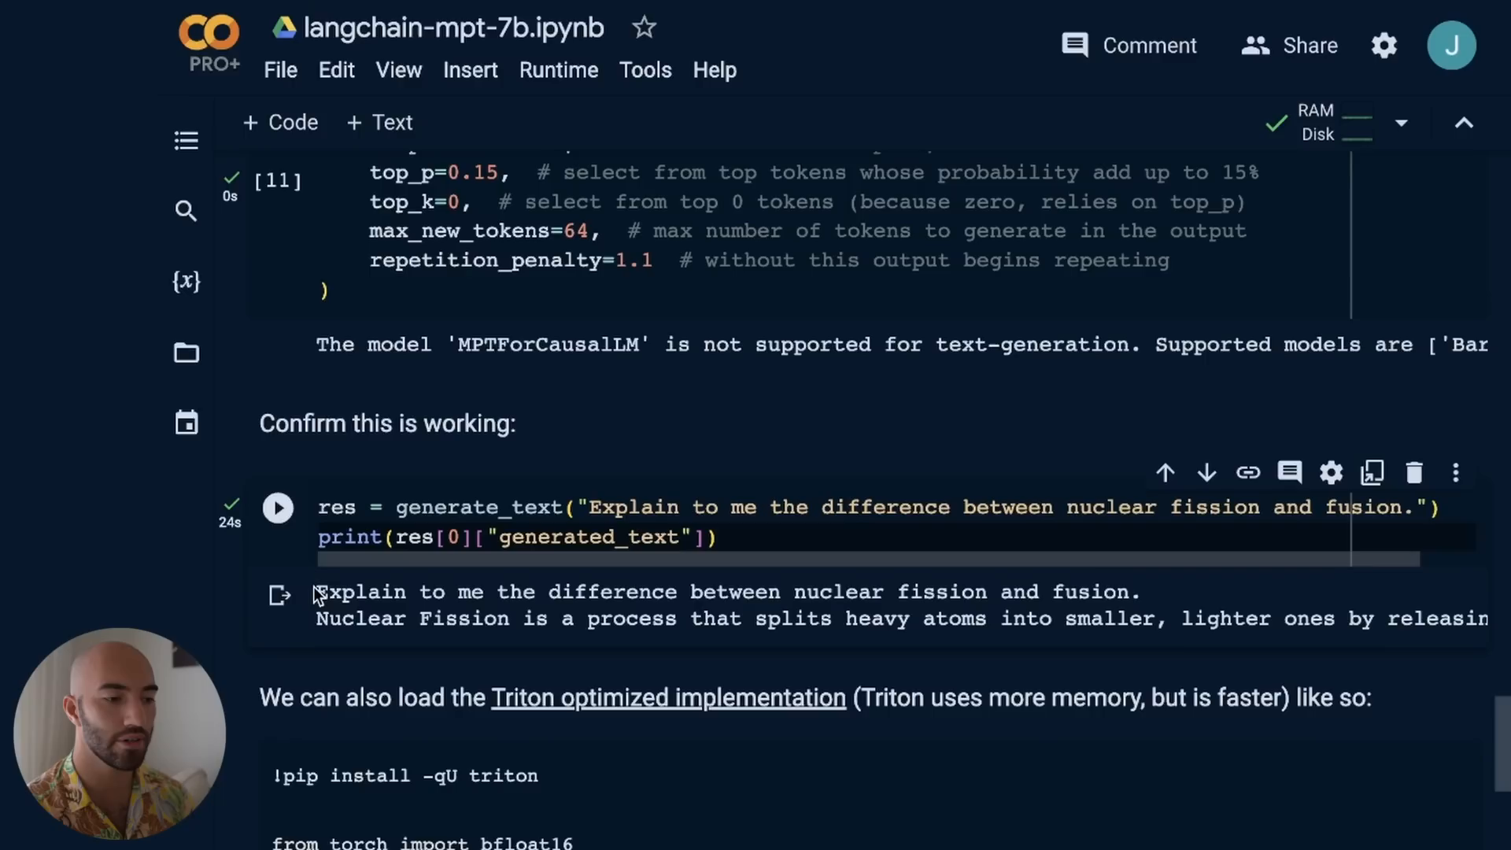
{"action": "double_click", "coordinate": [722, 590]}
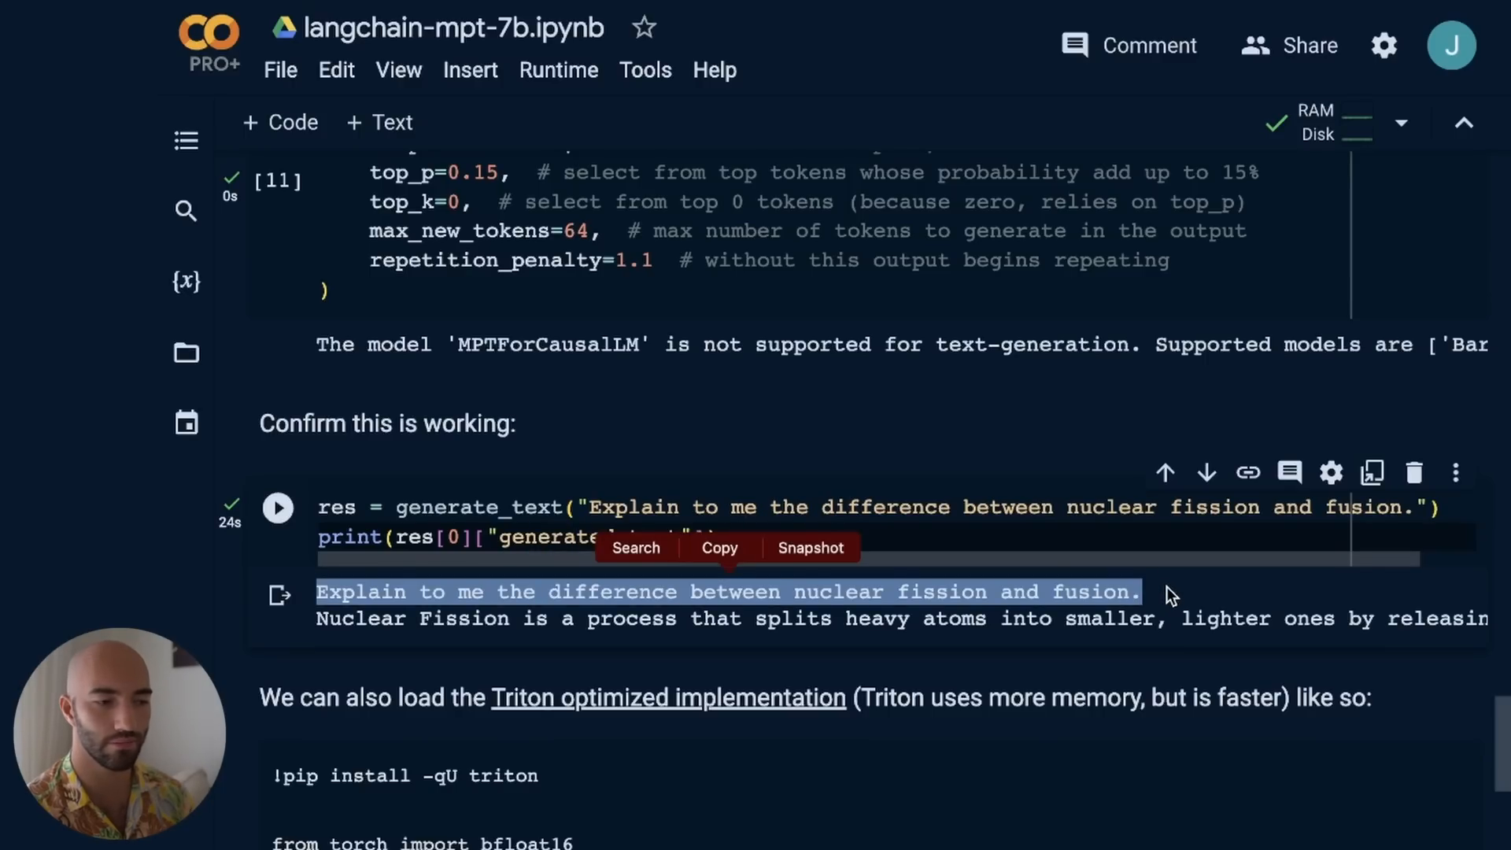
{"action": "scroll", "scroll_direction": "up", "scroll_amount": 3}
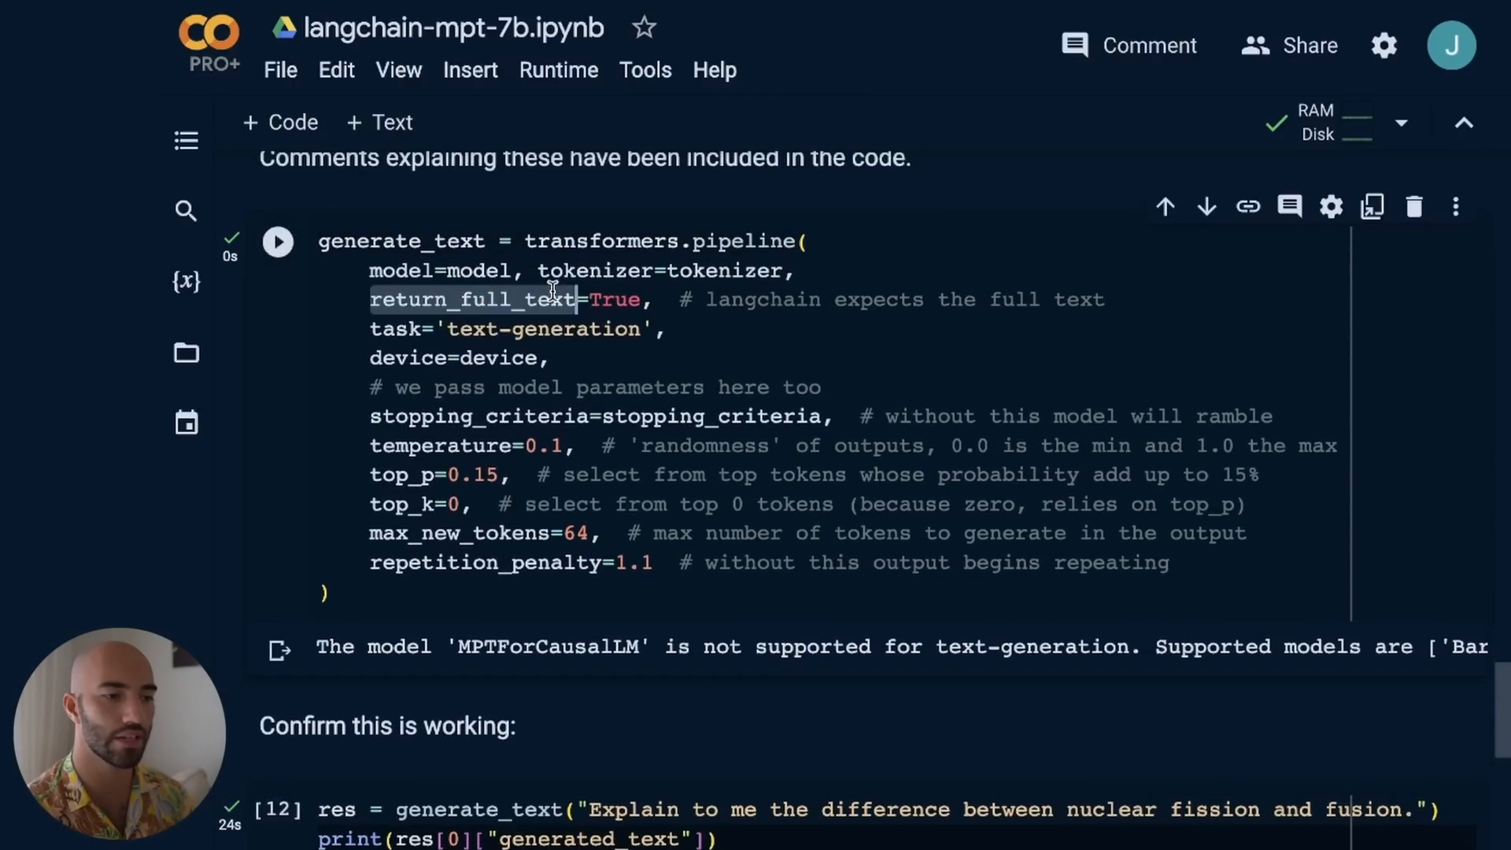
{"action": "scroll", "scroll_direction": "down", "scroll_amount": 3}
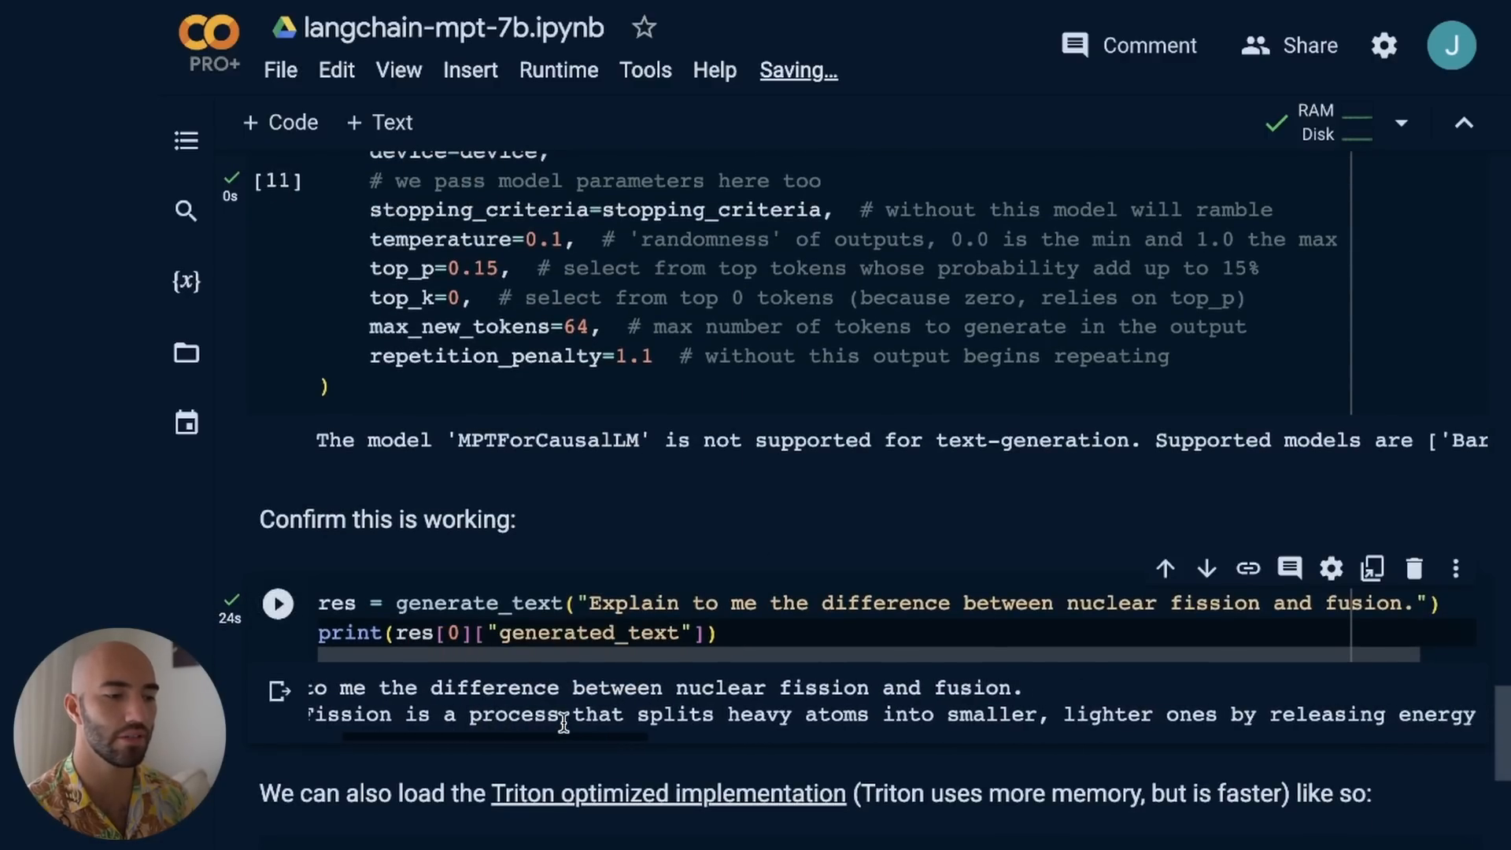
{"action": "scroll", "scroll_direction": "right", "scroll_amount": 3}
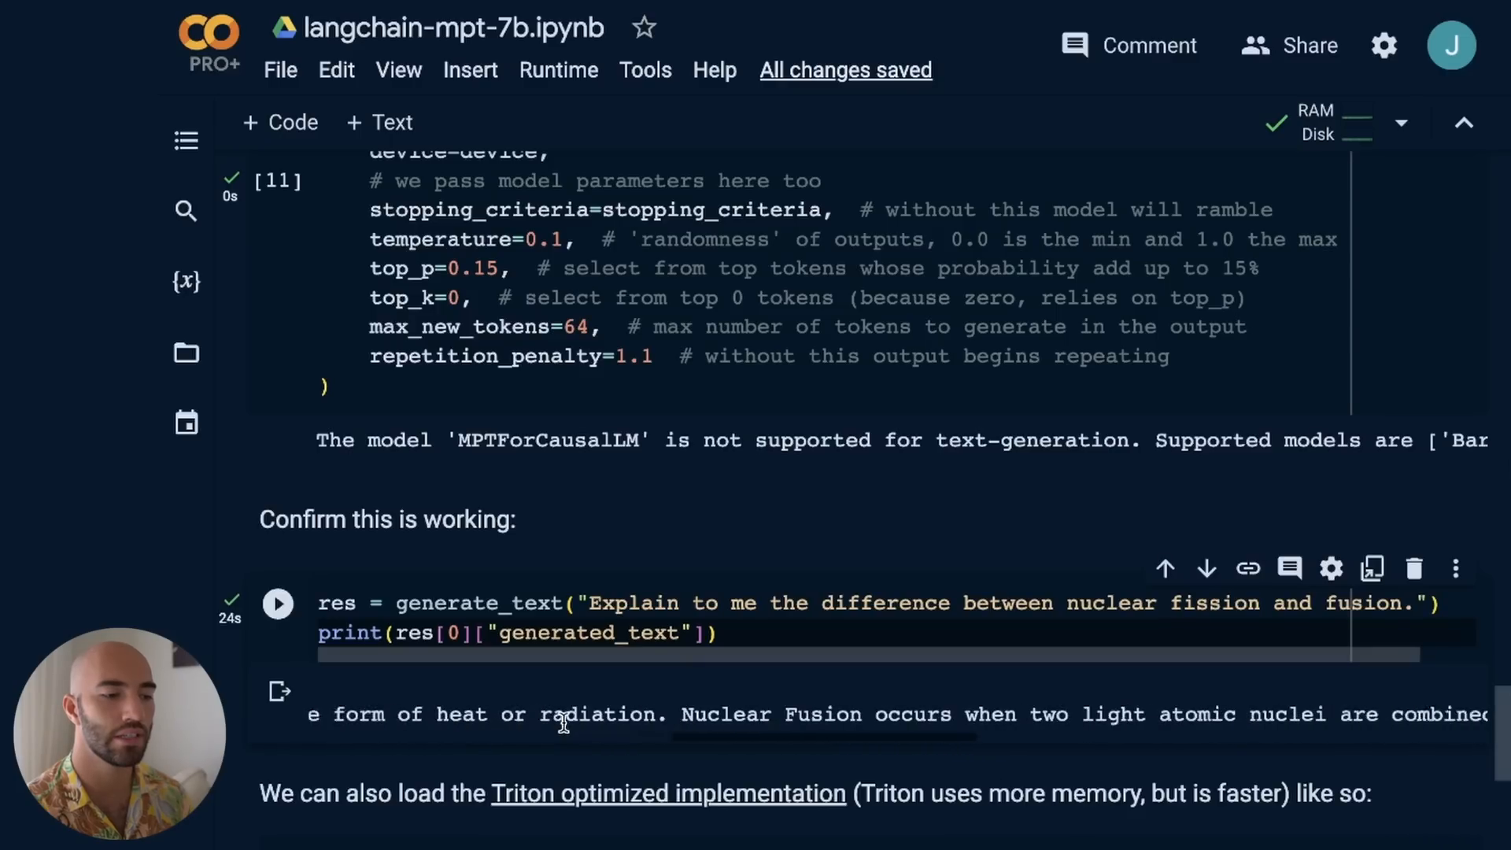
{"action": "scroll", "scroll_direction": "right", "scroll_amount": 3}
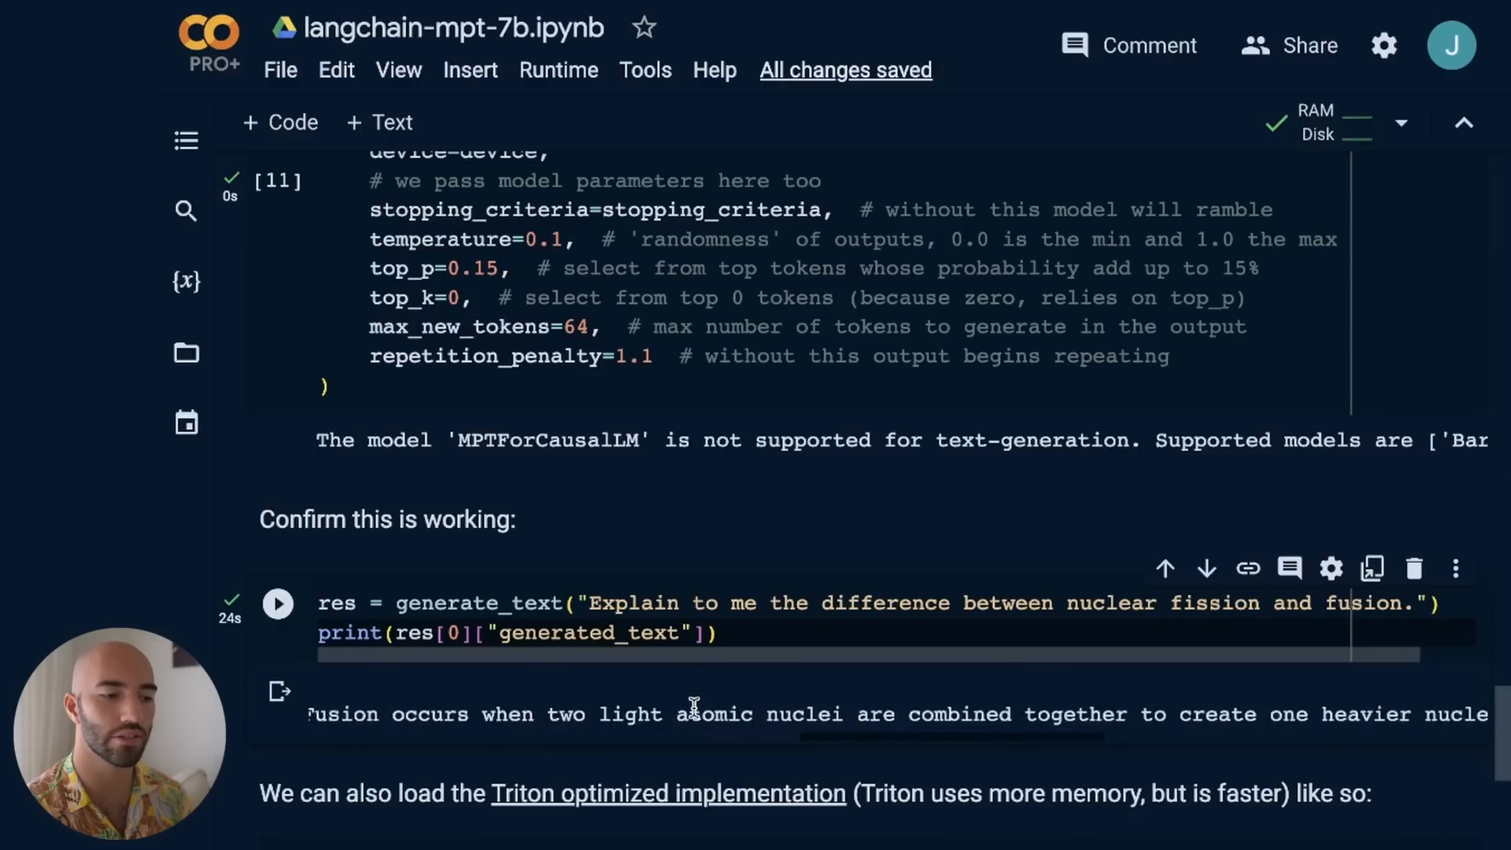
{"action": "scroll", "scroll_direction": "right", "scroll_amount": 3}
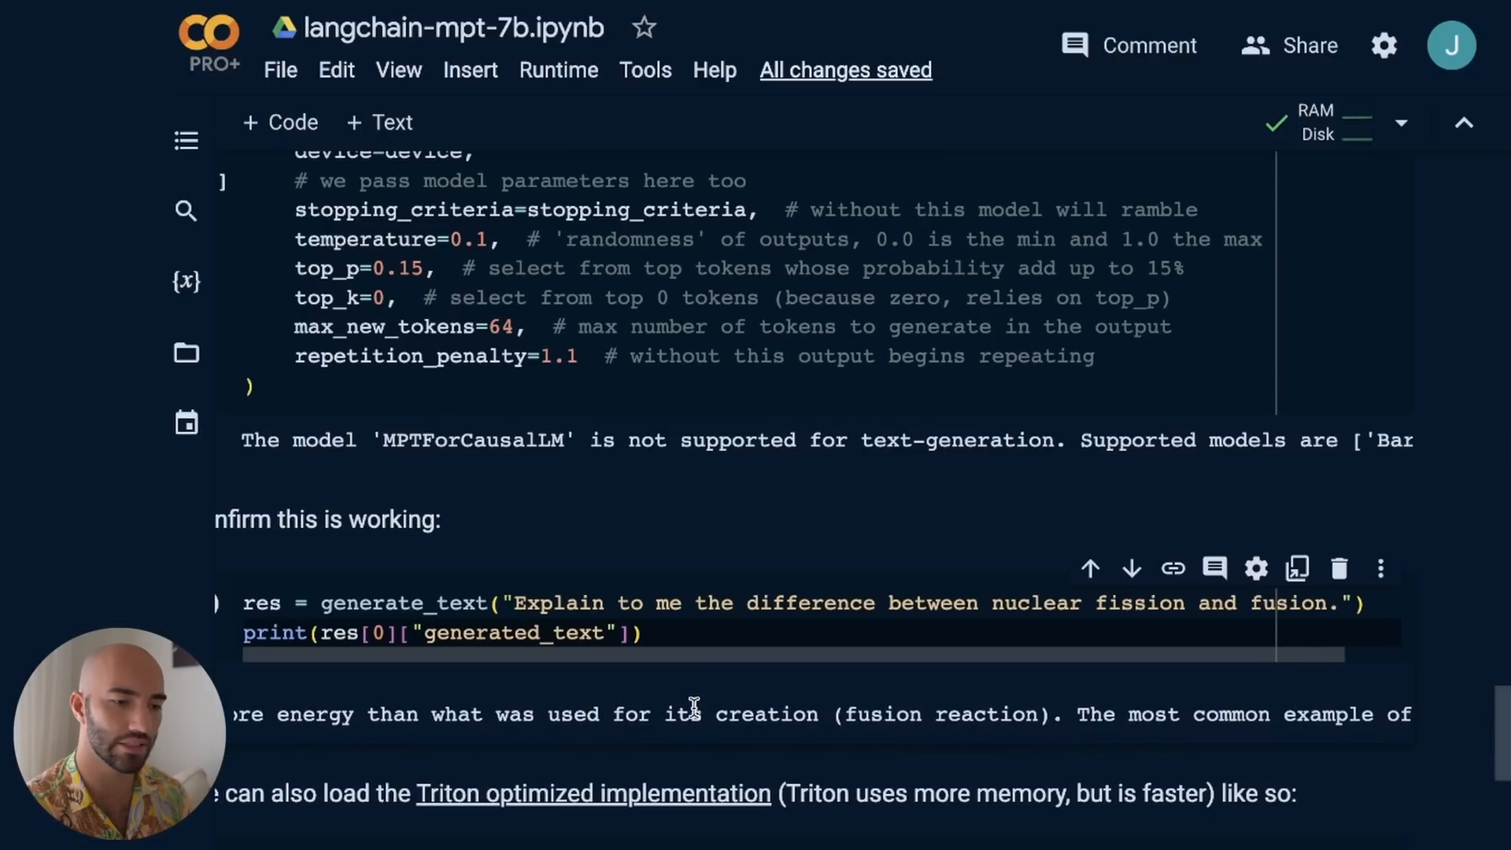
{"action": "scroll", "scroll_direction": "down", "scroll_amount": 3}
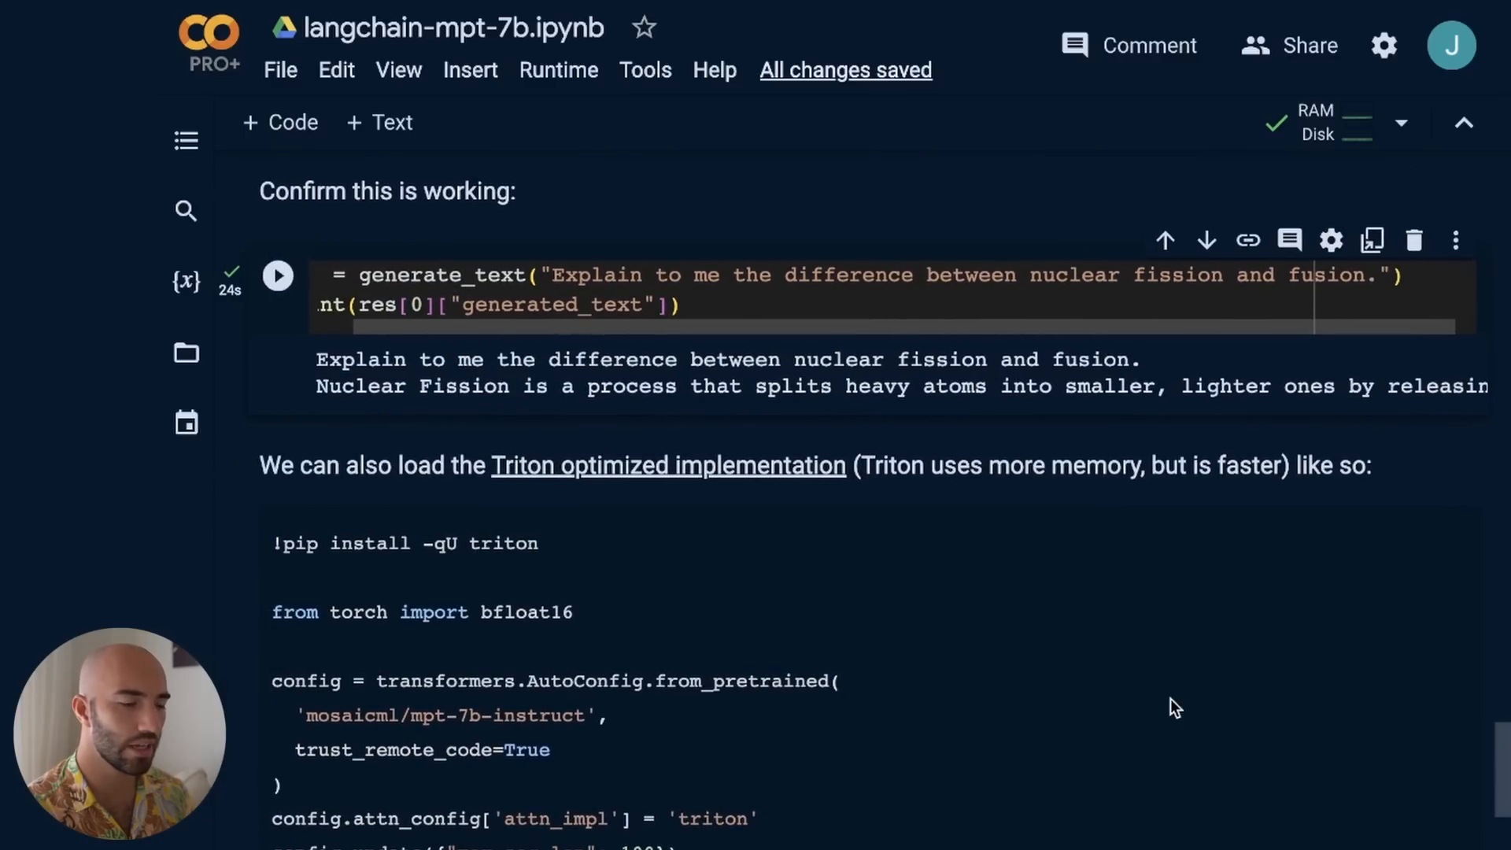
{"action": "scroll", "scroll_direction": "down", "scroll_amount": 3}
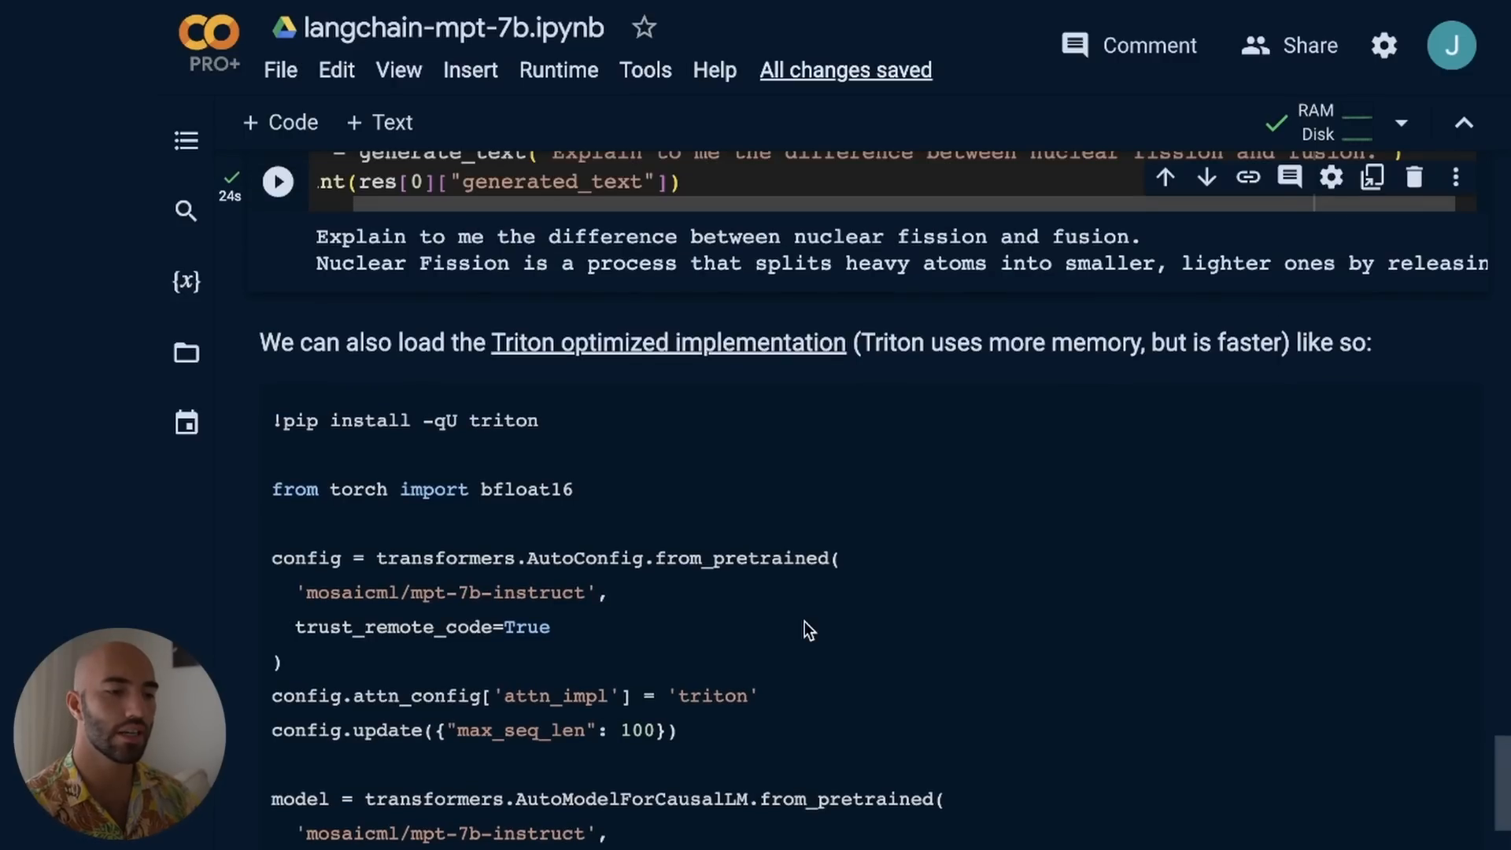
{"action": "scroll", "scroll_direction": "down", "scroll_amount": 3}
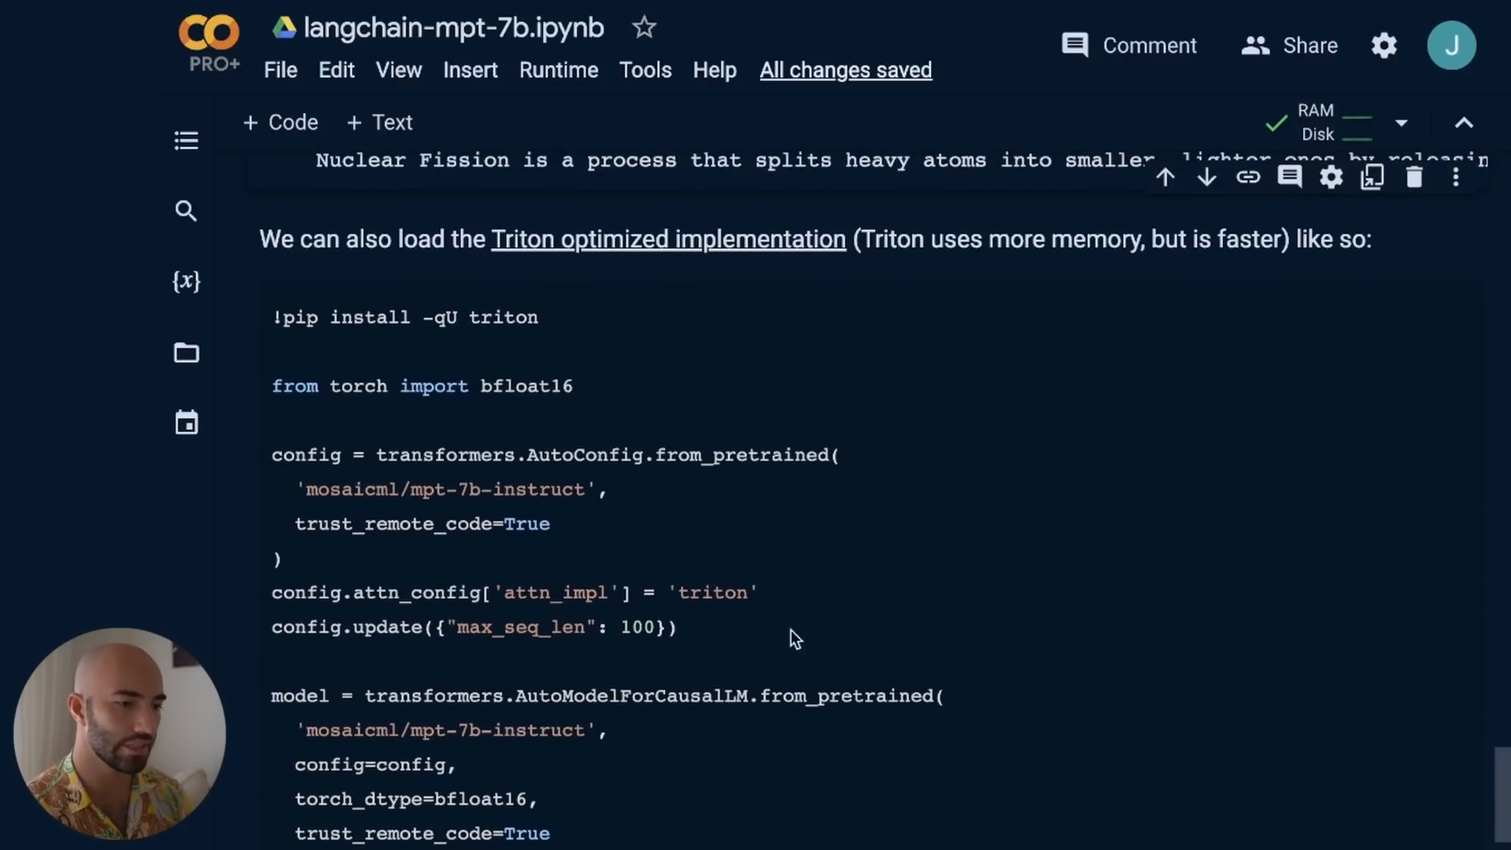
{"action": "mouse_move", "coordinate": [485, 696]}
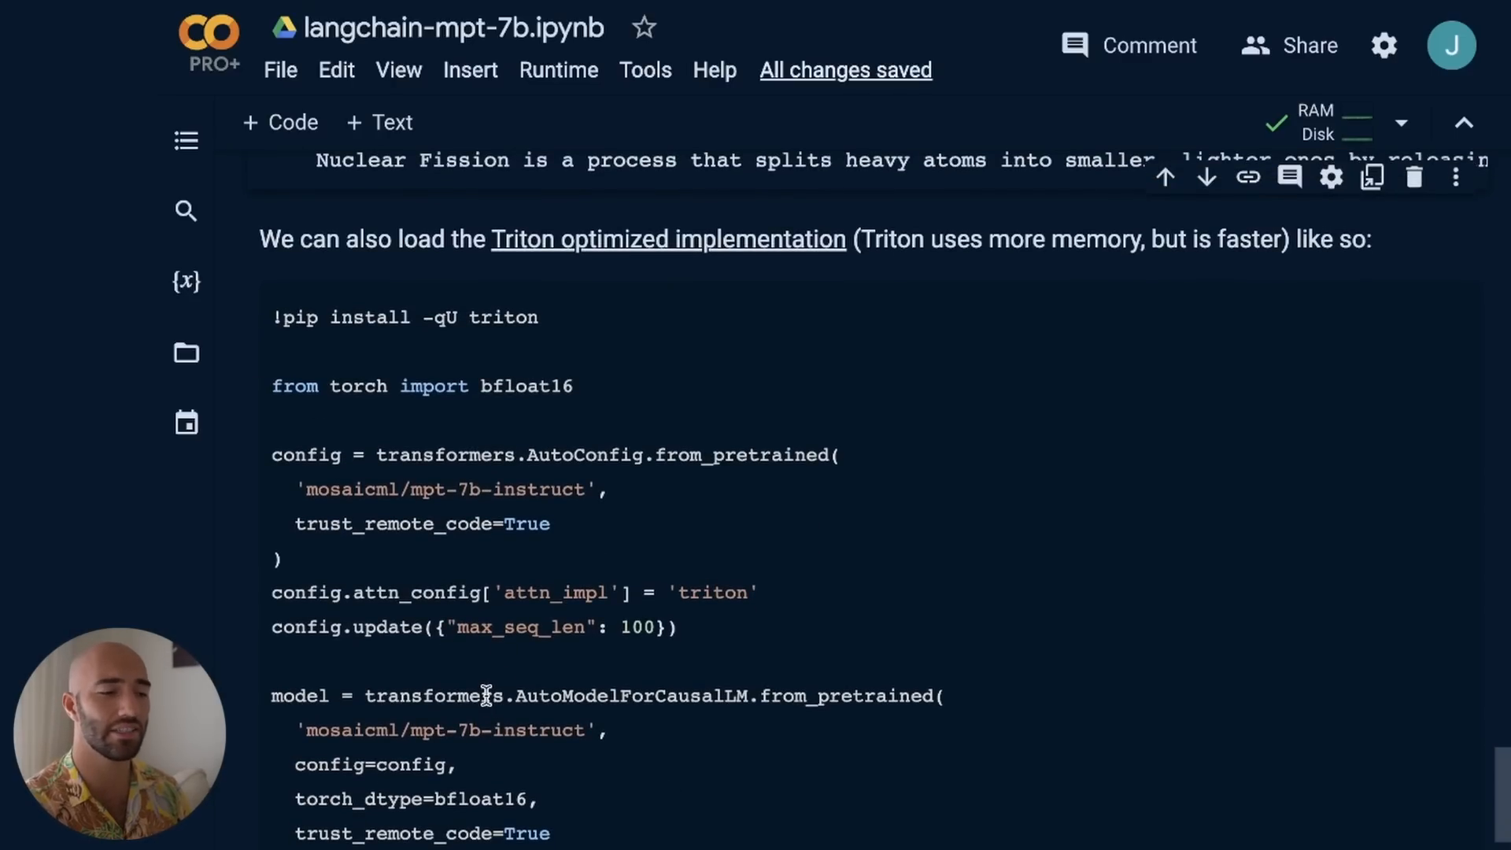
{"action": "mouse_move", "coordinate": [564, 754]}
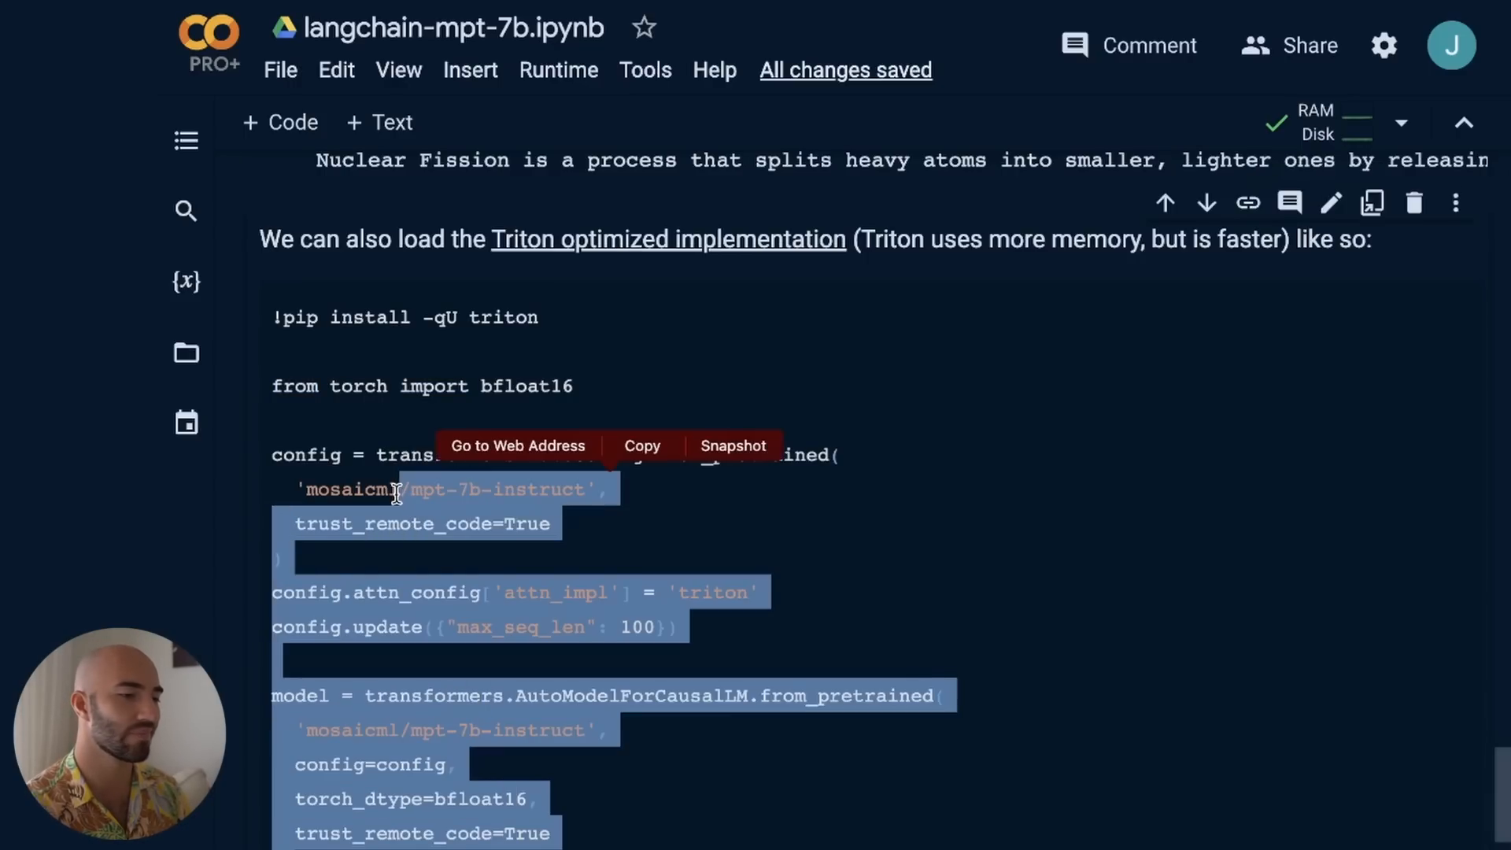
{"action": "left_click", "coordinate": [611, 582]}
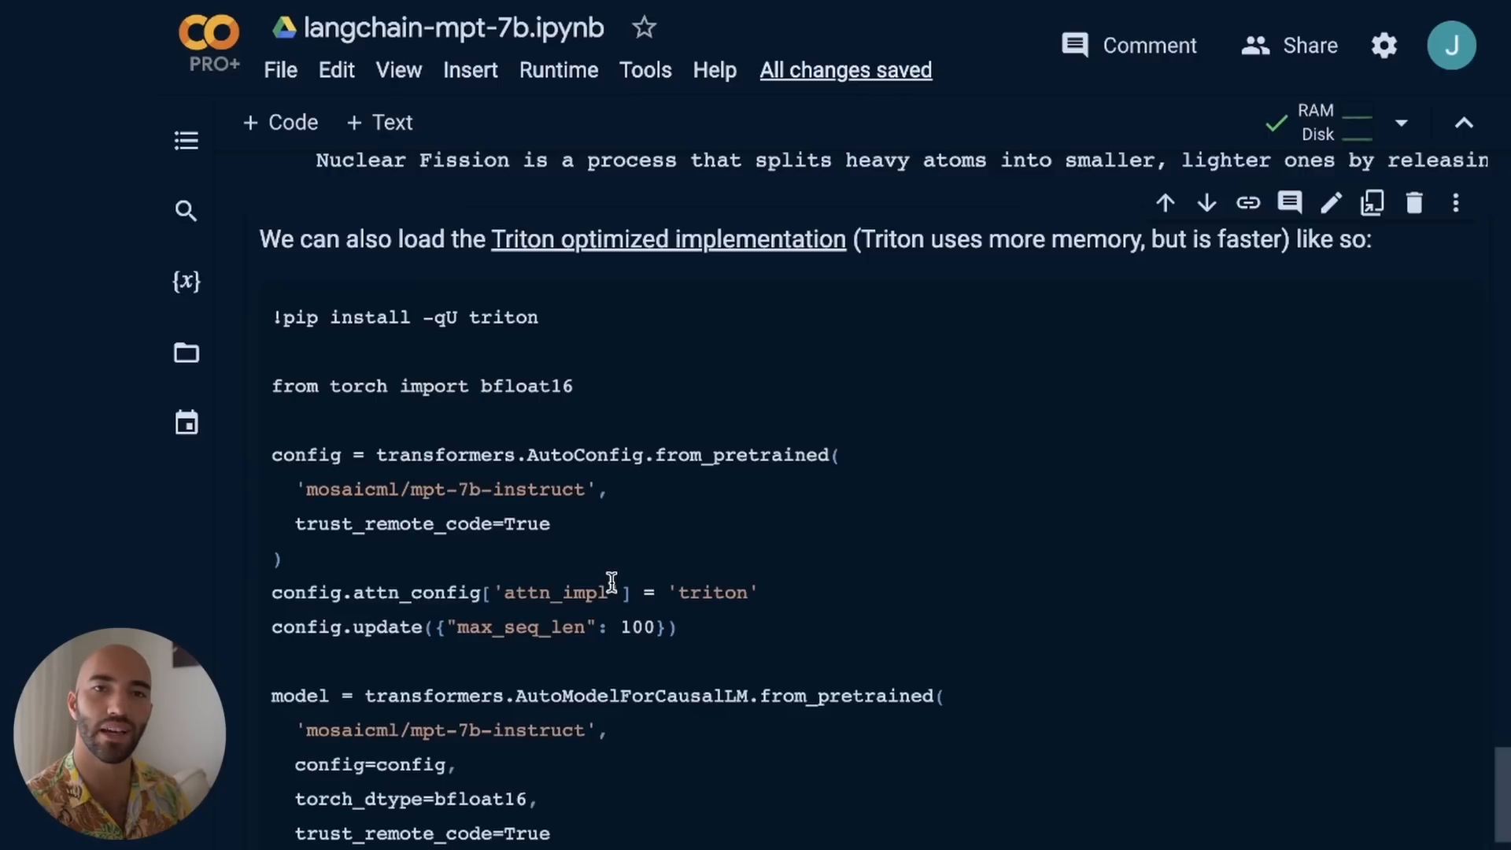
{"action": "mouse_move", "coordinate": [582, 490]}
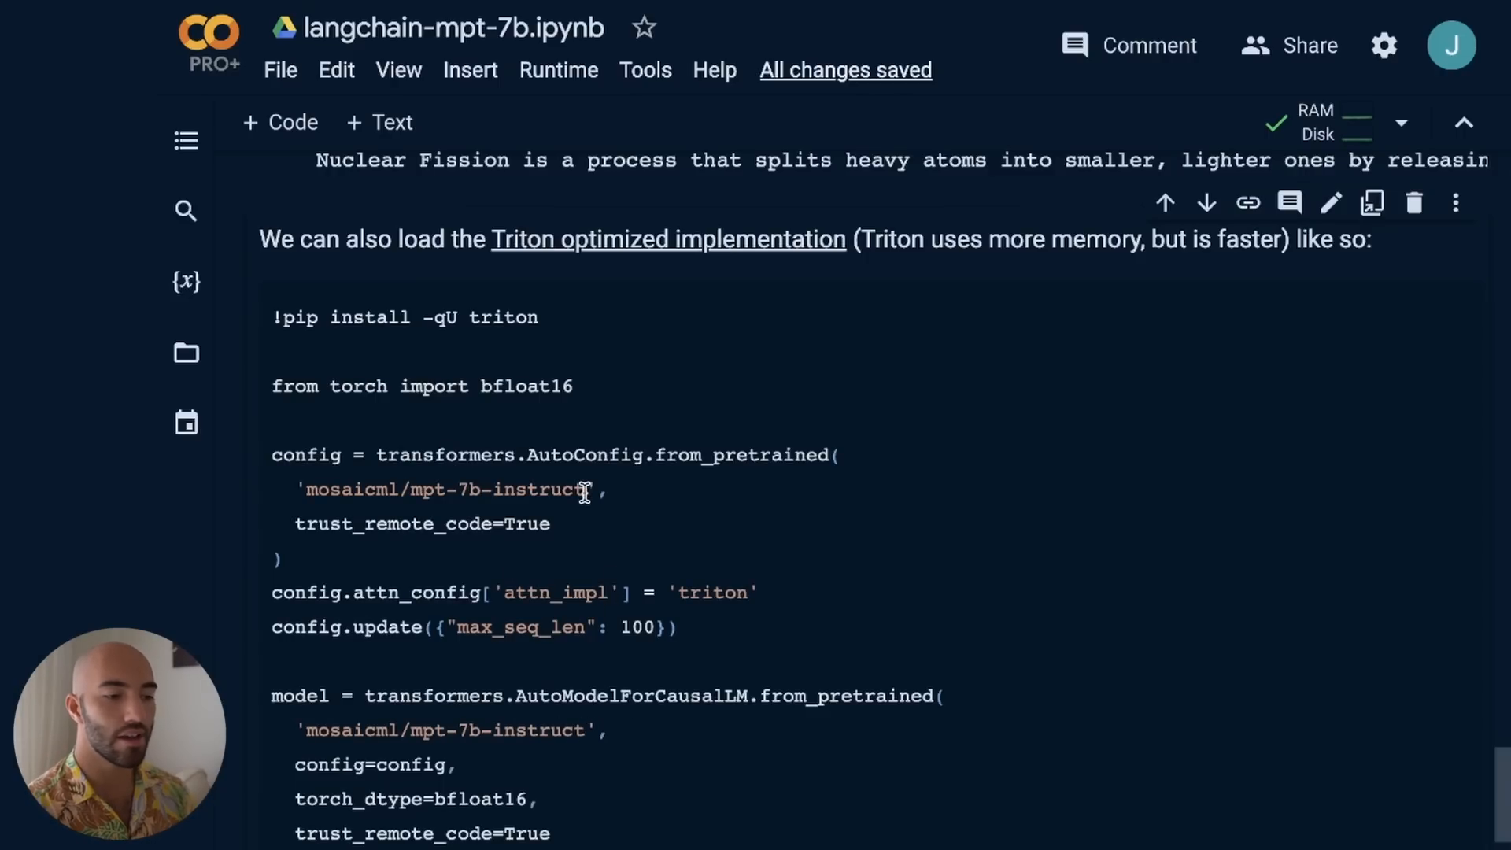
{"action": "mouse_move", "coordinate": [518, 781]}
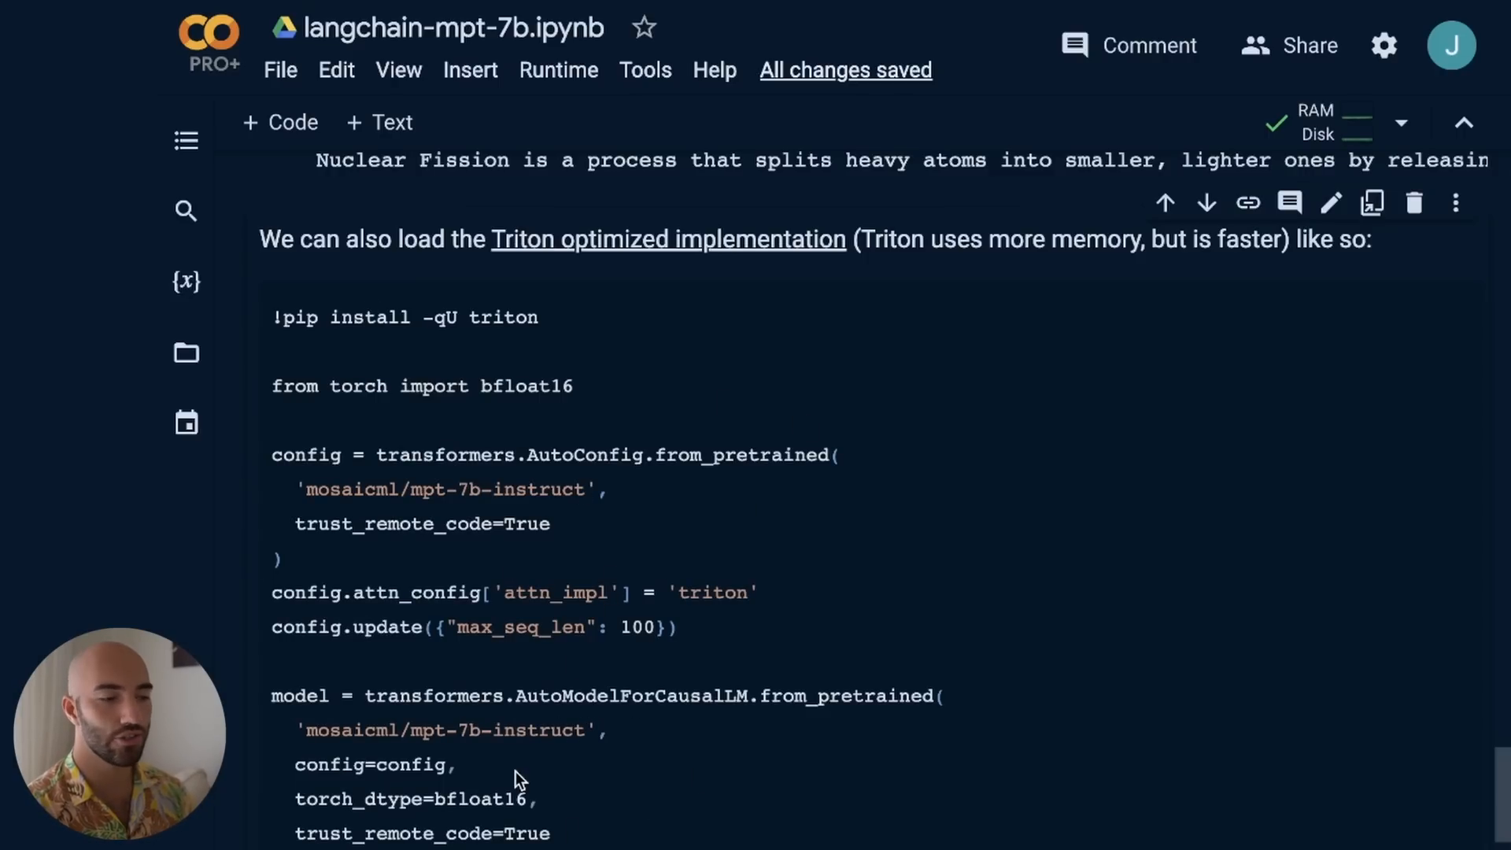
{"action": "scroll", "scroll_direction": "down", "scroll_amount": 3}
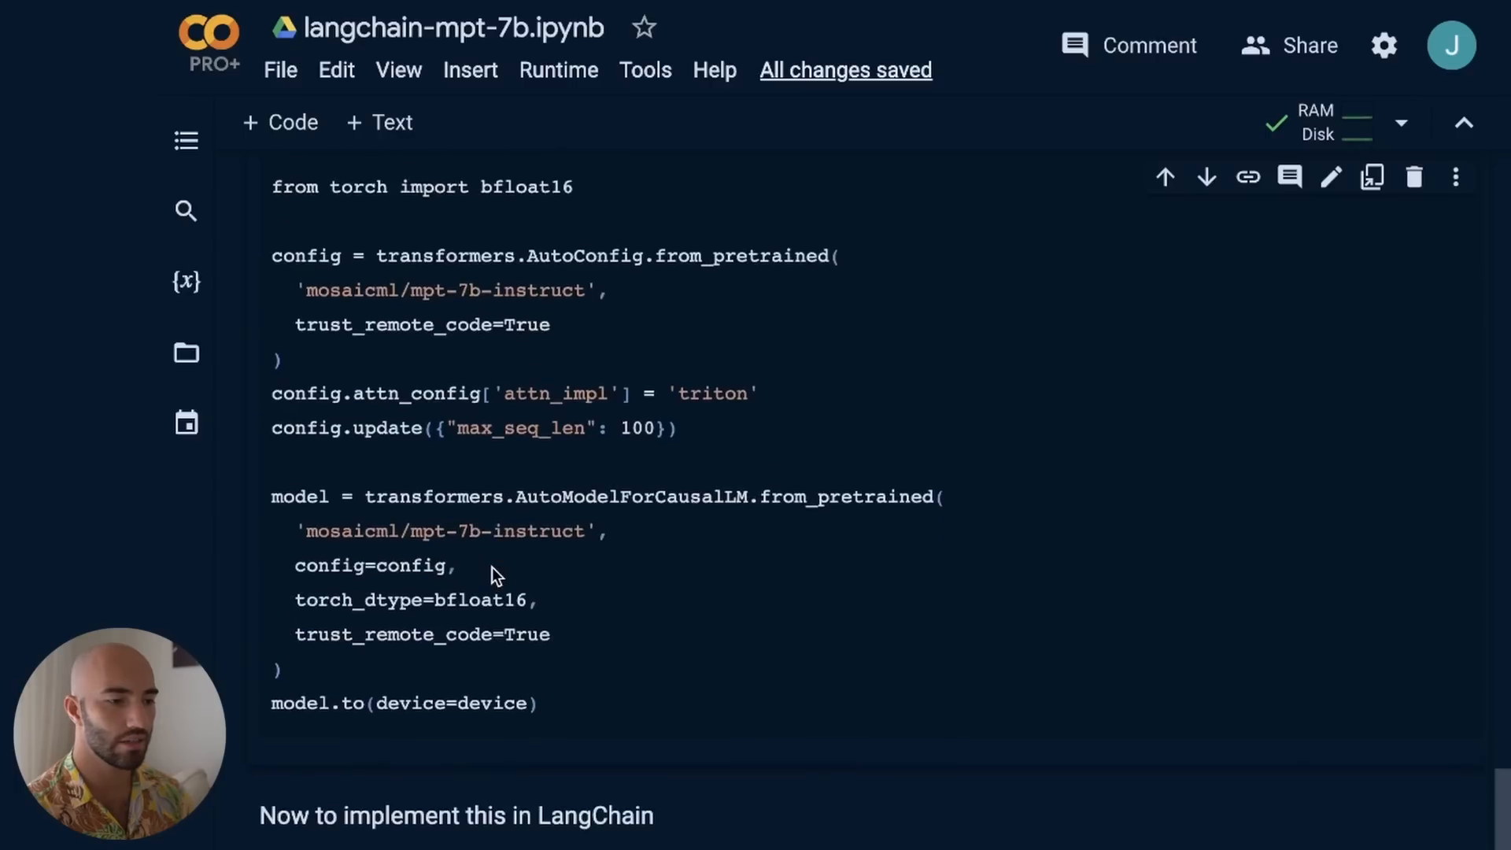
{"action": "scroll", "scroll_direction": "down", "scroll_amount": 3}
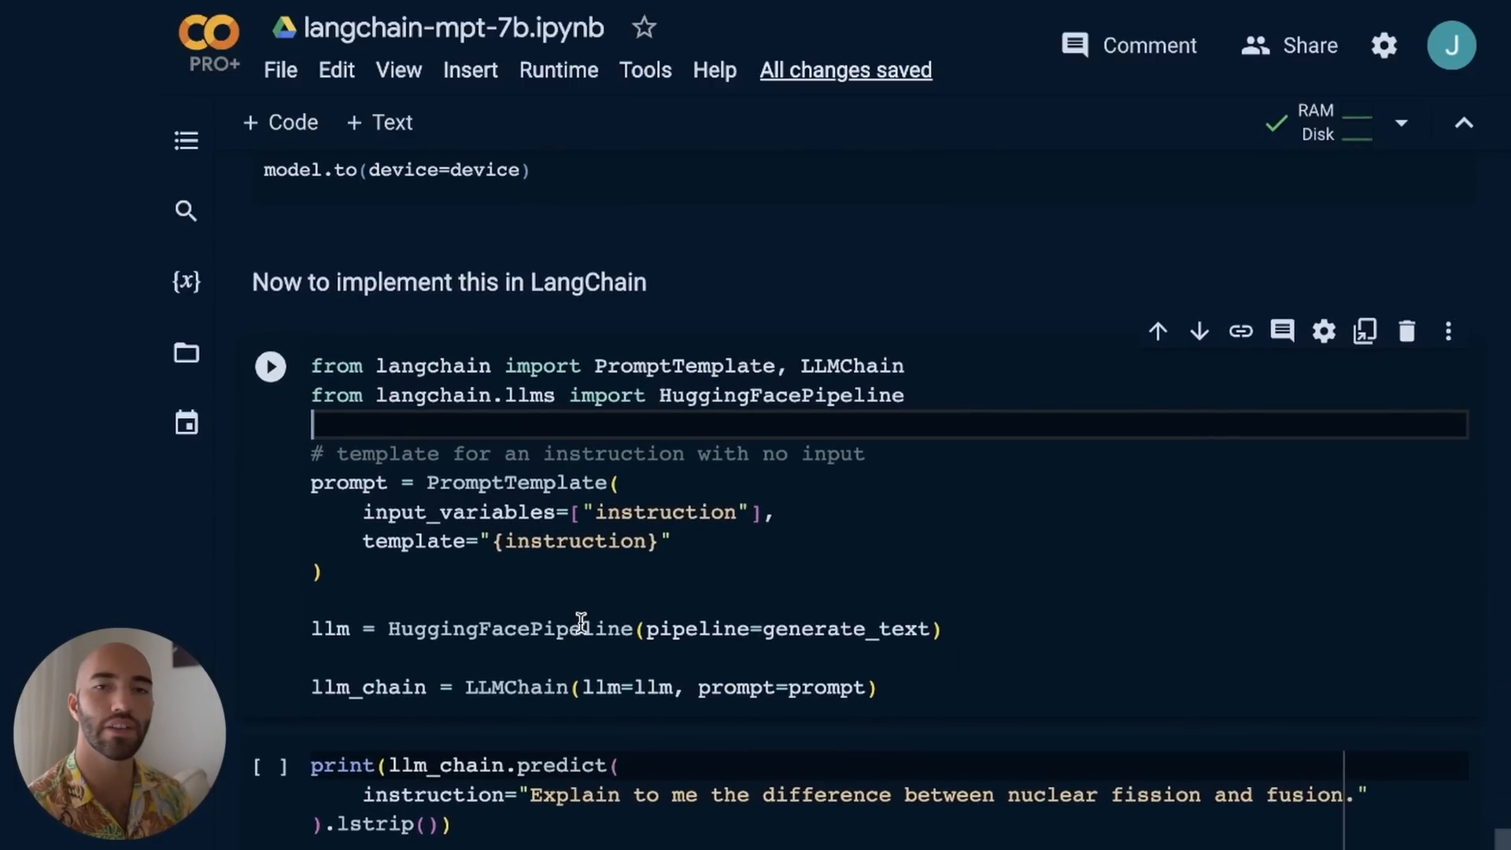
{"action": "scroll", "scroll_direction": "up", "scroll_amount": 3}
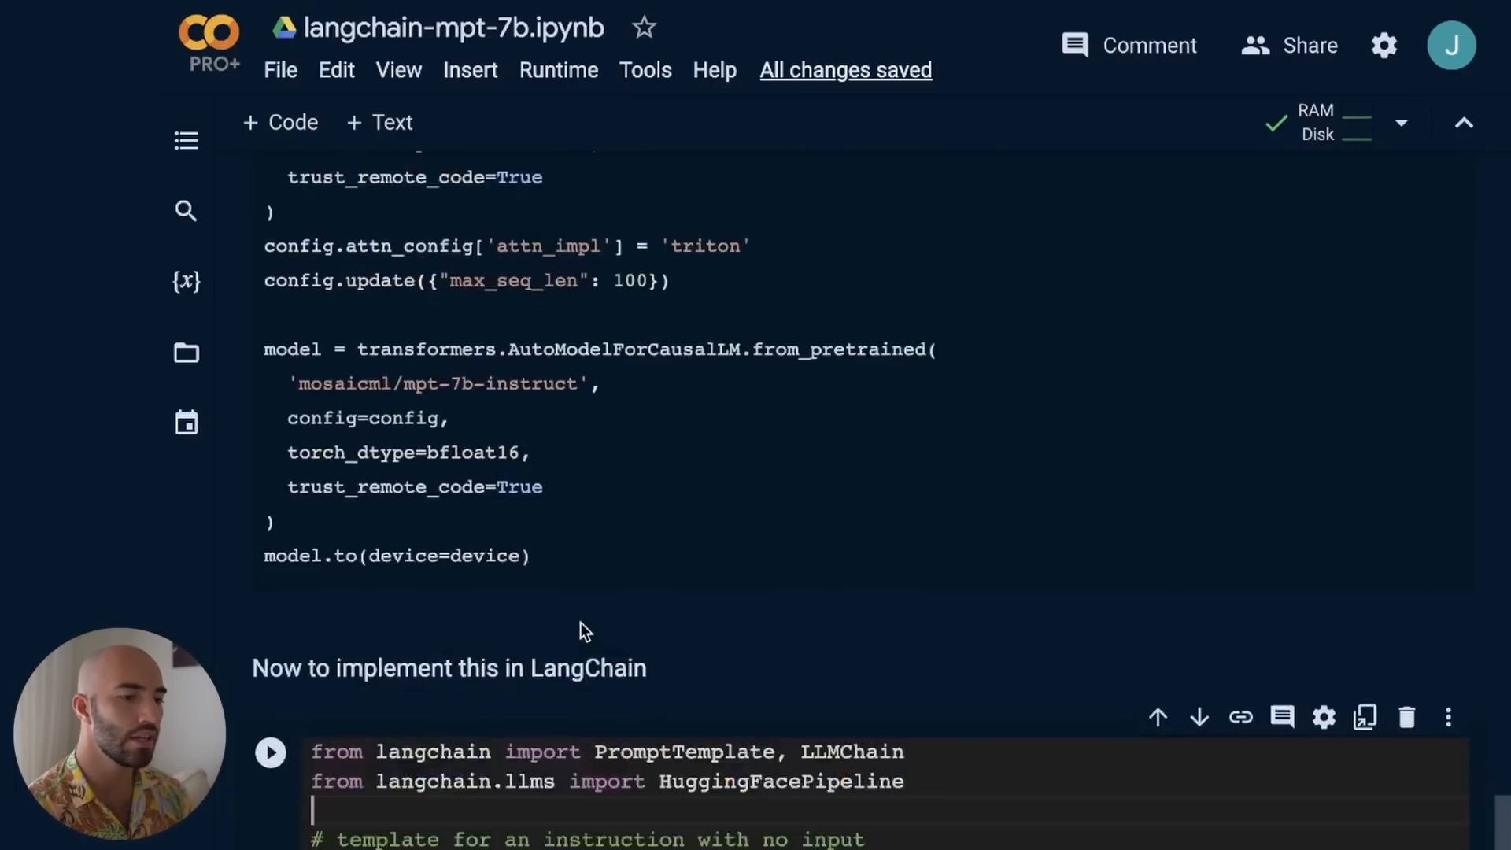
{"action": "scroll", "scroll_direction": "down", "scroll_amount": 3}
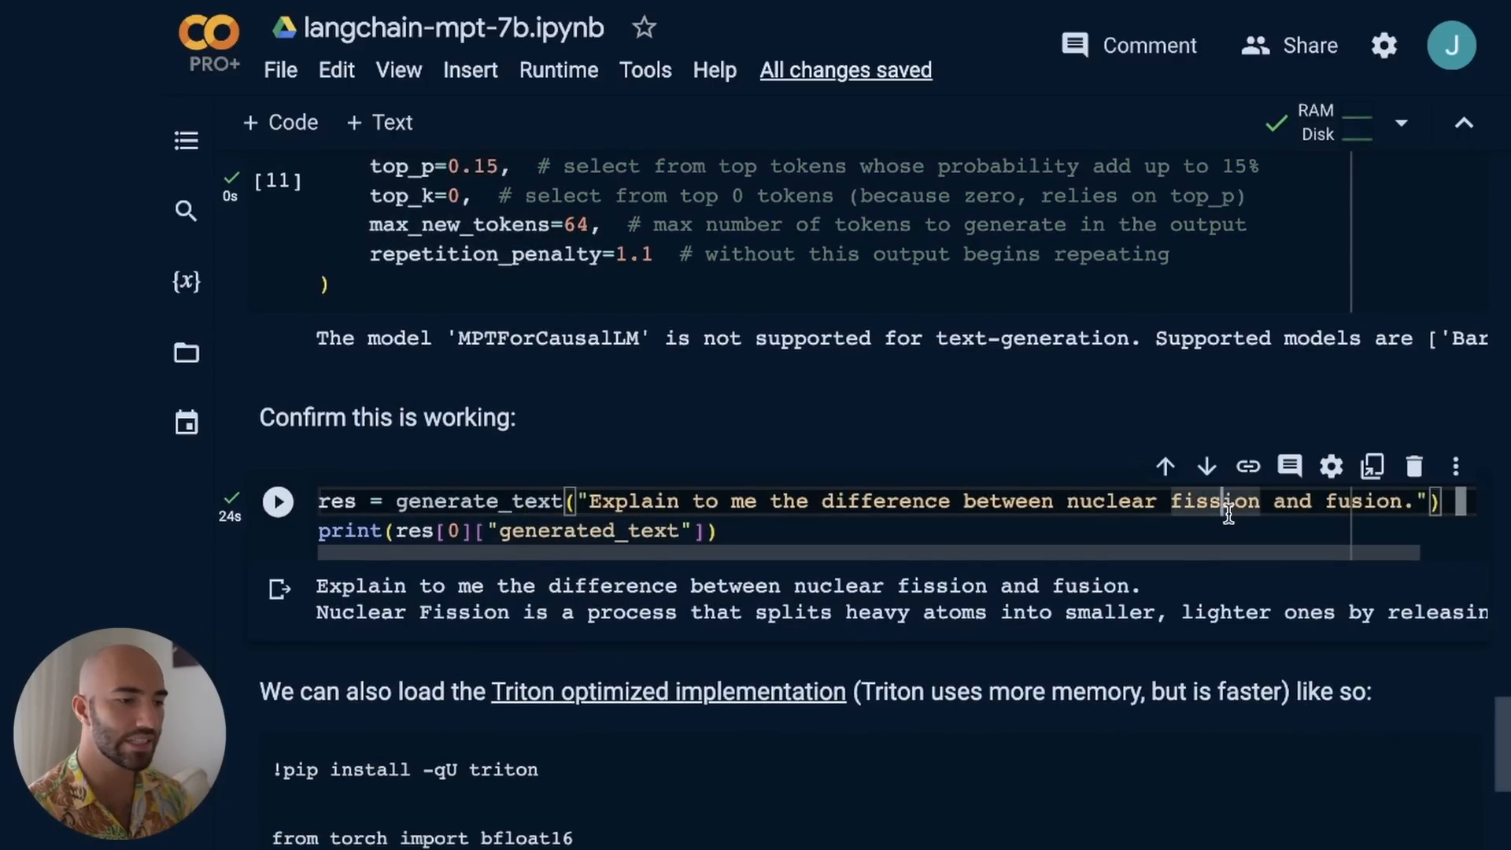
{"action": "scroll", "scroll_direction": "up", "scroll_amount": 3}
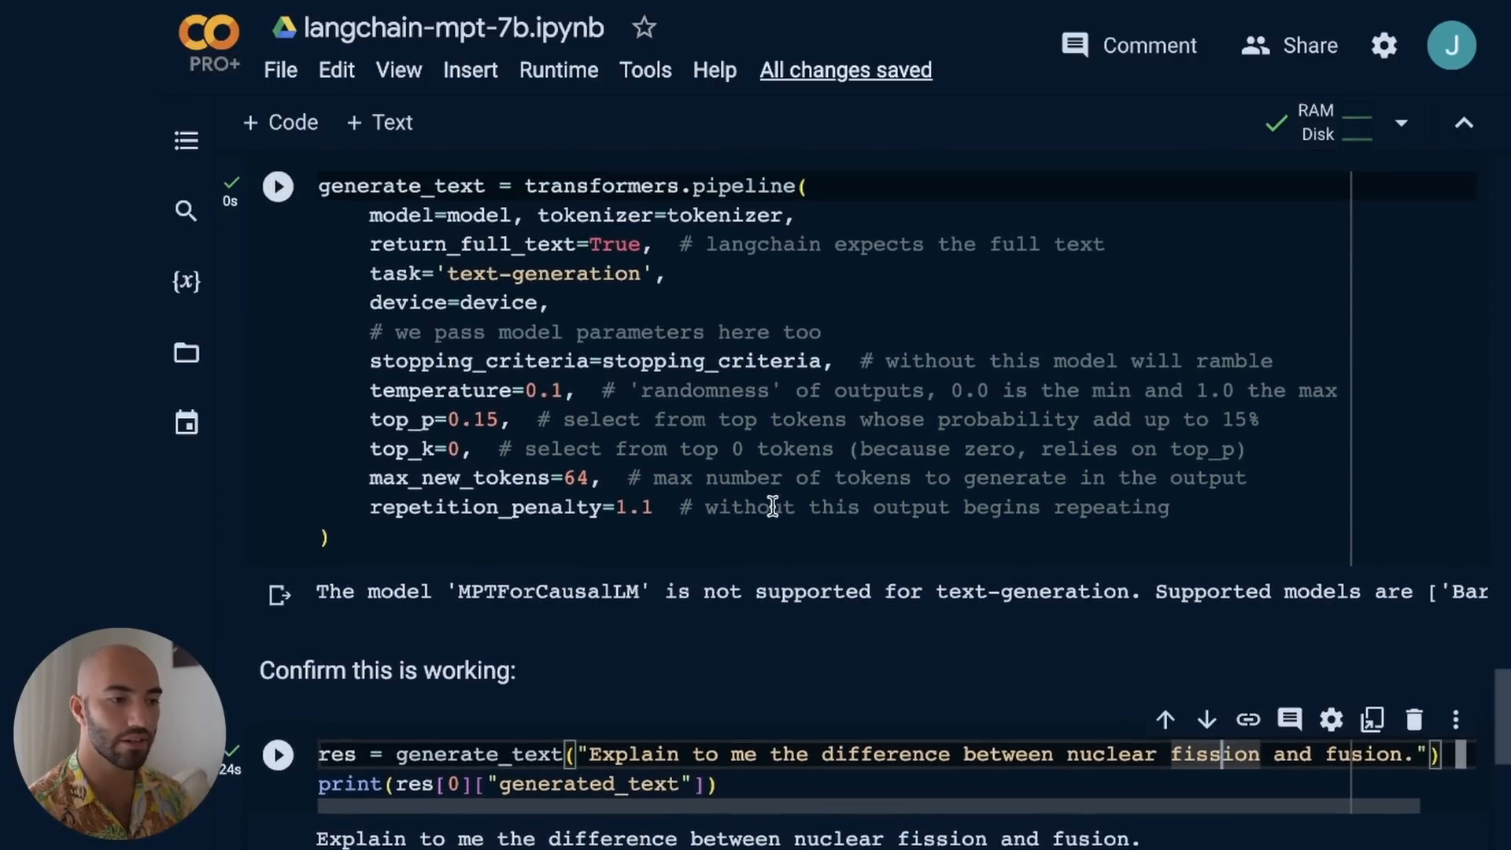
{"action": "scroll", "scroll_direction": "down", "scroll_amount": 3}
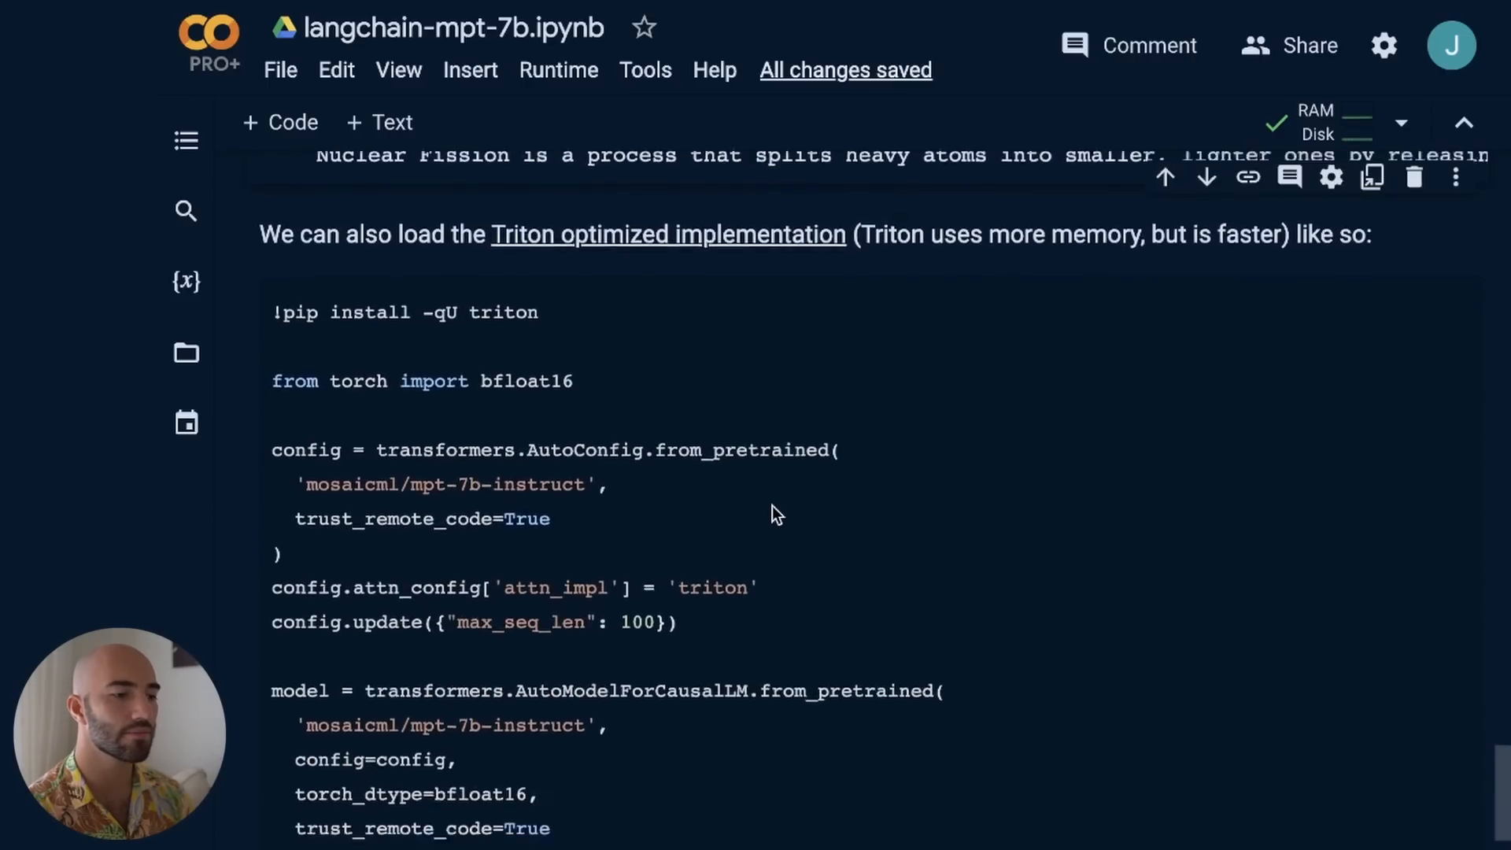
{"action": "scroll", "scroll_direction": "down", "scroll_amount": 3}
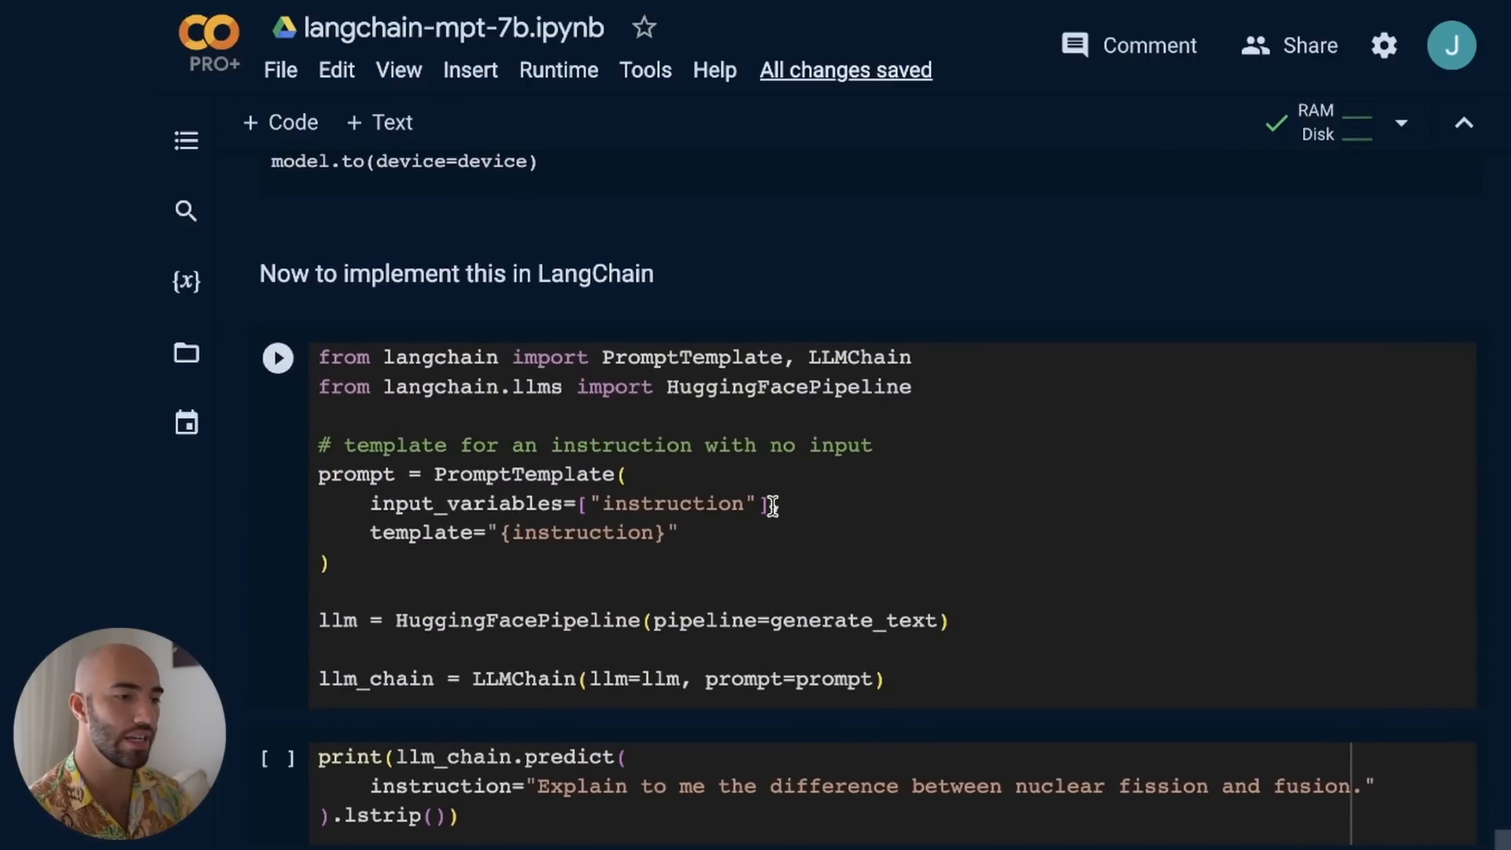
{"action": "left_click", "coordinate": [549, 590]}
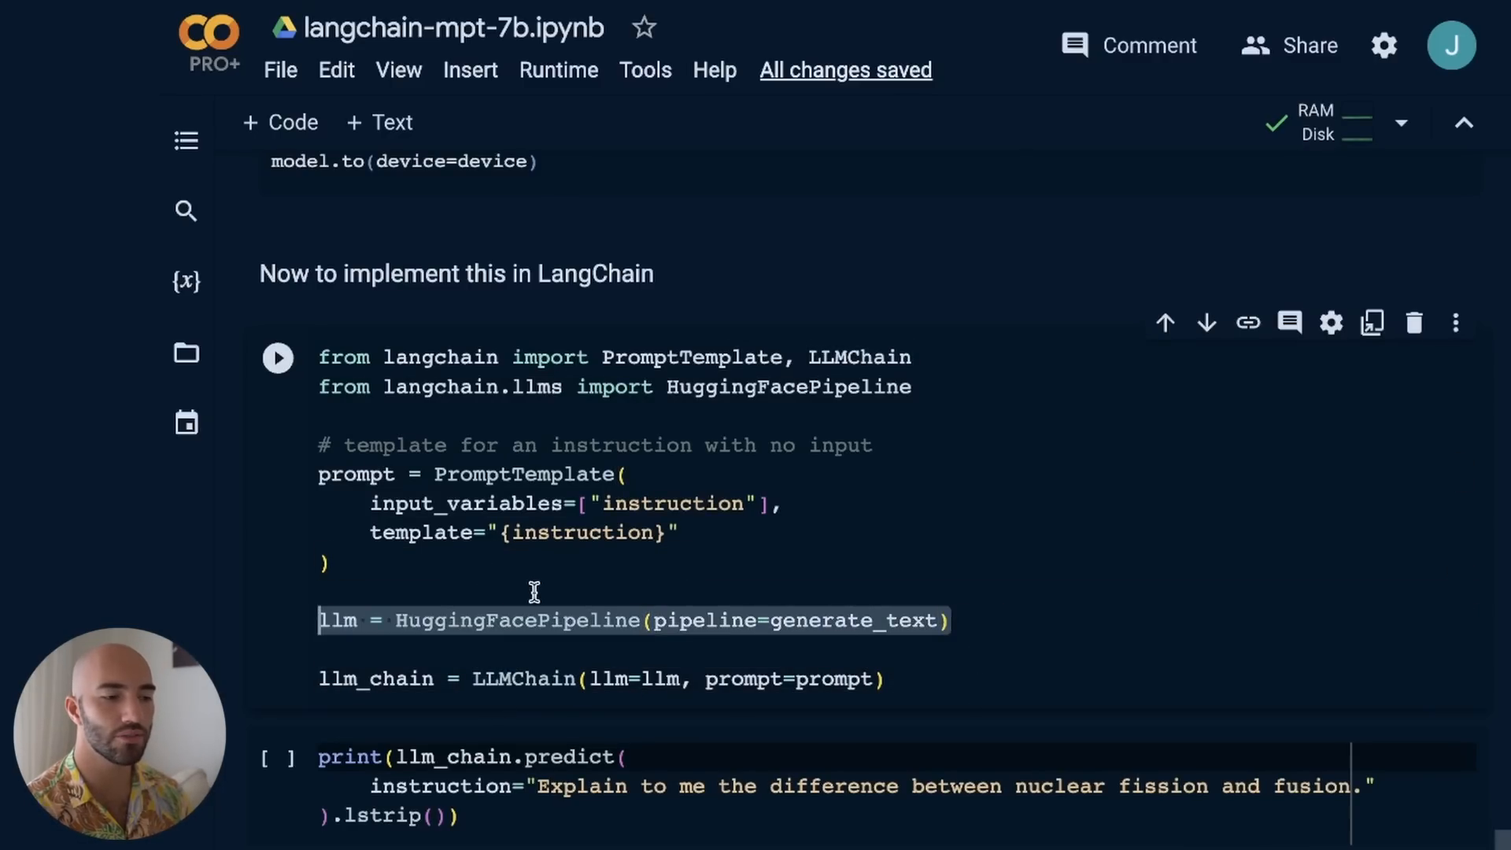
{"action": "double_click", "coordinate": [518, 620]}
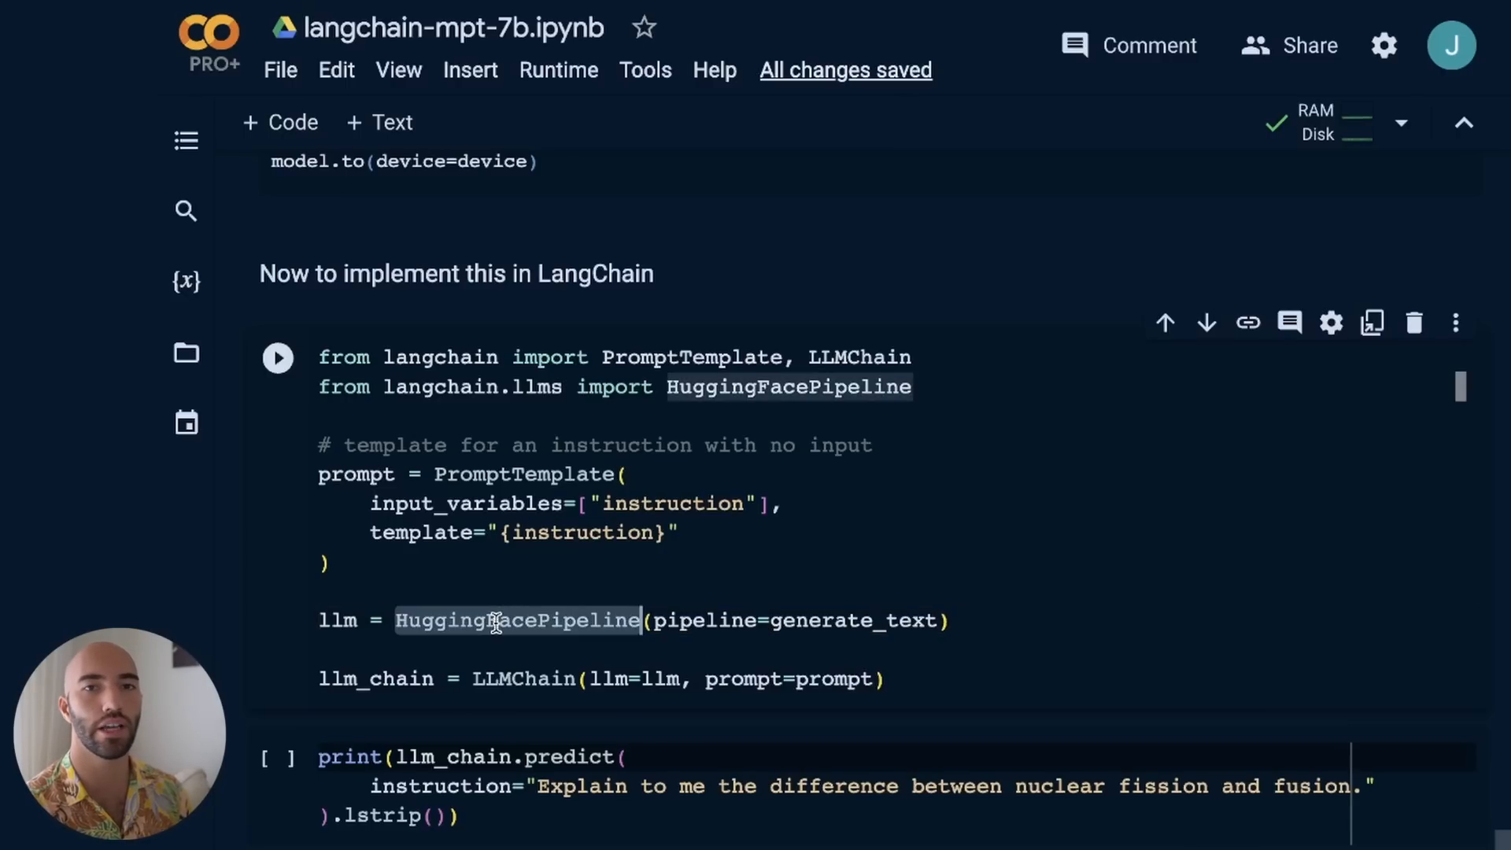
{"action": "double_click", "coordinate": [704, 621]}
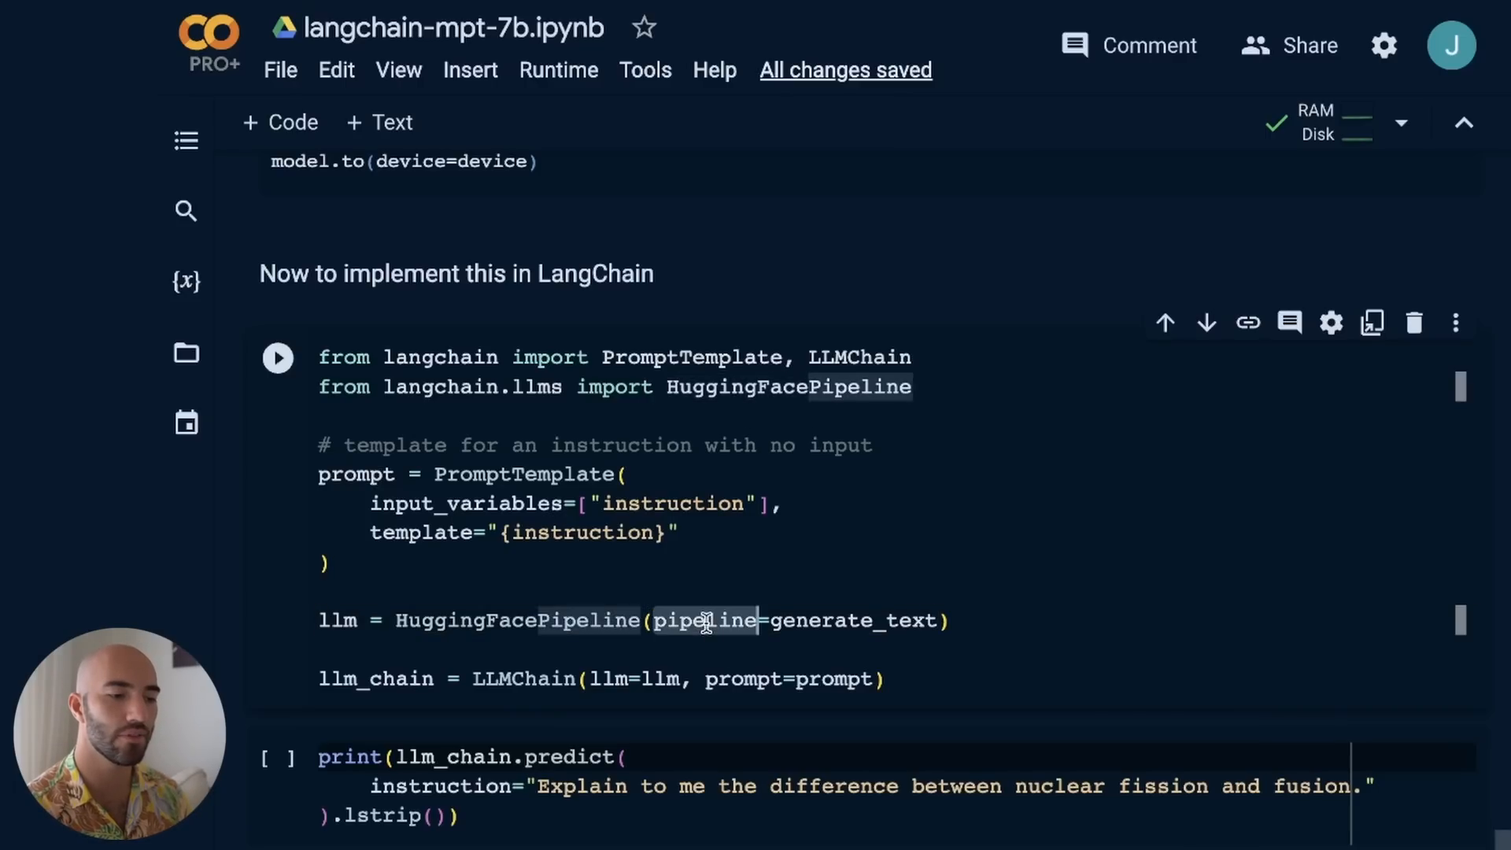
{"action": "scroll", "scroll_direction": "down", "scroll_amount": 3}
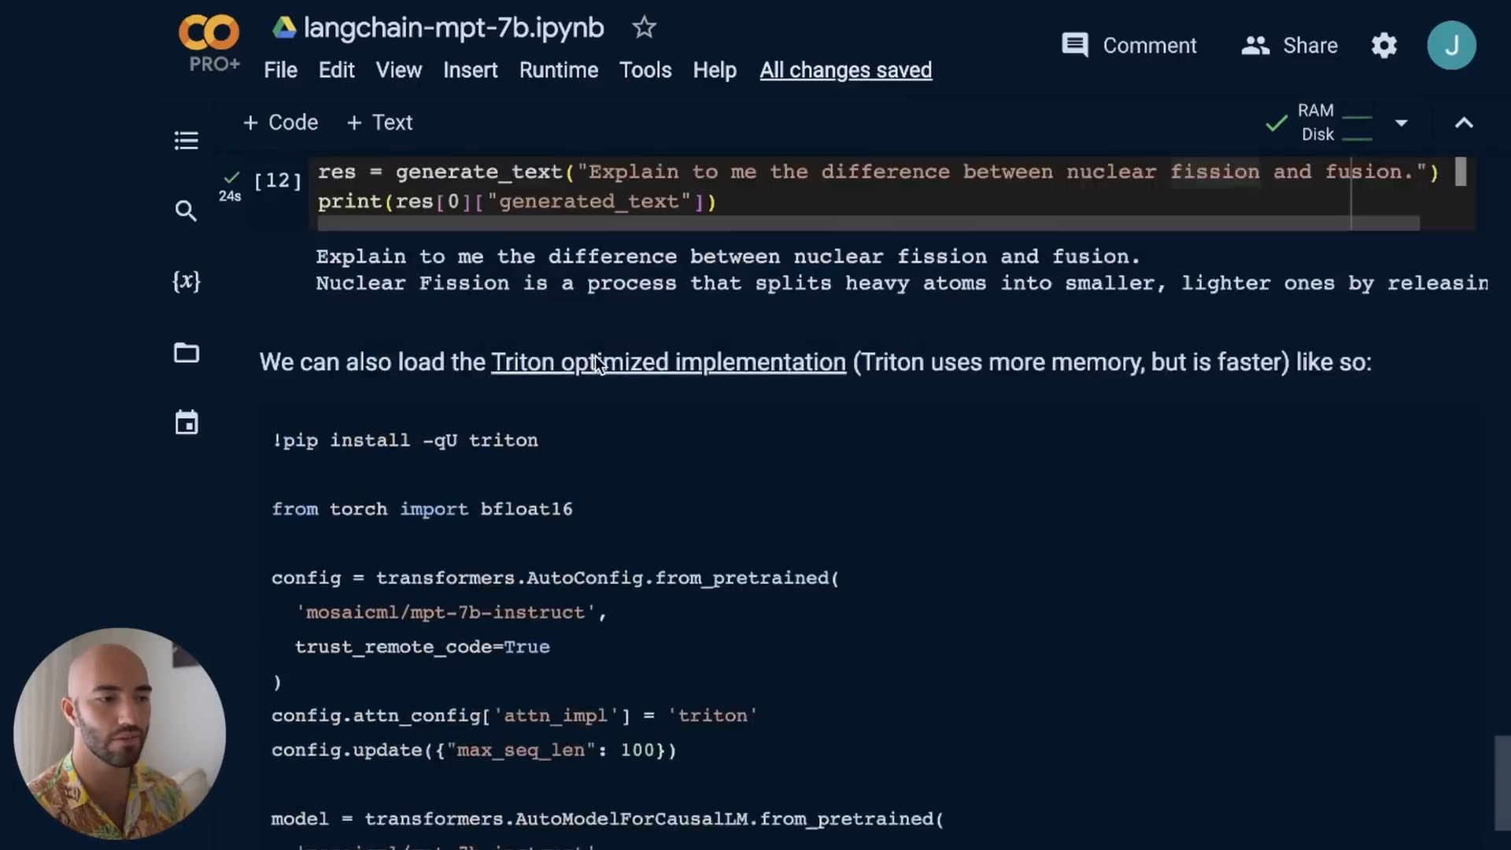
{"action": "scroll", "scroll_direction": "up", "scroll_amount": 3}
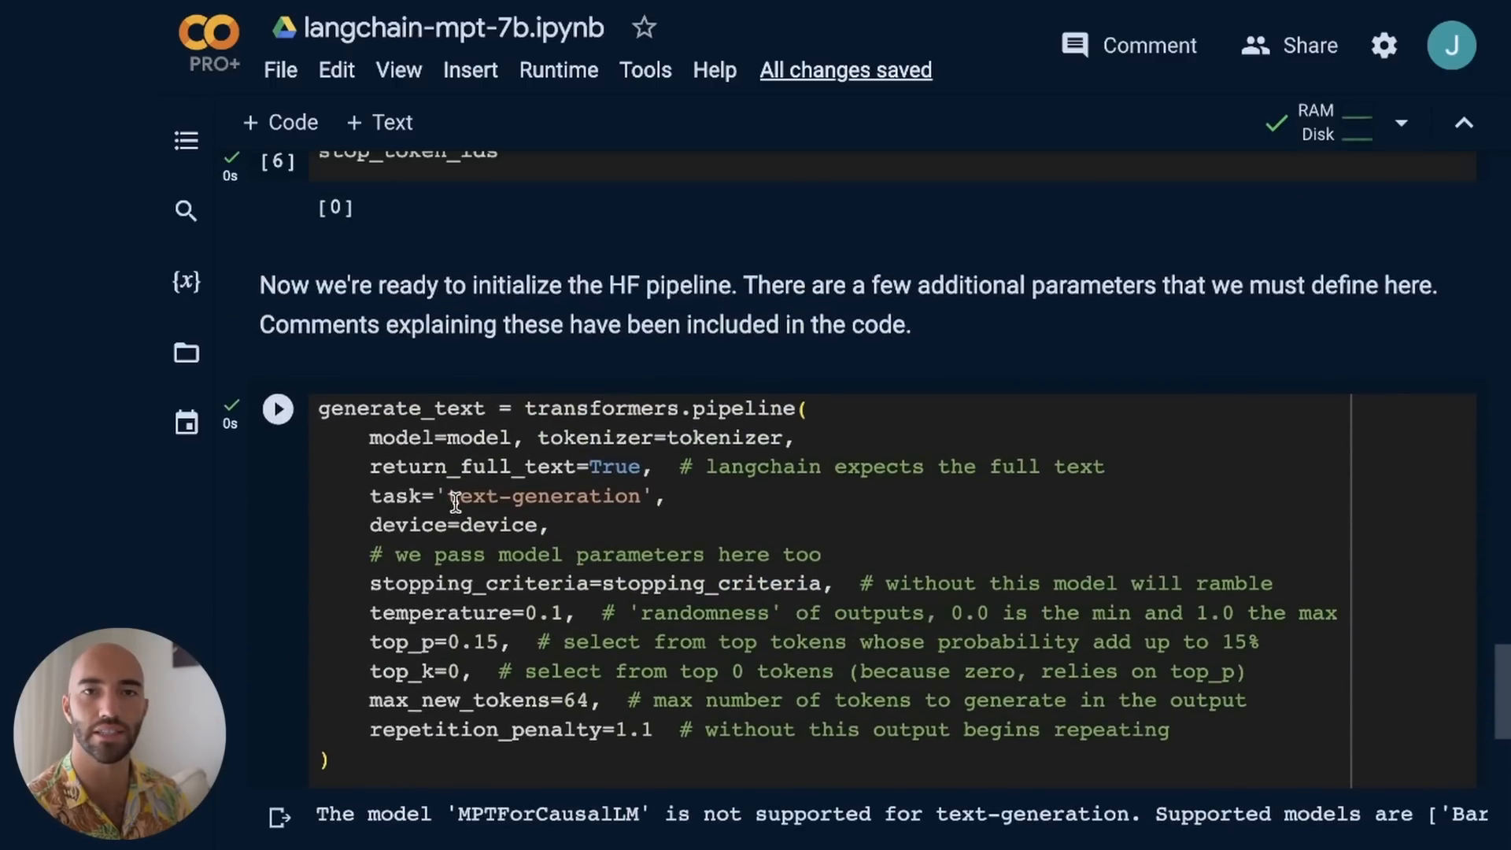
{"action": "scroll", "scroll_direction": "down", "scroll_amount": 3}
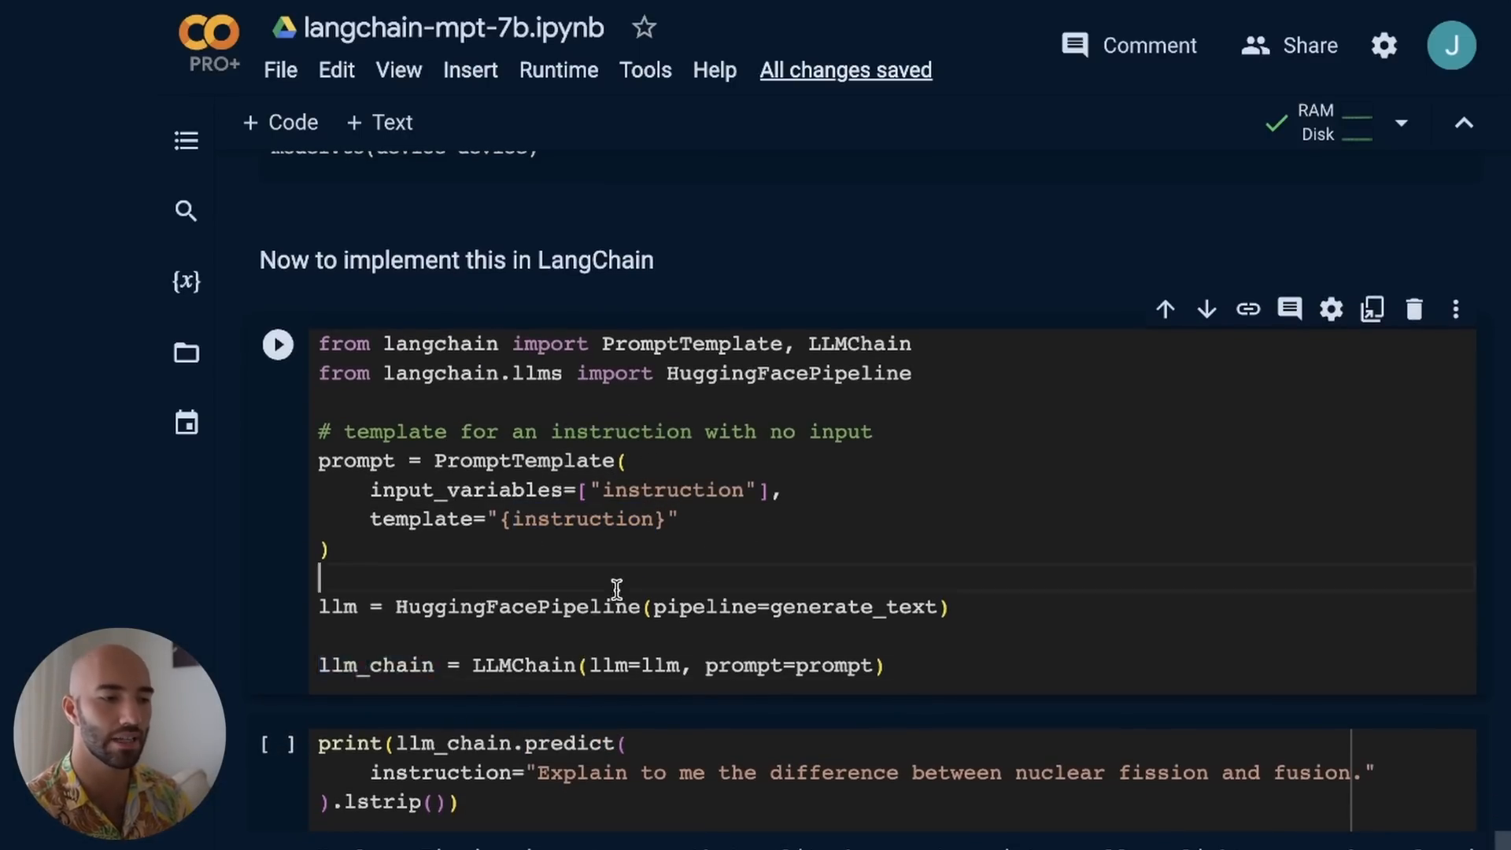
Run the LangChain setup and llm_chain.predict cells, reviewing the fission/fusion answer
{"action": "left_click", "coordinate": [277, 344]}
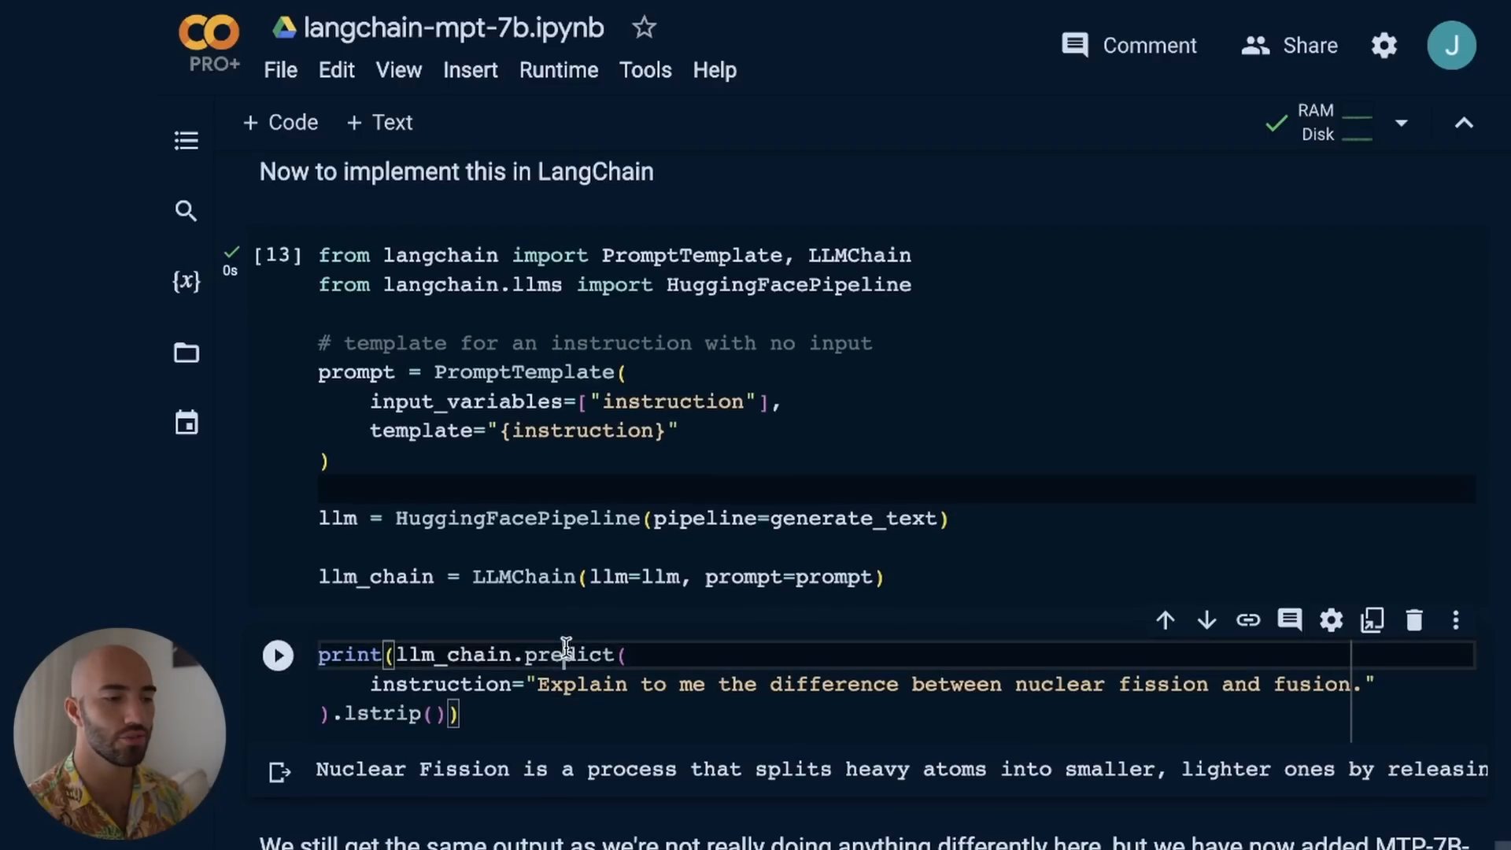
{"action": "mouse_move", "coordinate": [536, 655]}
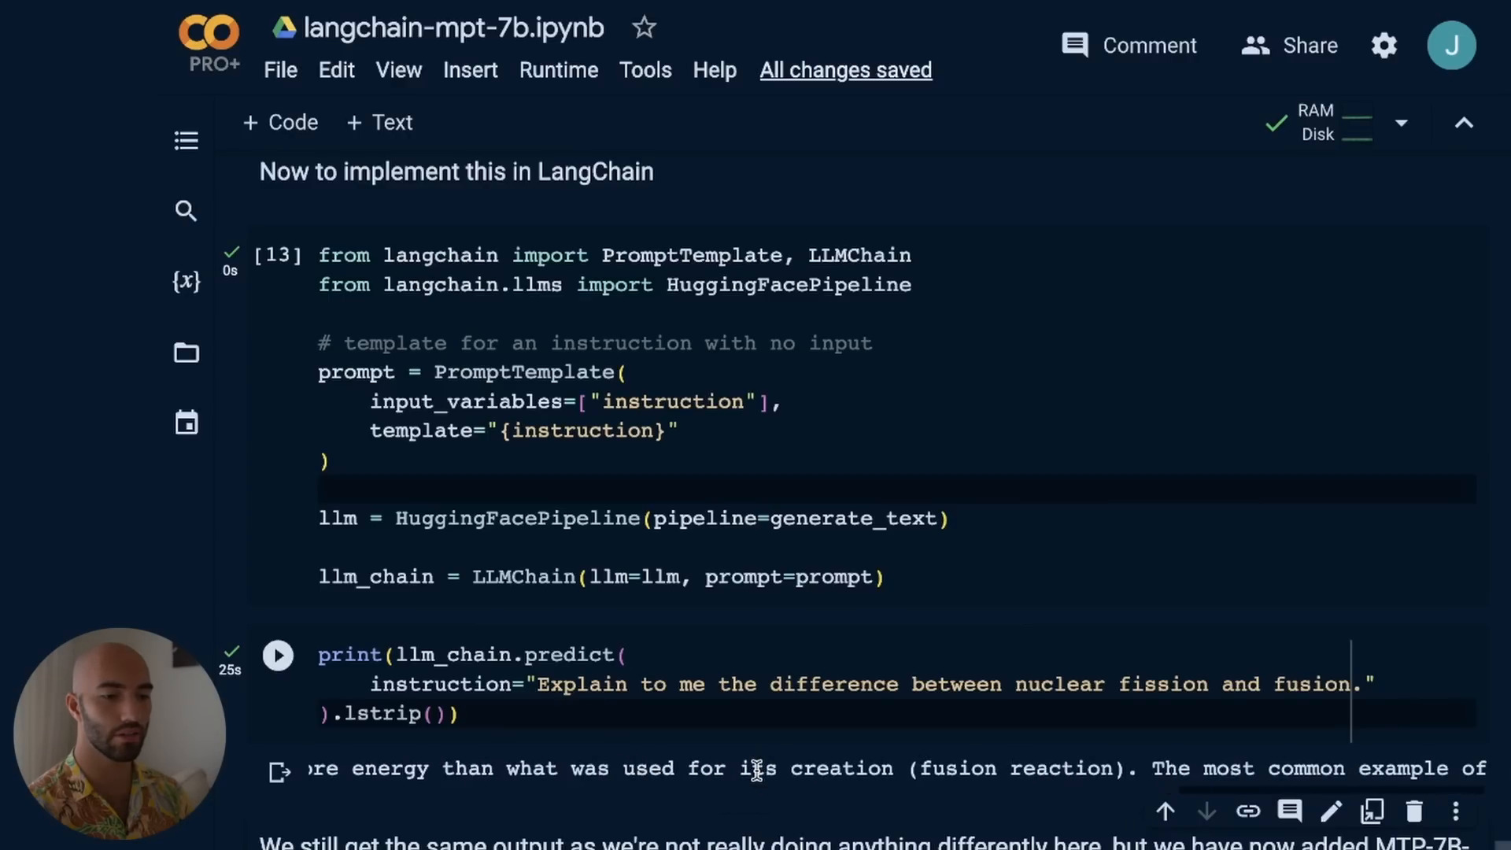
{"action": "scroll", "scroll_direction": "down", "scroll_amount": 3}
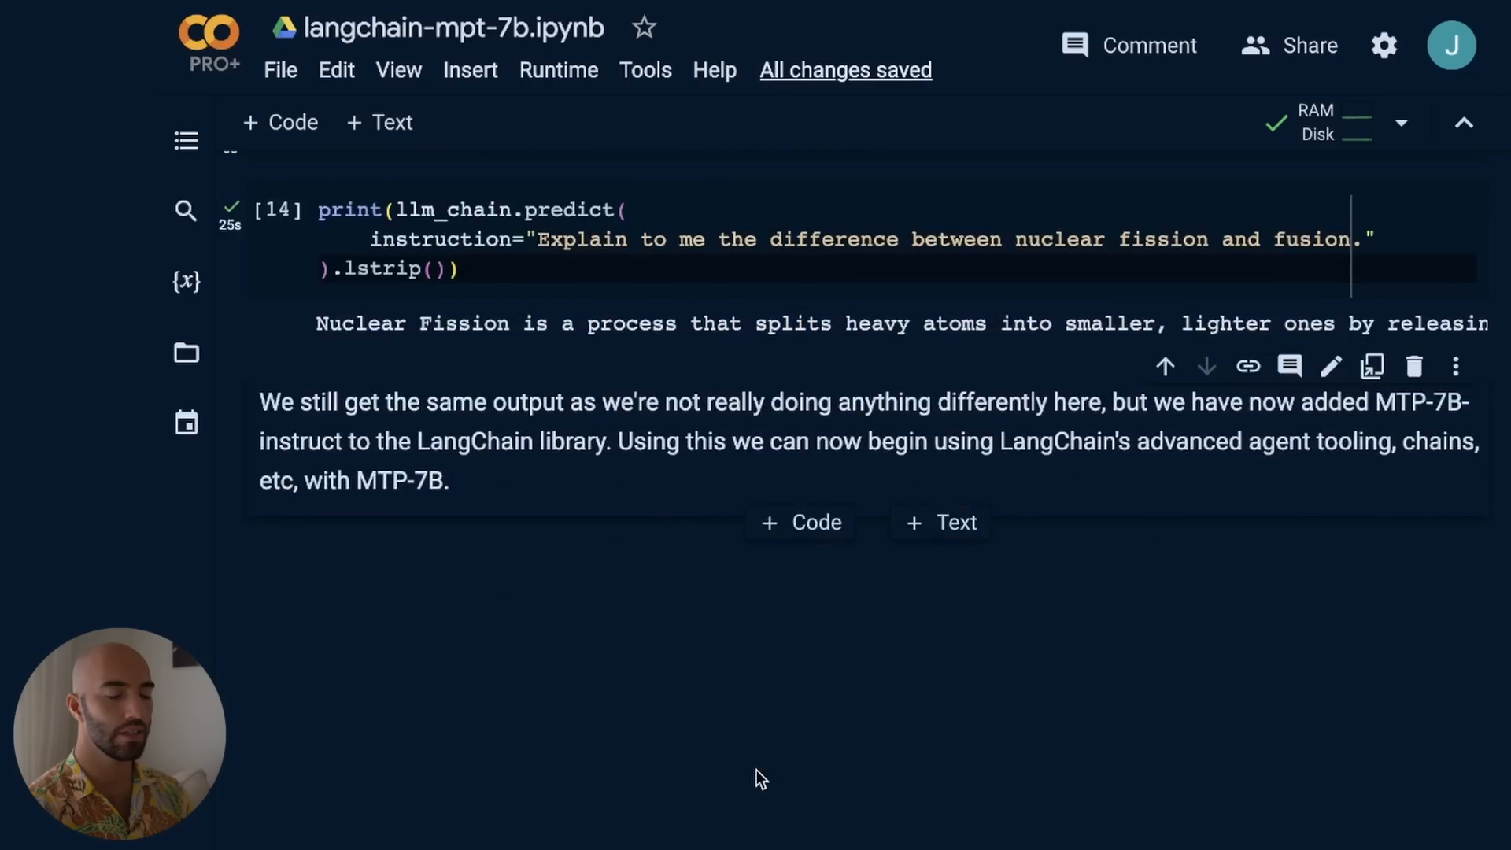
{"action": "scroll", "scroll_direction": "up", "scroll_amount": 3}
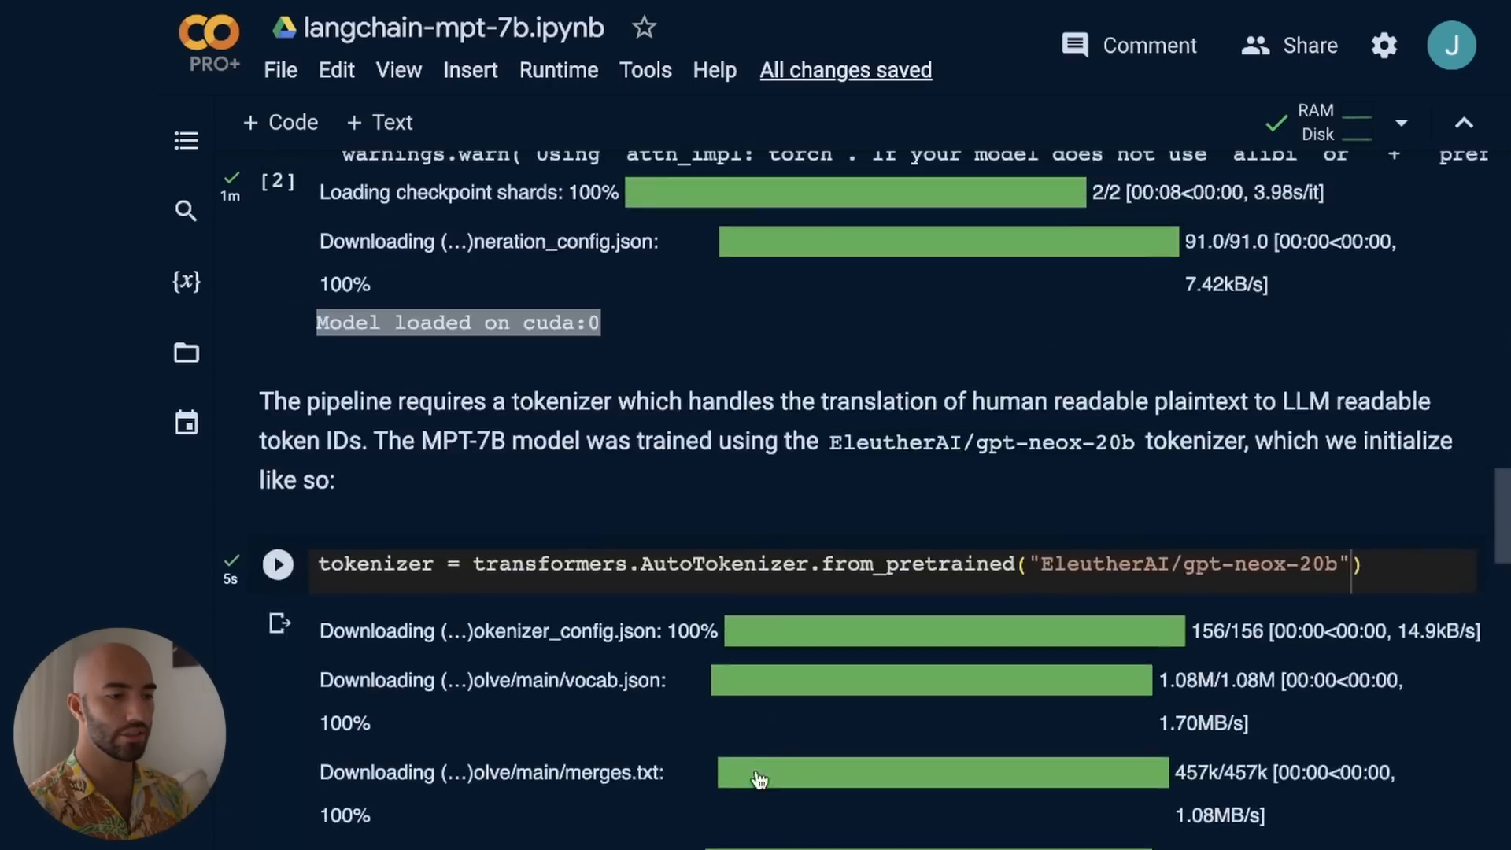